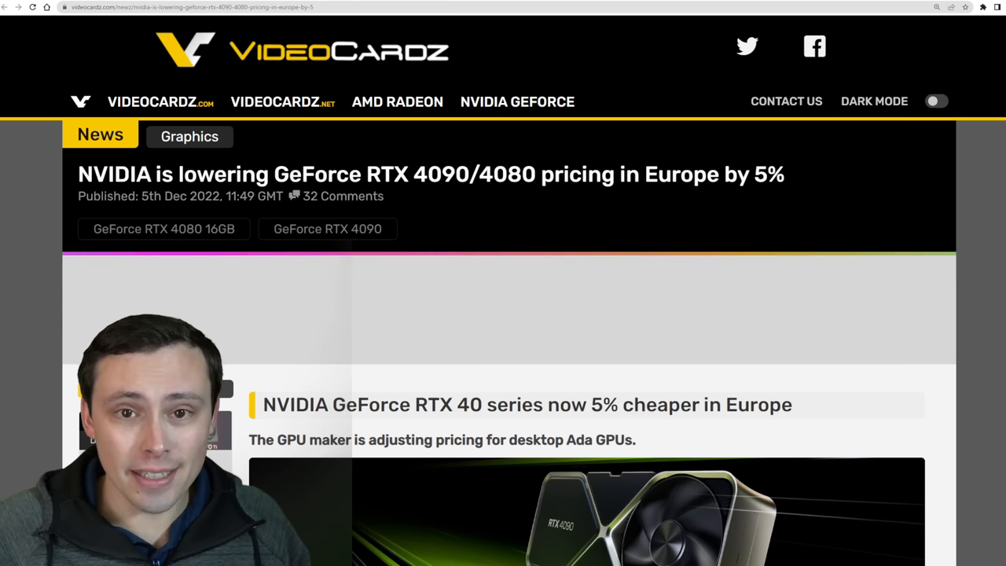
Step: Skim the Wccftech price-cut article and highlight 'Getting Price Cut' in its headline
scroll("down", 3)
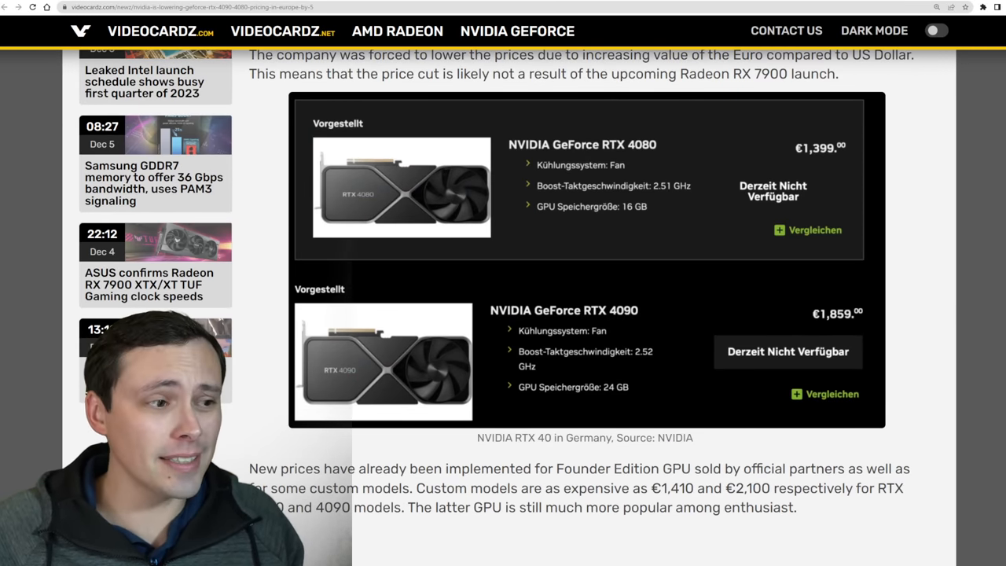
scroll("up", 3)
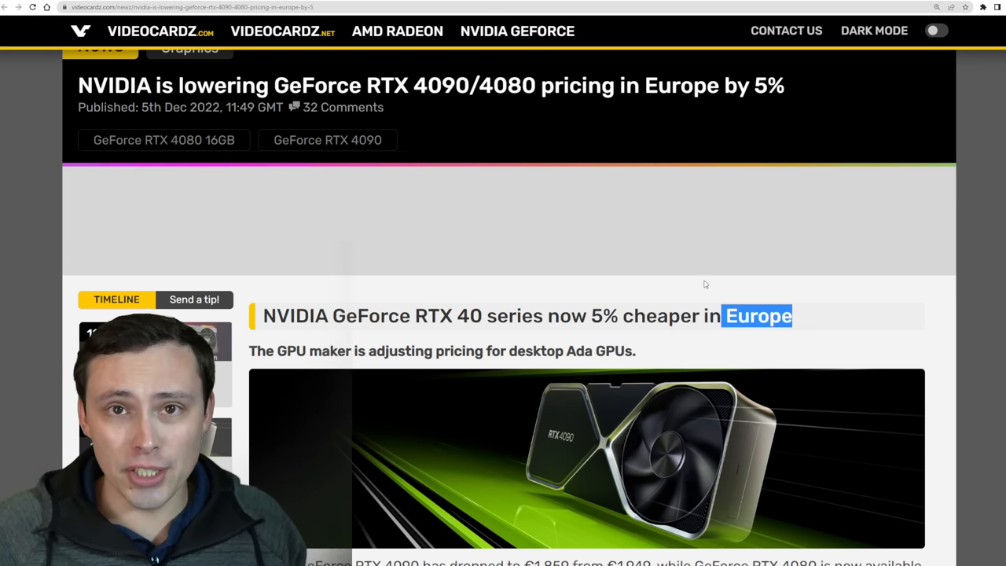
scroll("down", 3)
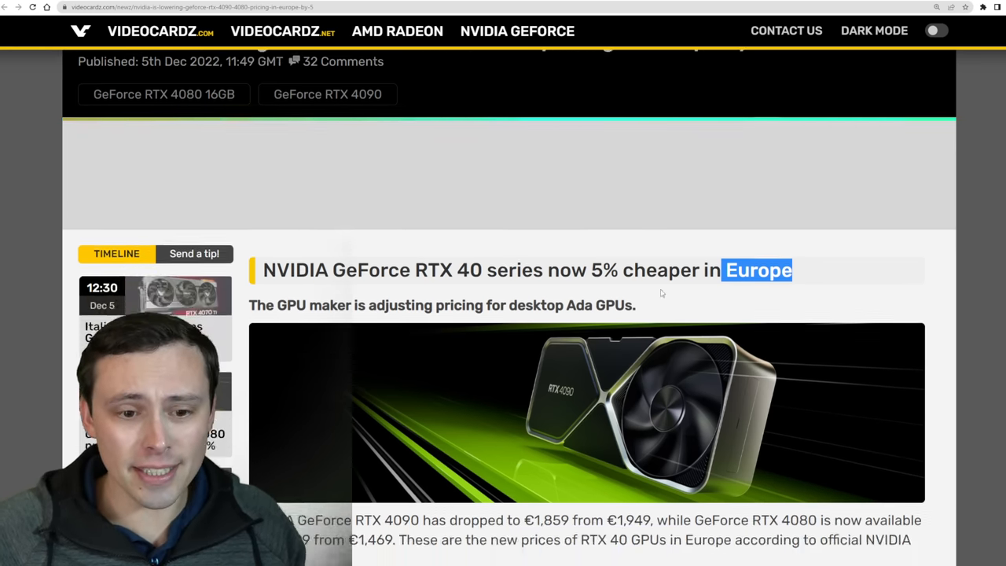
scroll("down", 3)
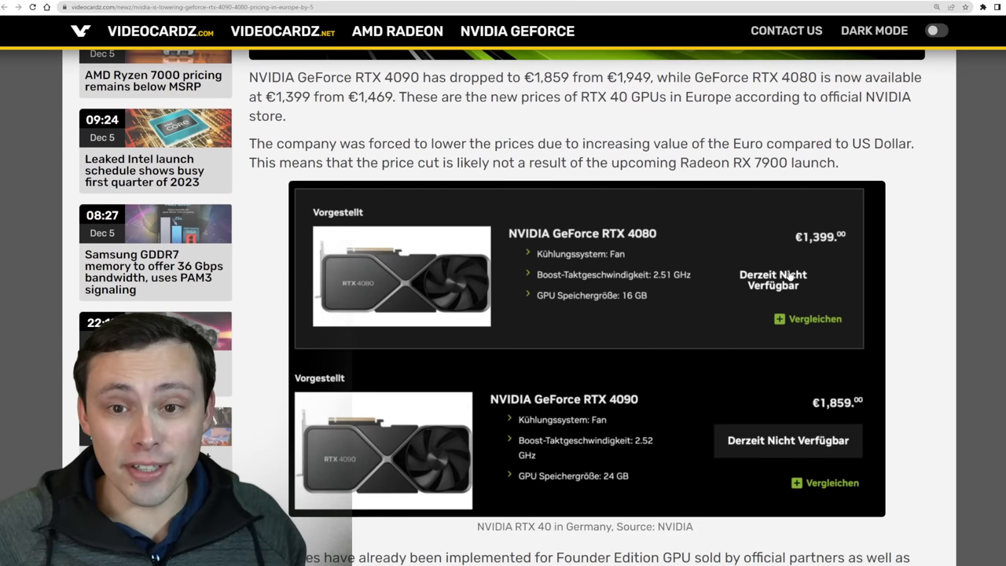
scroll("down", 3)
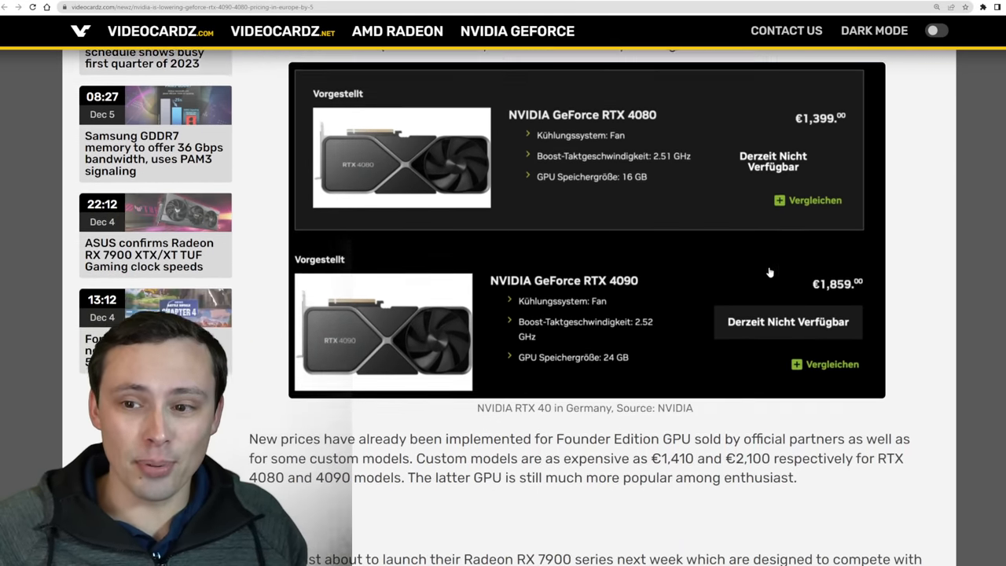
scroll("down", 3)
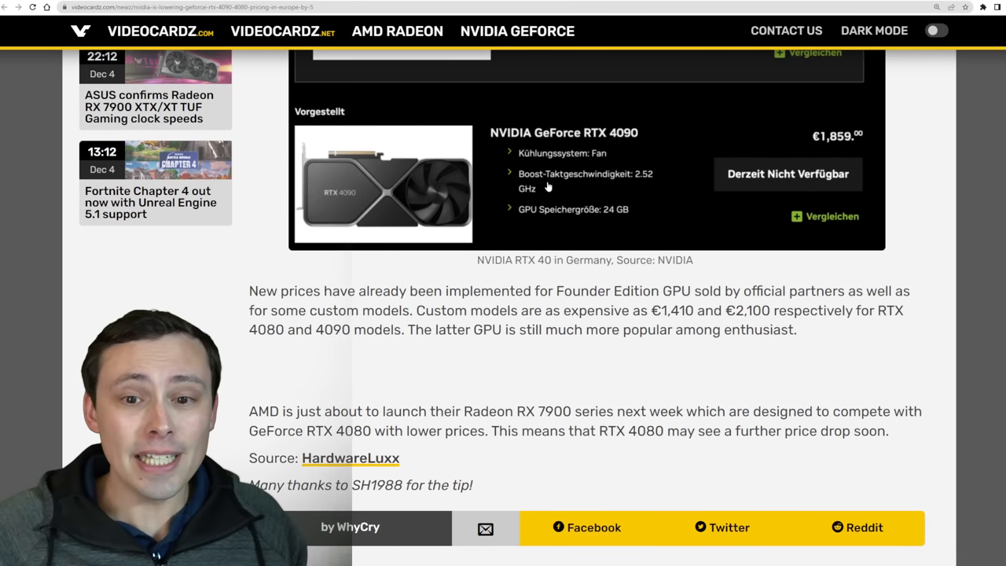
scroll("up", 3)
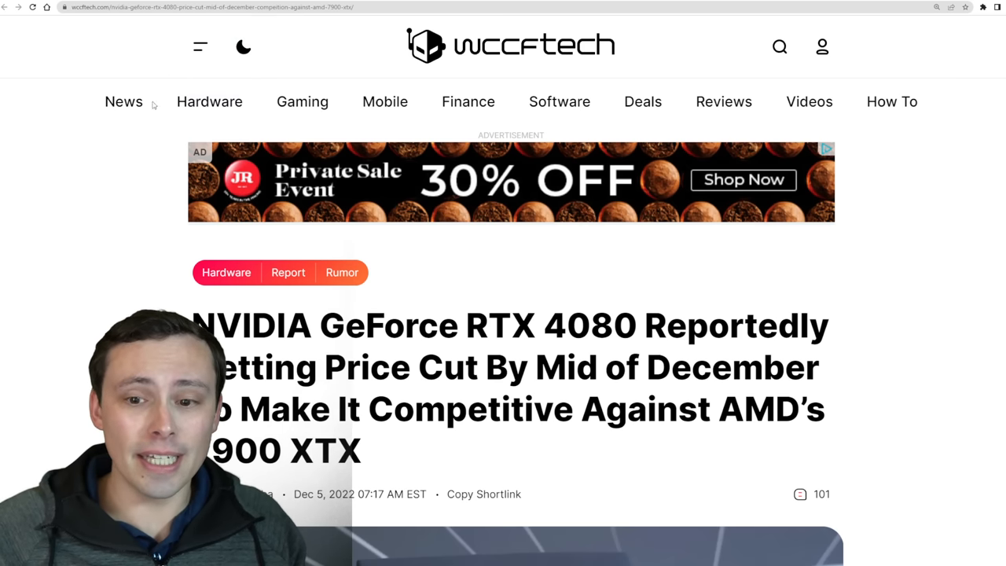
scroll("down", 3)
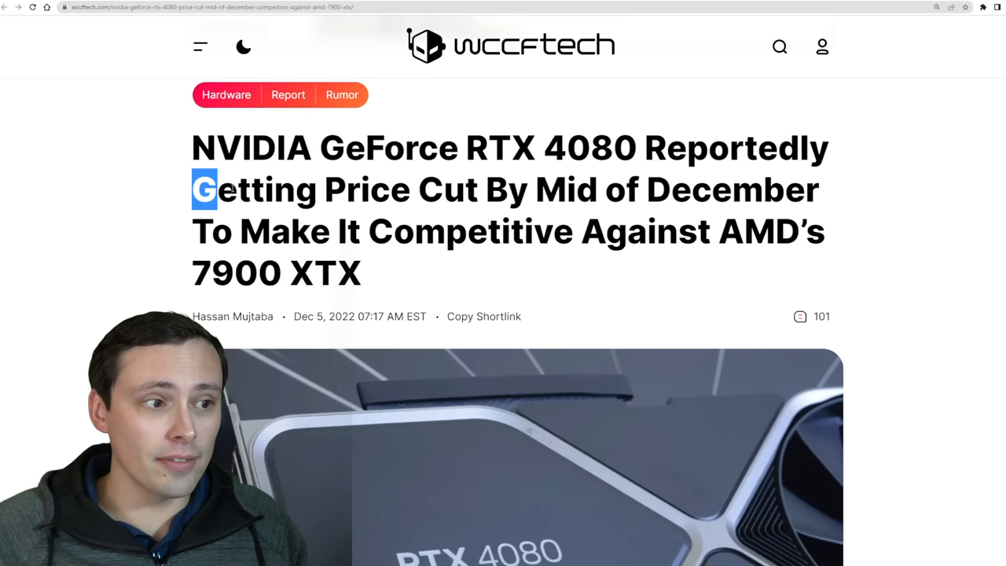
left_click_drag(205, 189, 479, 188)
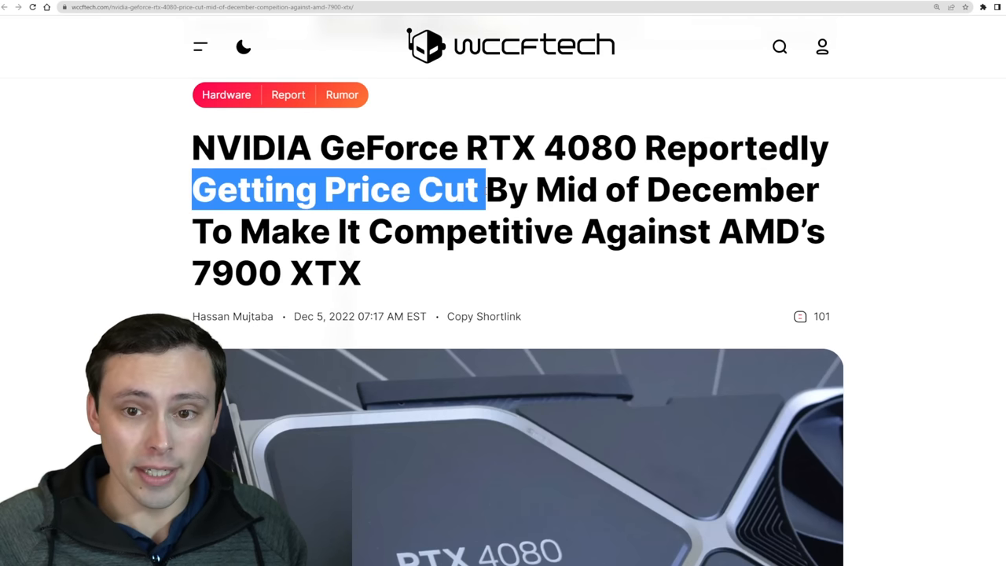
left_click_drag(484, 189, 821, 188)
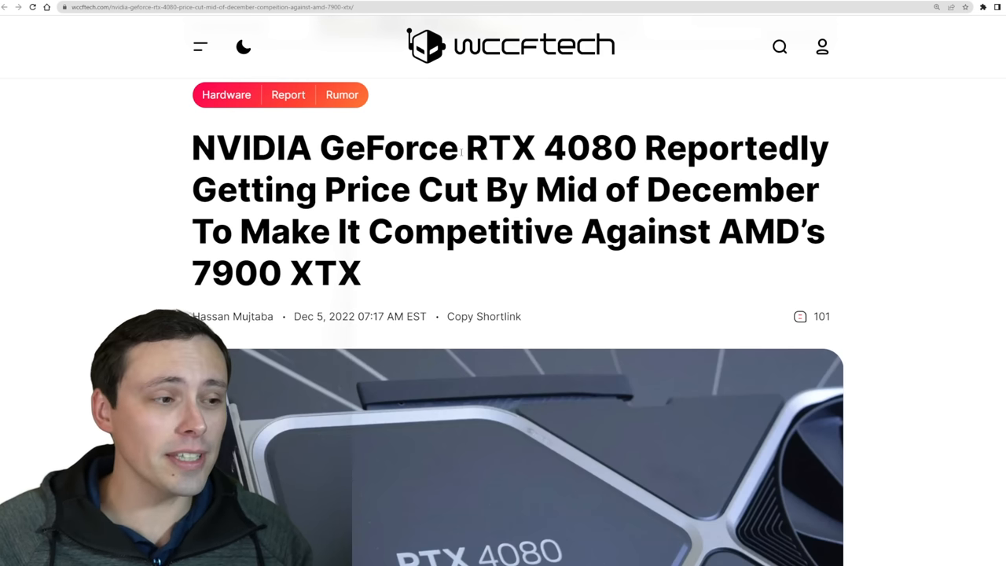
mouse_move(408, 119)
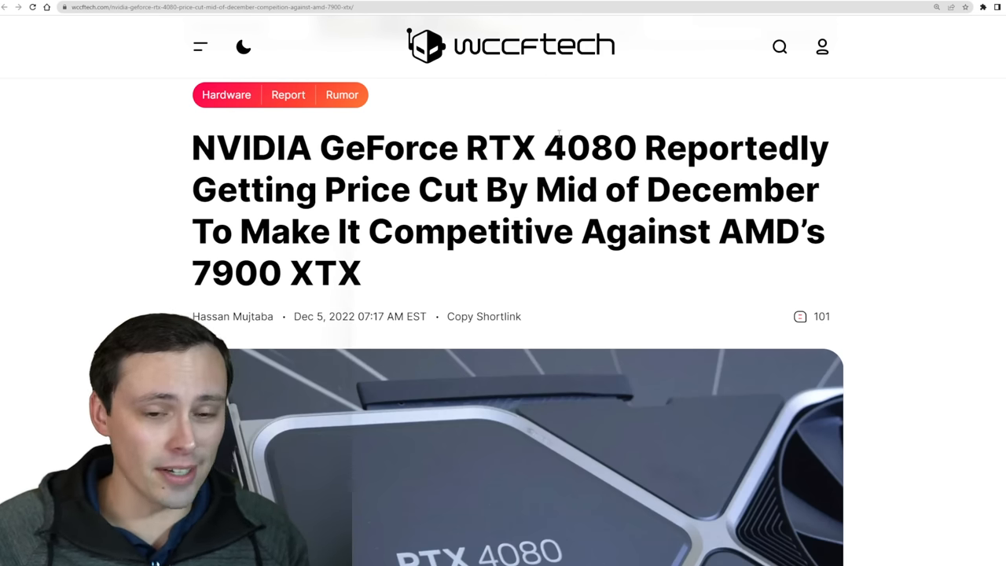
Step: Highlight 'To Make It Competitive Against AMD's 7900 XTX' in the headline while reading on
scroll("down", 3)
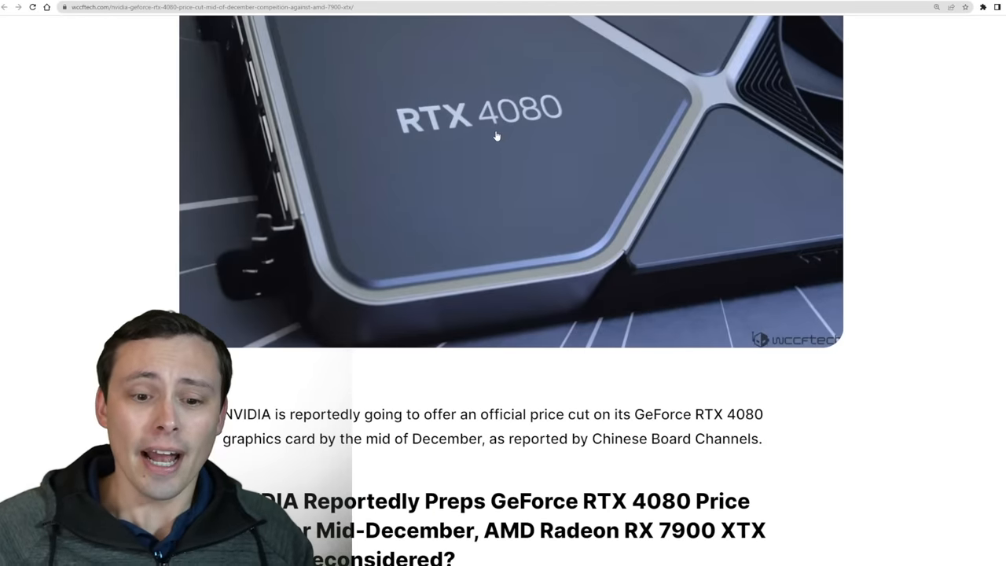
scroll("down", 3)
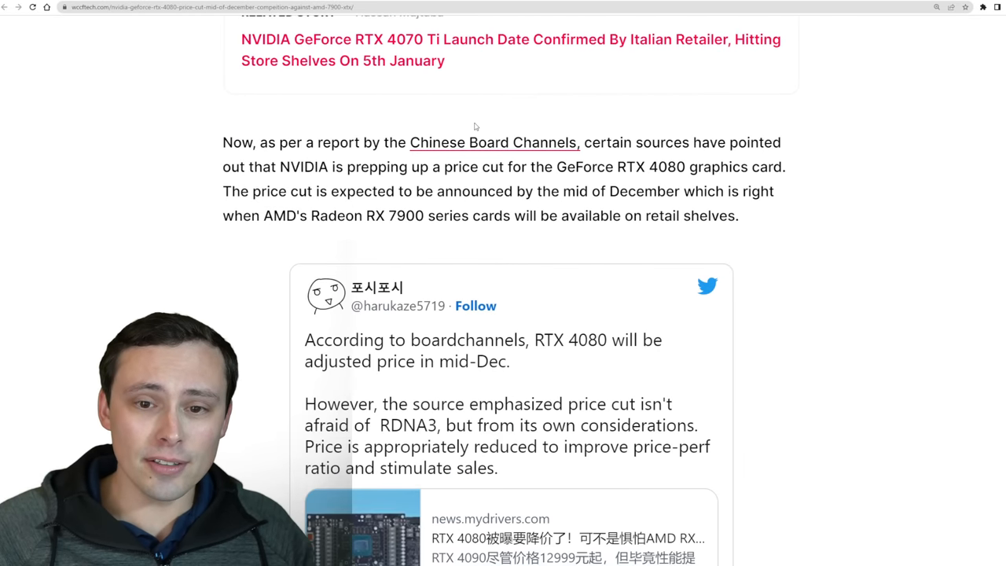
scroll("down", 3)
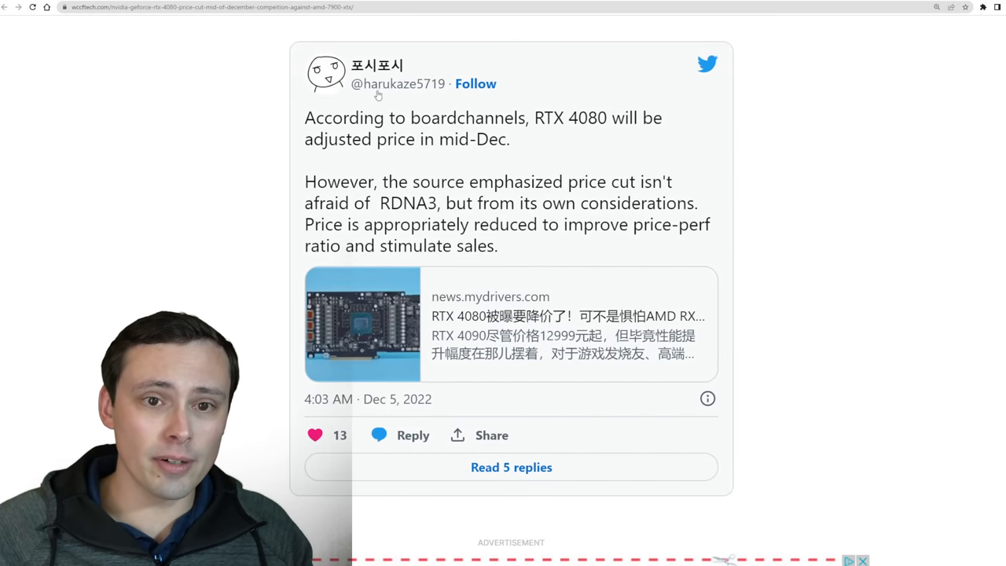
mouse_move(534, 107)
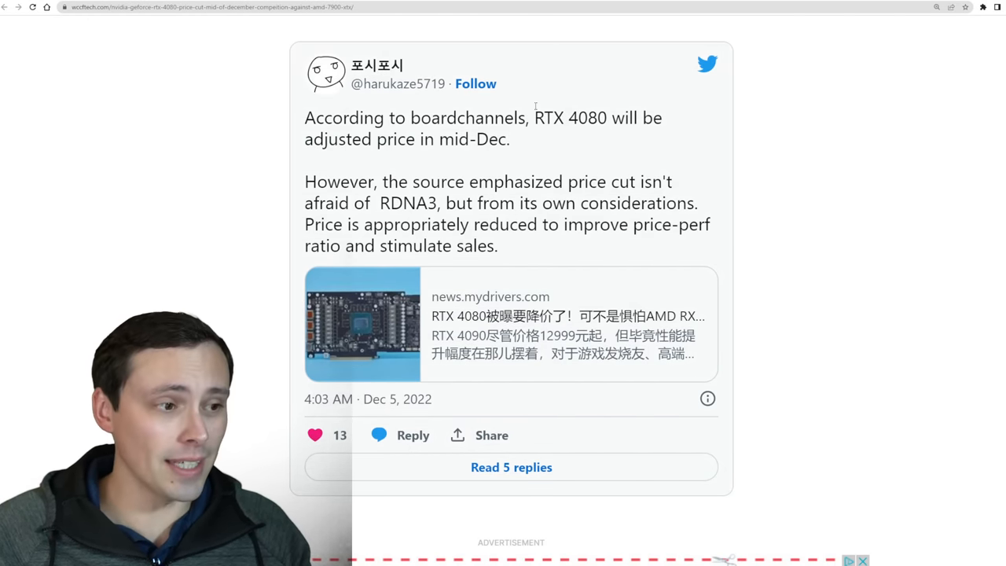
mouse_move(723, 140)
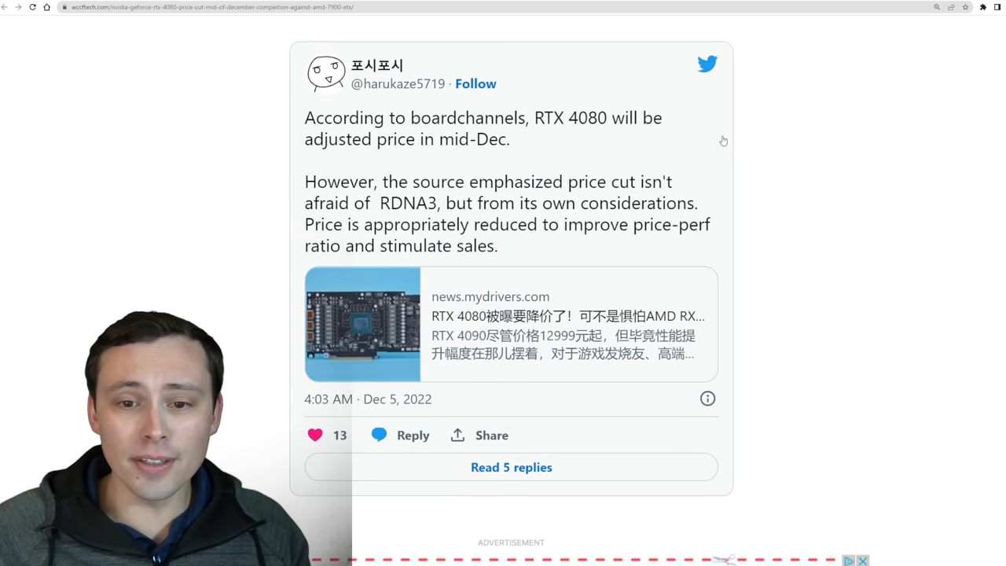
mouse_move(788, 160)
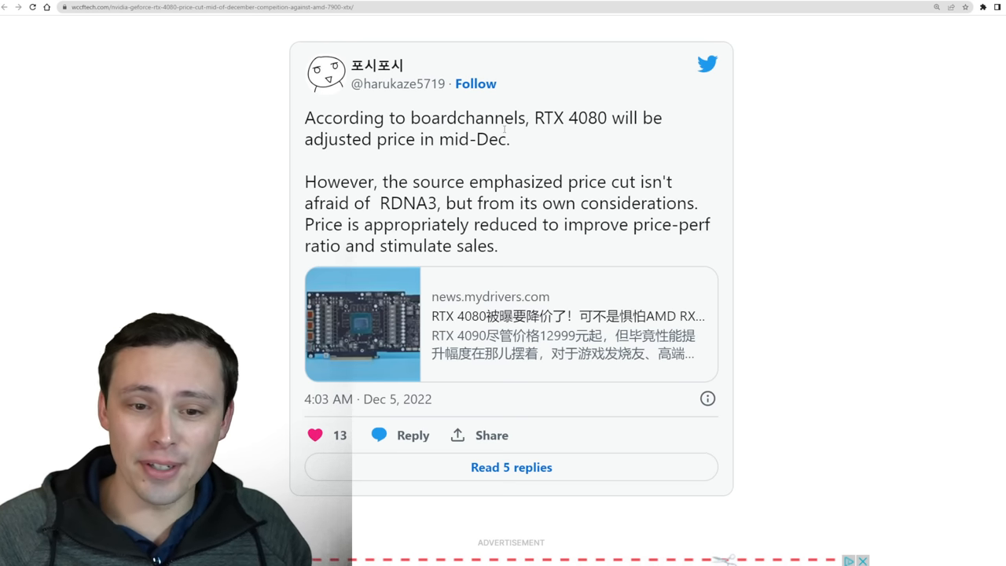
mouse_move(604, 129)
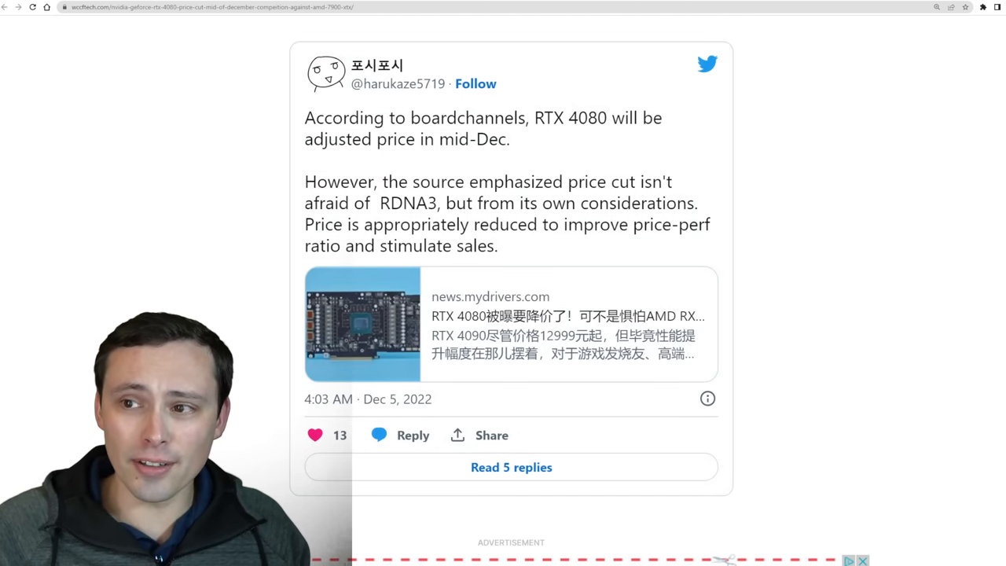
scroll("up", 3)
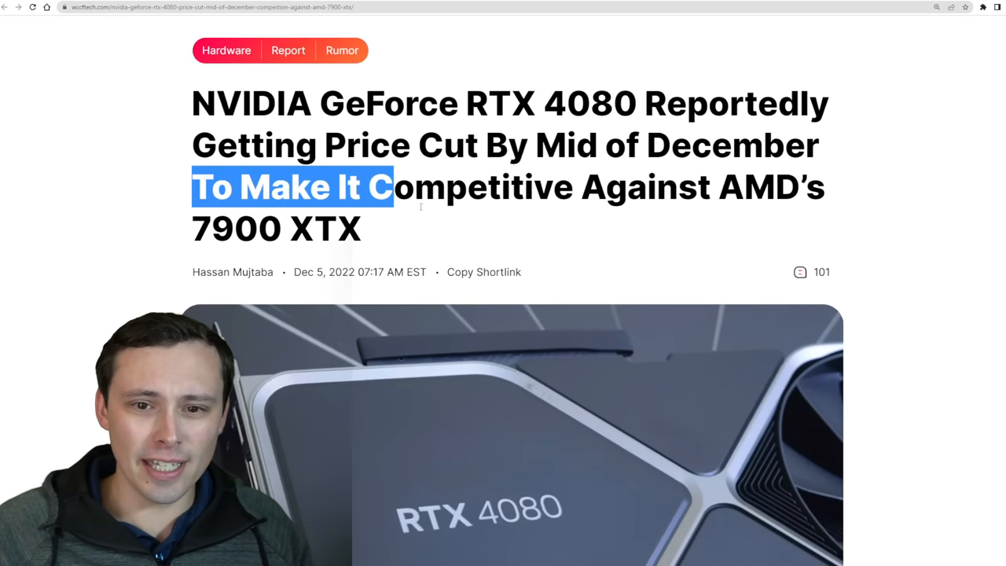
left_click_drag(385, 186, 361, 228)
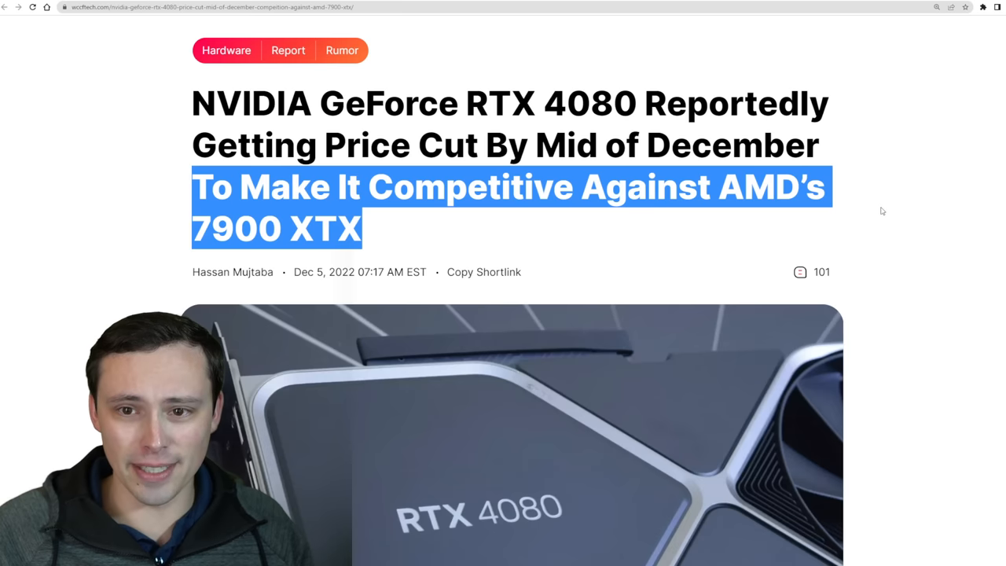
mouse_move(1003, 226)
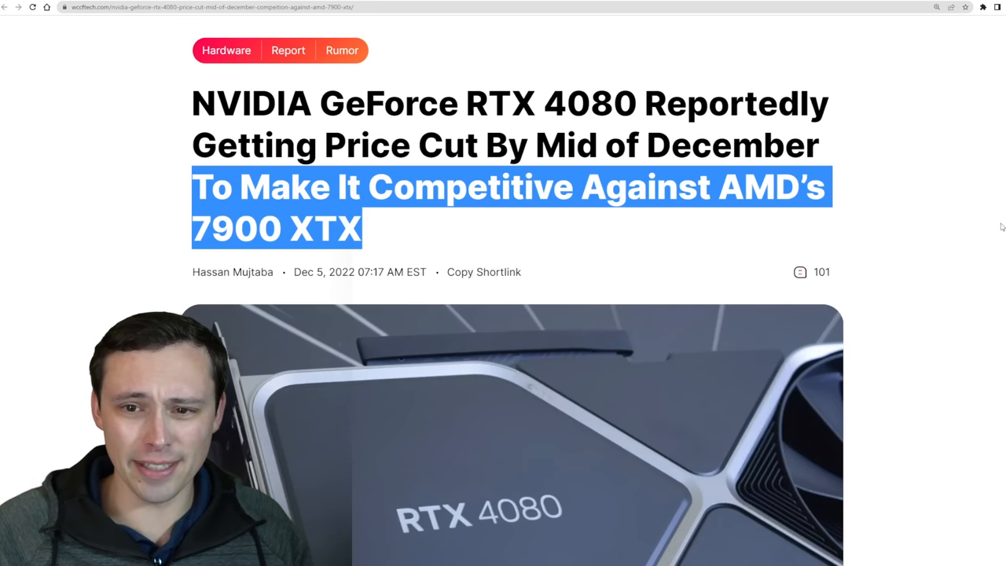
scroll("down", 3)
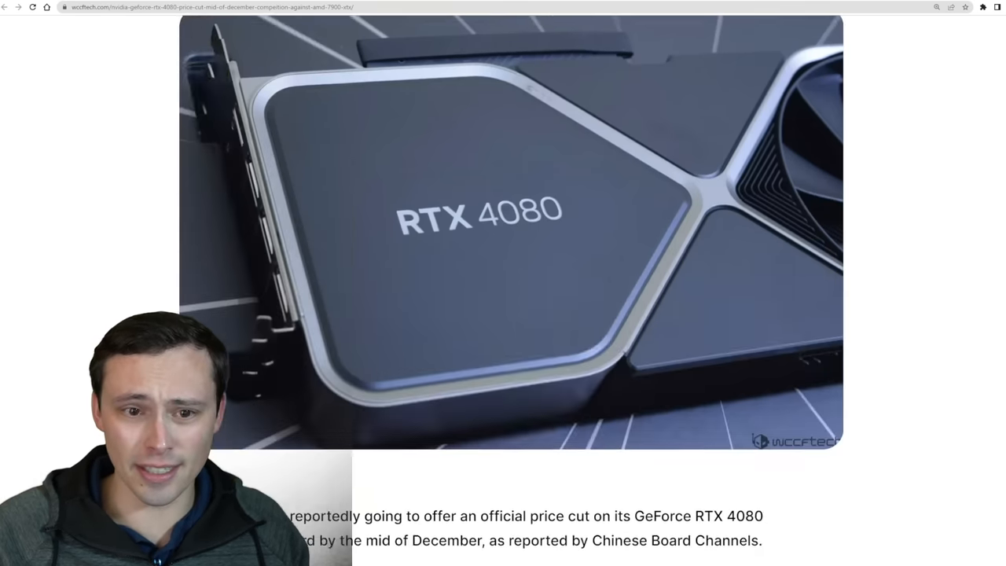
scroll("down", 3)
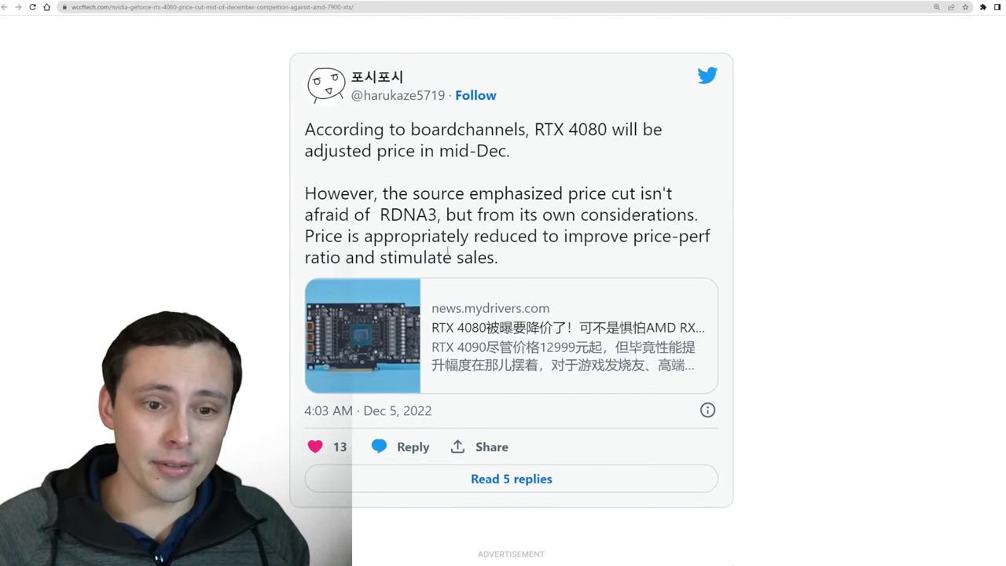
mouse_move(909, 264)
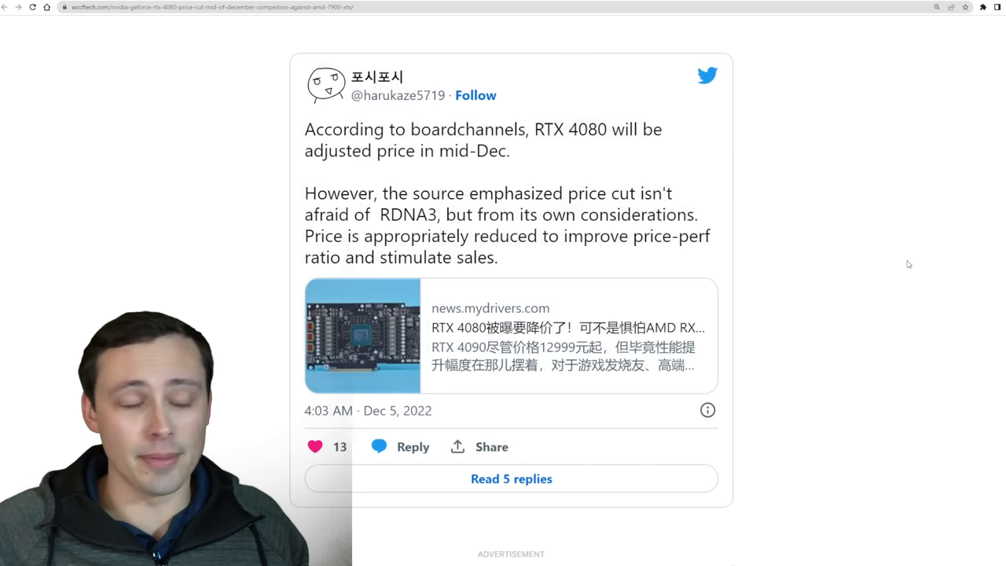
mouse_move(870, 251)
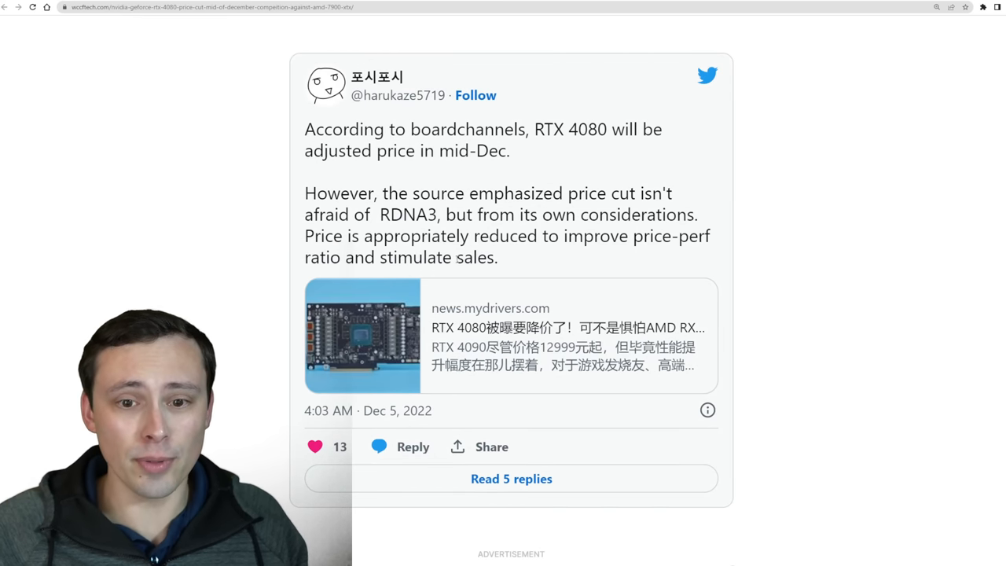
mouse_move(828, 250)
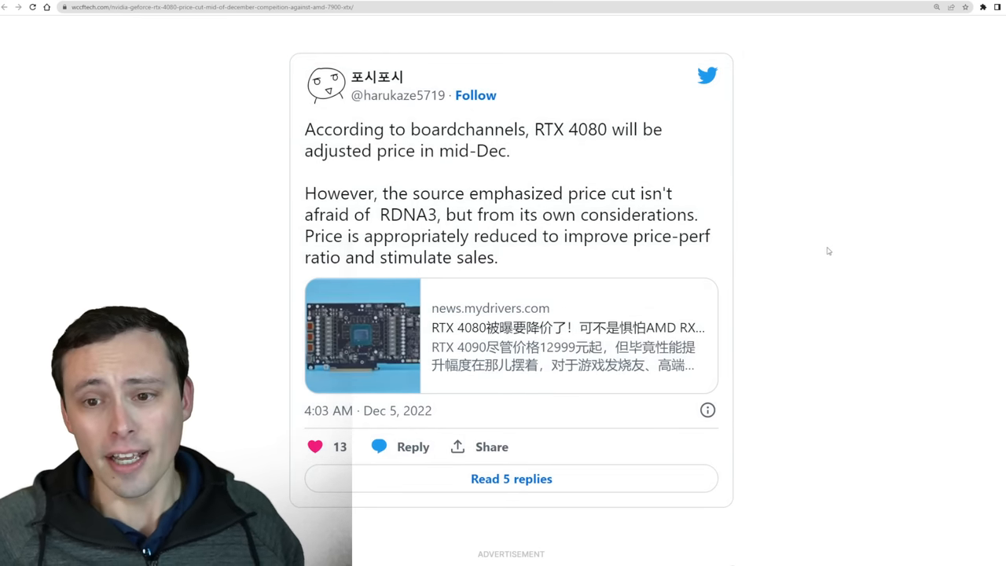
mouse_move(871, 230)
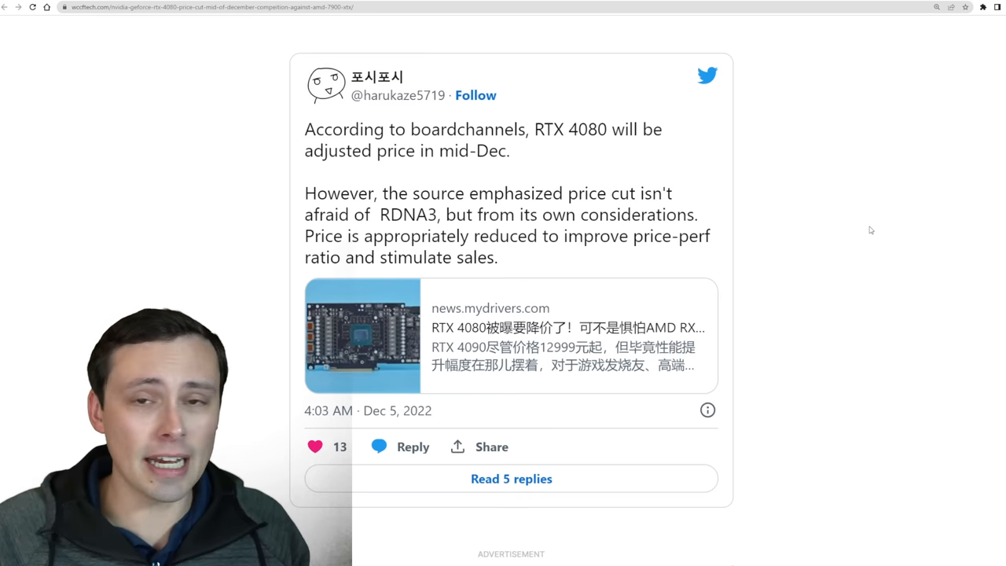
mouse_move(904, 171)
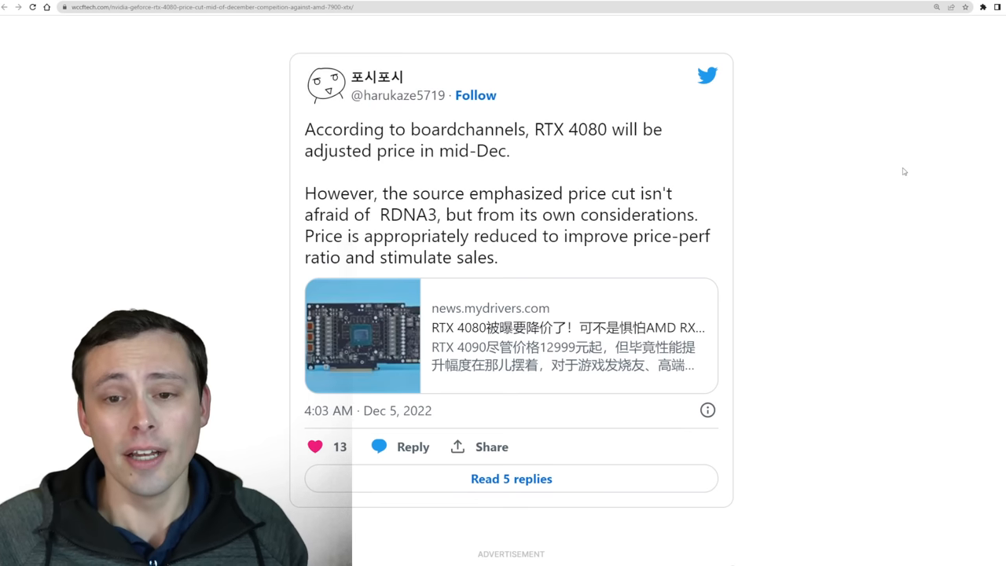
mouse_move(862, 170)
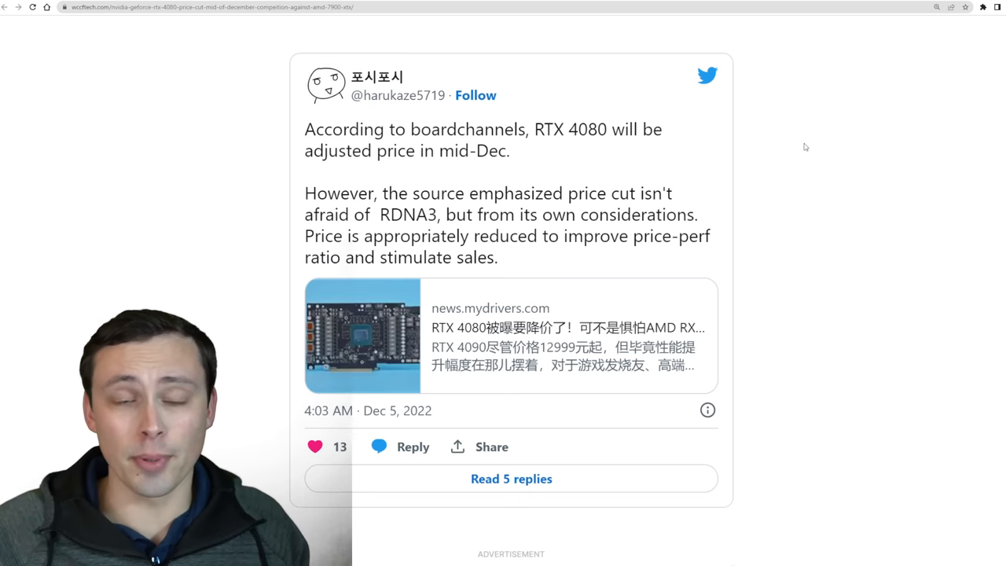
mouse_move(781, 158)
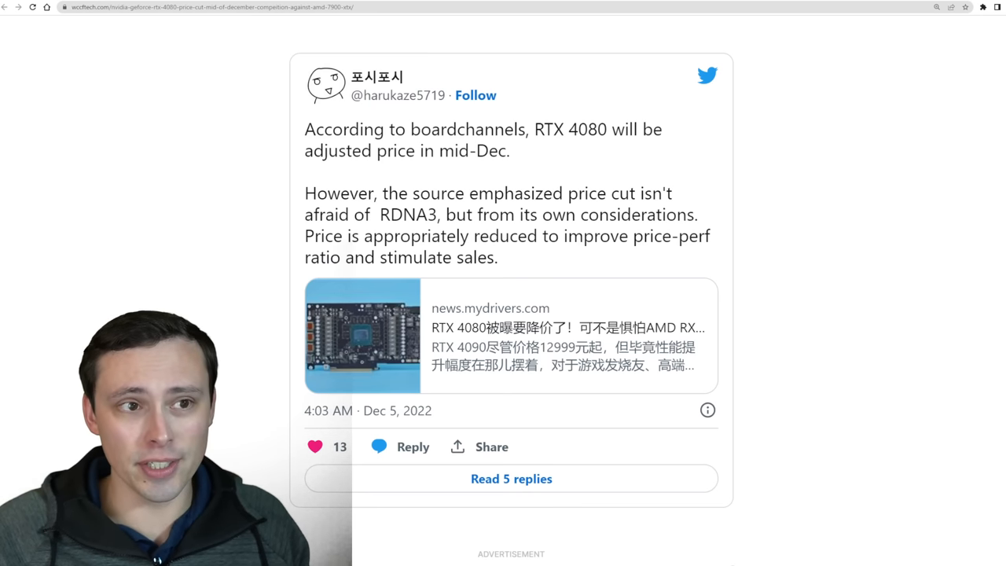
mouse_move(223, 129)
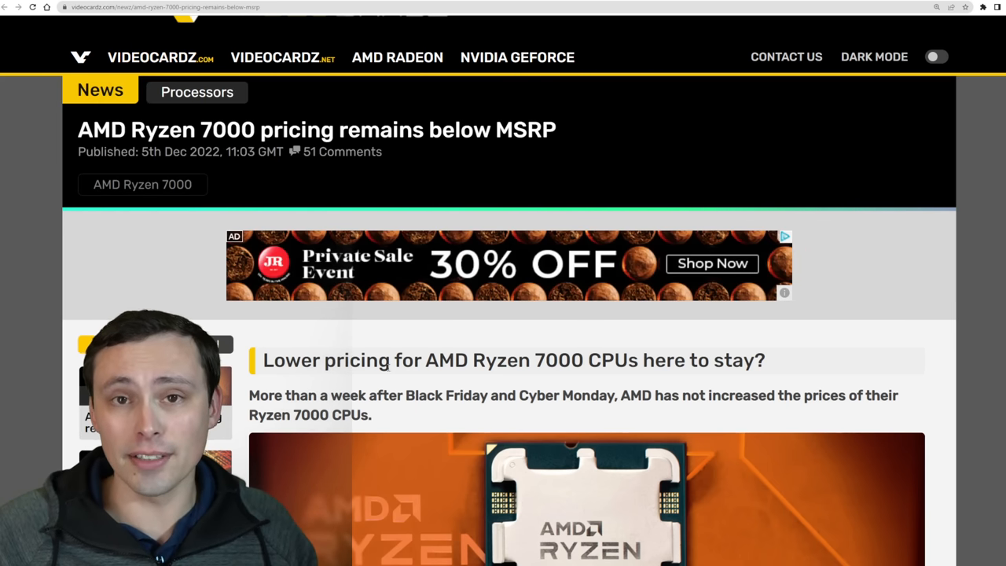
Step: Scroll down through the article body and back up toward the headline
scroll("down", 3)
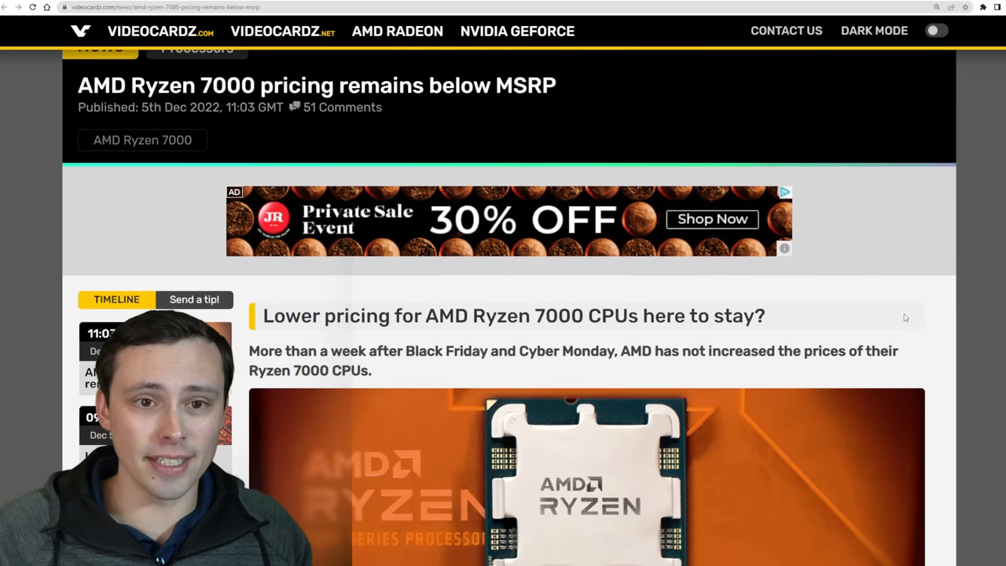
scroll("up", 3)
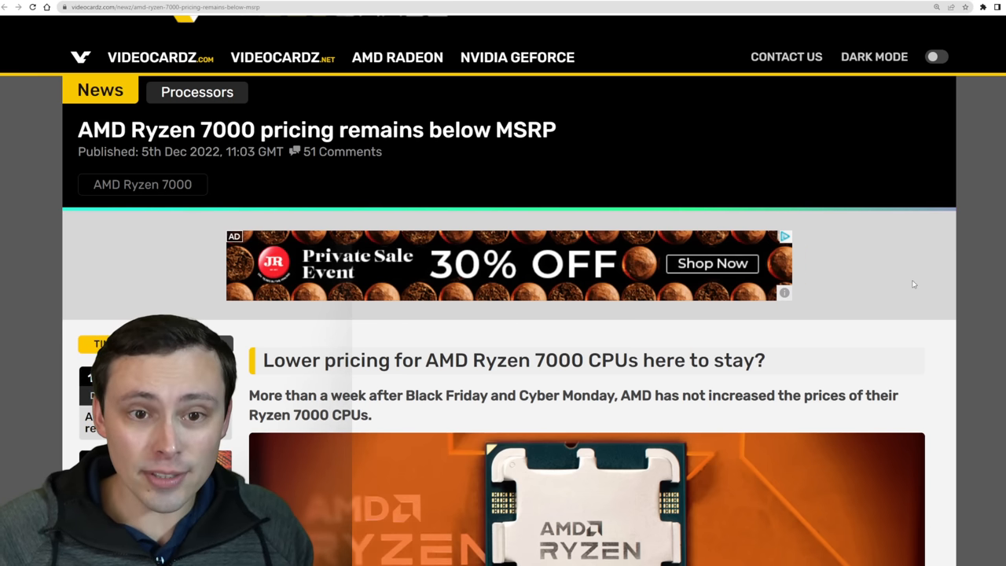
double_click(163, 129)
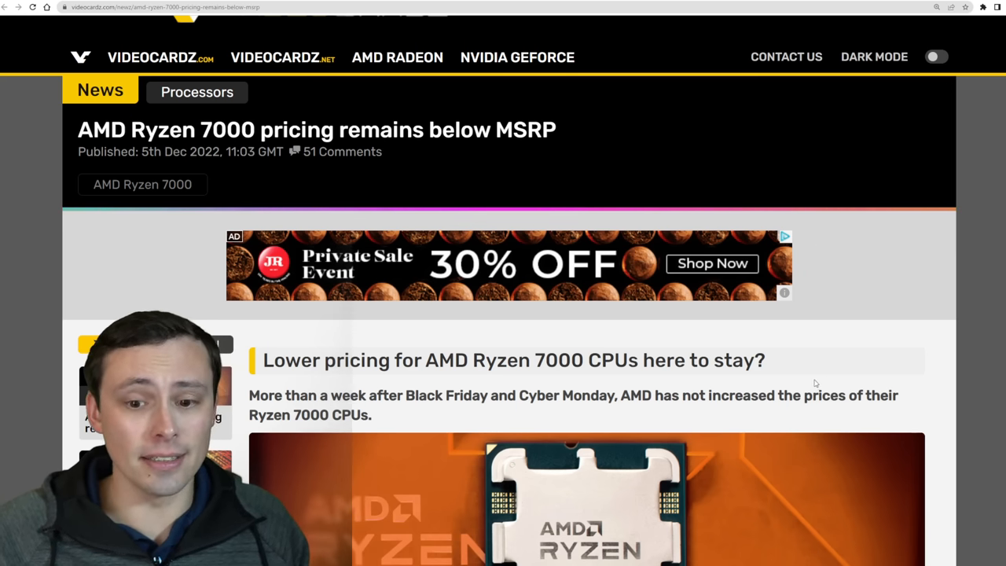
scroll("down", 3)
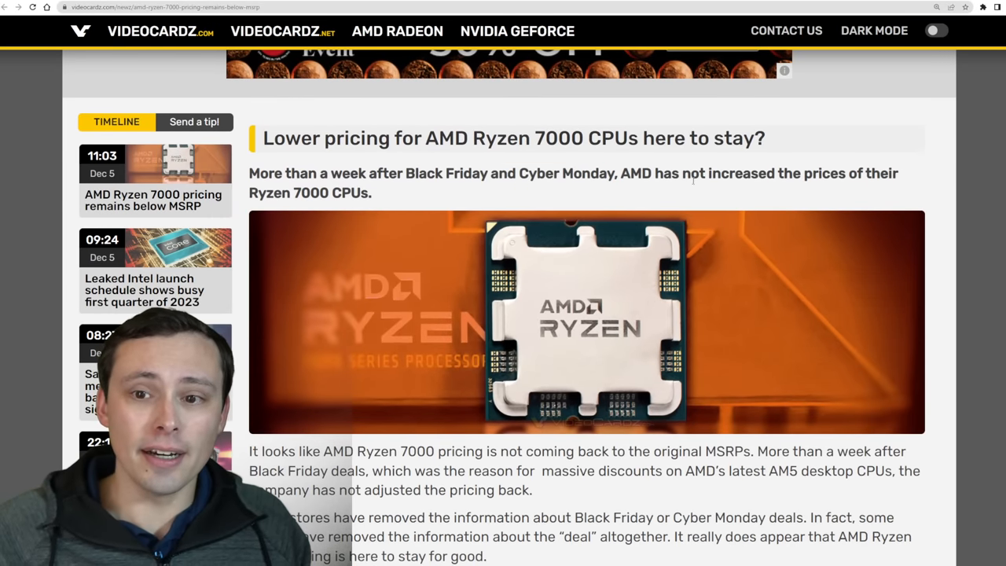
scroll("down", 3)
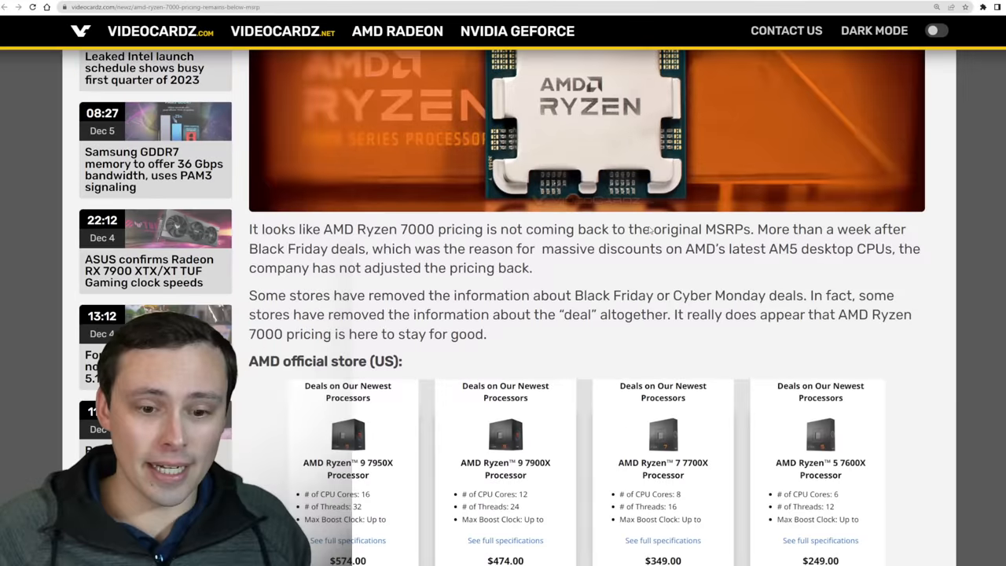
scroll("down", 3)
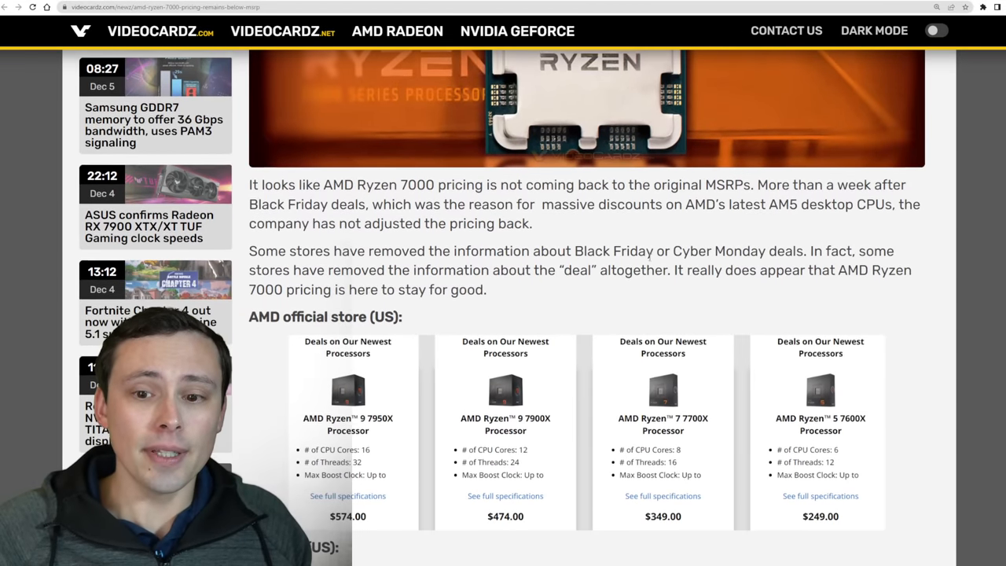
scroll("down", 3)
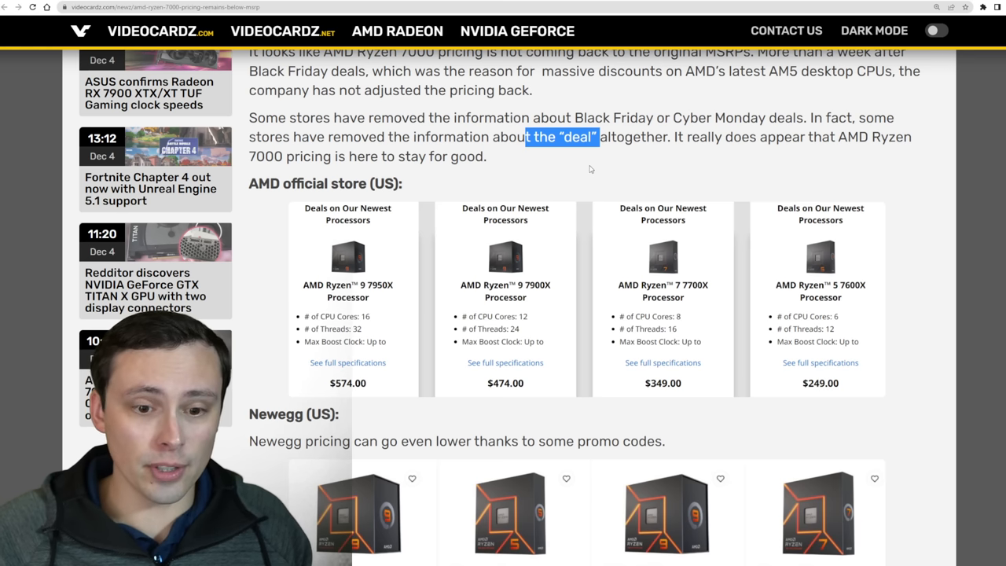
scroll("down", 3)
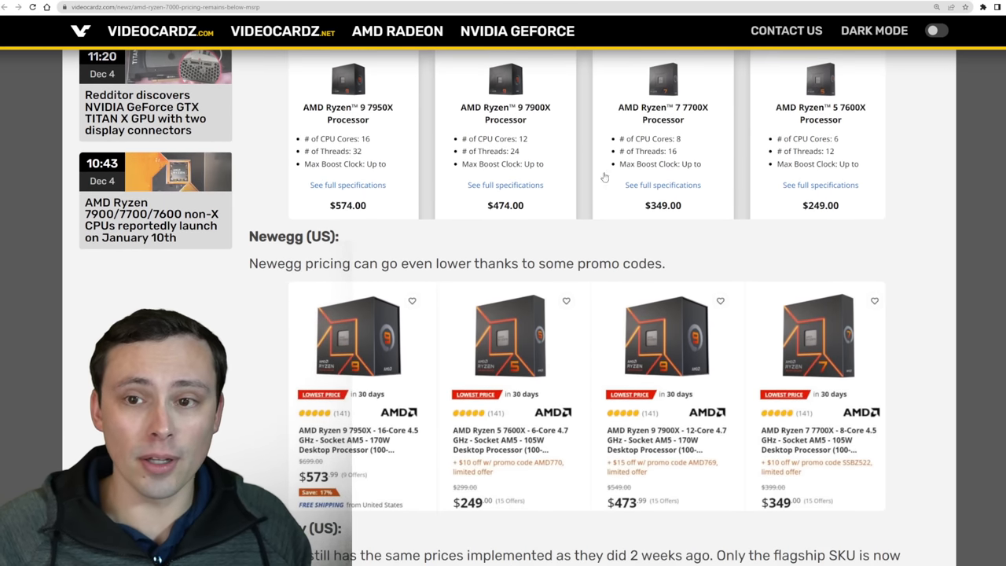
mouse_move(973, 283)
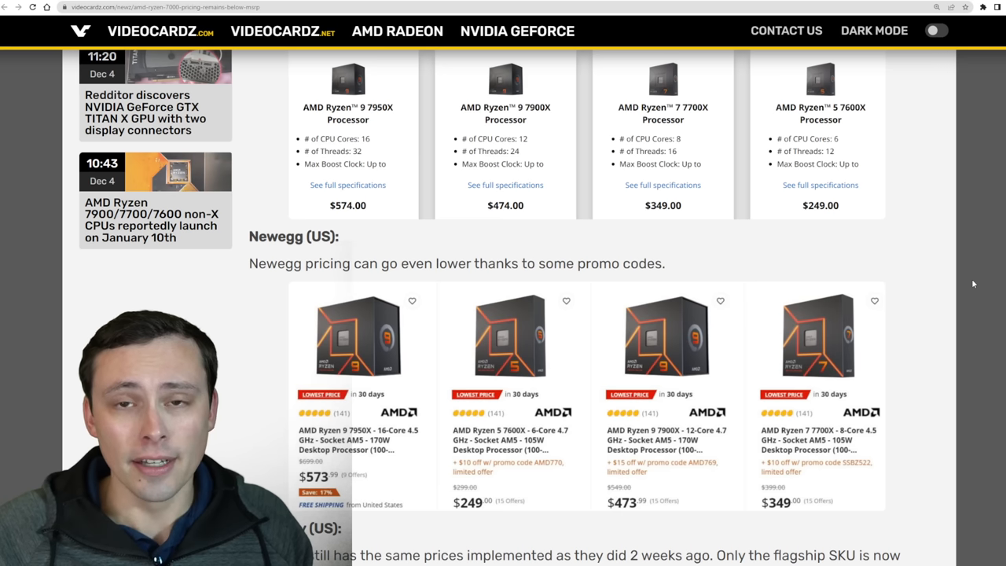
mouse_move(771, 270)
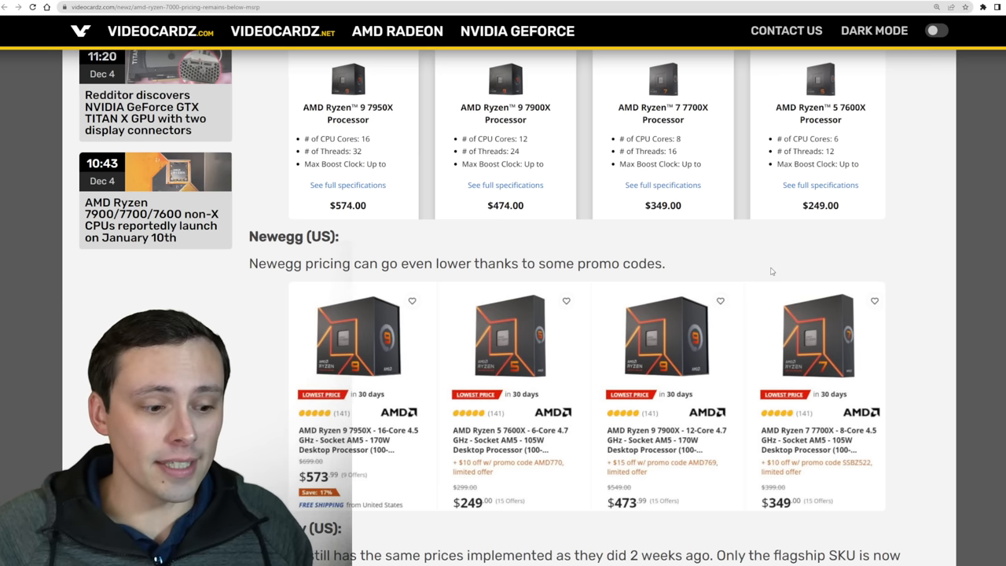
scroll("down", 3)
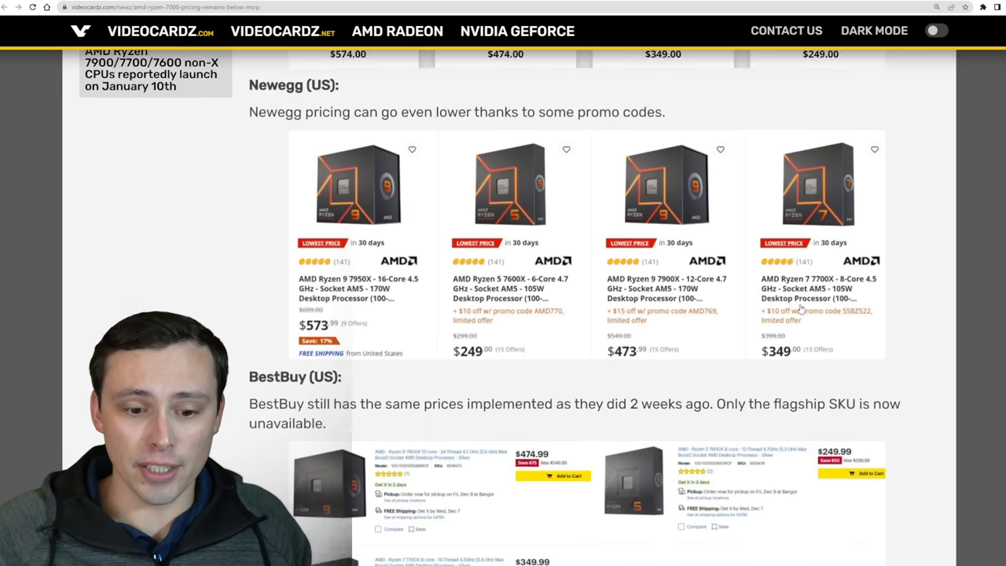
scroll("down", 3)
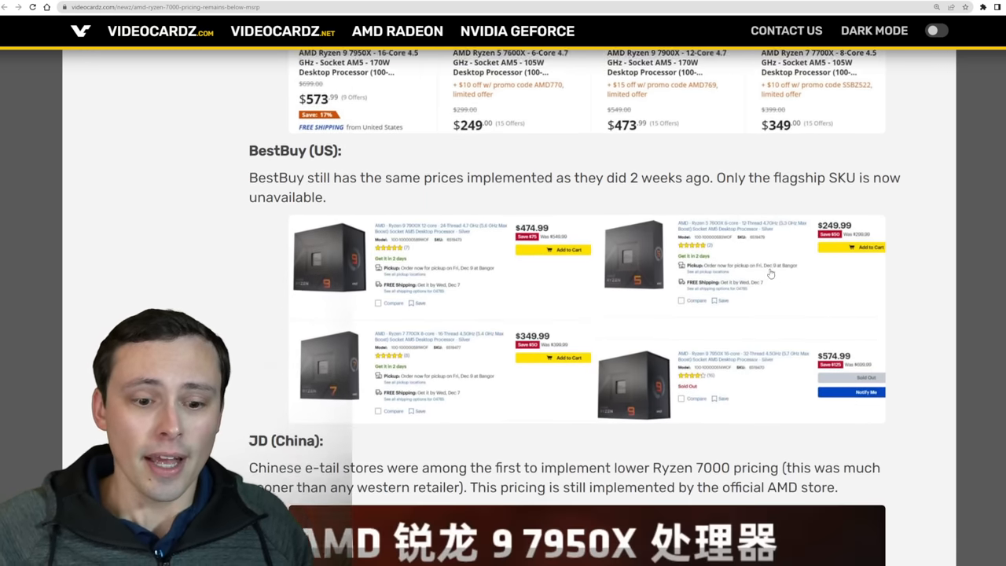
scroll("down", 3)
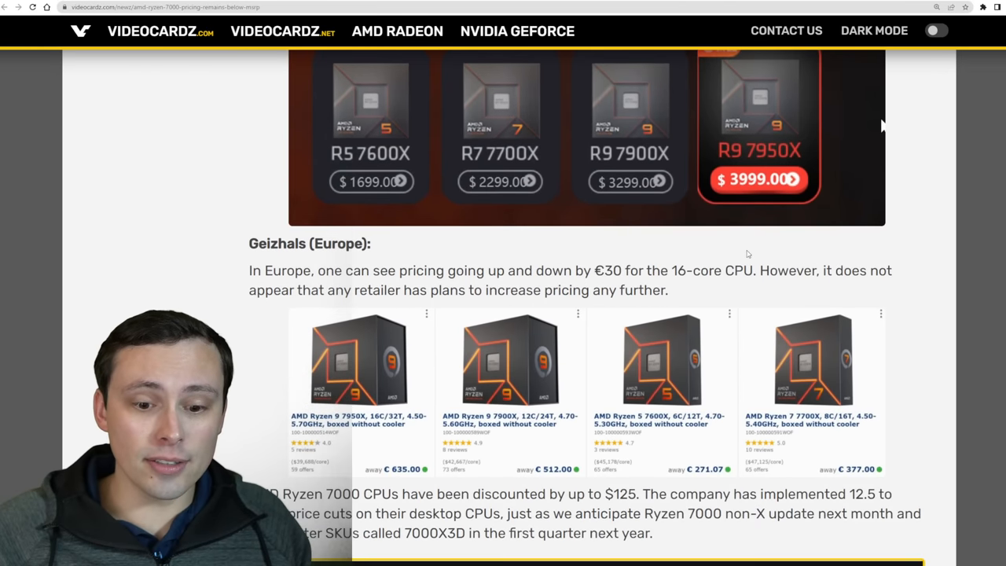
scroll("down", 3)
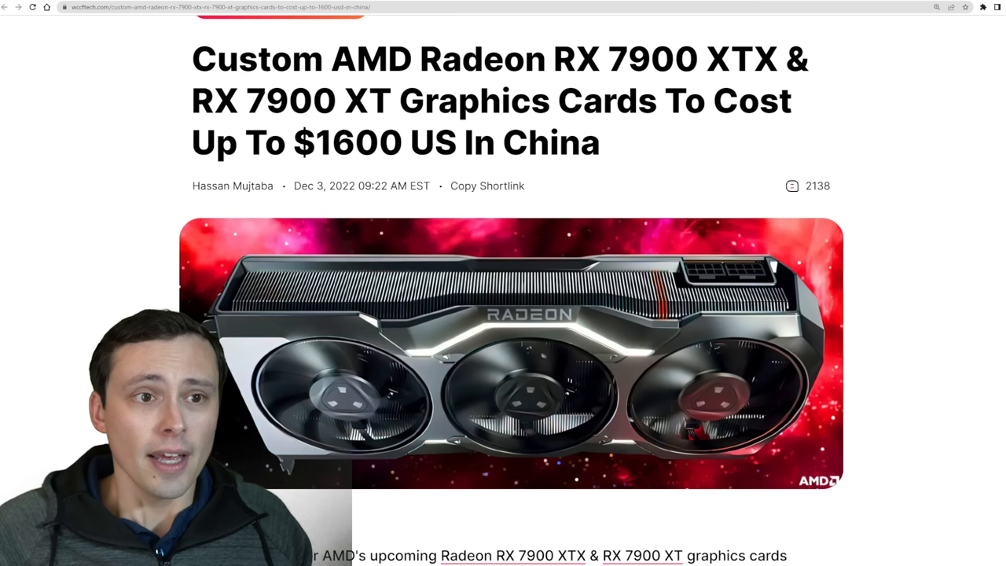
scroll("up", 3)
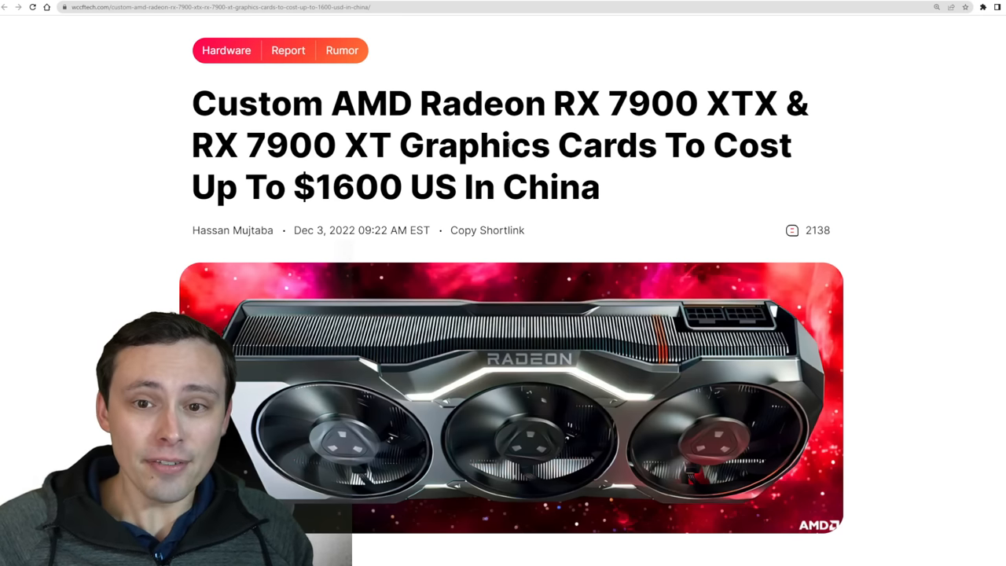
Step: Highlight 'Custom' in the headline and the sentences about Chinese Taobao sellers opening RX 7900 pre-sales
double_click(214, 104)
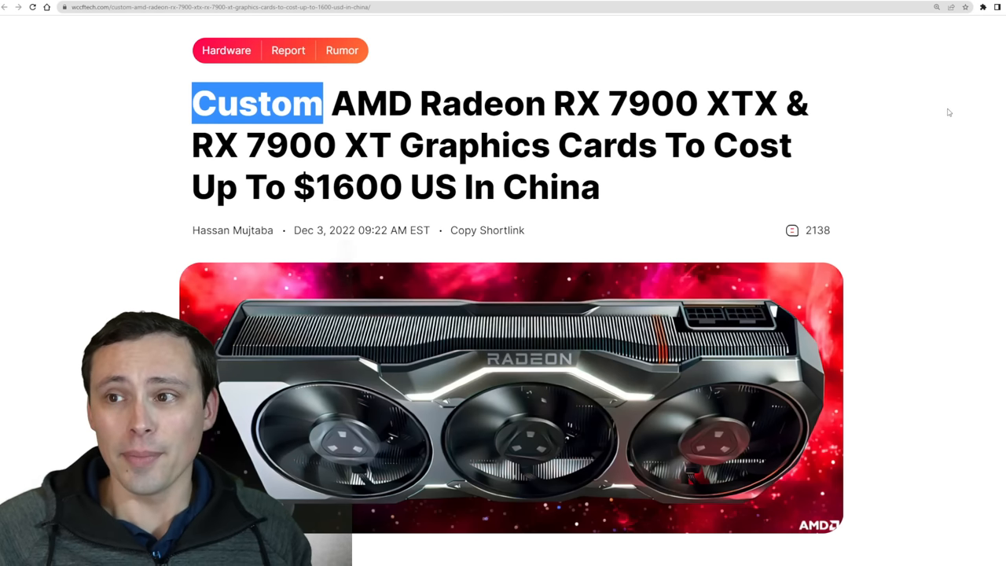
mouse_move(906, 103)
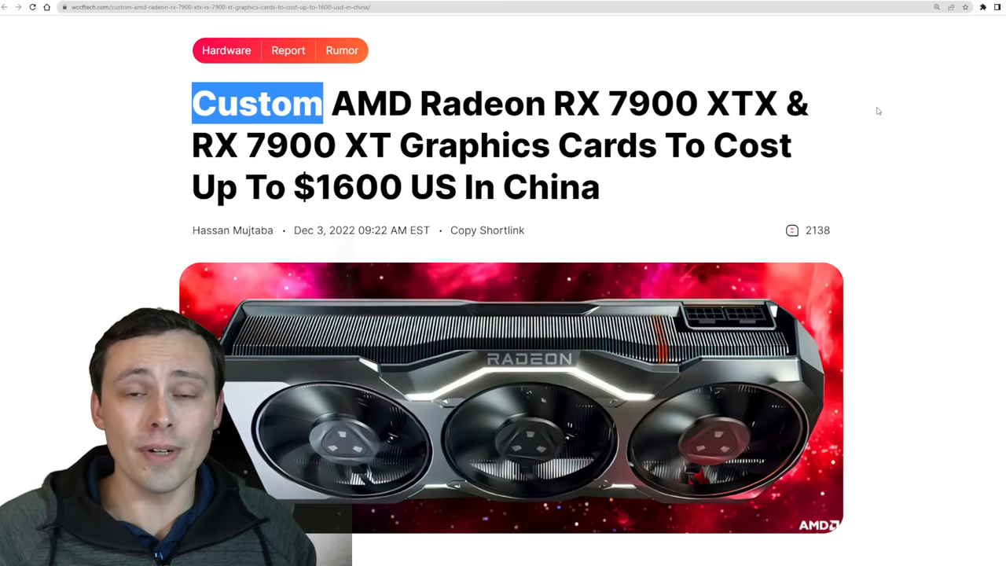
mouse_move(929, 115)
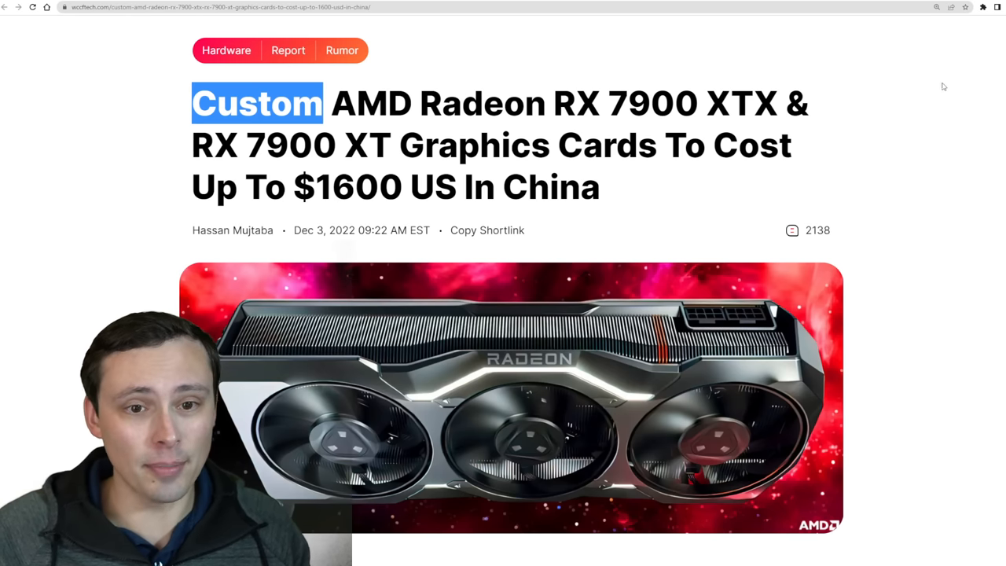
scroll("down", 3)
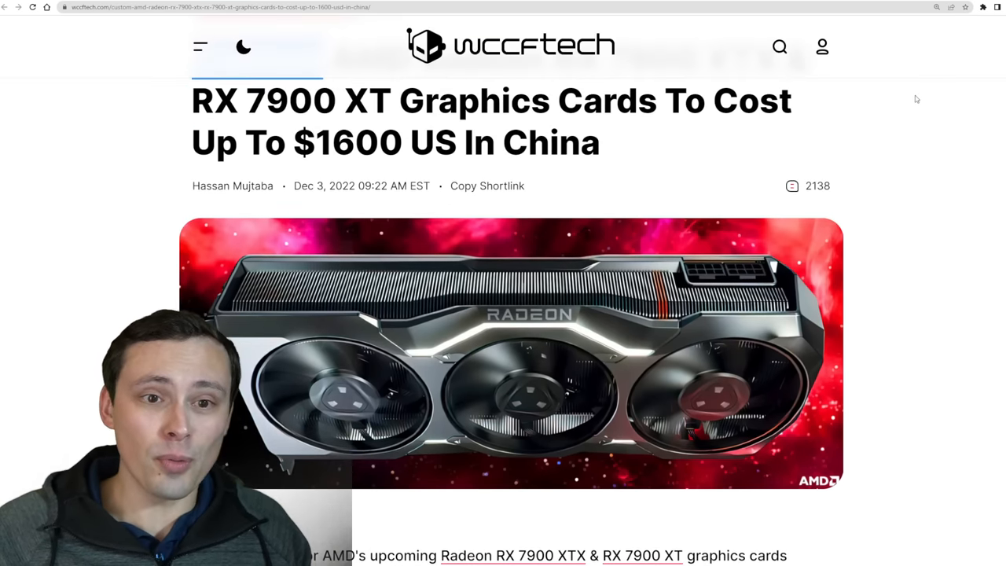
scroll("down", 3)
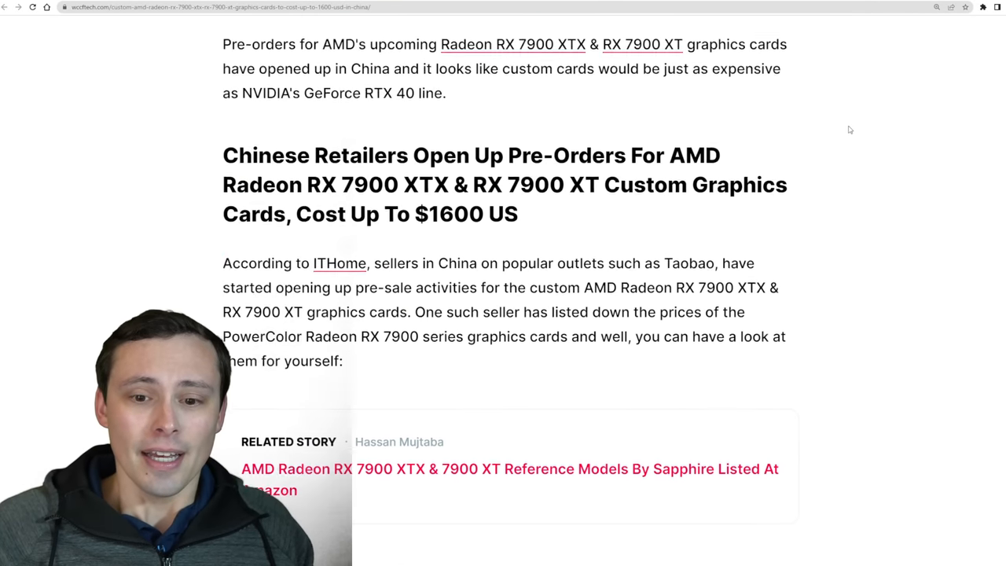
scroll("down", 3)
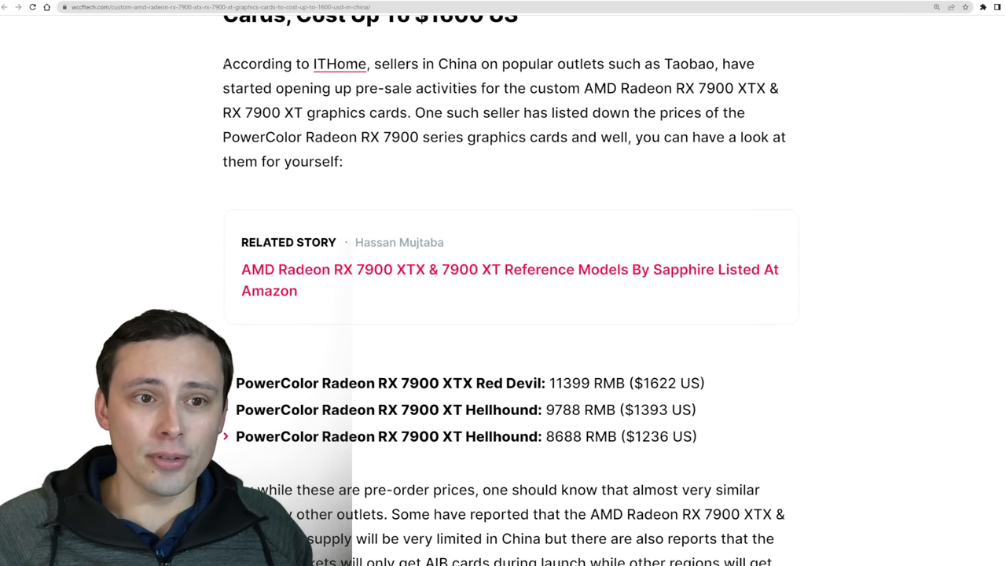
left_click_drag(223, 63, 405, 63)
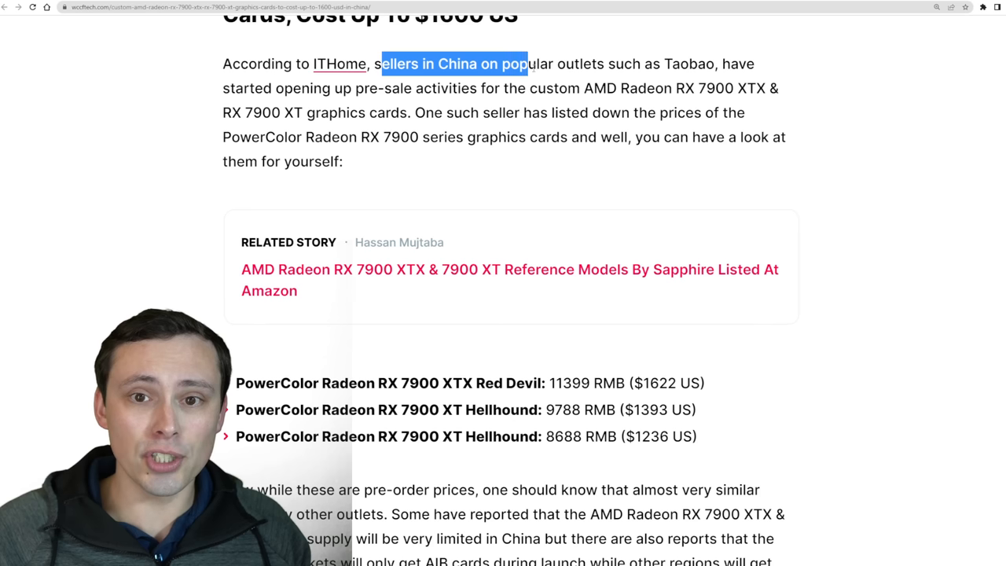
left_click_drag(527, 63, 706, 62)
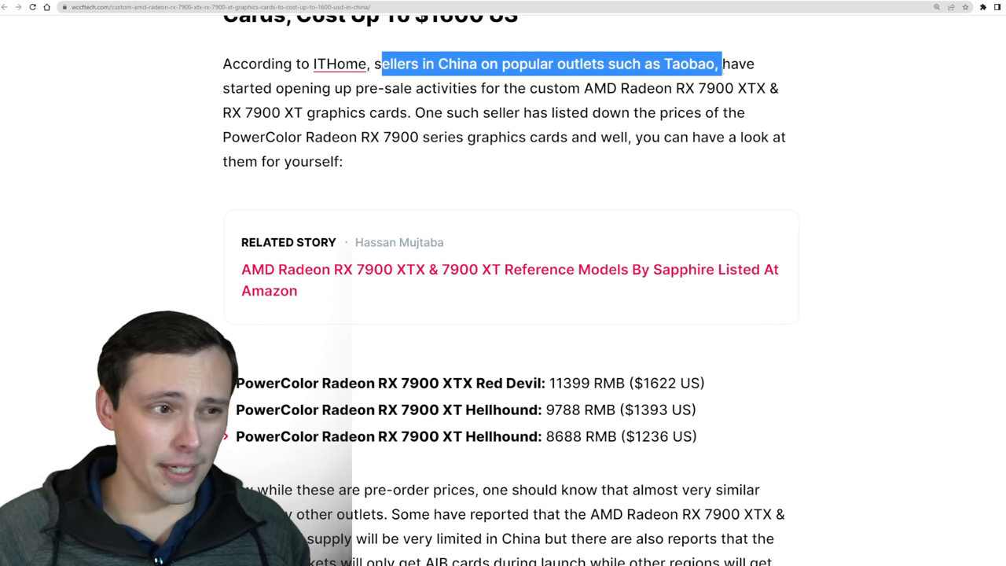
left_click_drag(723, 63, 411, 88)
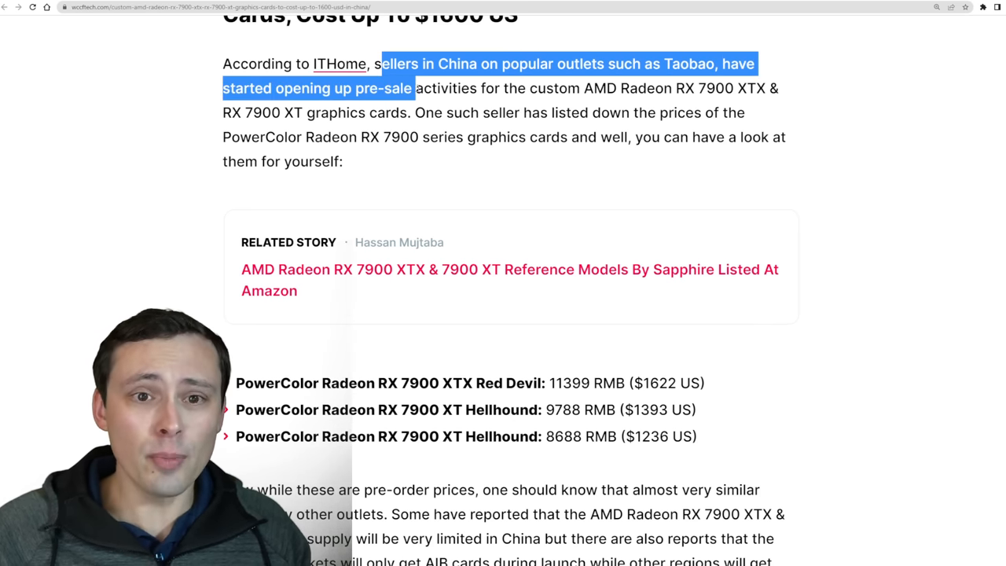
left_click_drag(412, 88, 629, 88)
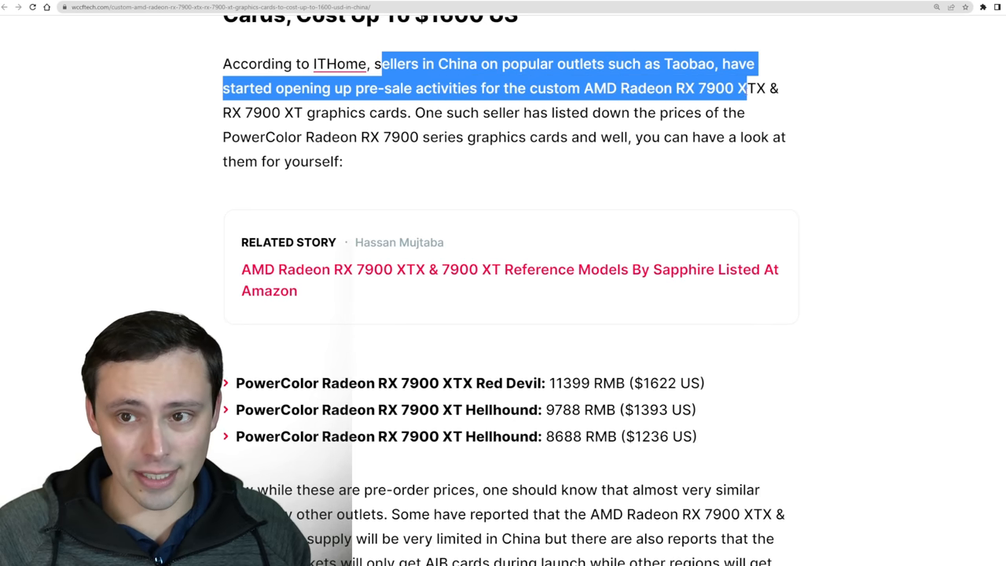
left_click_drag(745, 88, 302, 114)
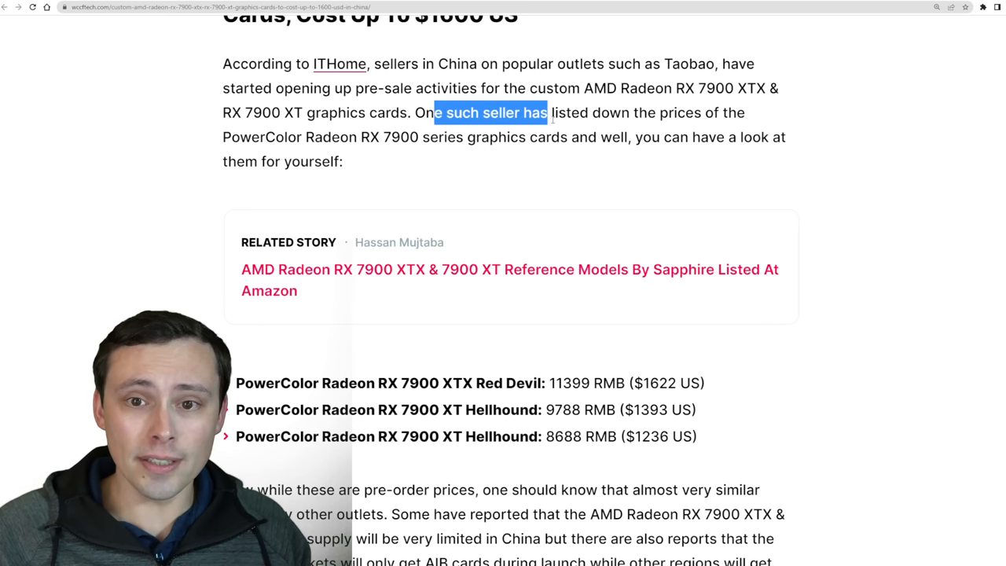
left_click_drag(547, 114, 409, 137)
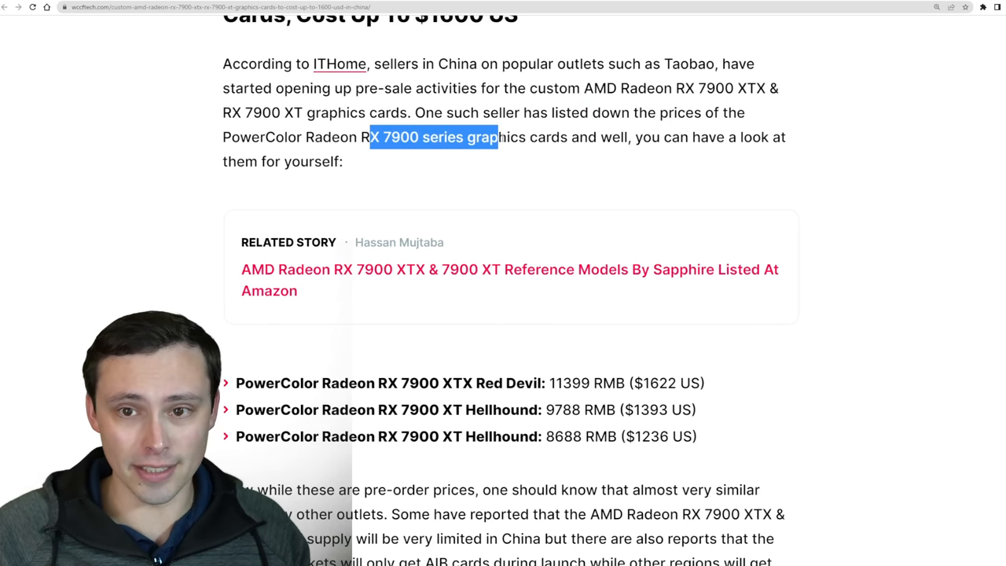
Step: Highlight the 7900 XT Hellhound's $1393 and the XTX Red Devil's $1622 price listings
scroll("down", 3)
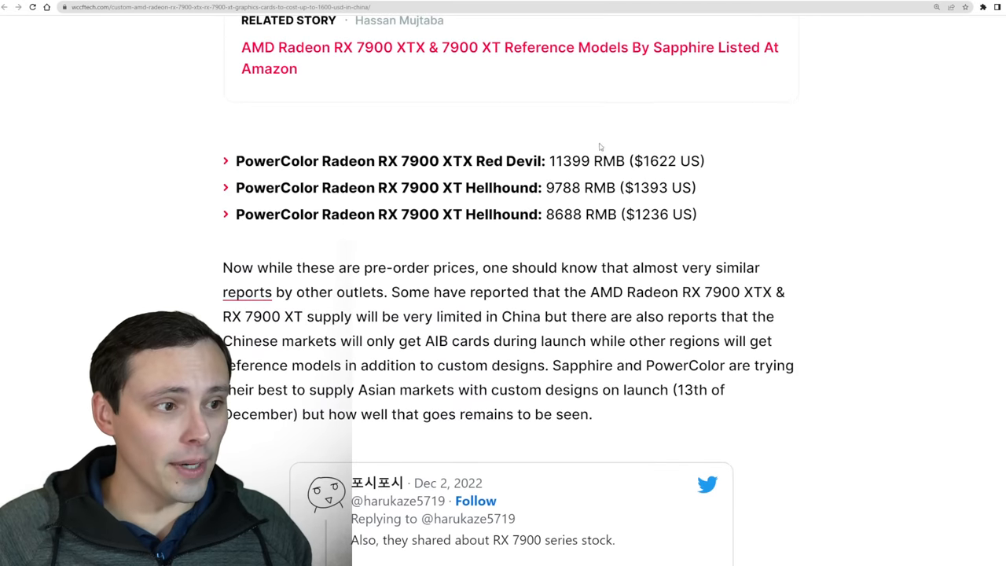
scroll("down", 3)
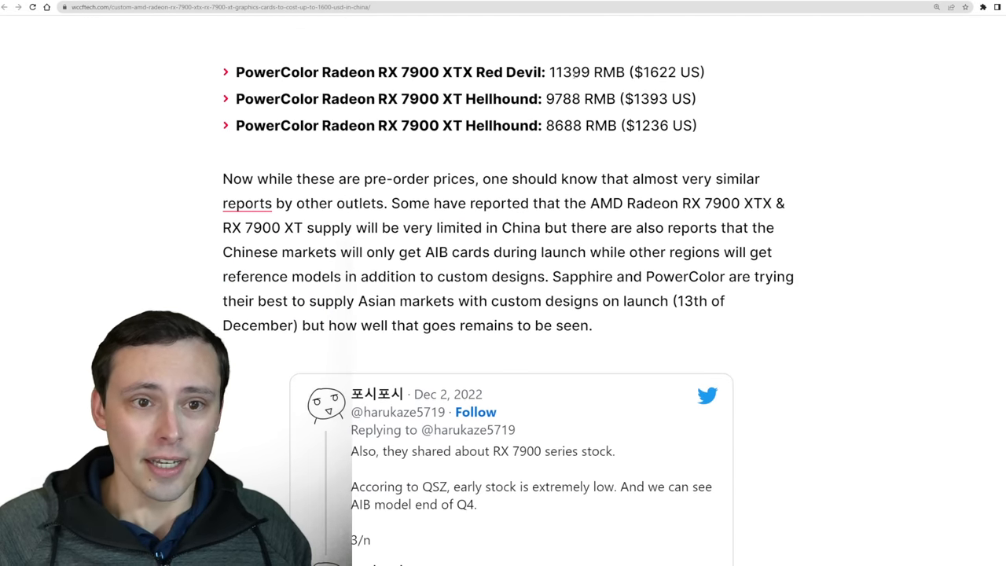
double_click(569, 72)
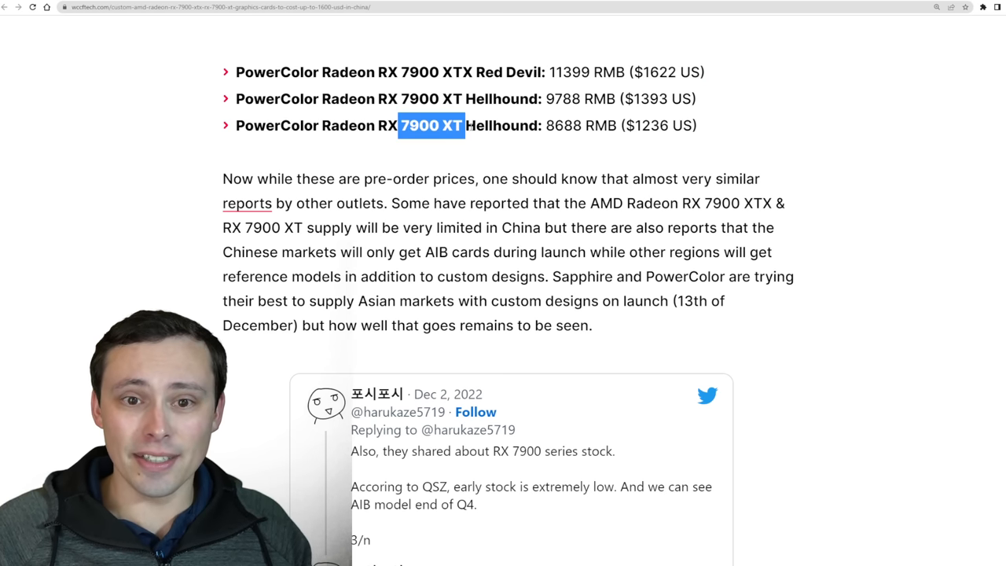
left_click_drag(463, 125, 500, 126)
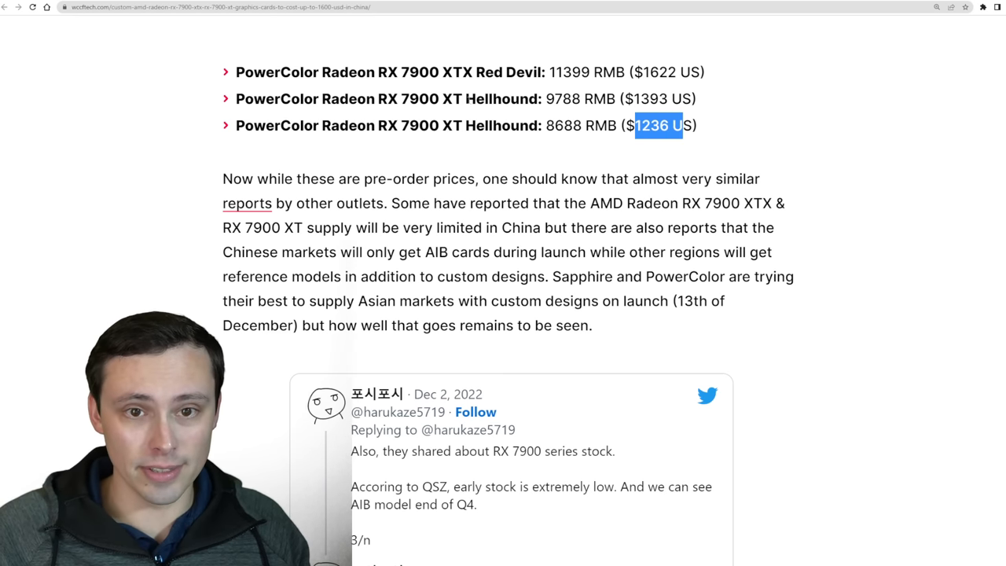
double_click(418, 98)
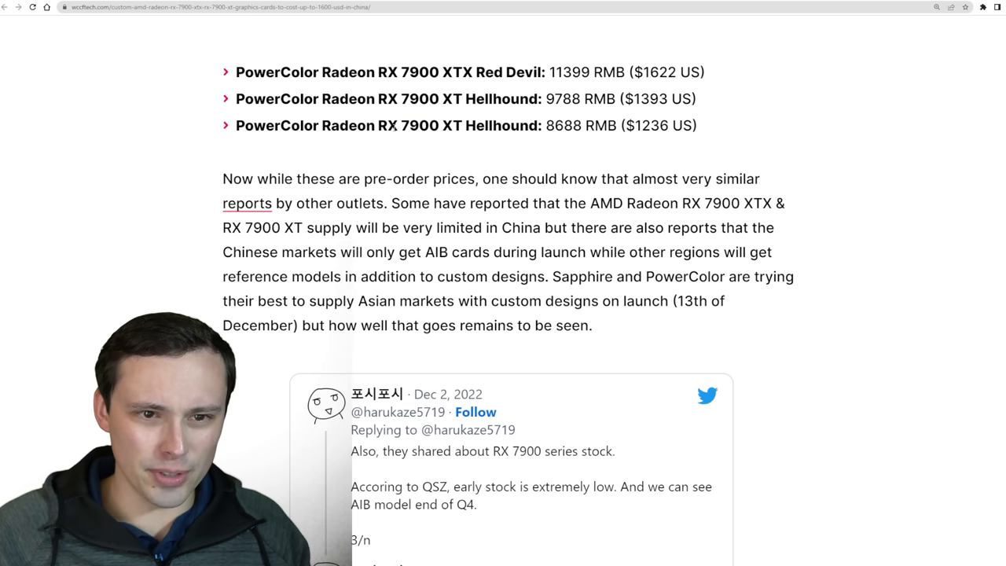
left_click_drag(401, 97, 500, 98)
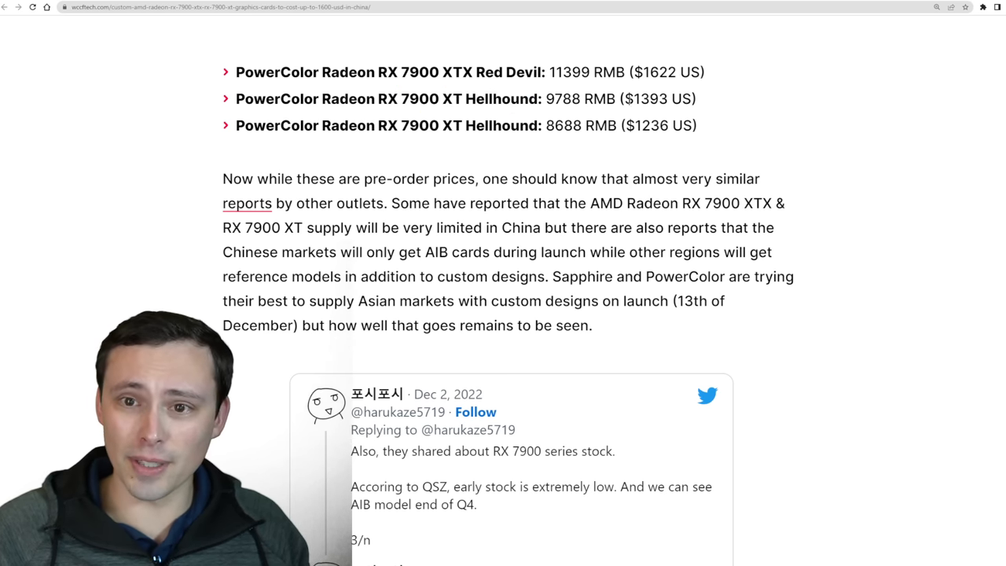
double_click(660, 97)
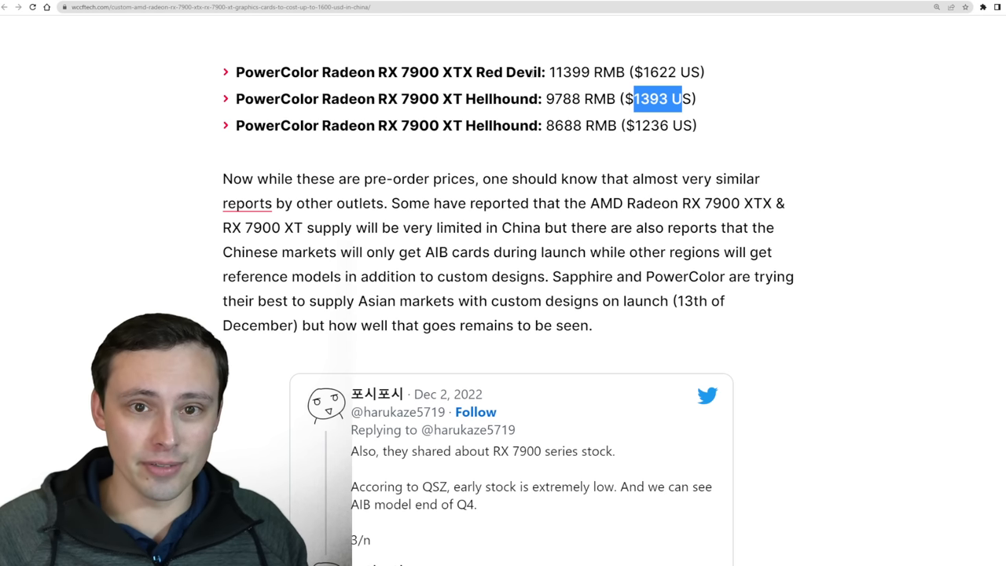
double_click(455, 72)
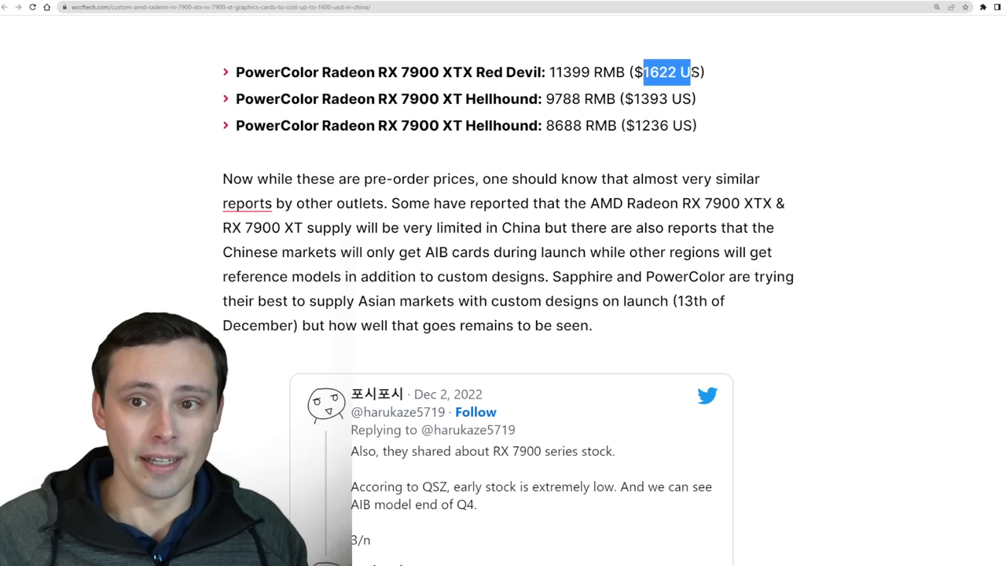
Step: Highlight all three PowerColor card prices, then switch to the VideoCardz ASUS TUF clock-speeds article
scroll("down", 3)
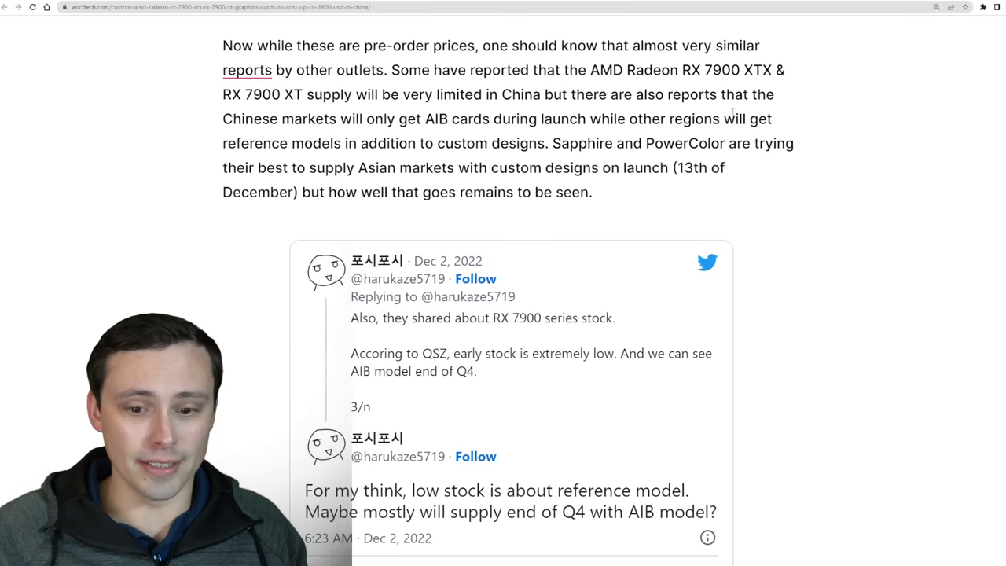
scroll("down", 3)
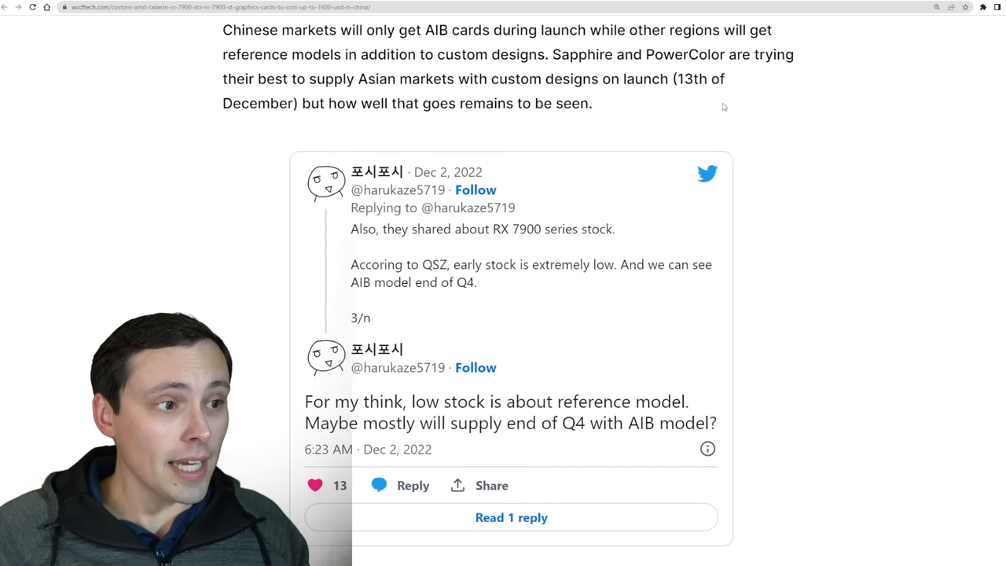
scroll("up", 3)
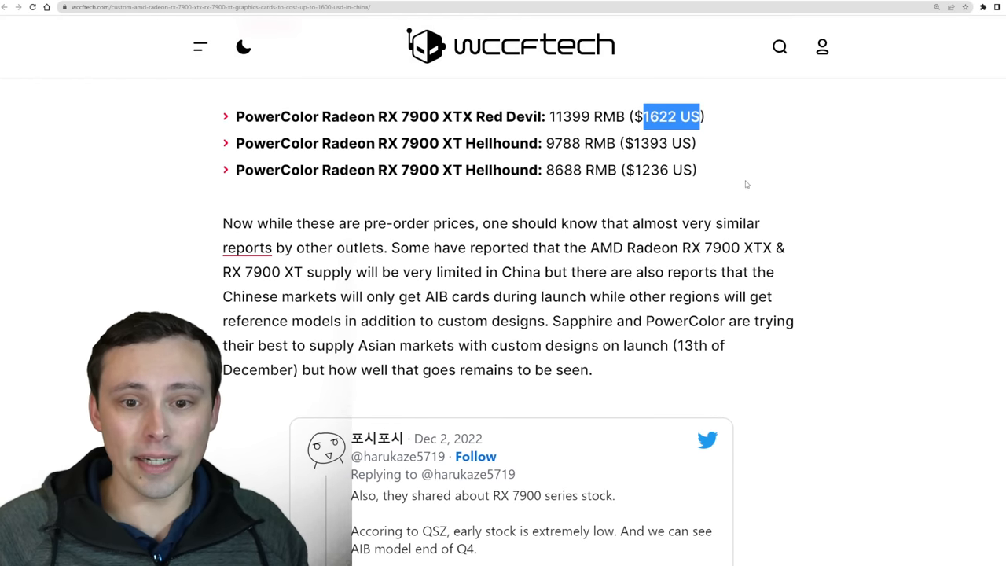
scroll("up", 3)
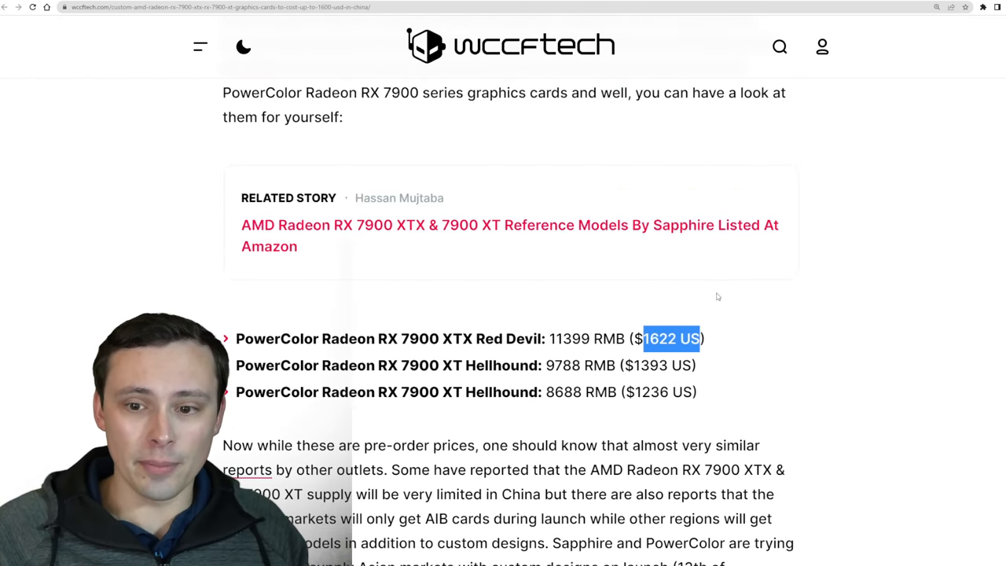
scroll("down", 3)
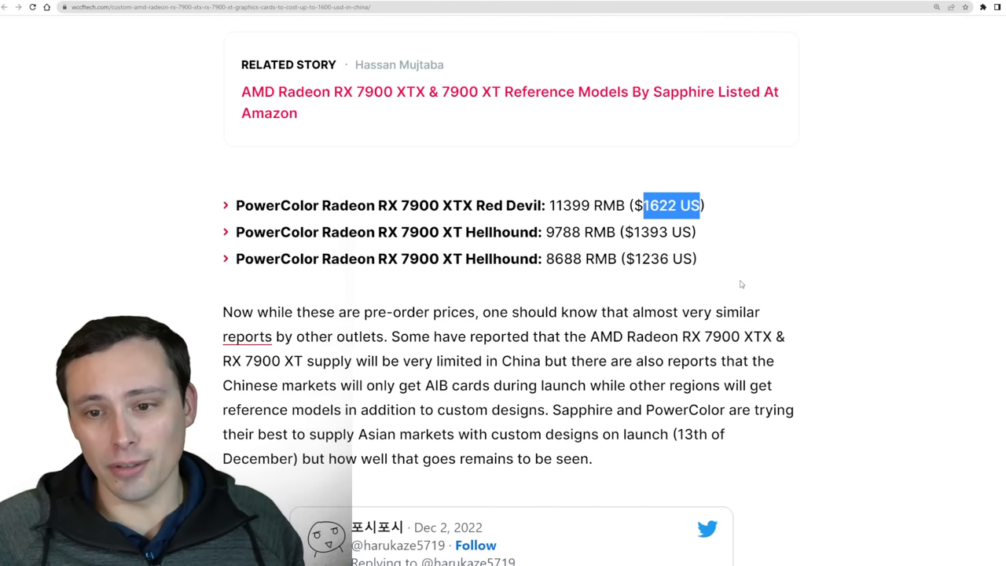
mouse_move(667, 253)
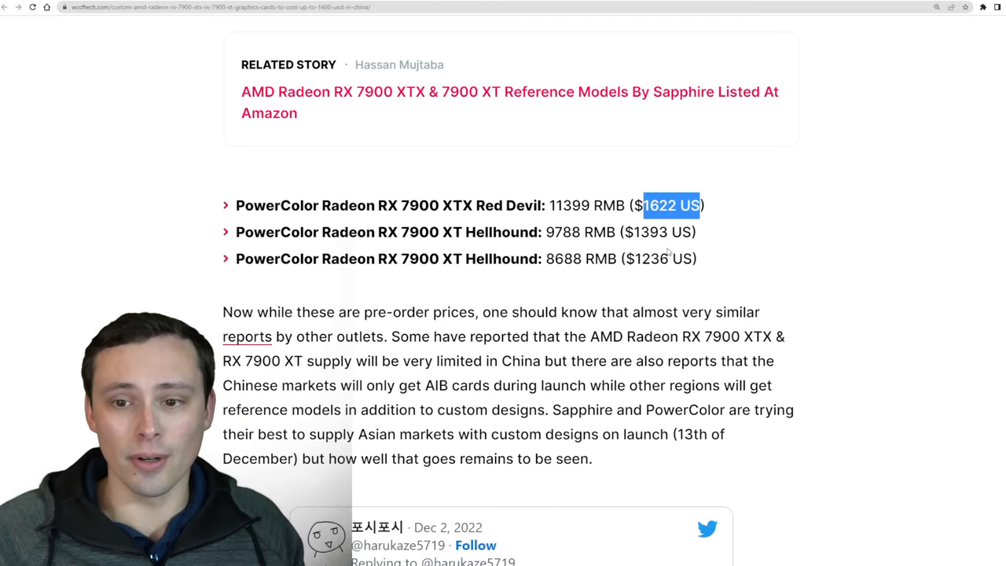
left_click_drag(644, 204, 695, 258)
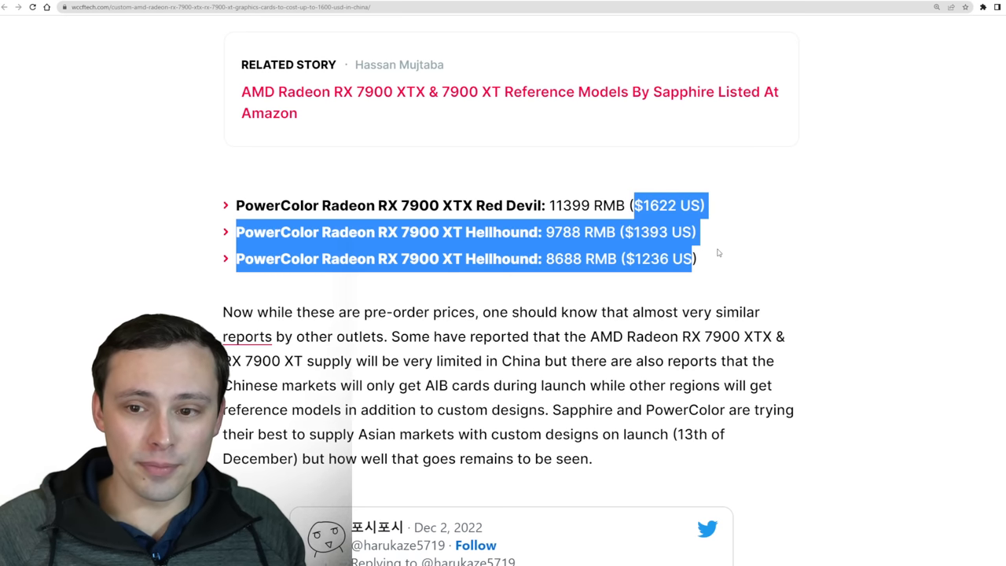
left_click(716, 253)
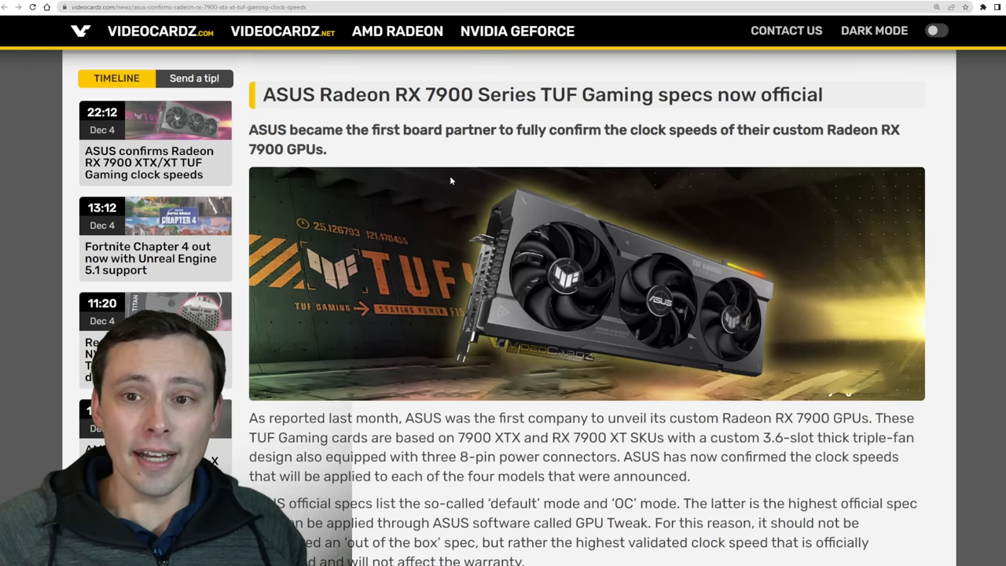
scroll("up", 3)
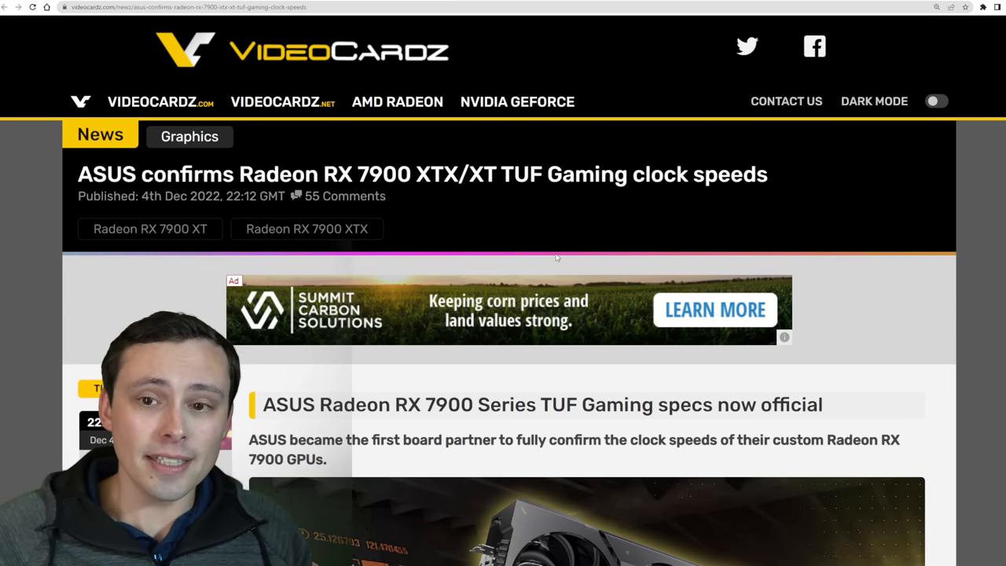
scroll("down", 3)
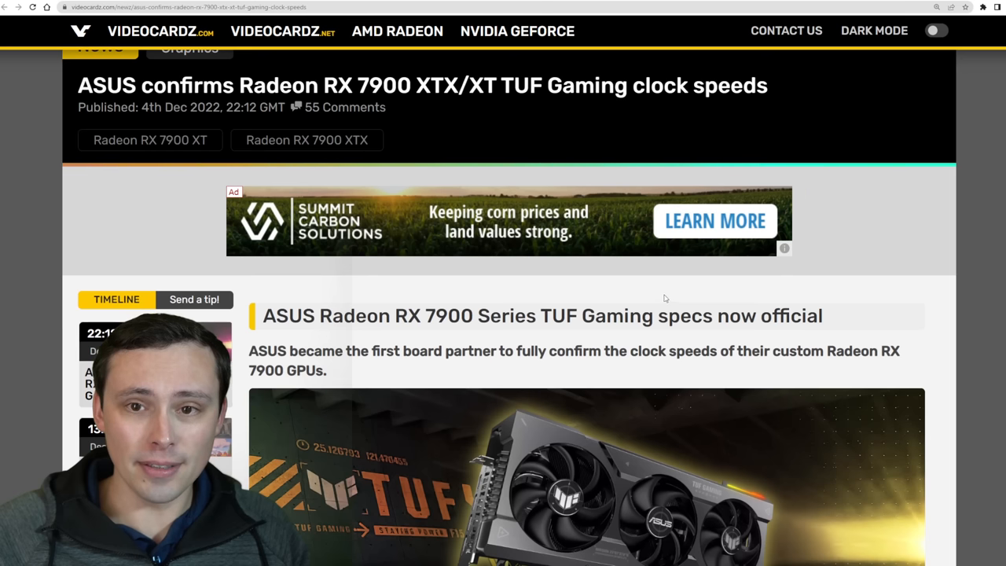
double_click(520, 85)
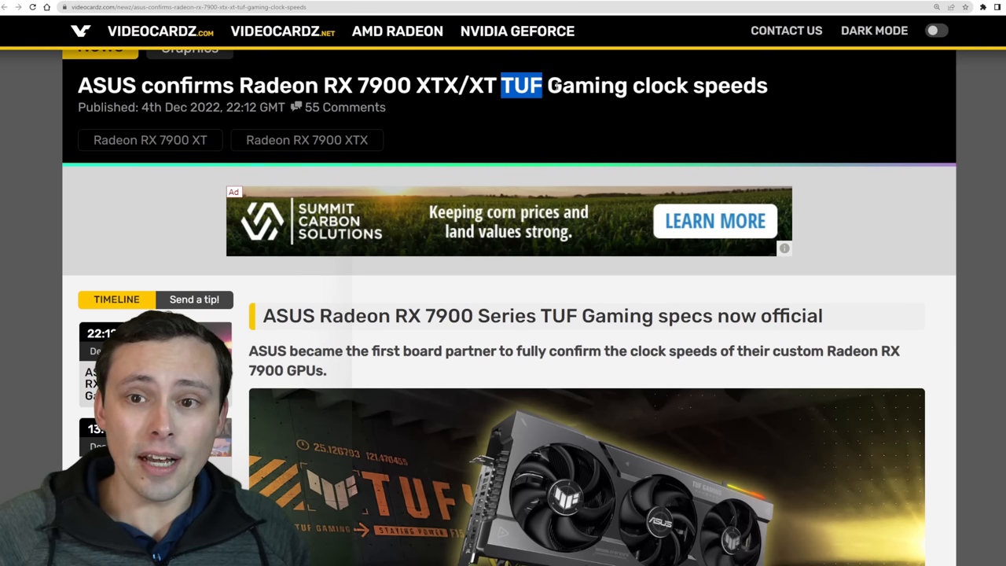
left_click_drag(501, 85, 767, 85)
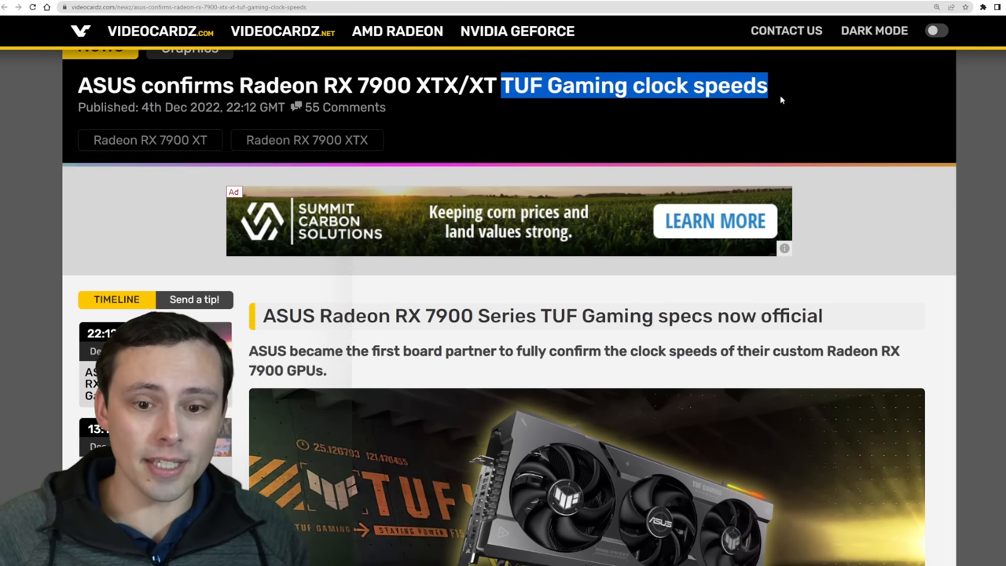
scroll("down", 3)
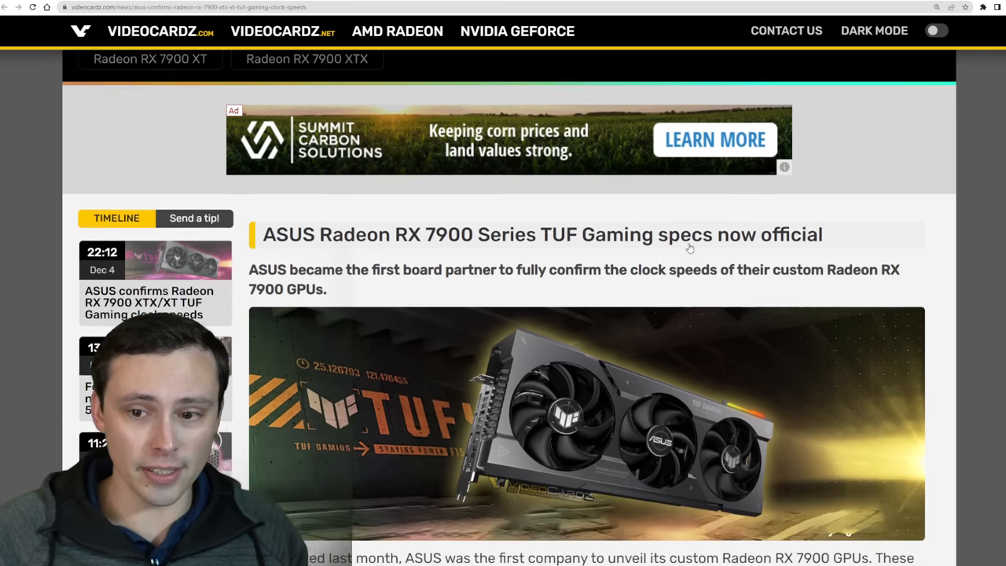
scroll("down", 3)
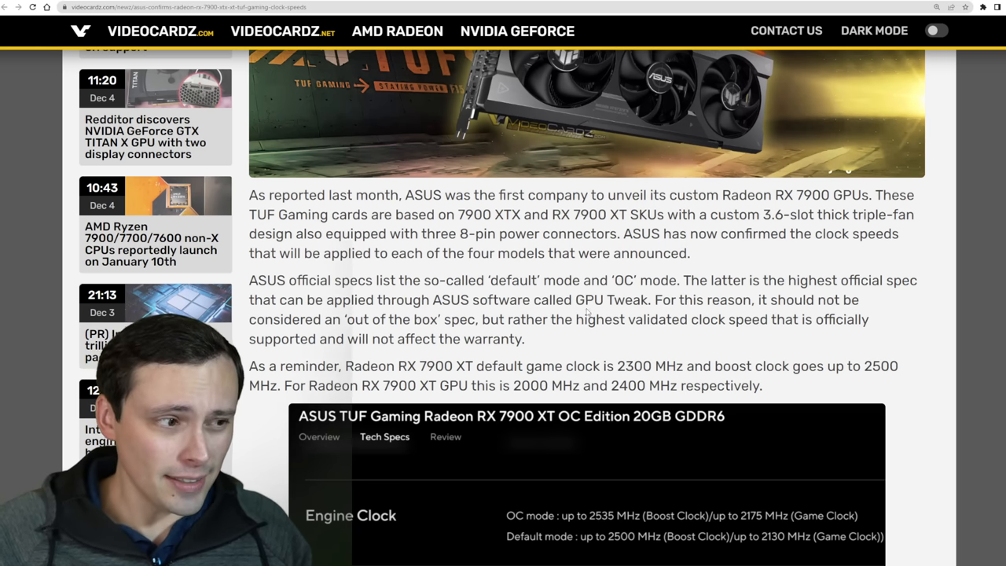
scroll("down", 3)
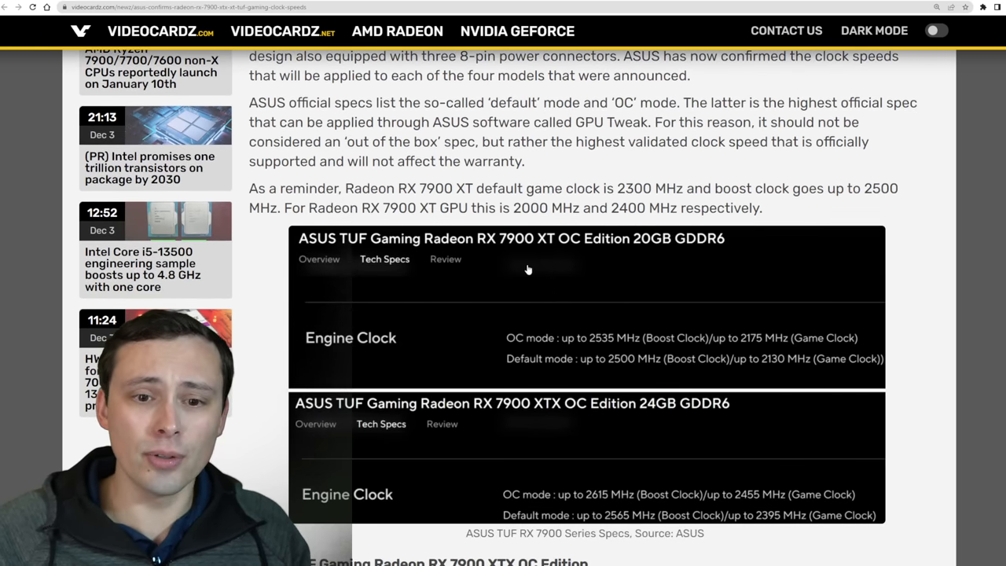
mouse_move(453, 283)
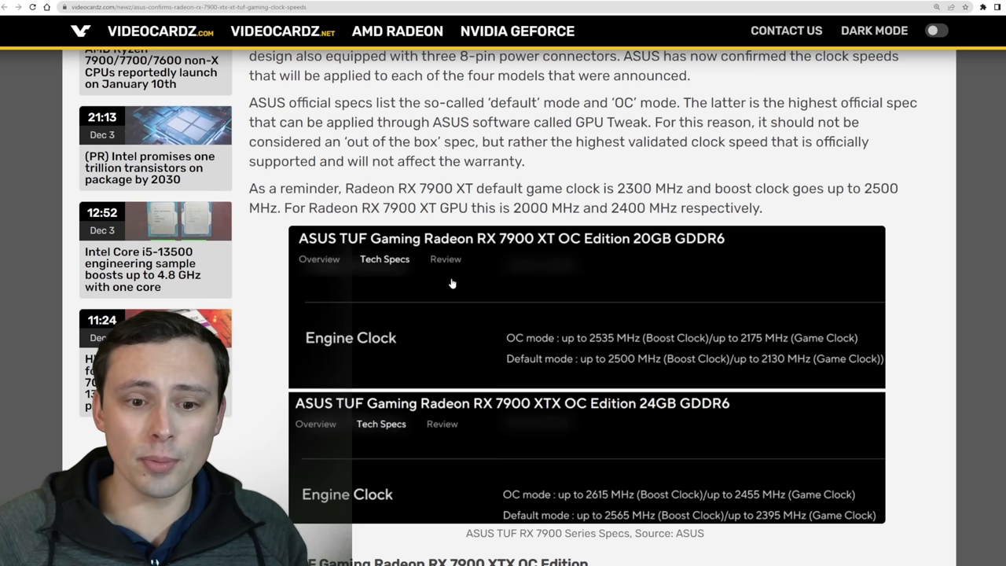
scroll("down", 3)
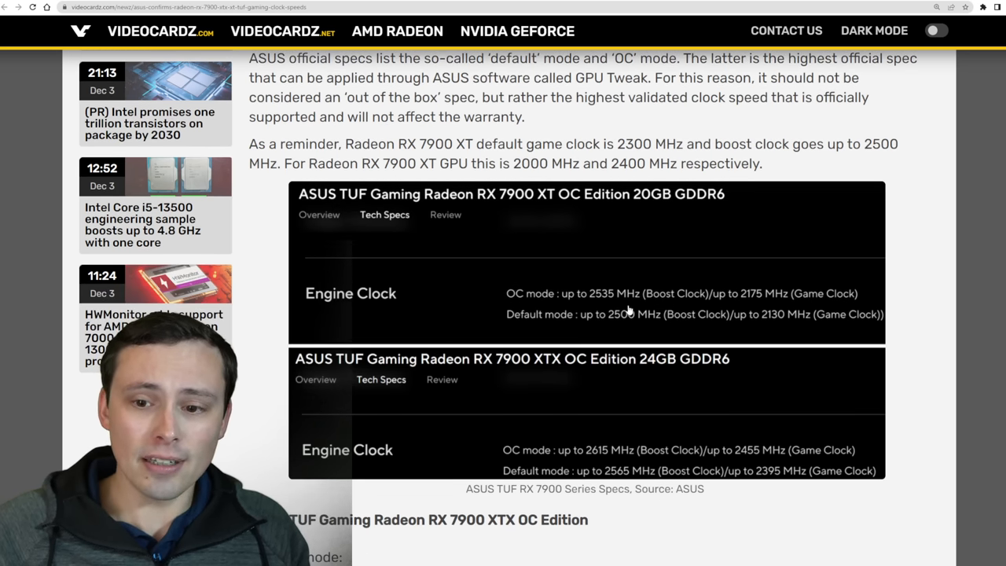
mouse_move(643, 399)
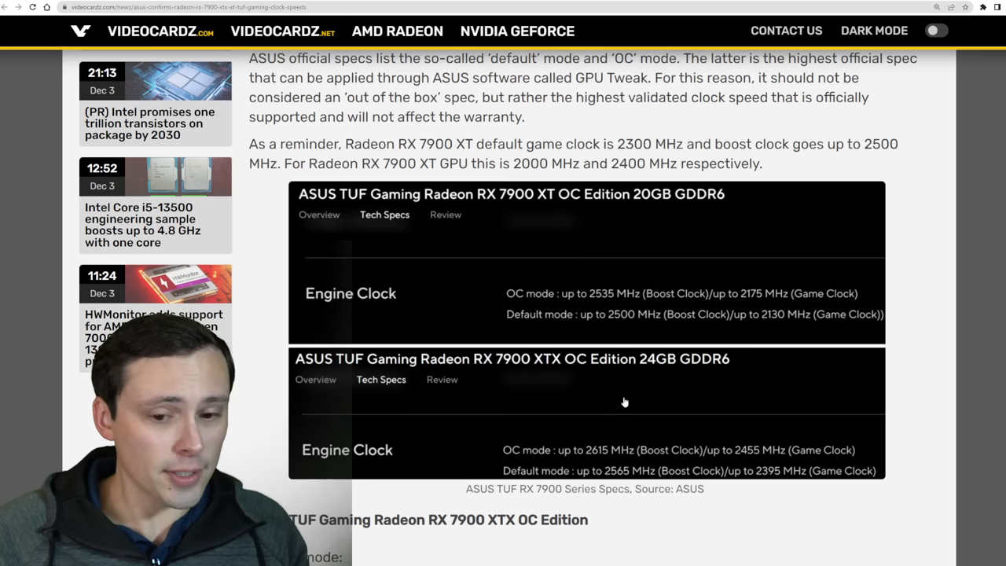
scroll("down", 3)
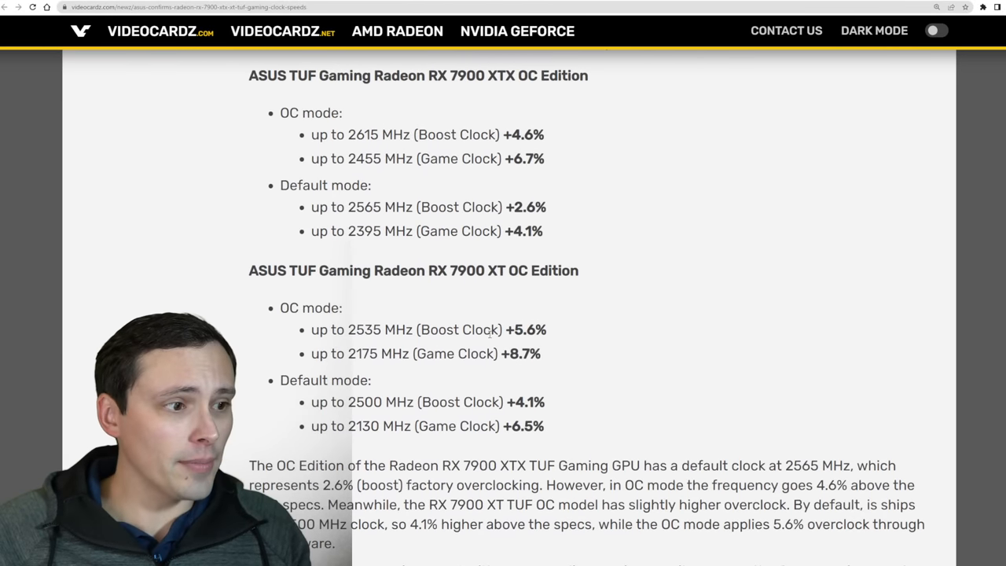
scroll("up", 3)
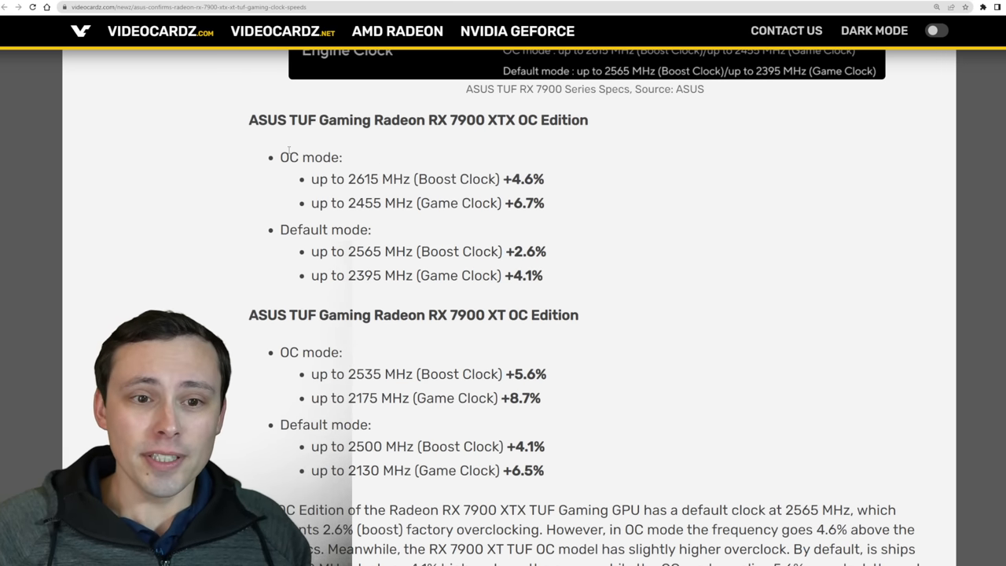
double_click(311, 158)
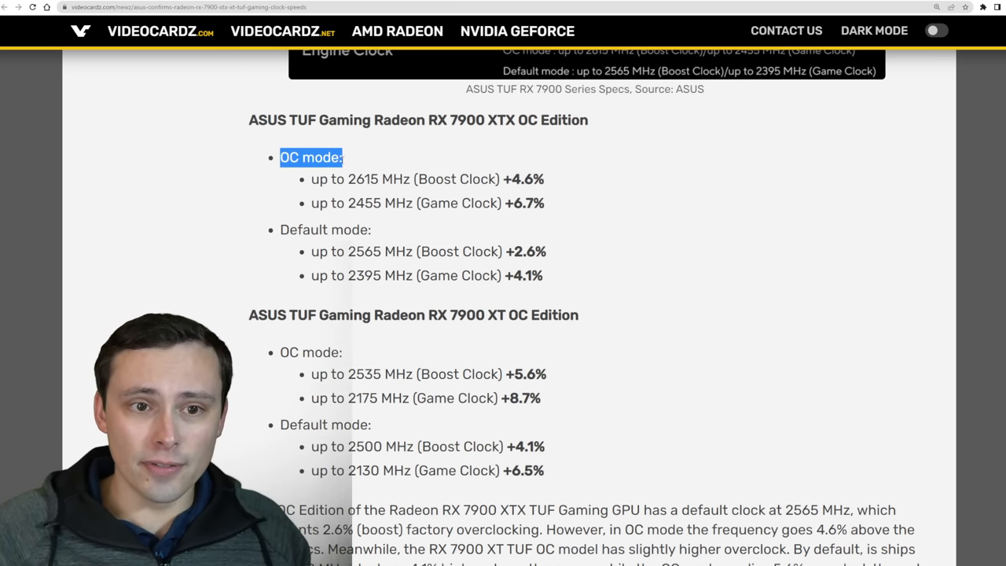
double_click(330, 120)
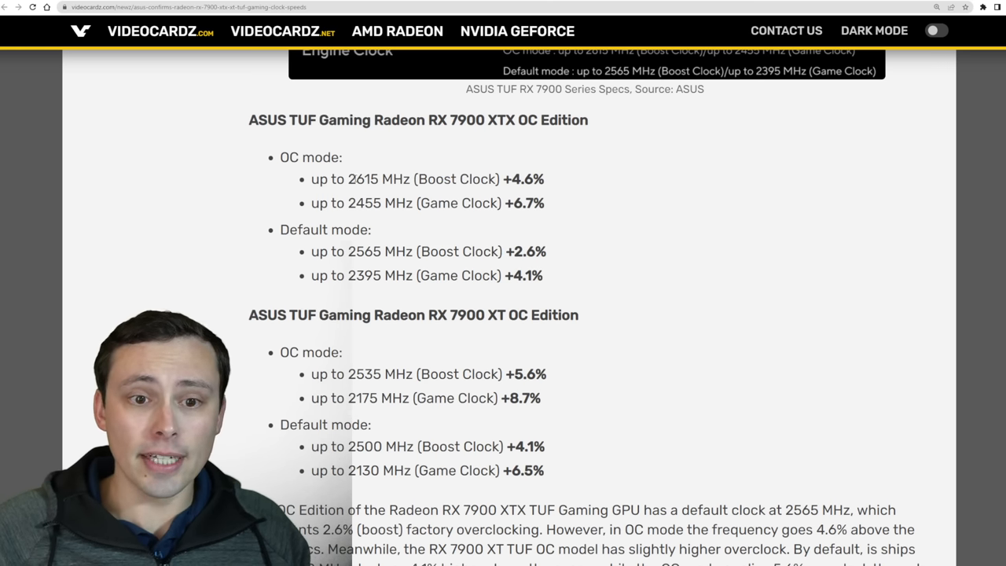
double_click(378, 179)
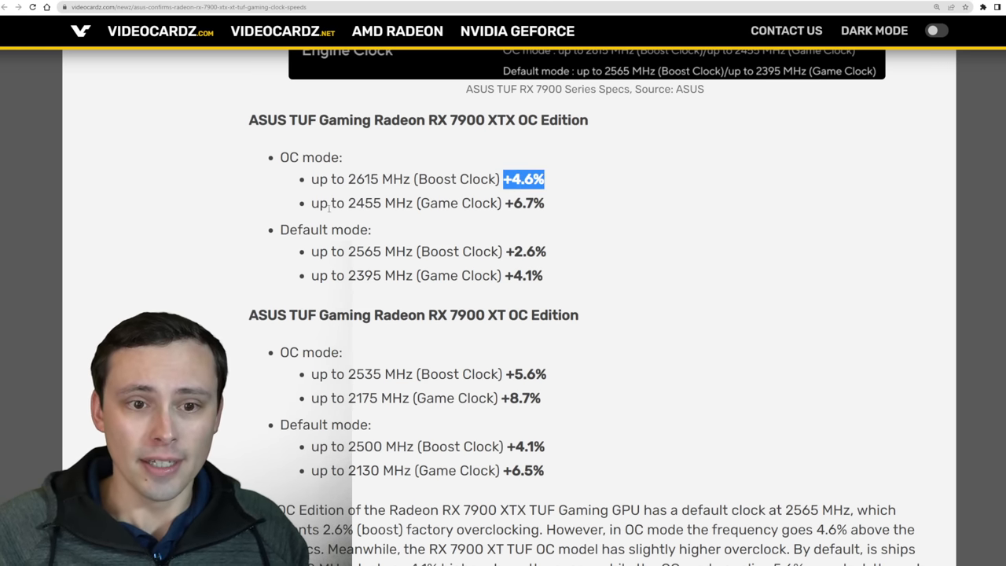
double_click(365, 203)
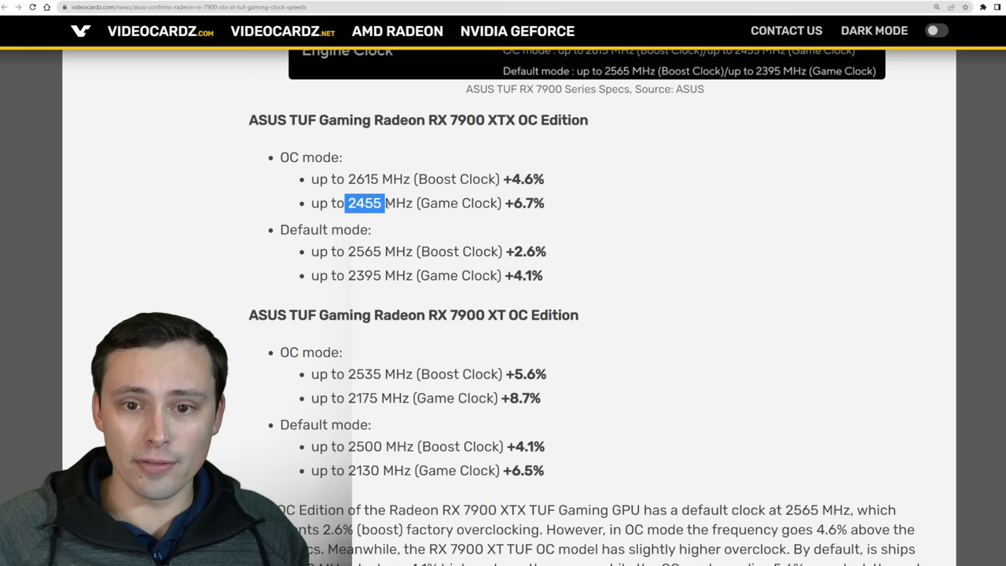
double_click(525, 203)
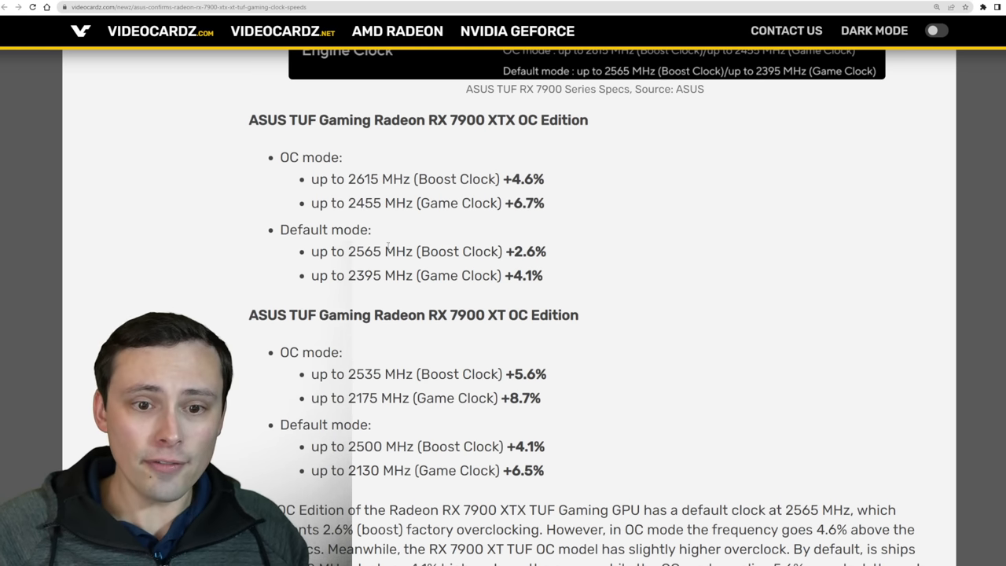
double_click(365, 252)
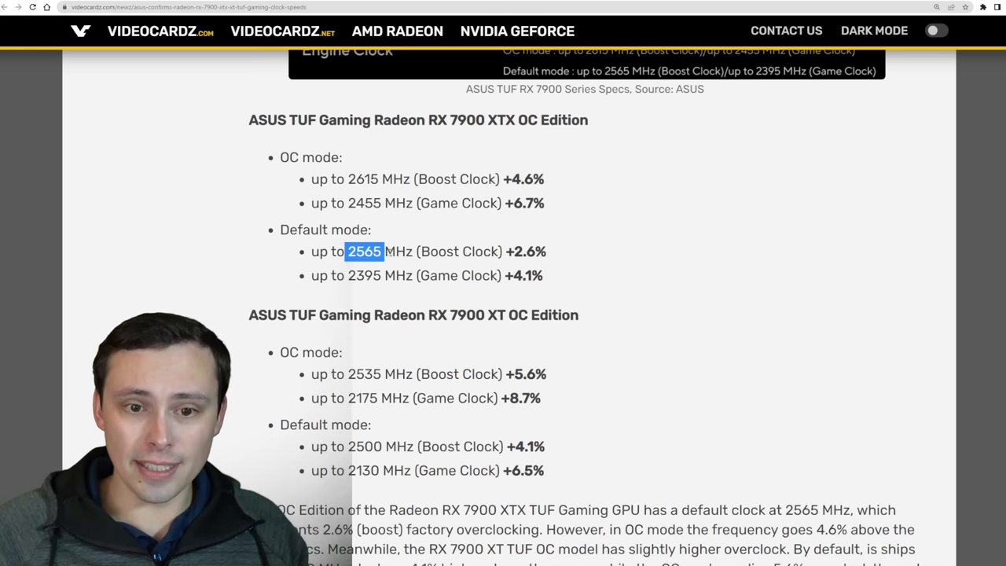
double_click(524, 251)
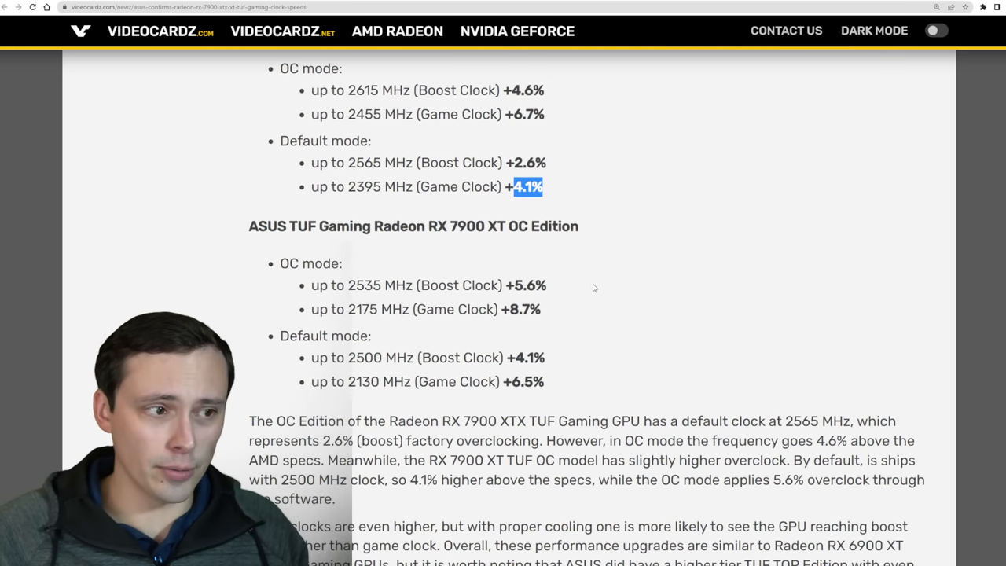
scroll("up", 3)
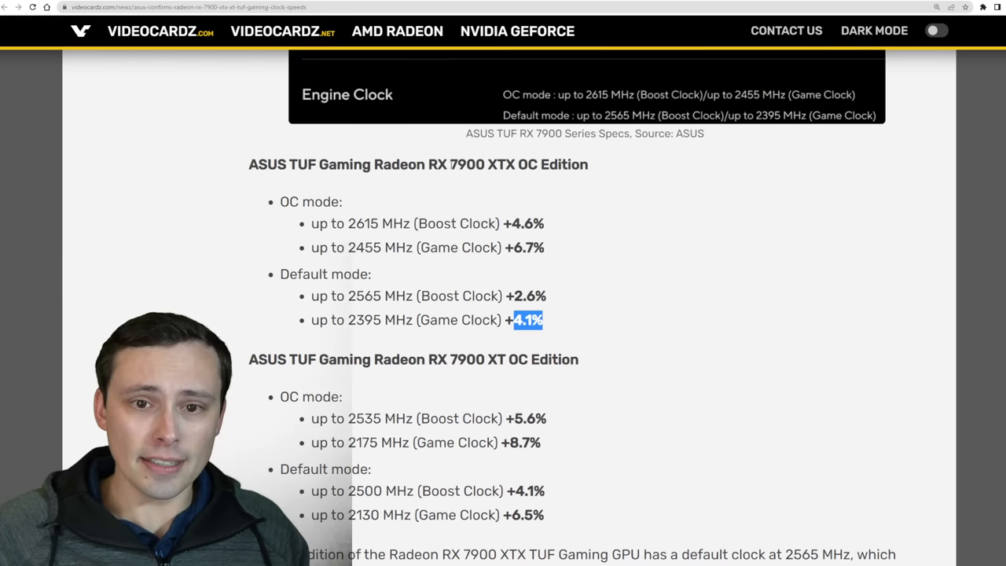
scroll("down", 3)
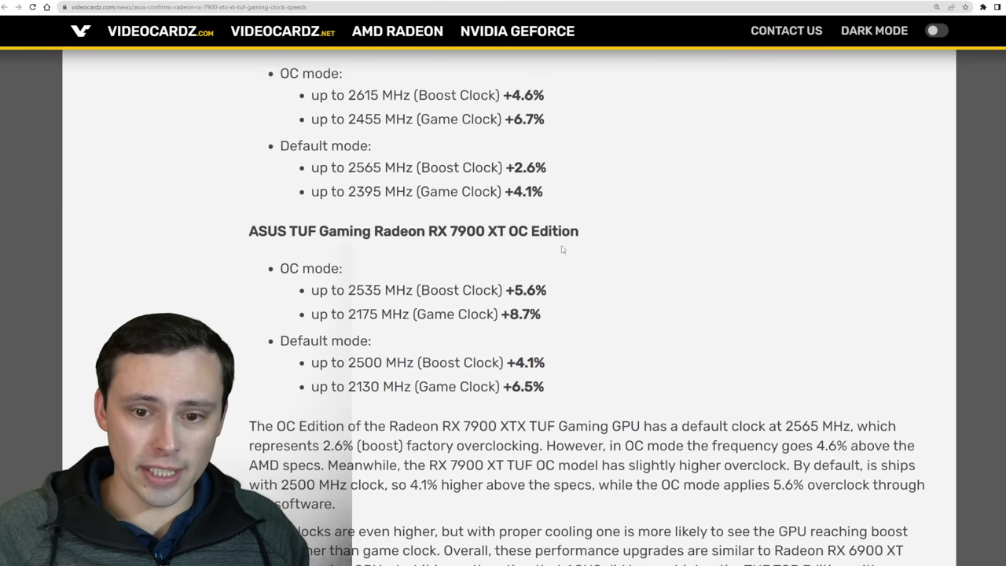
double_click(496, 229)
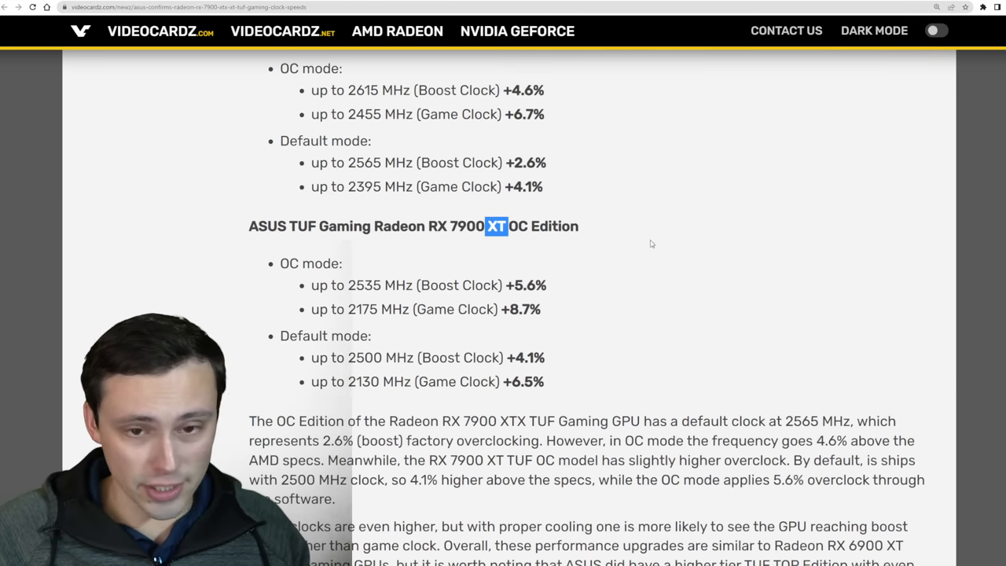
scroll("up", 3)
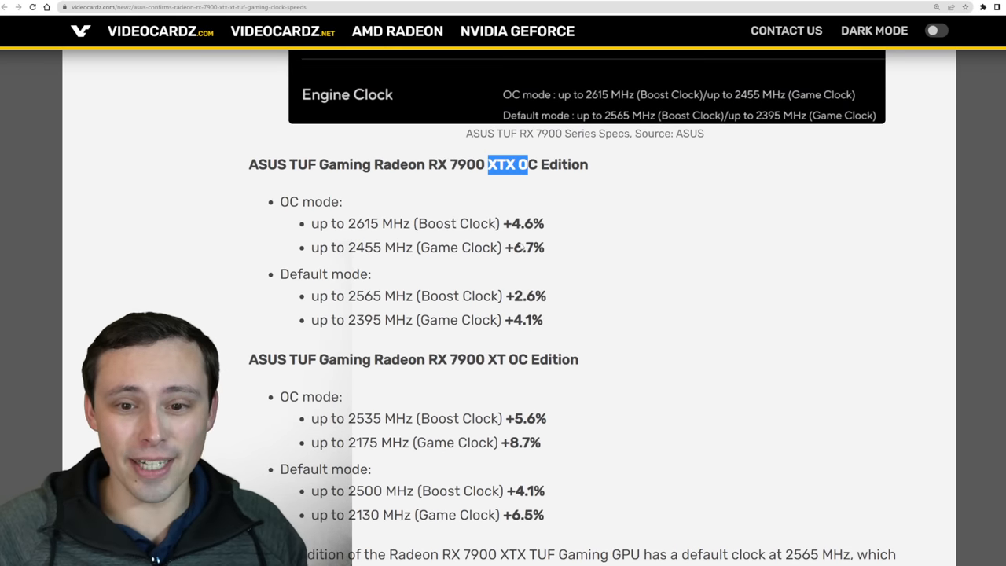
scroll("down", 3)
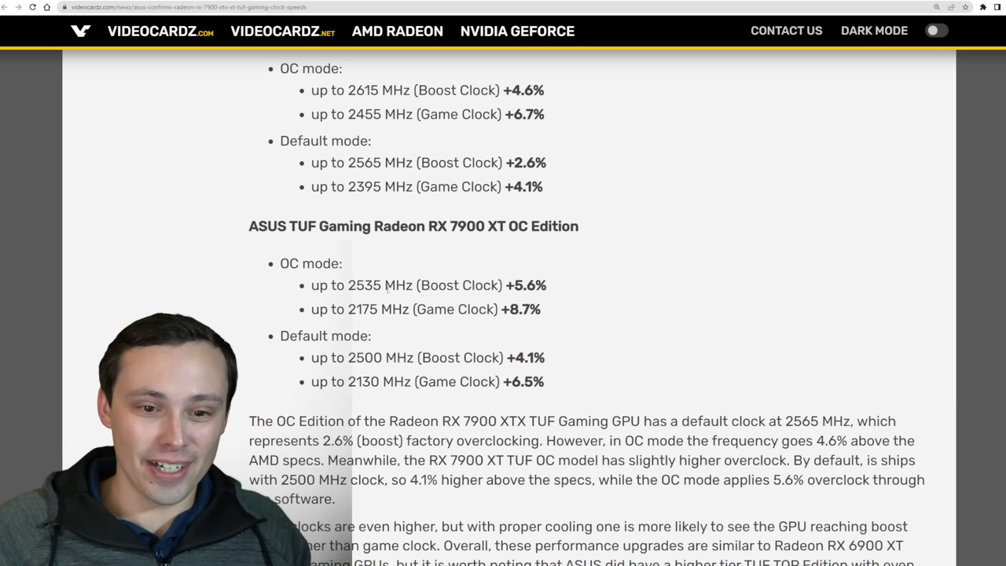
double_click(370, 285)
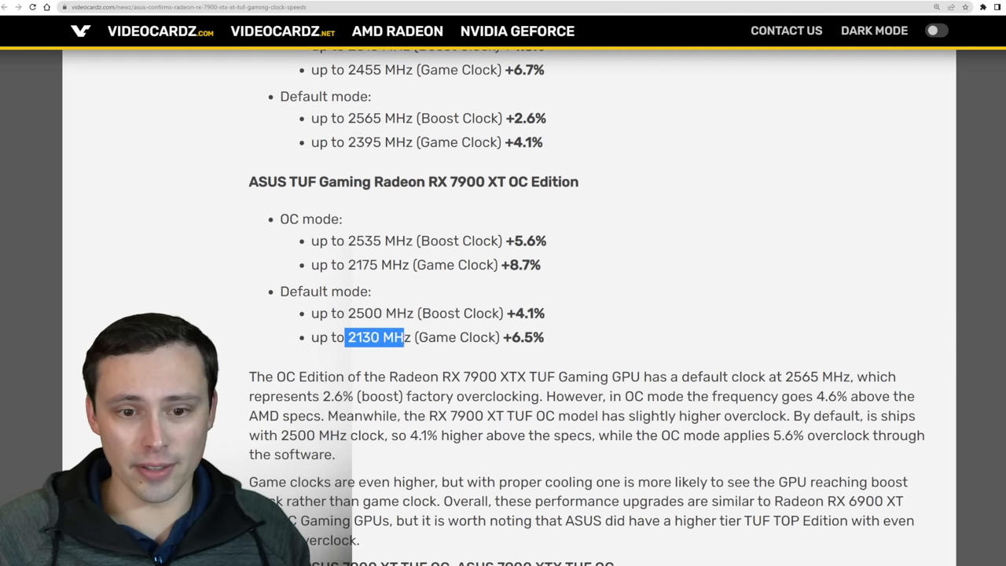
left_click_drag(374, 336, 543, 336)
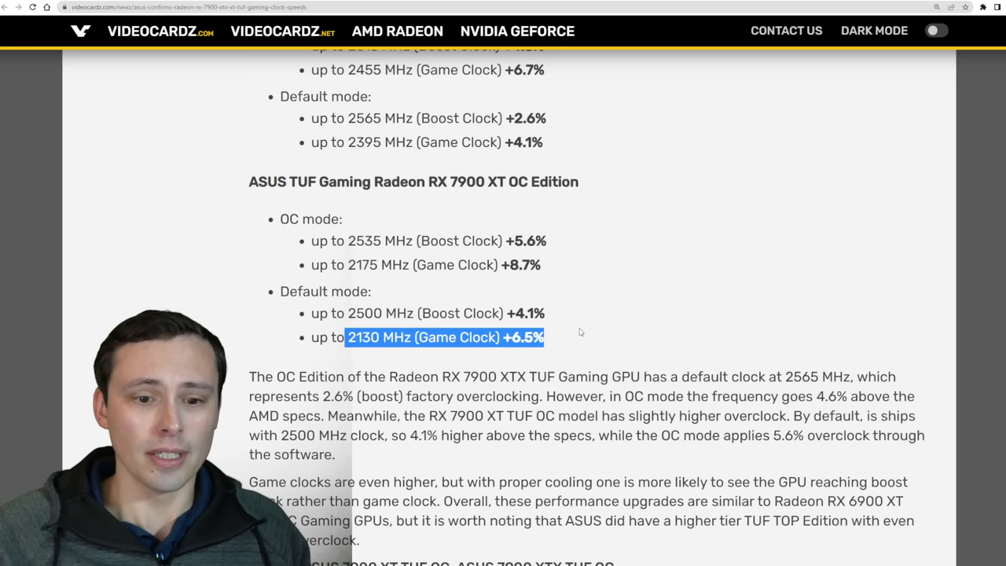
scroll("down", 3)
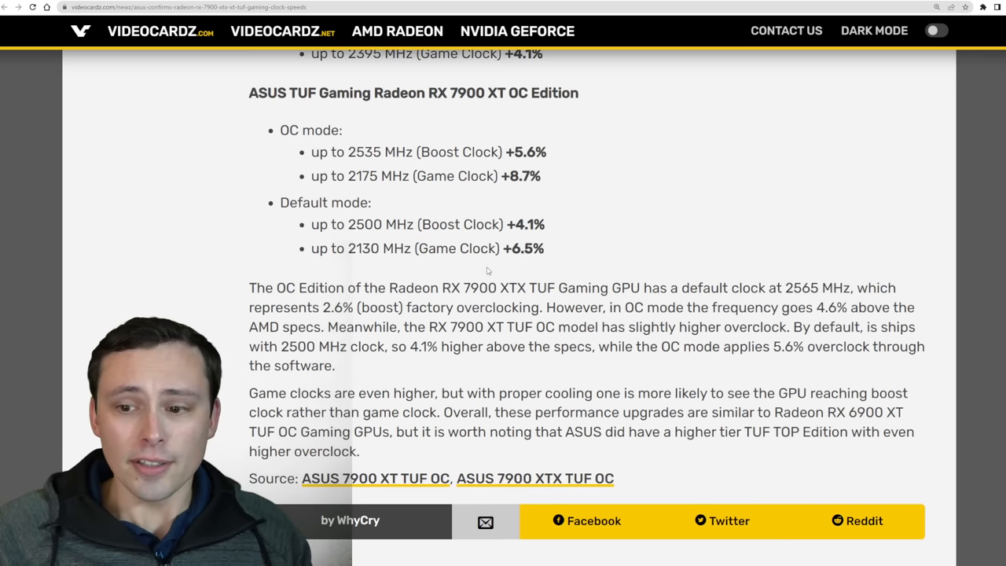
scroll("up", 3)
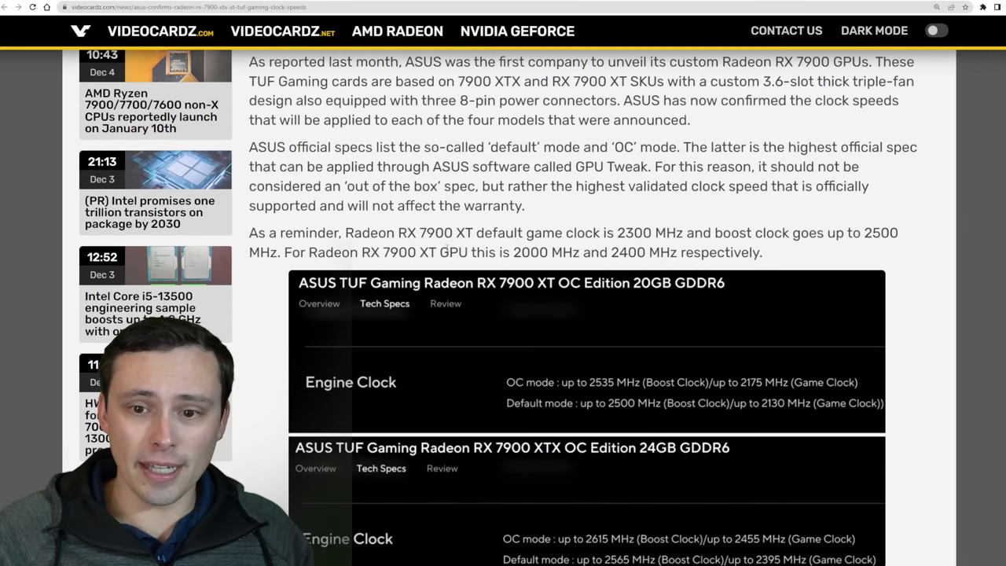
scroll("down", 3)
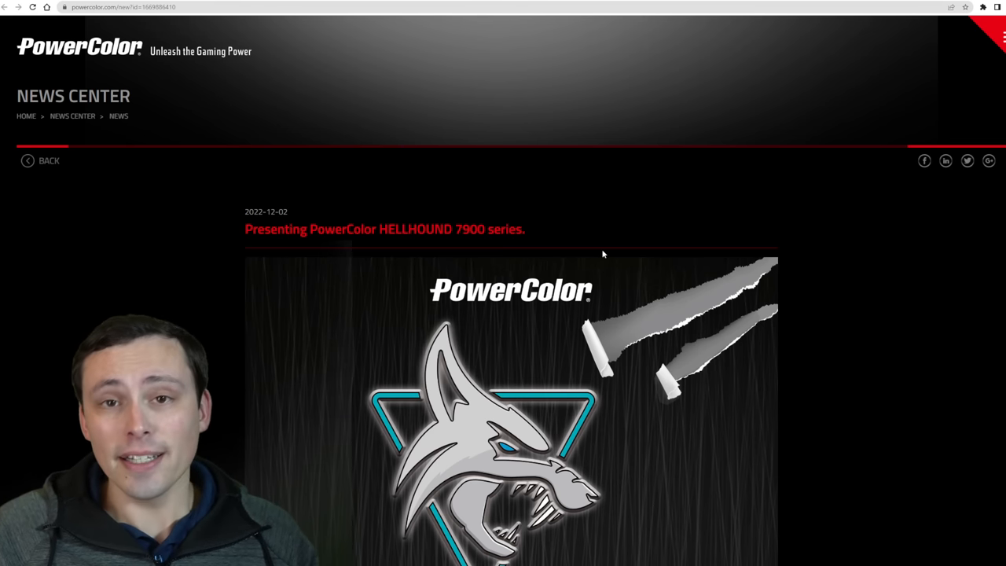
mouse_move(692, 294)
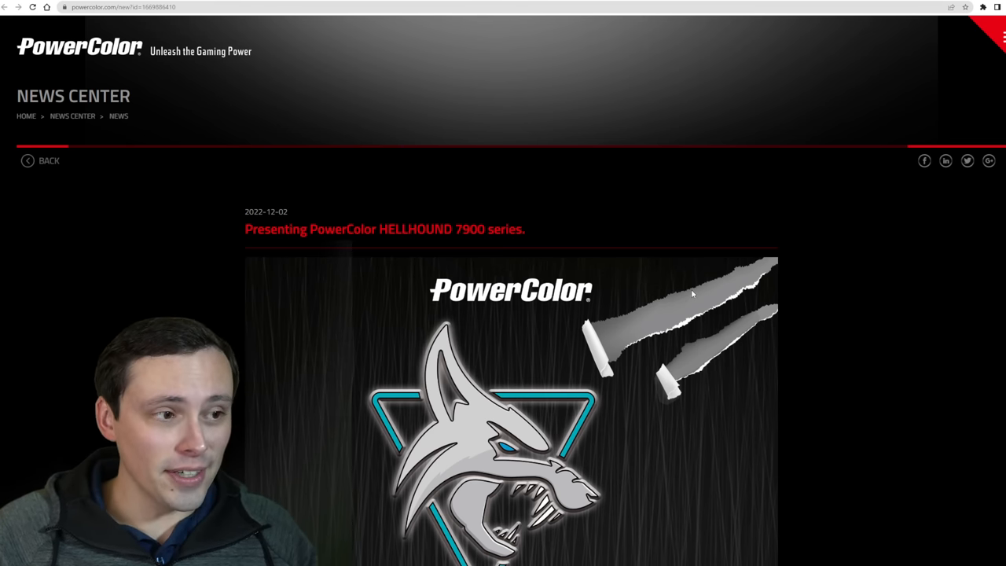
mouse_move(679, 297)
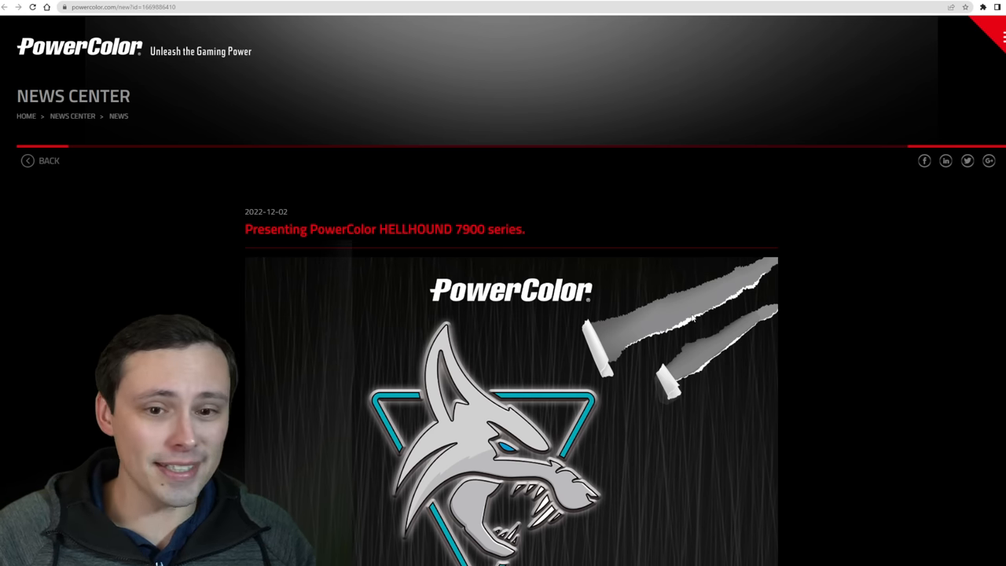
scroll("down", 3)
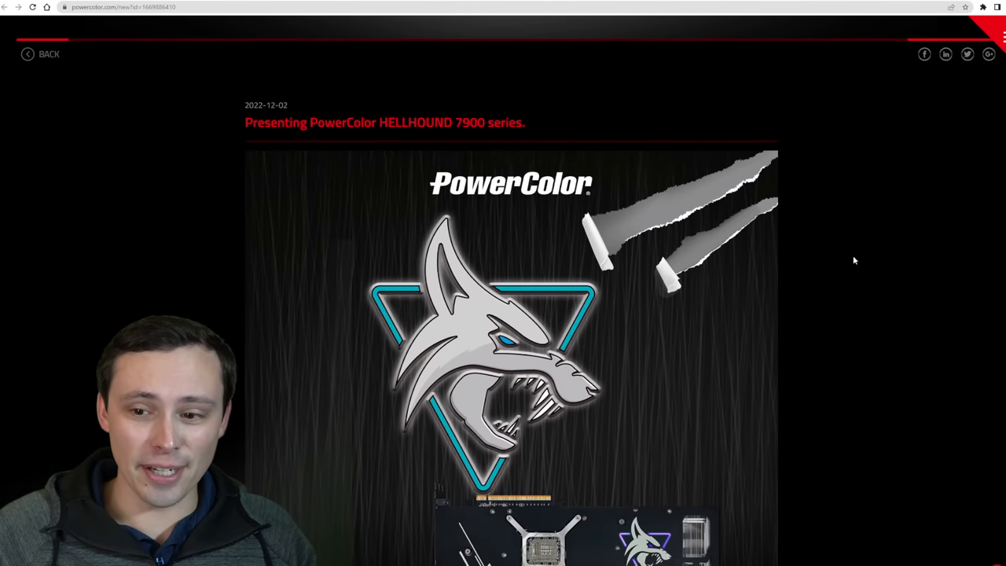
scroll("down", 3)
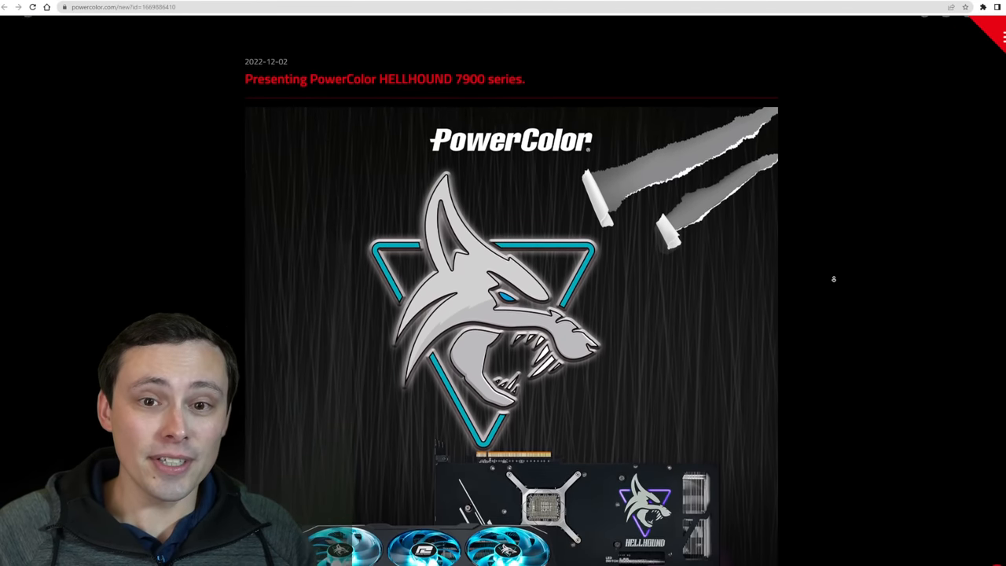
scroll("down", 3)
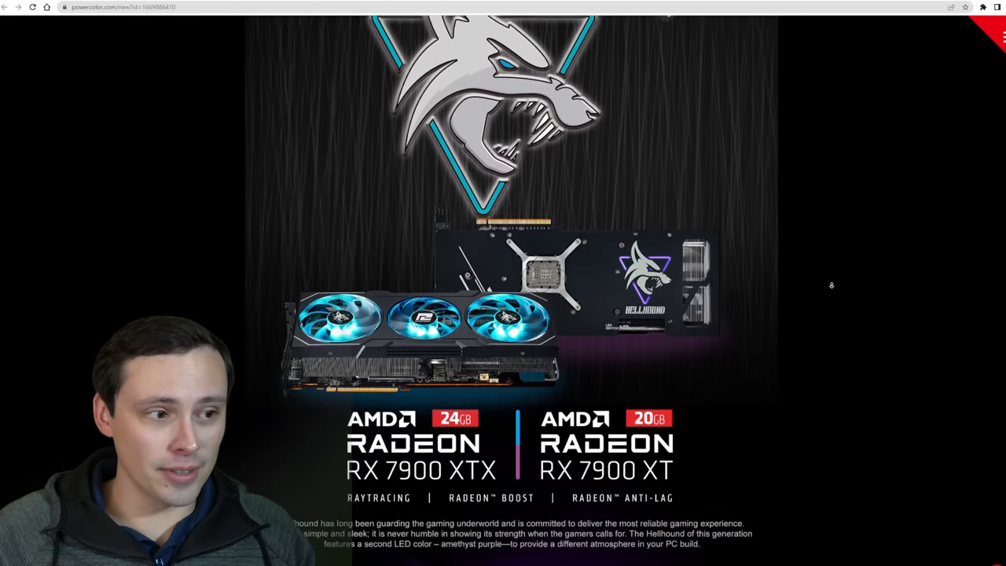
scroll("down", 3)
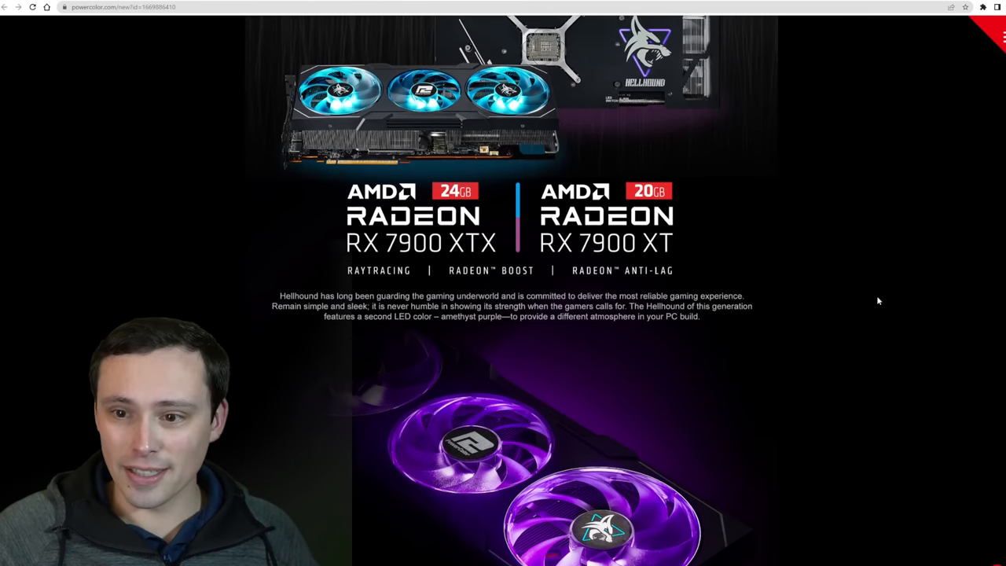
scroll("up", 3)
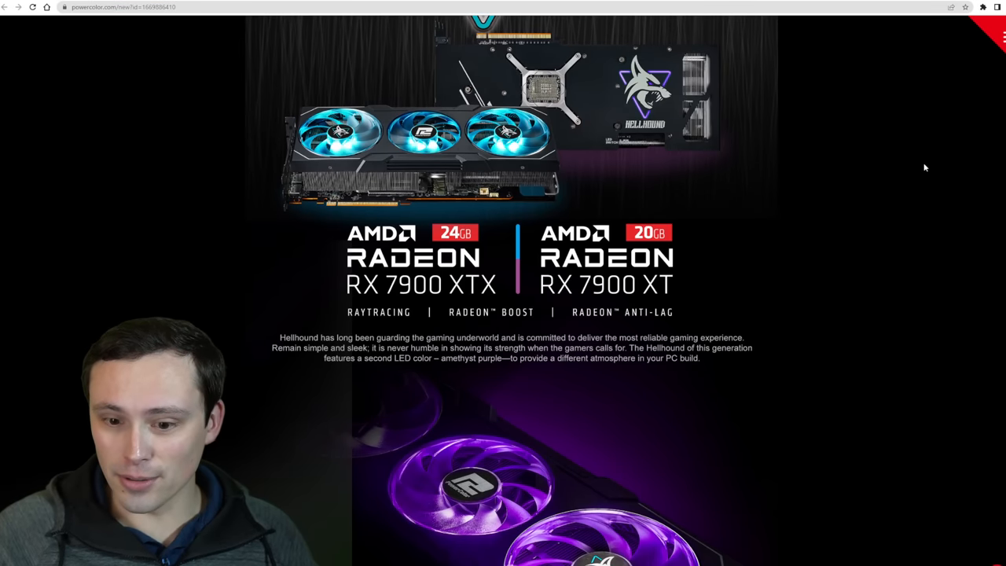
scroll("up", 3)
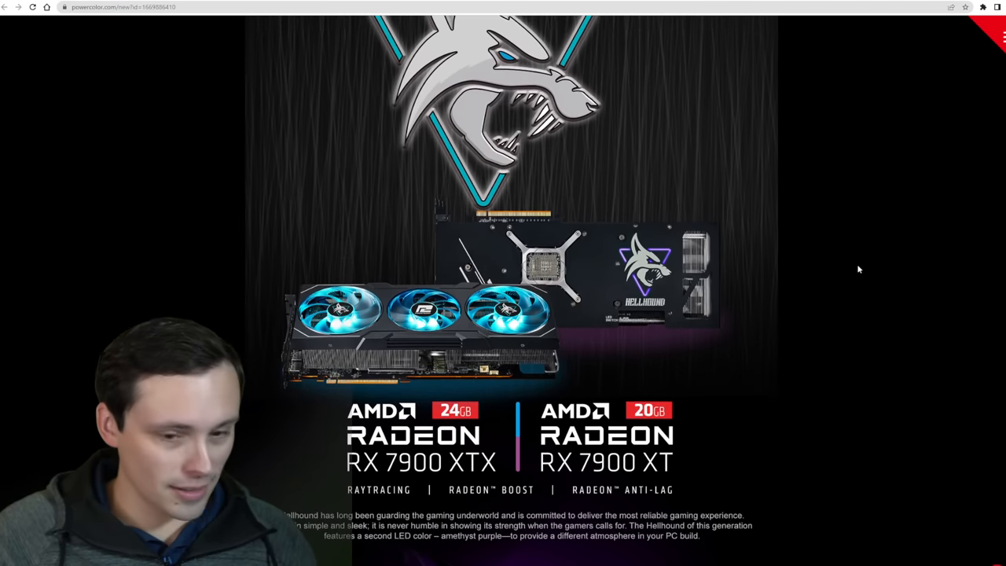
scroll("down", 3)
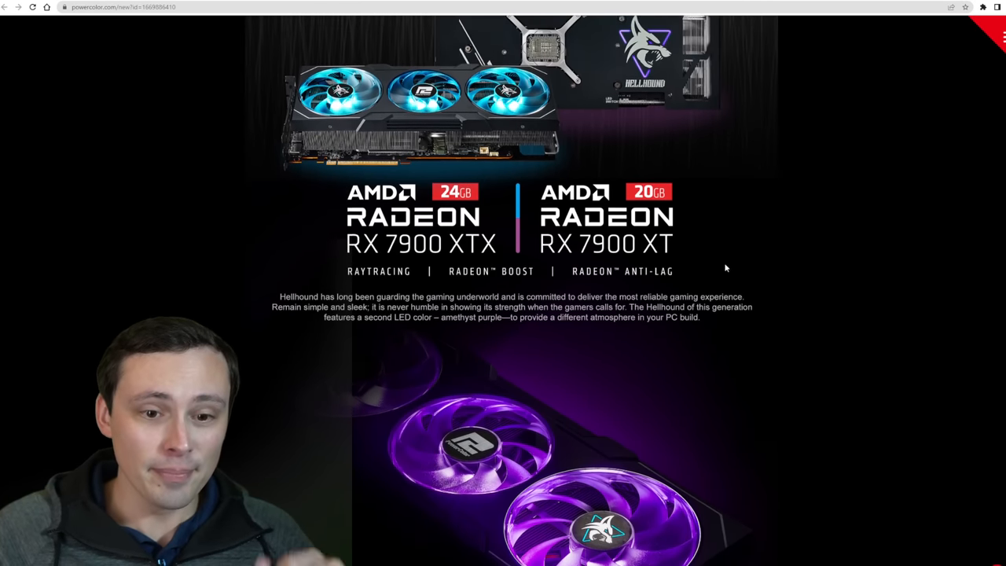
scroll("down", 3)
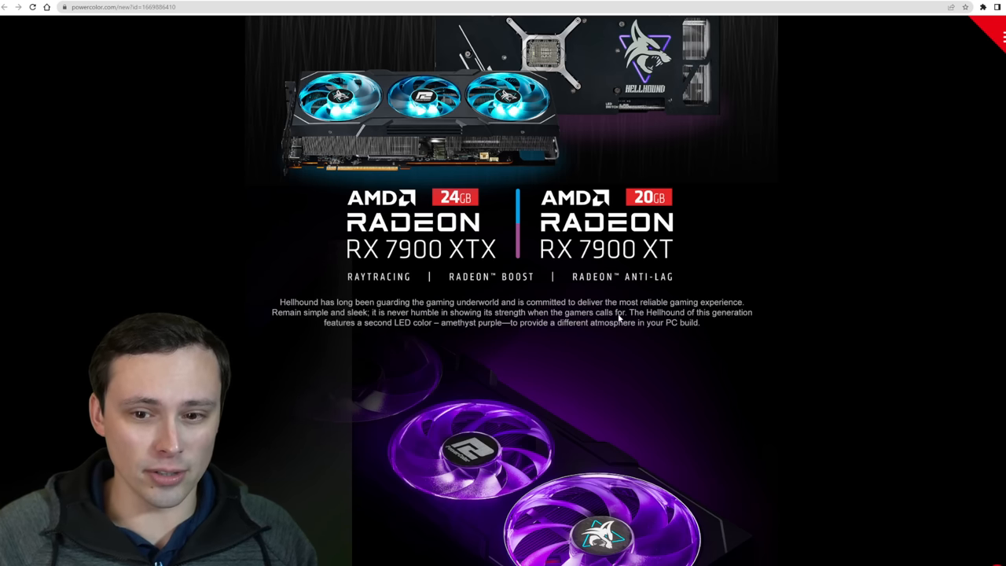
mouse_move(707, 318)
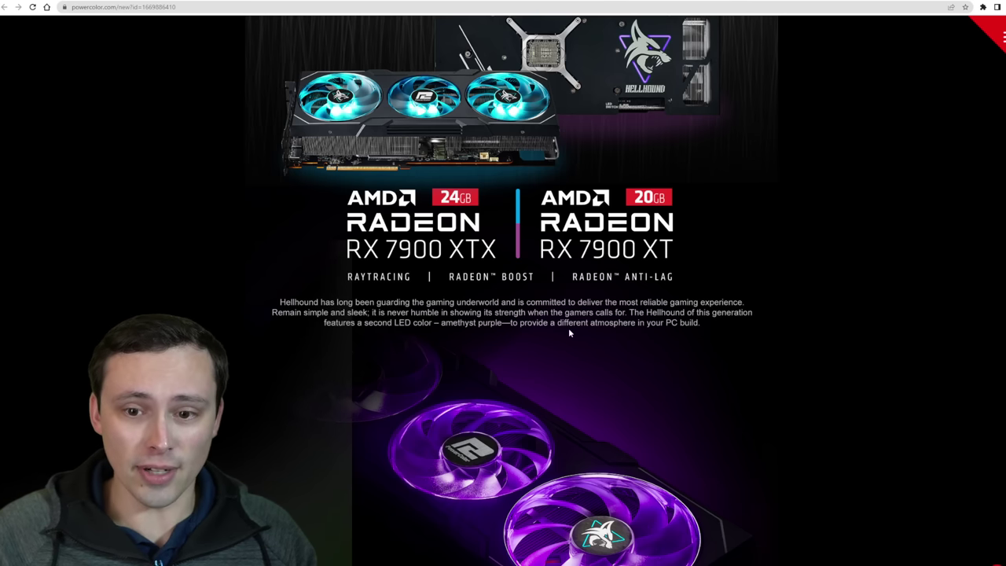
scroll("down", 3)
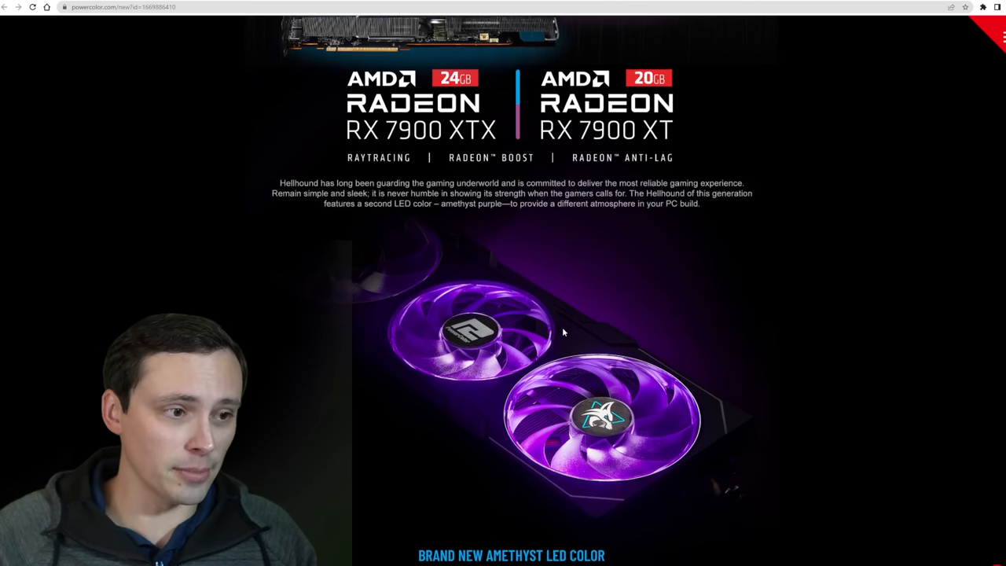
scroll("down", 3)
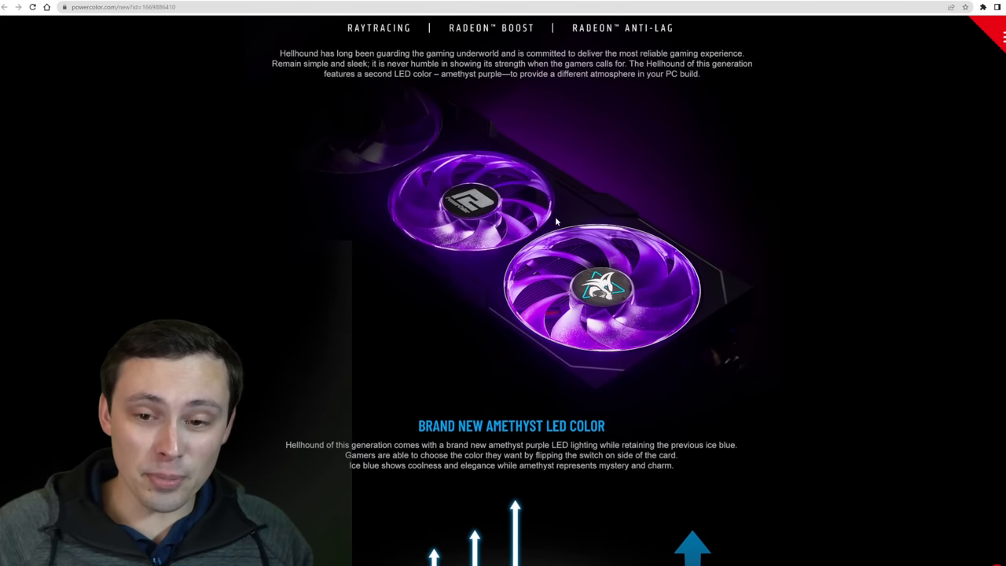
scroll("up", 3)
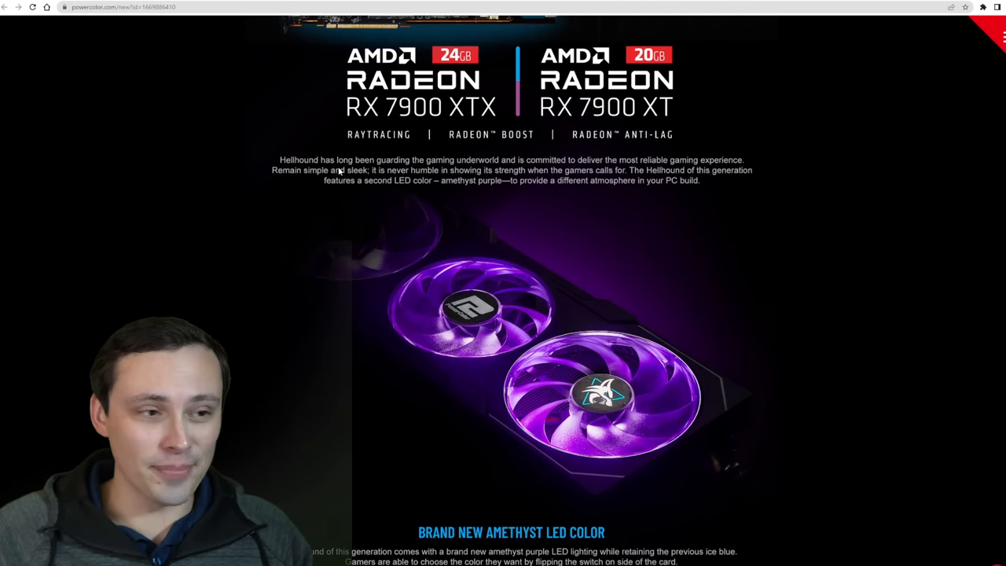
scroll("down", 3)
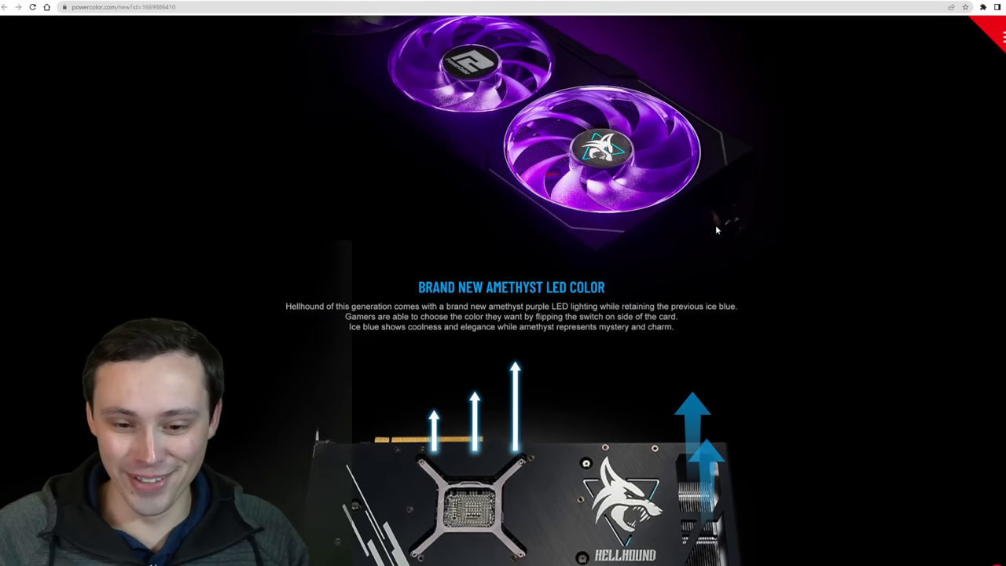
scroll("down", 3)
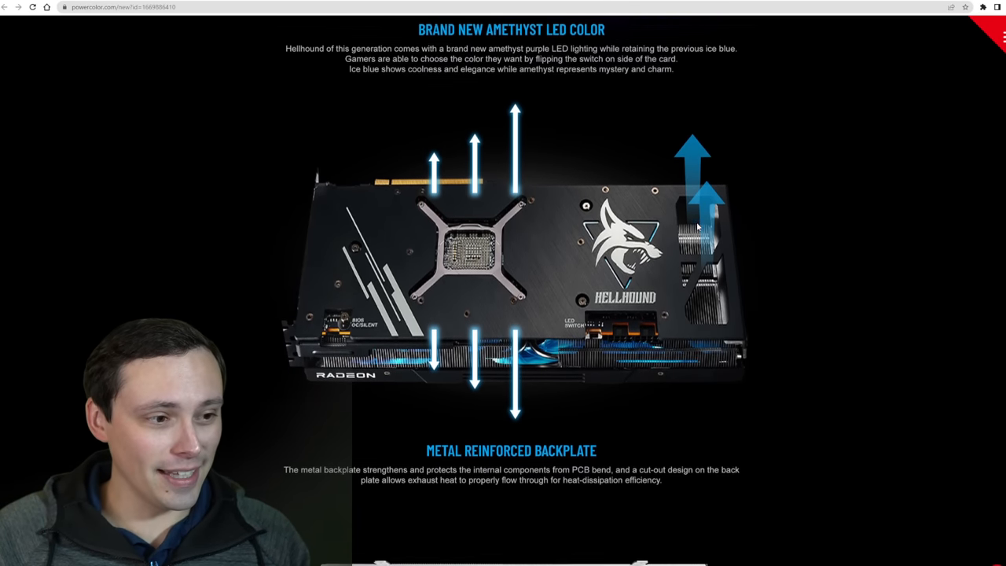
scroll("down", 3)
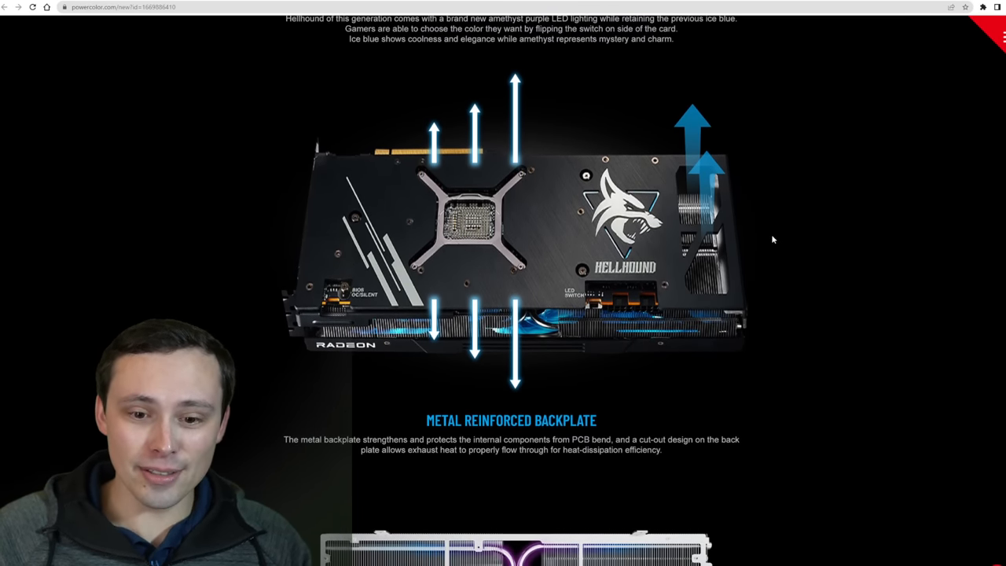
scroll("down", 3)
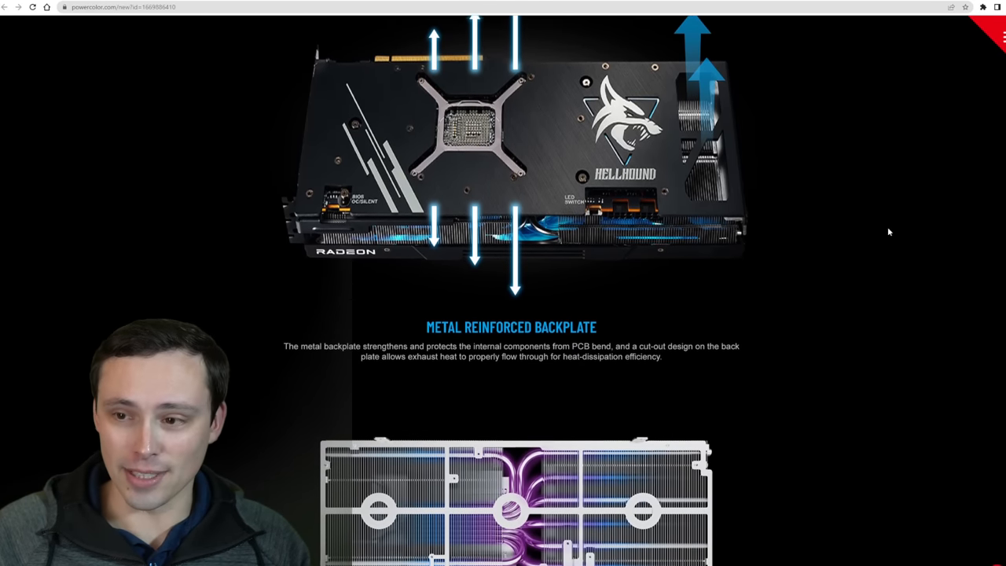
scroll("down", 3)
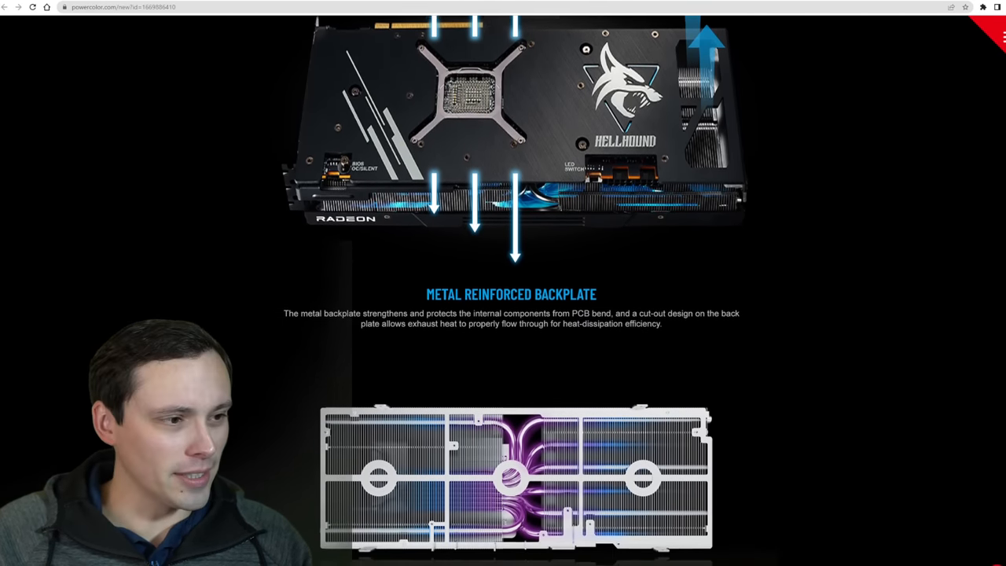
scroll("down", 3)
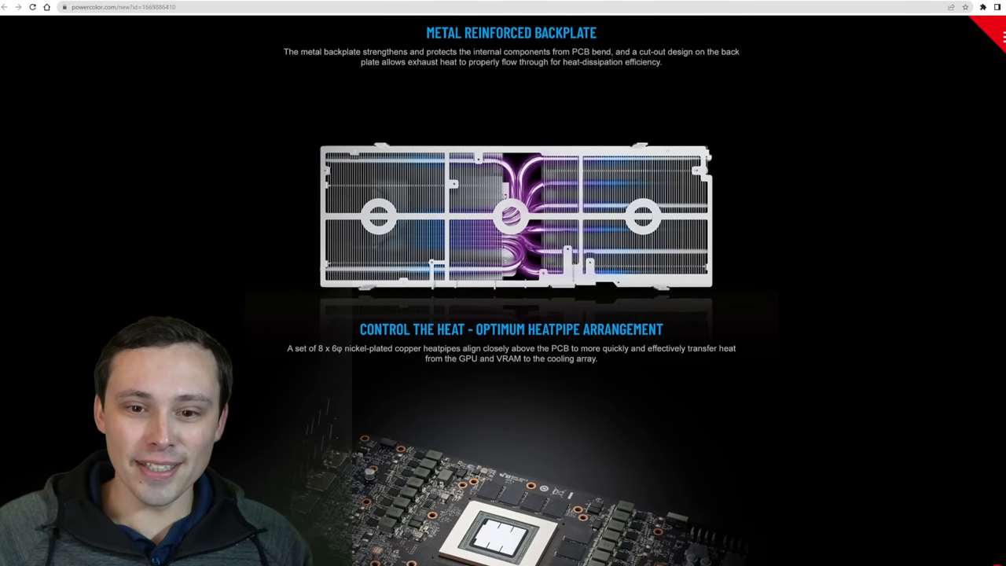
scroll("down", 3)
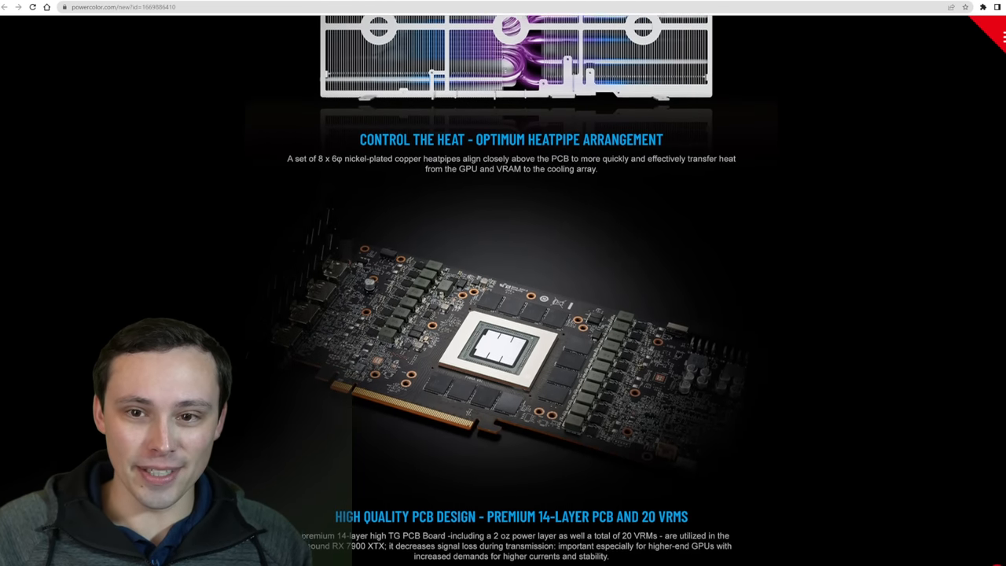
scroll("down", 3)
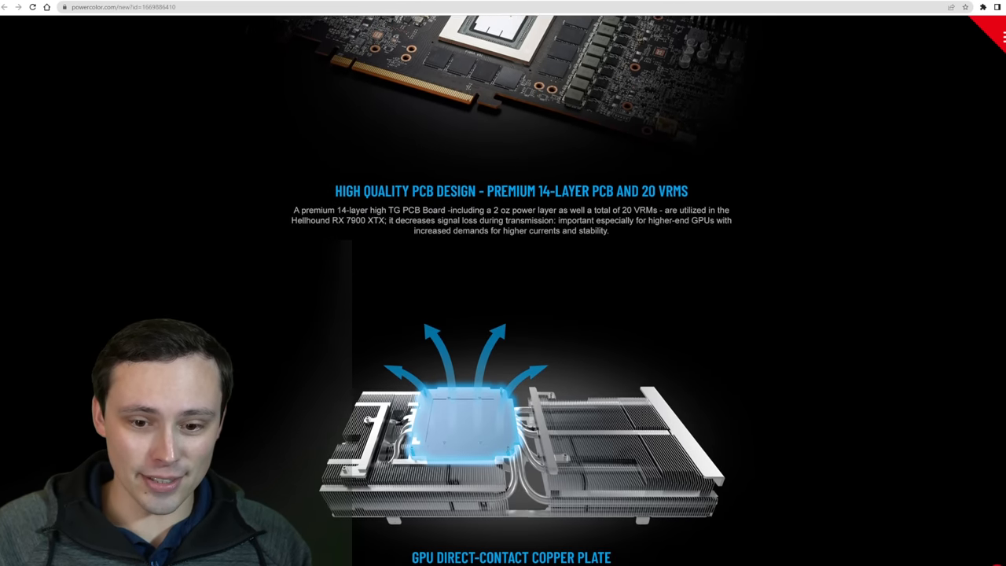
scroll("down", 3)
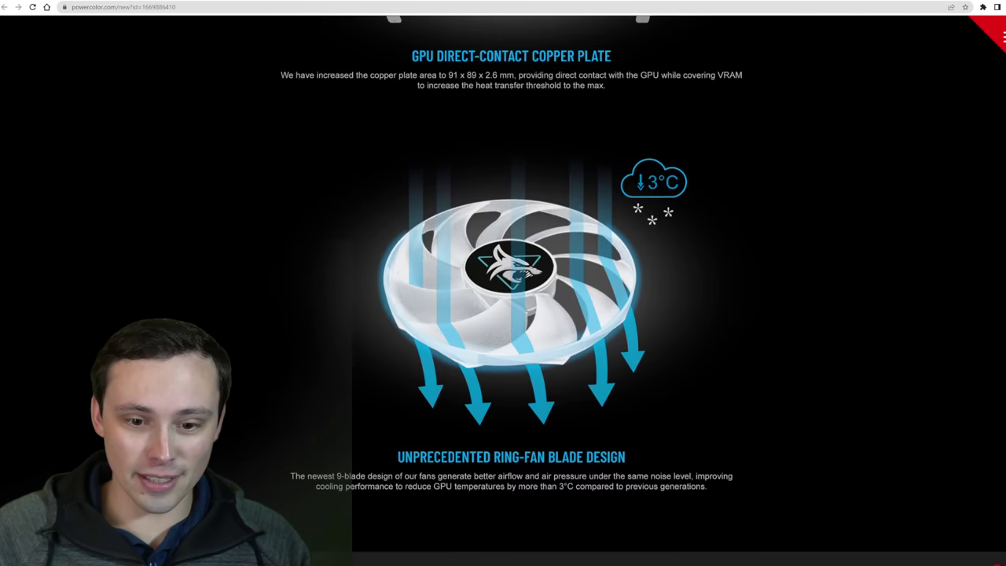
scroll("down", 3)
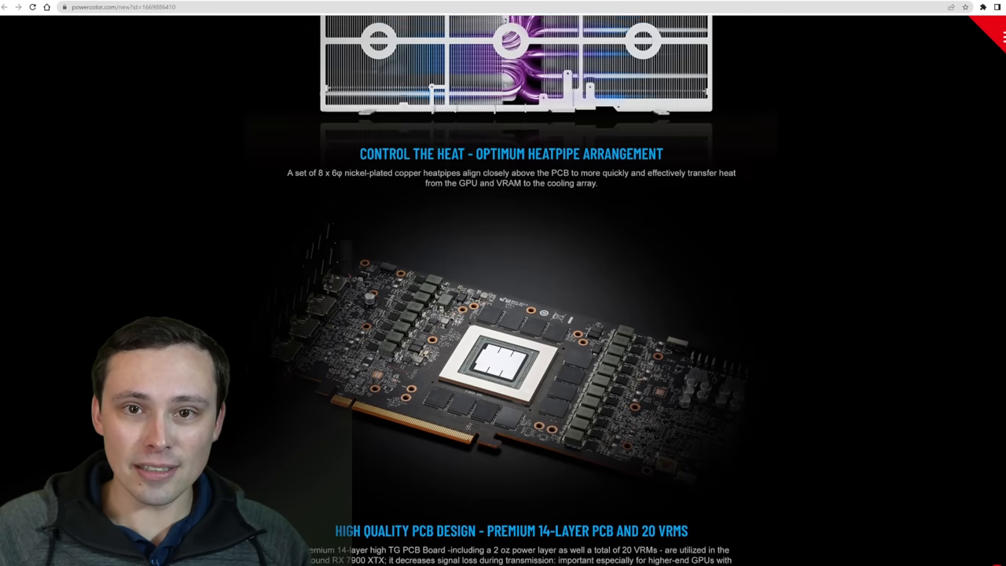
scroll("up", 3)
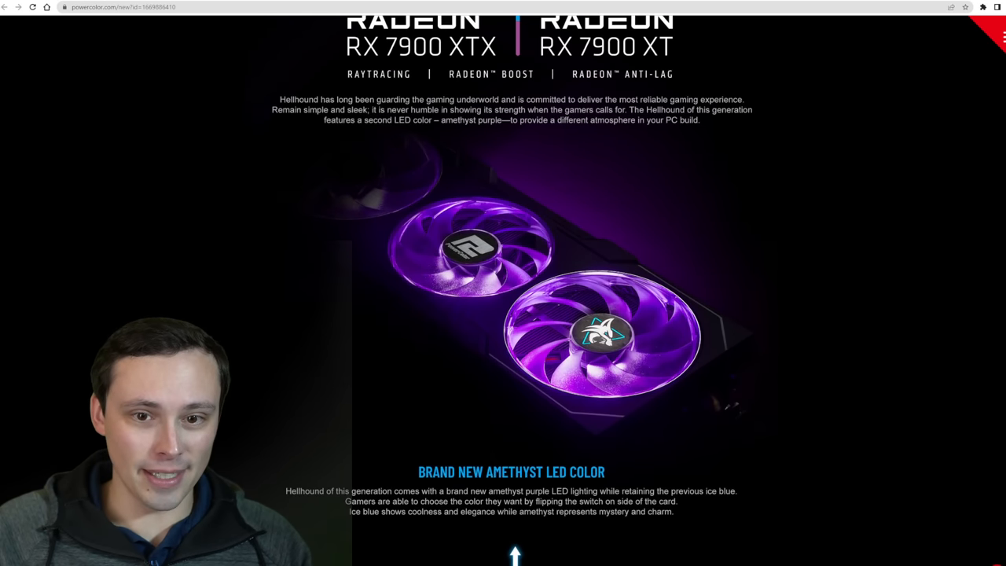
scroll("down", 3)
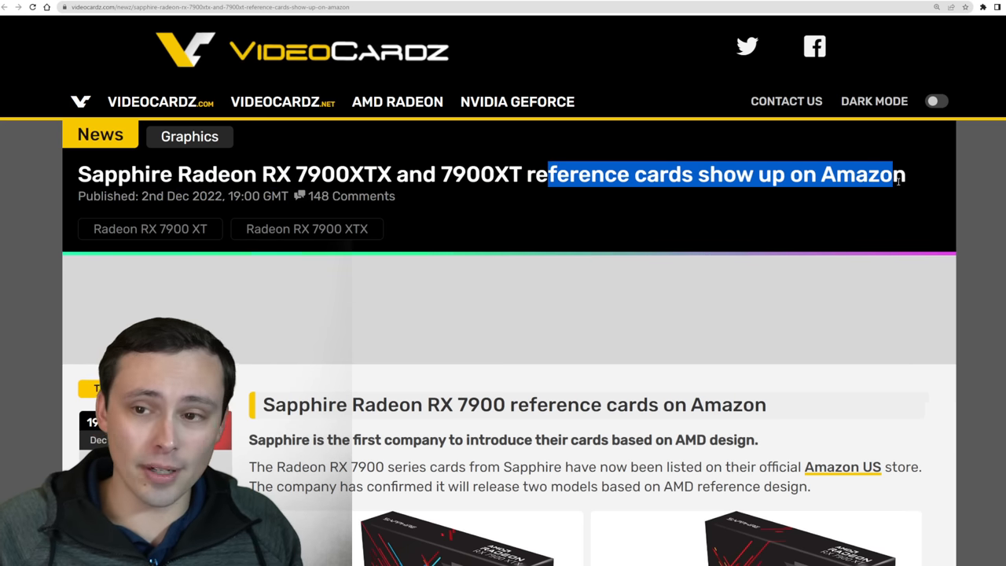
Step: Read through the Sapphire RX 7900 reference-card listing, close the enlarged card photo and return to the top
scroll("down", 3)
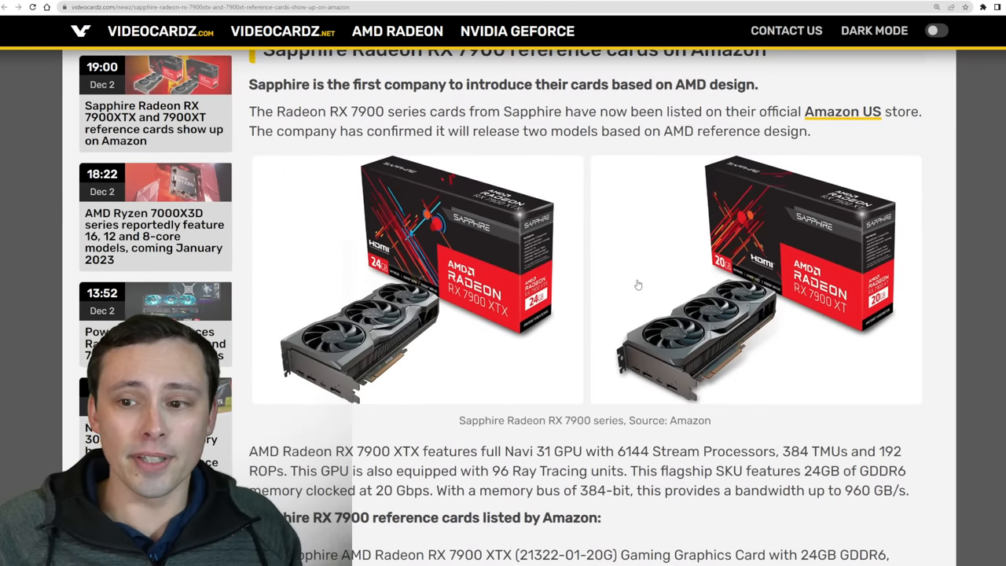
scroll("up", 3)
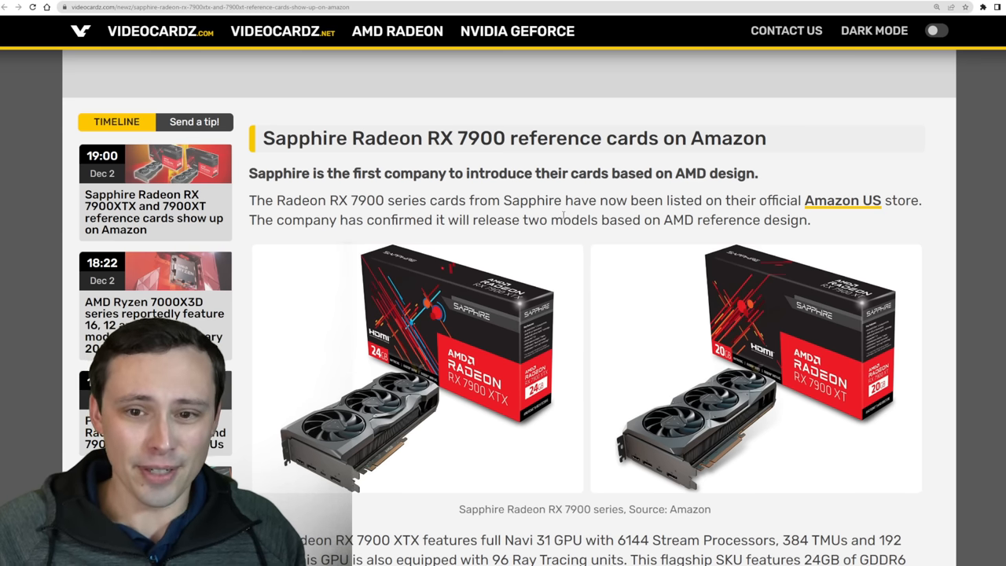
scroll("down", 3)
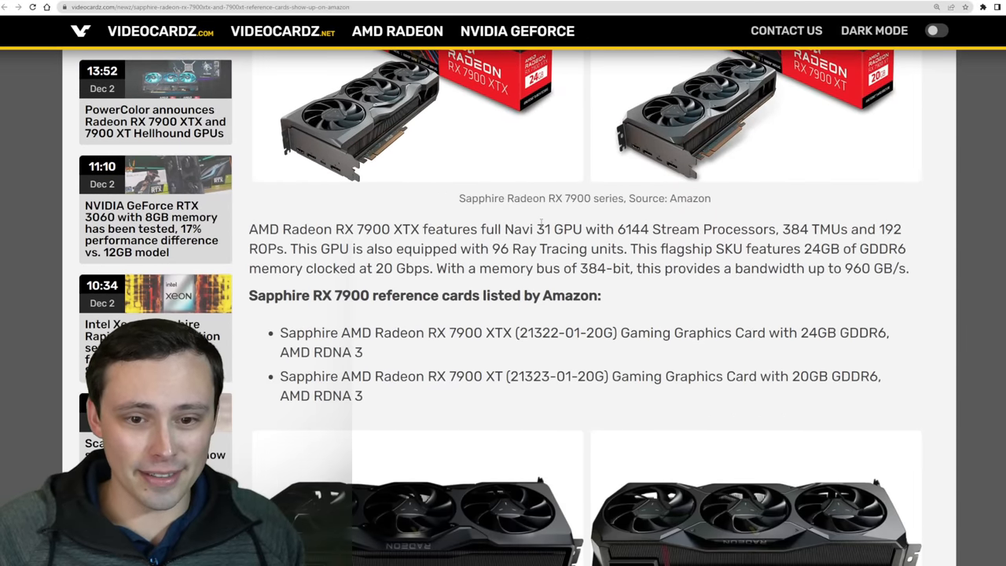
scroll("down", 3)
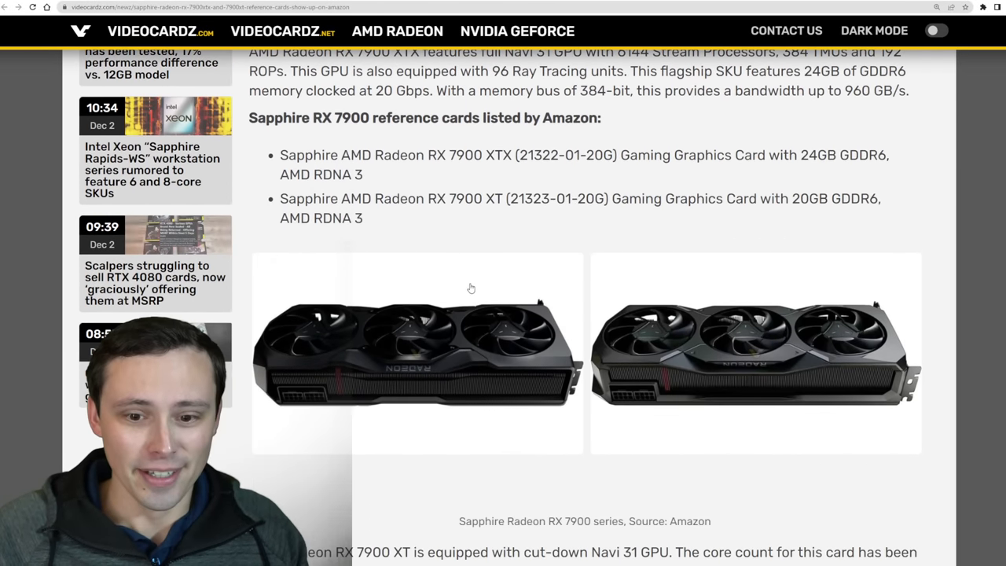
scroll("down", 3)
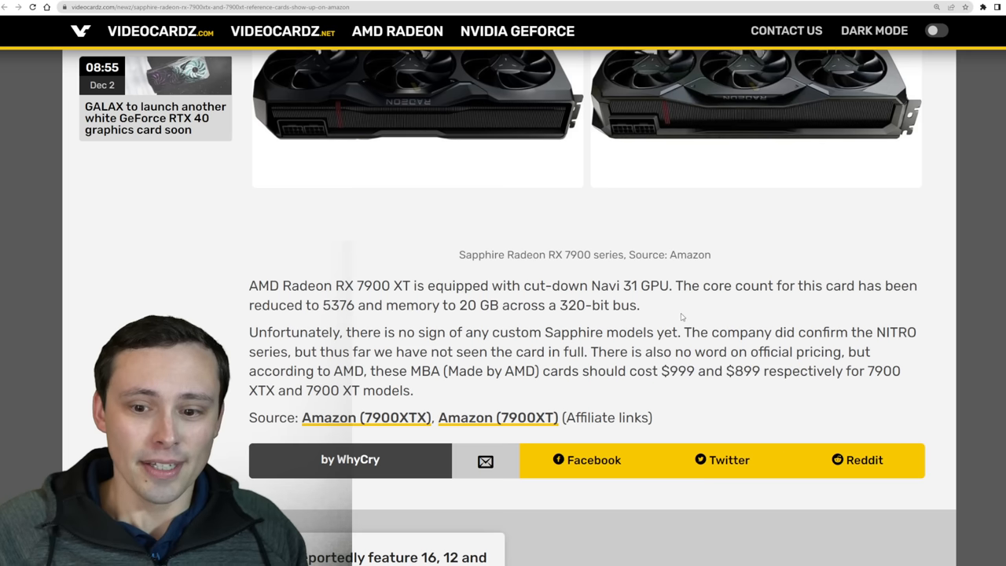
scroll("up", 3)
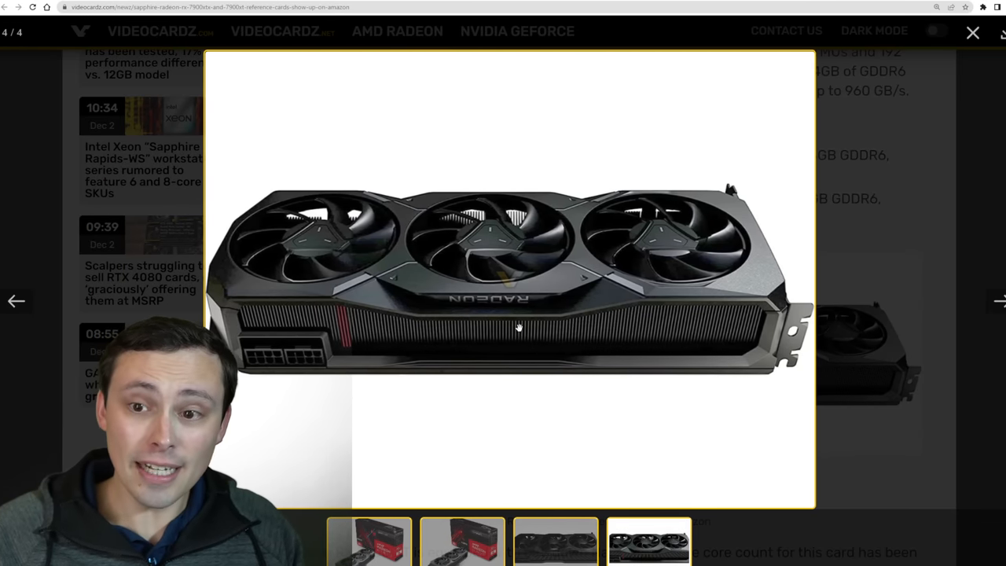
mouse_move(973, 34)
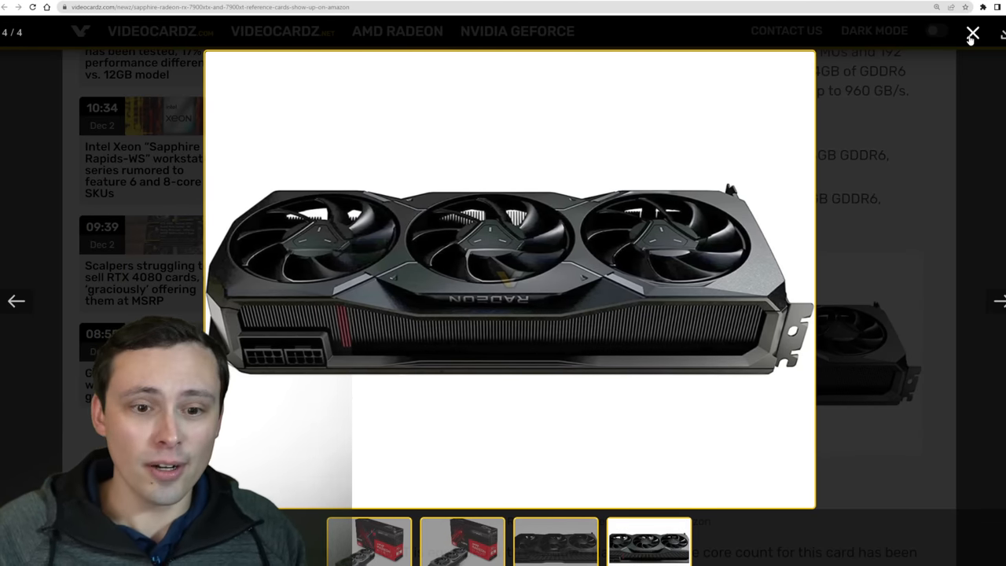
left_click(973, 33)
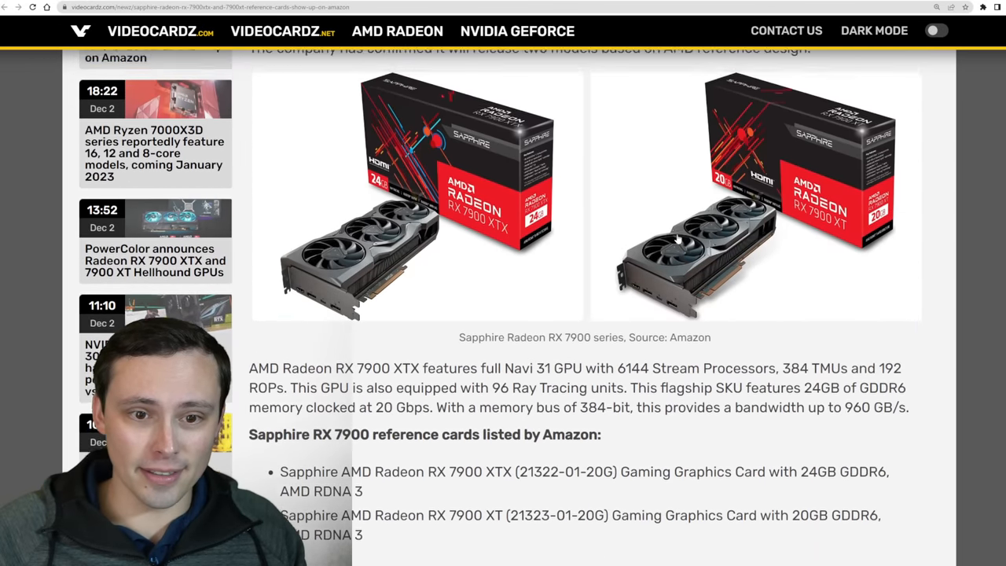
scroll("up", 3)
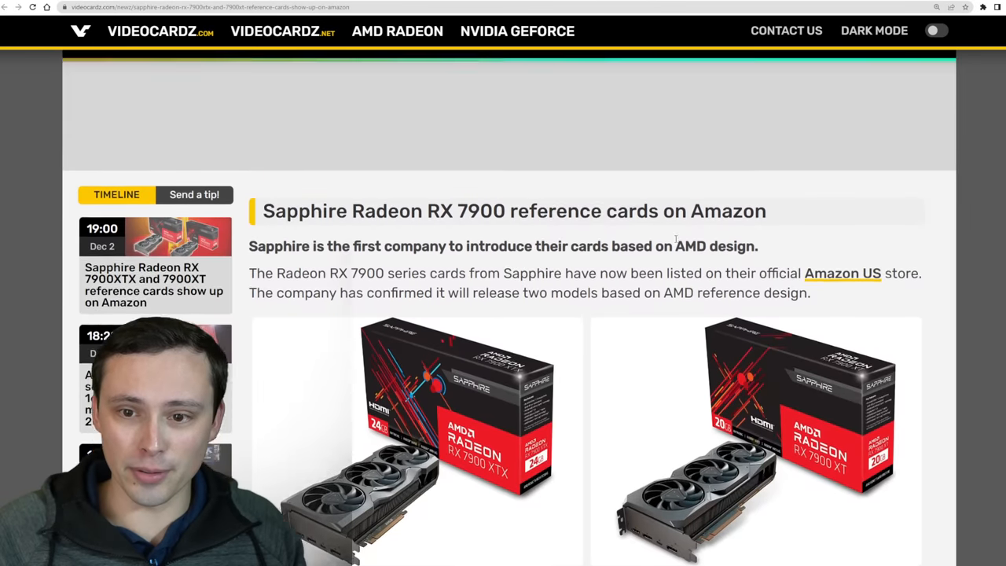
scroll("up", 3)
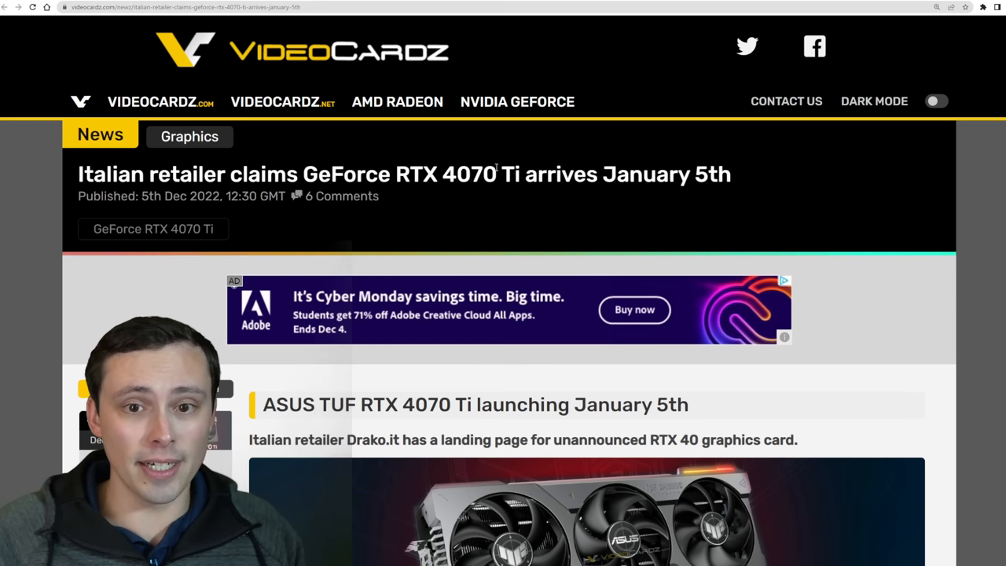
Step: Highlight '4070 Ti' in the headline and read past the January 3–5 embargo dates to the RTX 40 spec table
double_click(470, 172)
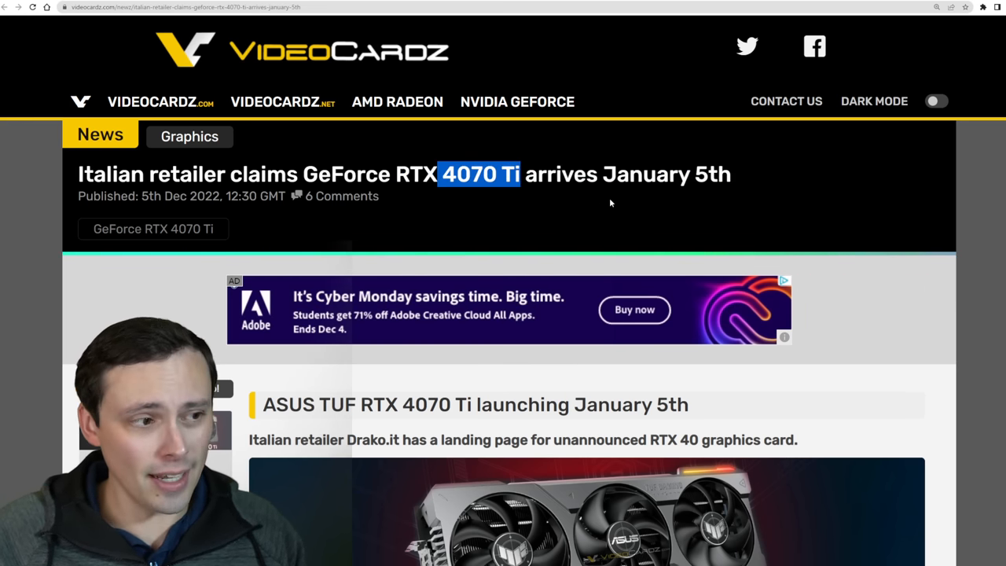
scroll("down", 3)
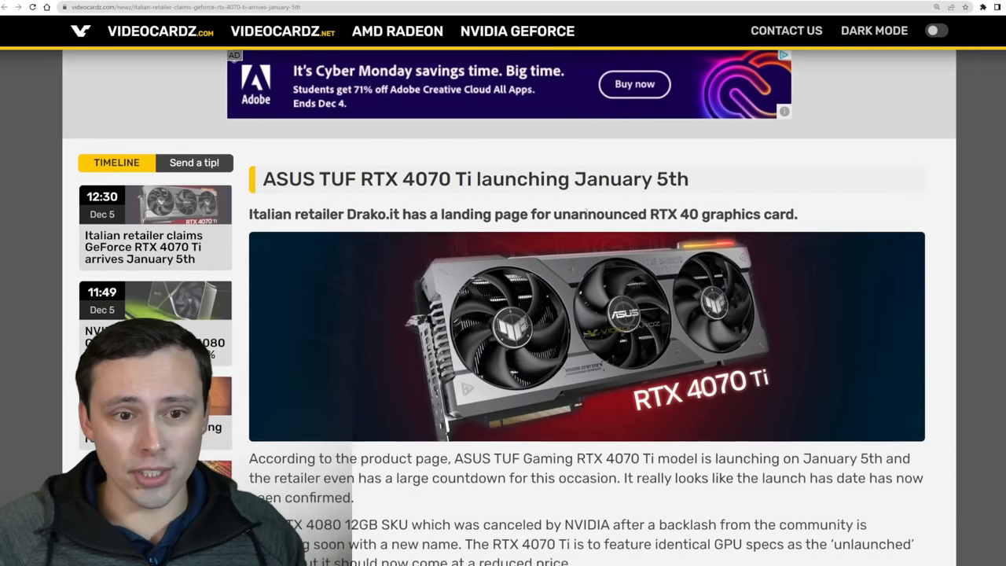
scroll("down", 3)
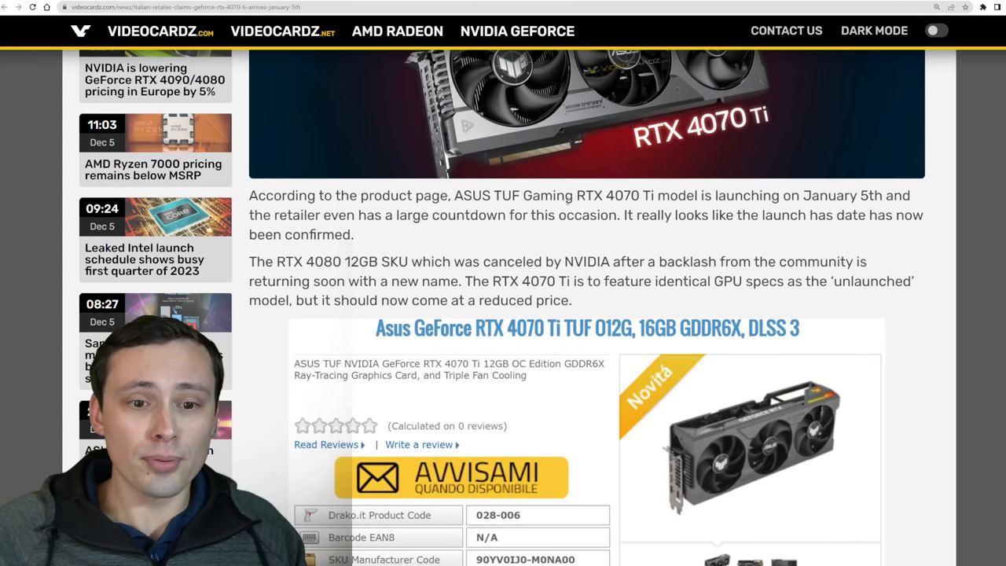
scroll("down", 3)
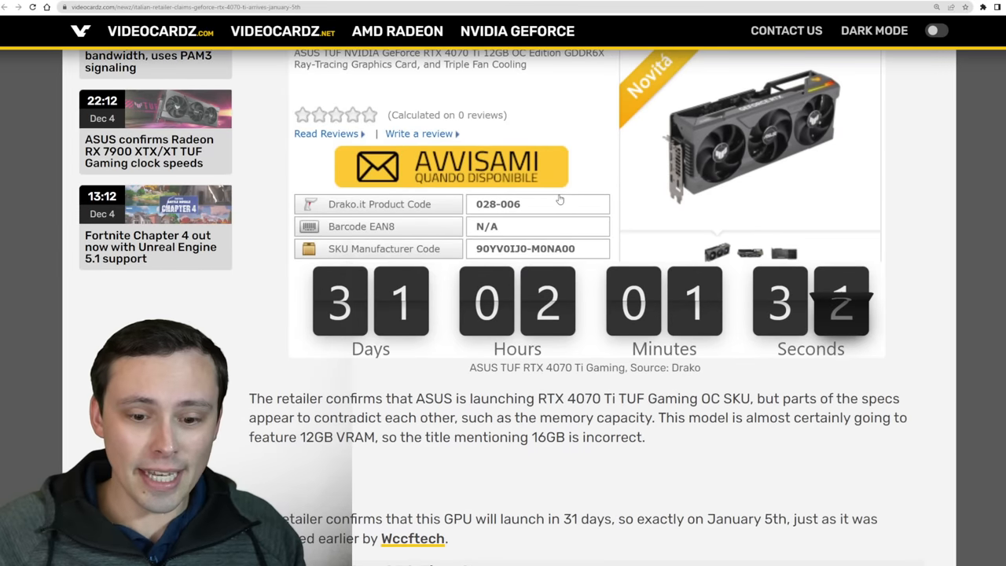
scroll("up", 3)
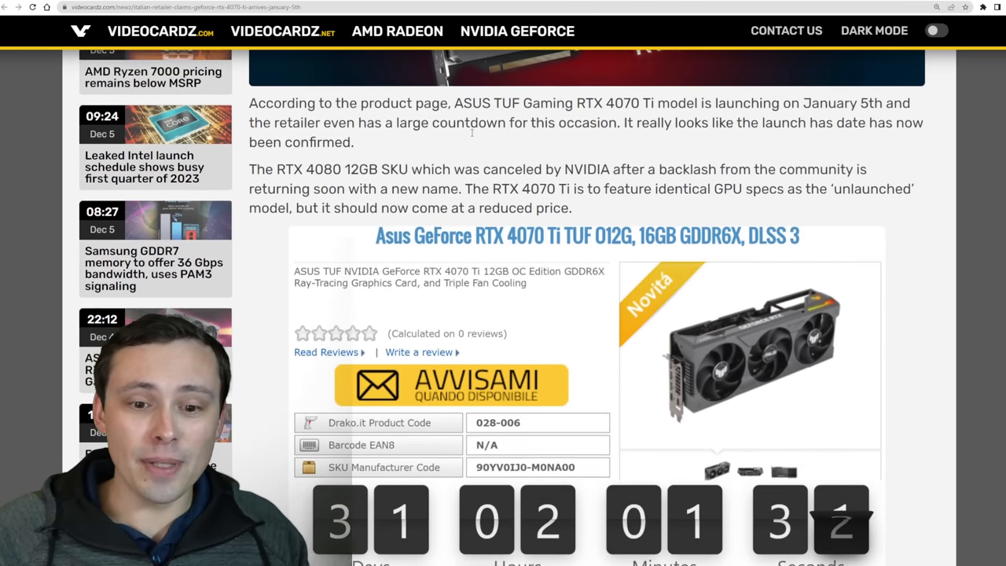
scroll("down", 3)
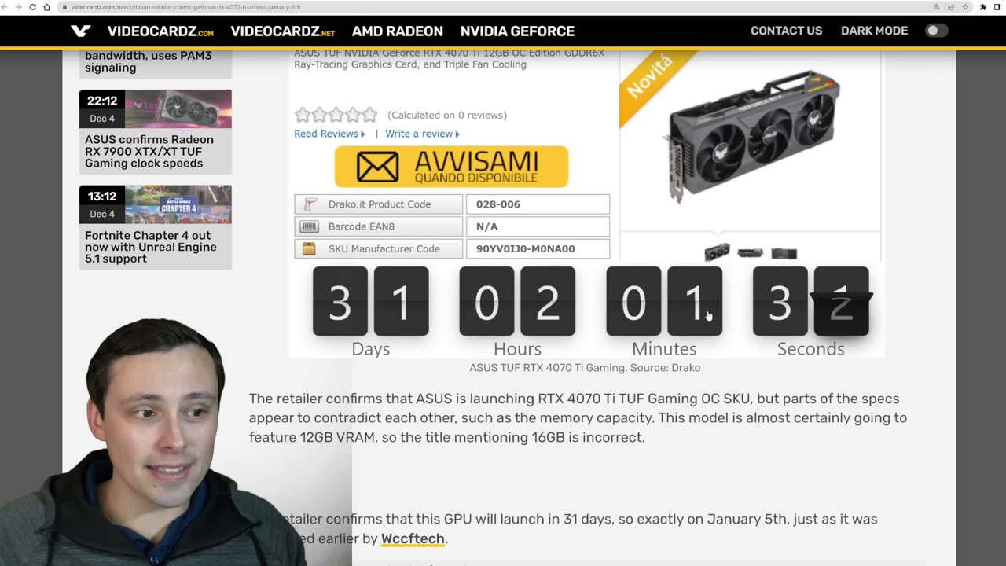
mouse_move(333, 301)
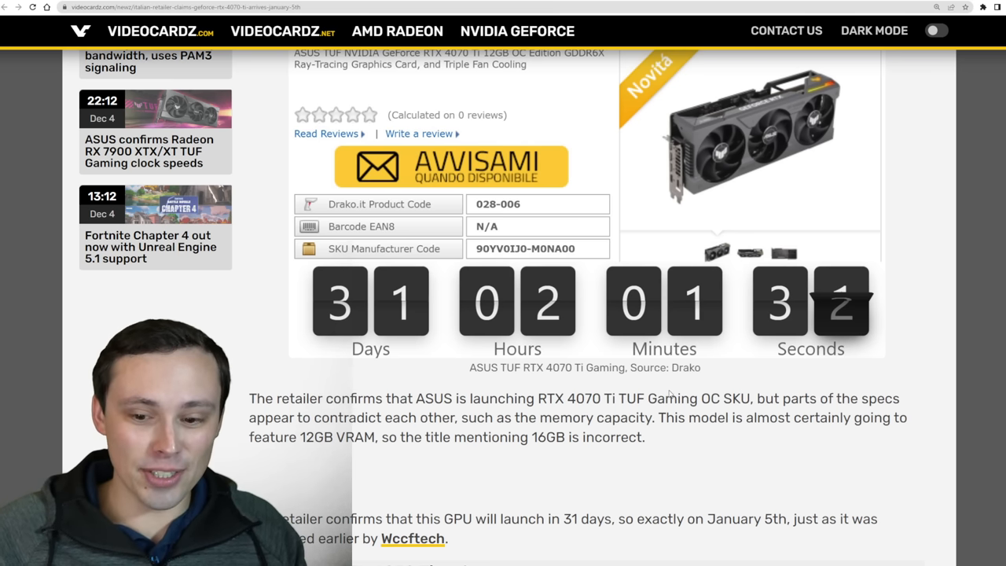
scroll("down", 3)
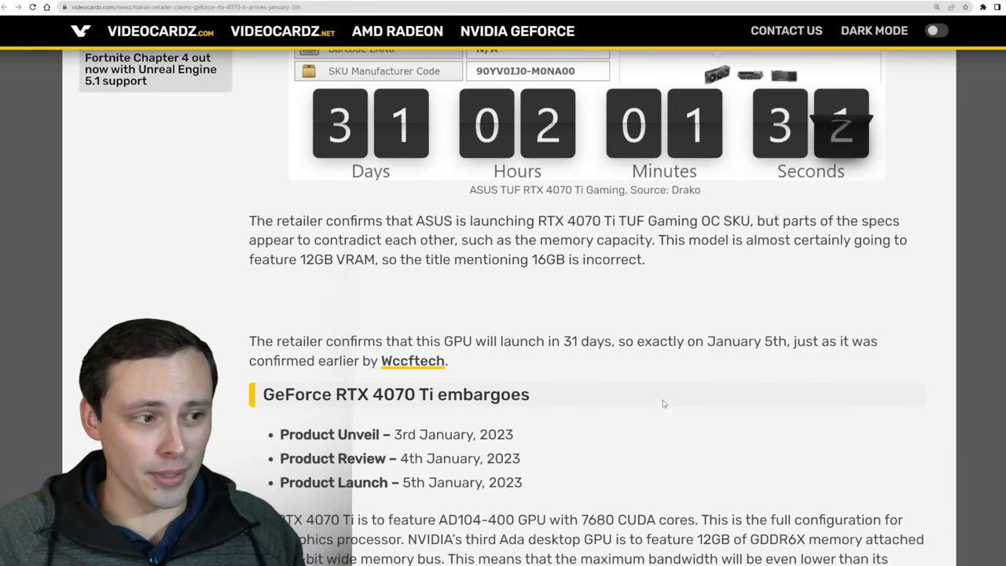
scroll("down", 3)
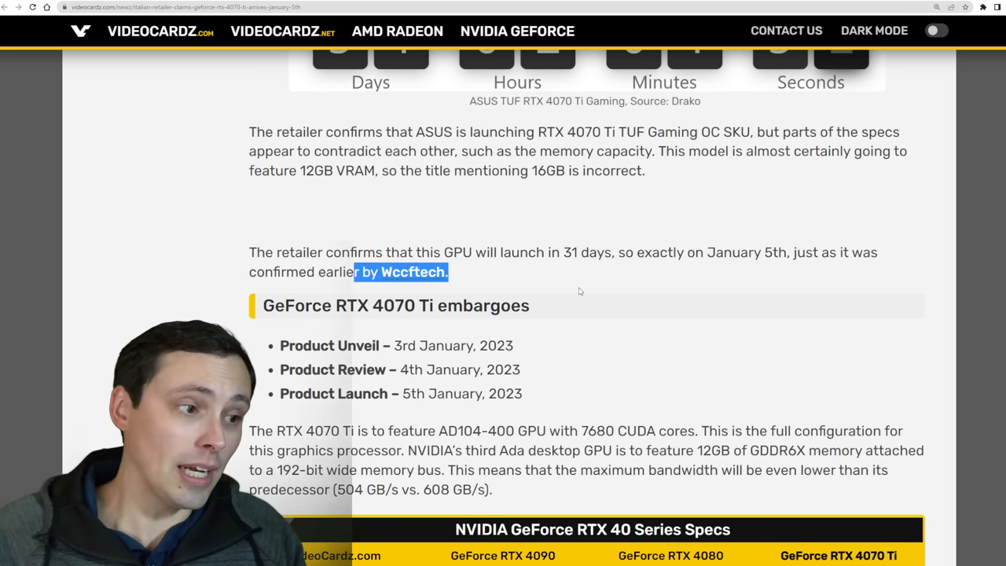
scroll("down", 3)
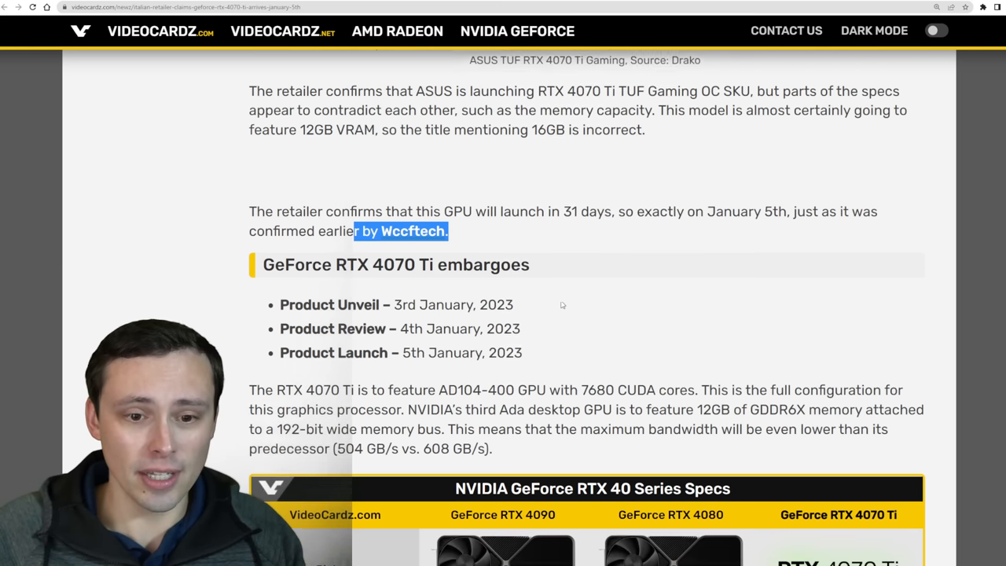
scroll("down", 3)
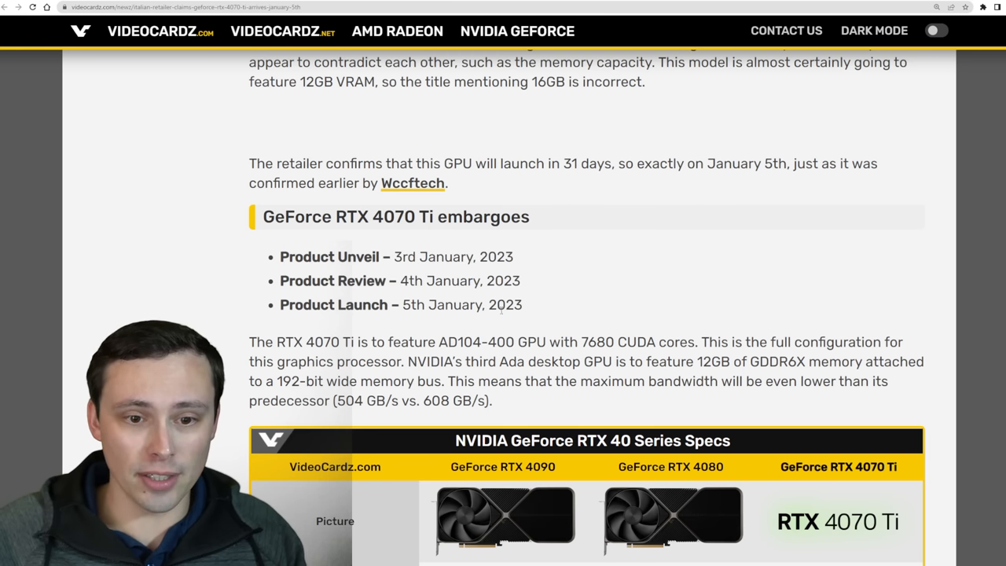
mouse_move(600, 297)
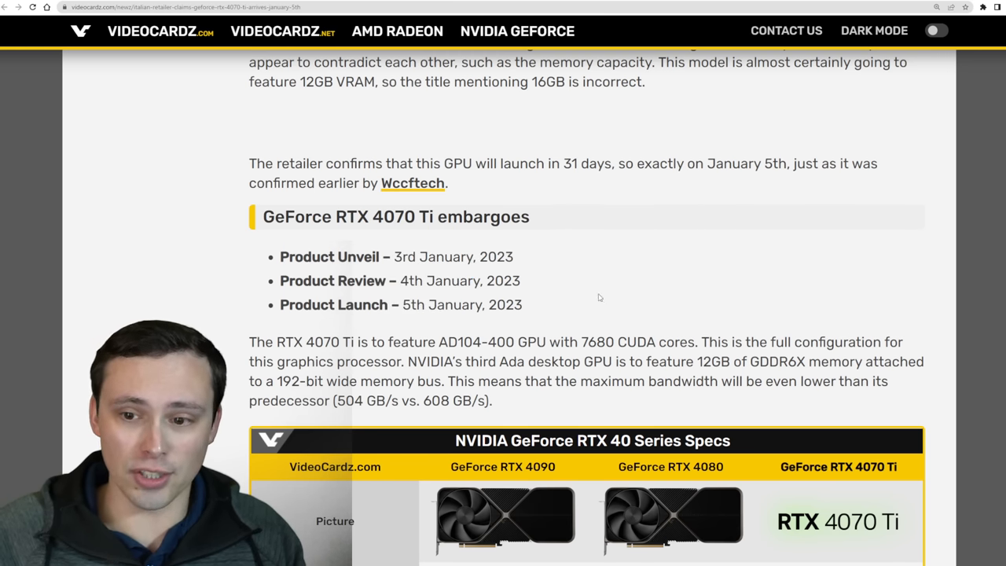
scroll("down", 3)
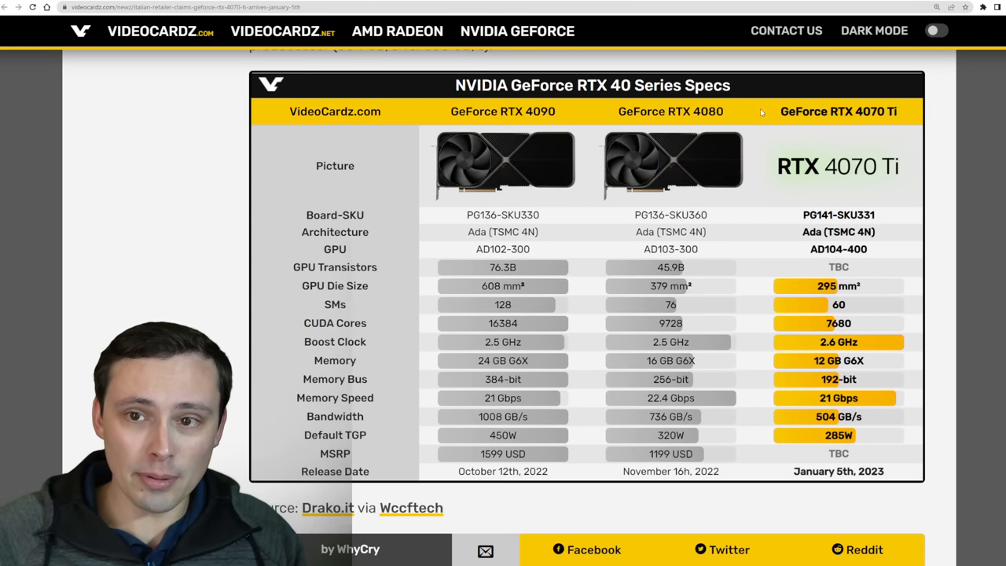
mouse_move(761, 111)
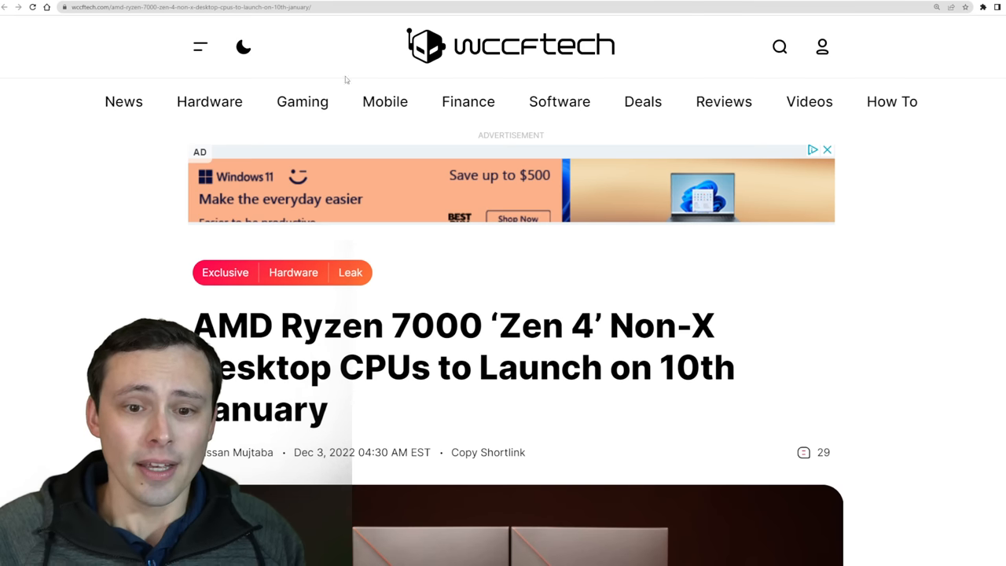
Step: Scroll down the Ryzen 7000 non-X article and highlight the Ryzen 9 7900 model name
scroll("down", 3)
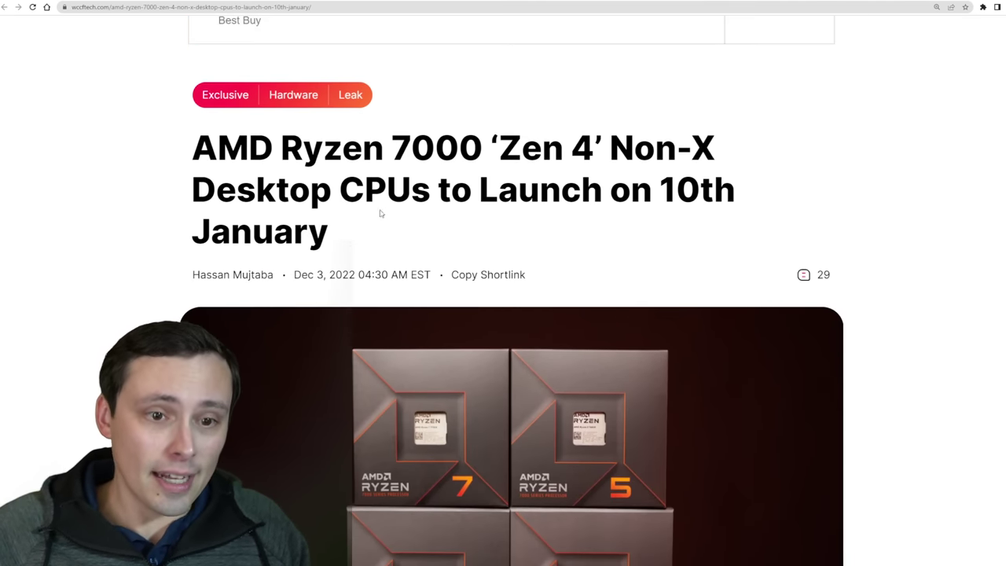
scroll("down", 3)
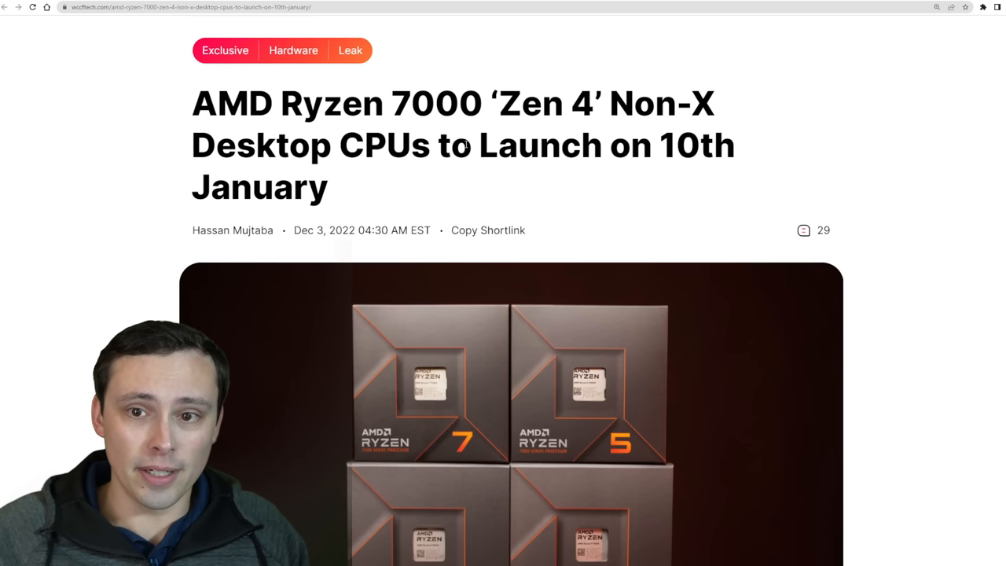
scroll("down", 3)
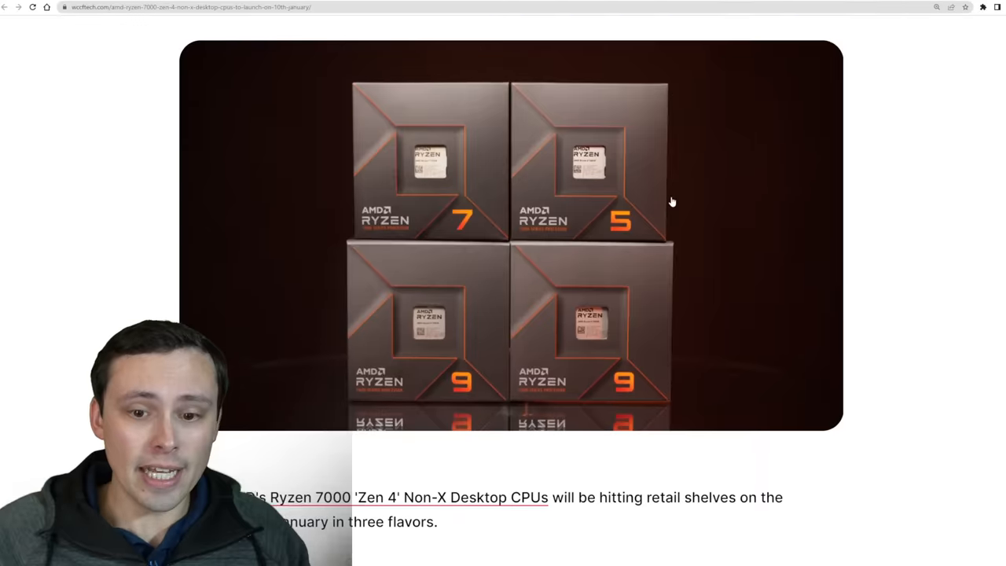
scroll("down", 3)
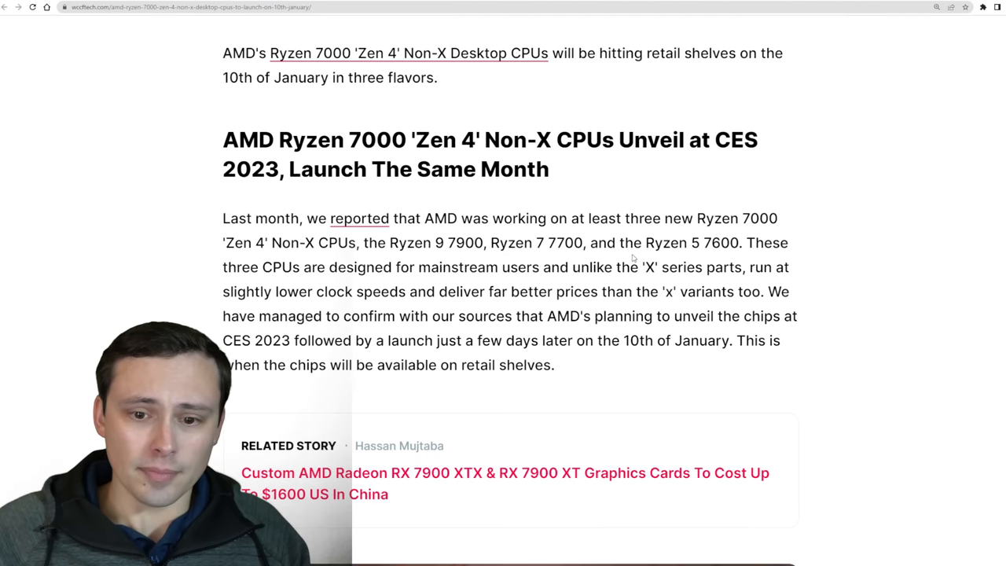
scroll("down", 3)
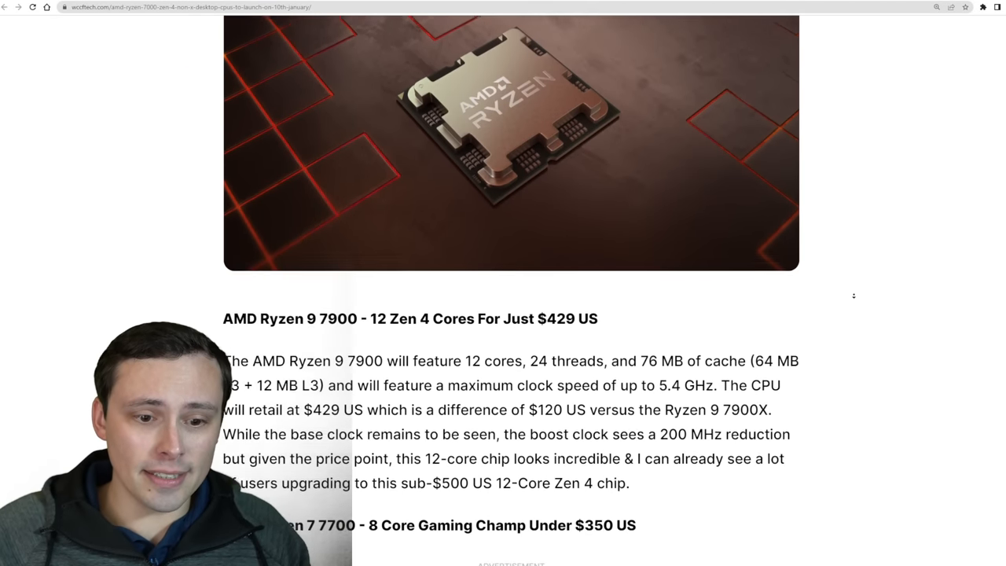
scroll("down", 3)
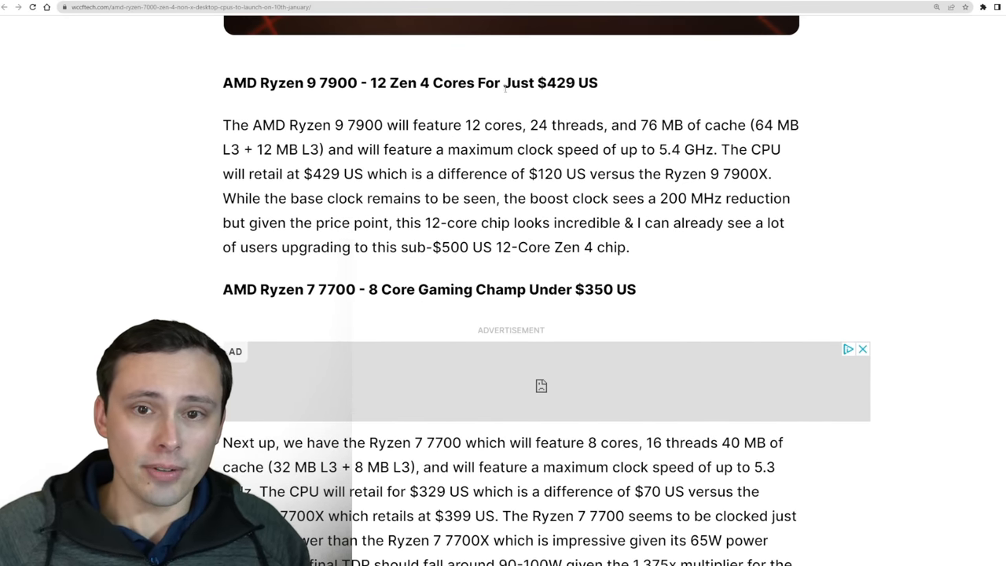
double_click(328, 82)
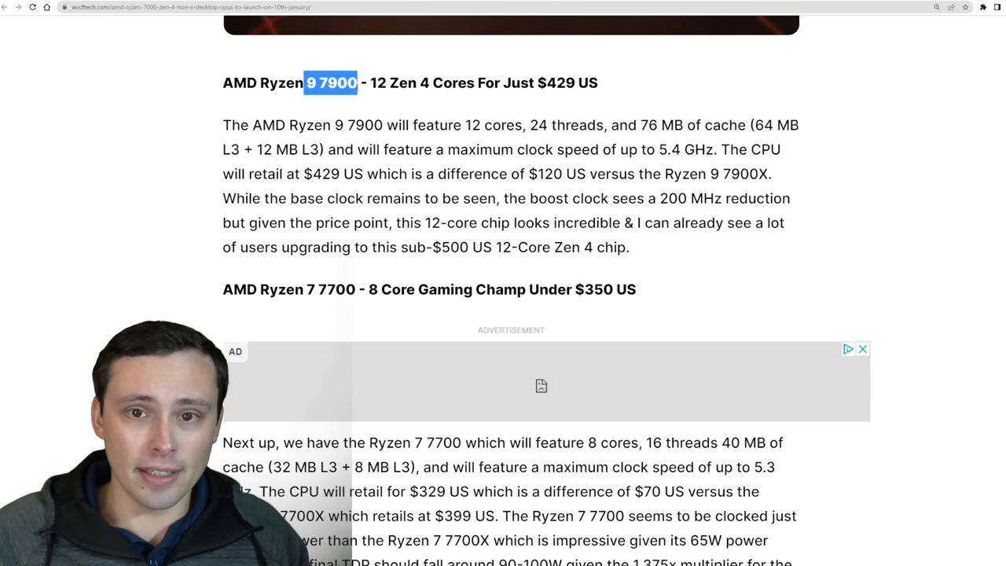
Step: Highlight the Ryzen 7 7700's $350 US price and read through the remaining model prices
scroll("up", 3)
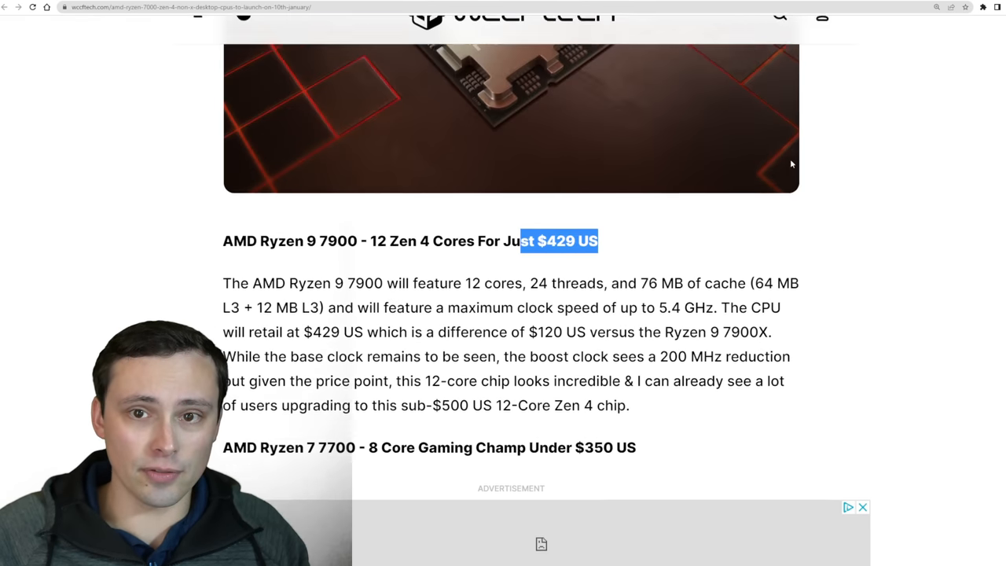
scroll("up", 3)
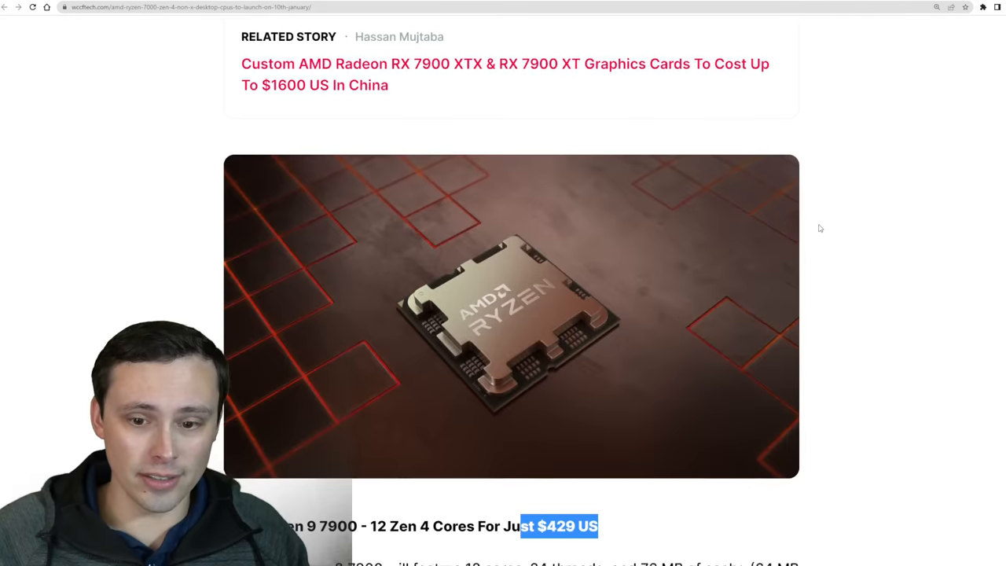
scroll("down", 3)
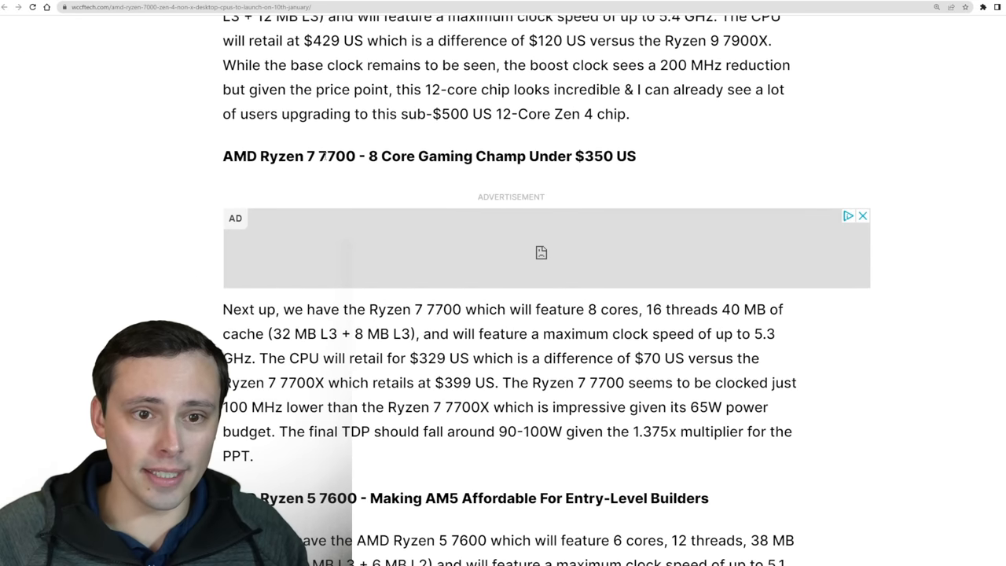
double_click(329, 156)
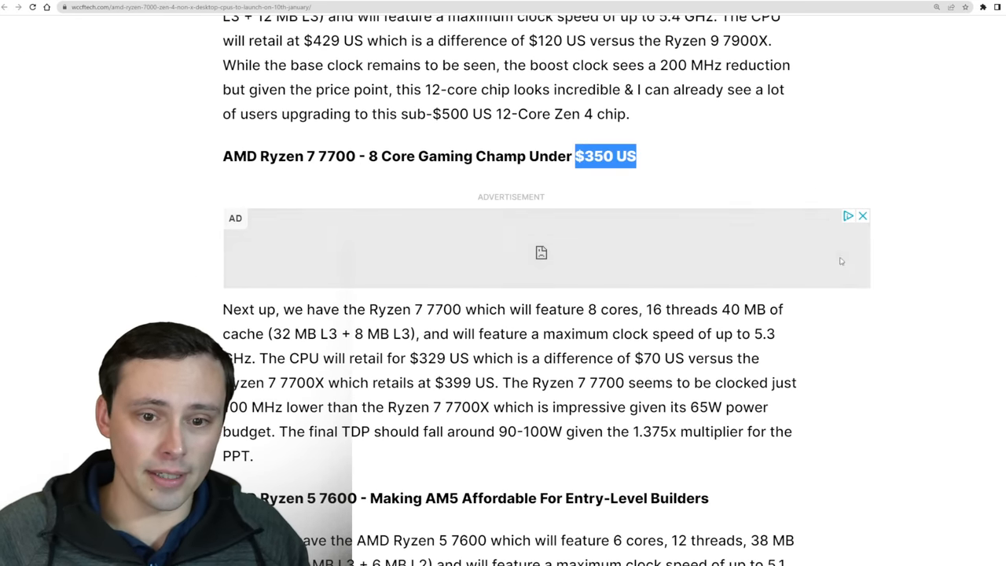
scroll("down", 3)
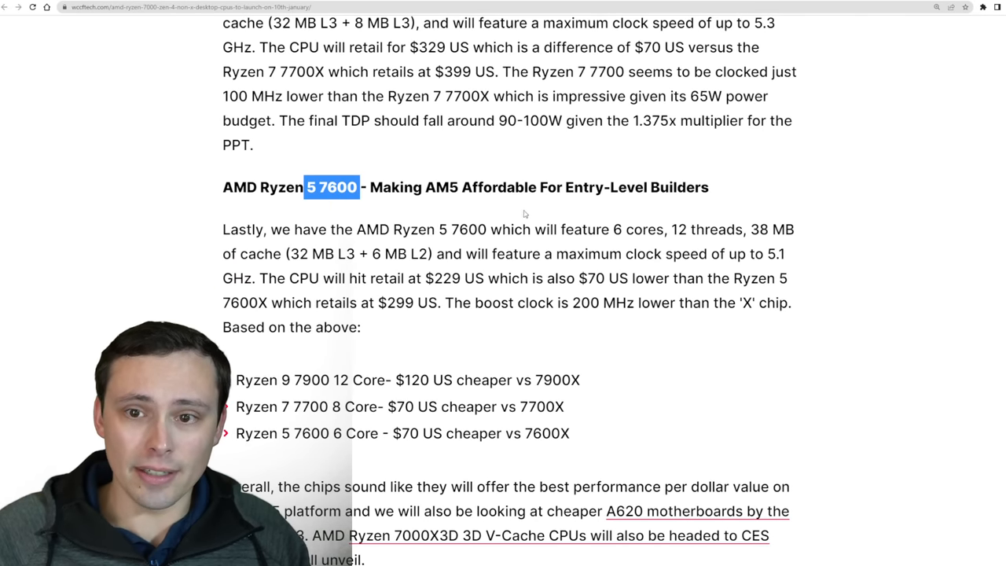
scroll("down", 3)
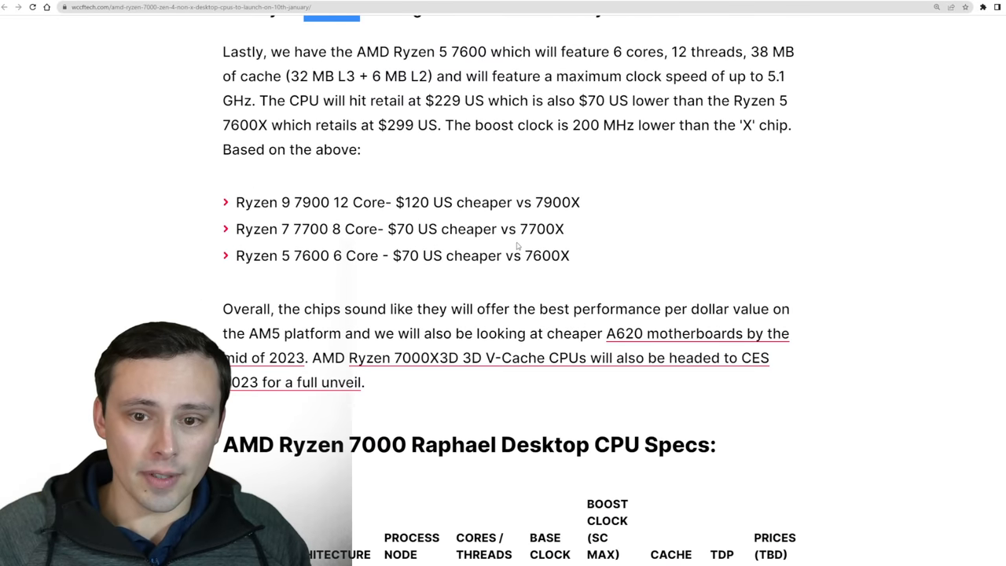
scroll("up", 3)
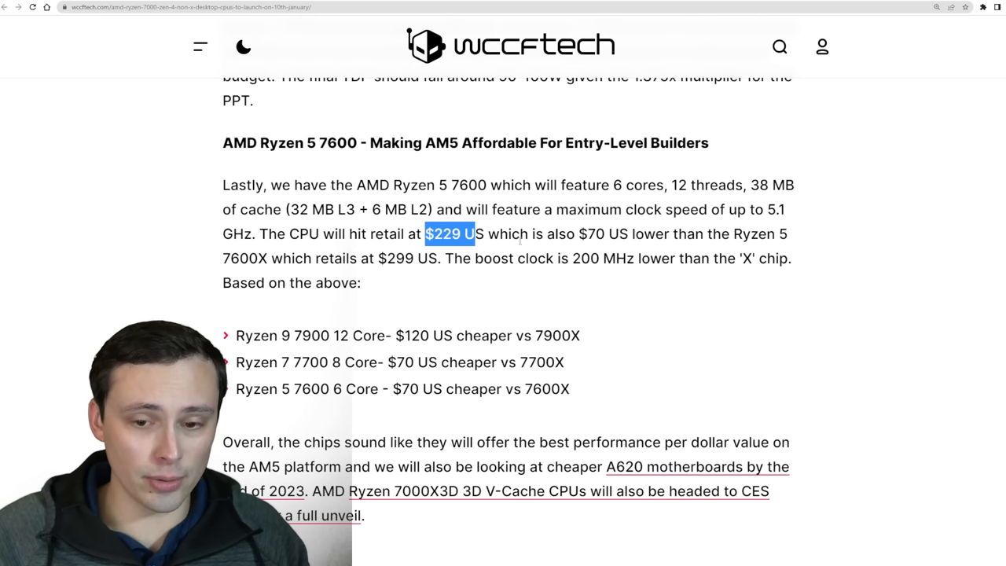
scroll("down", 3)
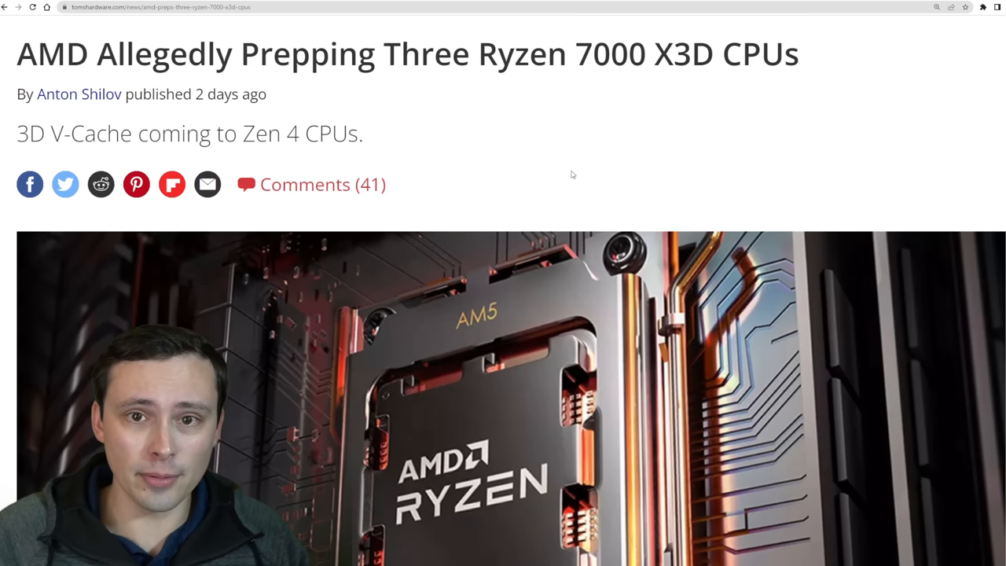
Step: Highlight '7000 X3D CPUs' in the headline, the 16-core figure, the January unveiling and the CES announcement plan
scroll("up", 3)
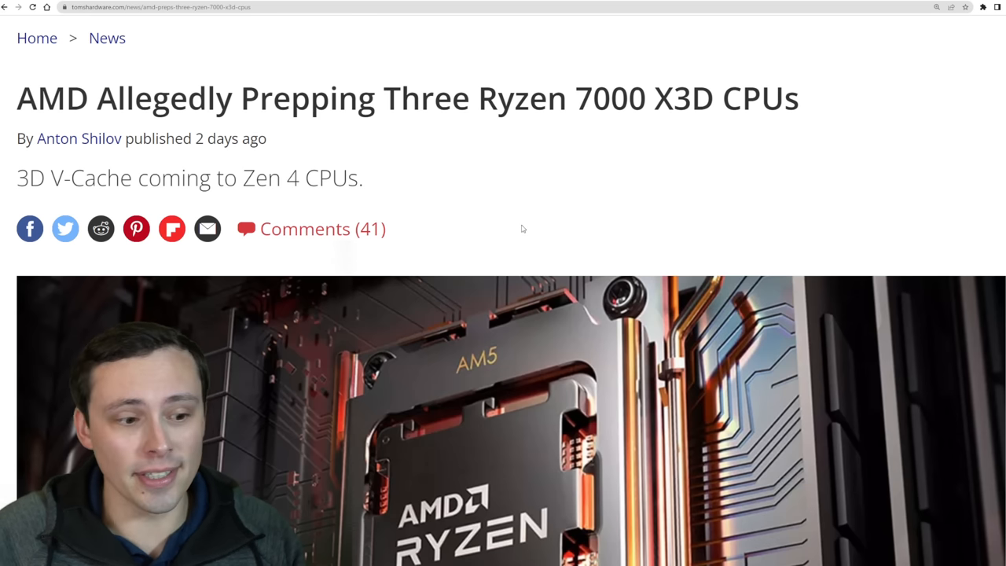
left_click_drag(569, 98, 798, 98)
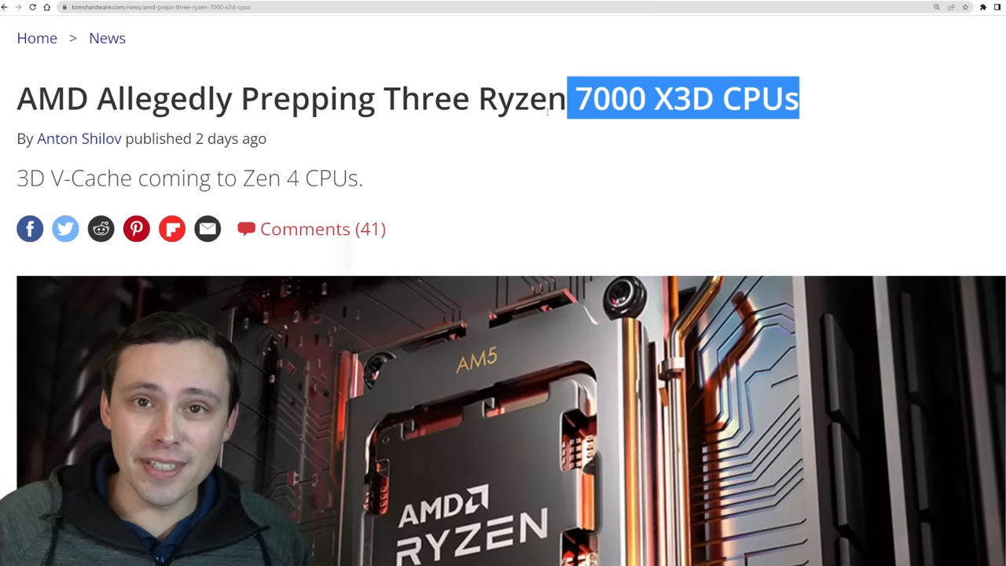
mouse_move(560, 129)
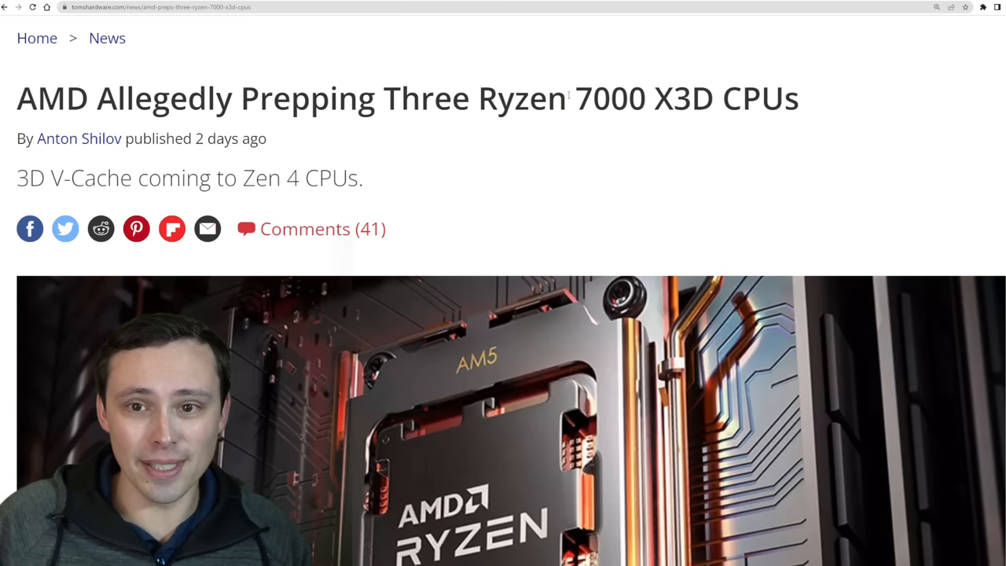
left_click_drag(568, 98, 677, 98)
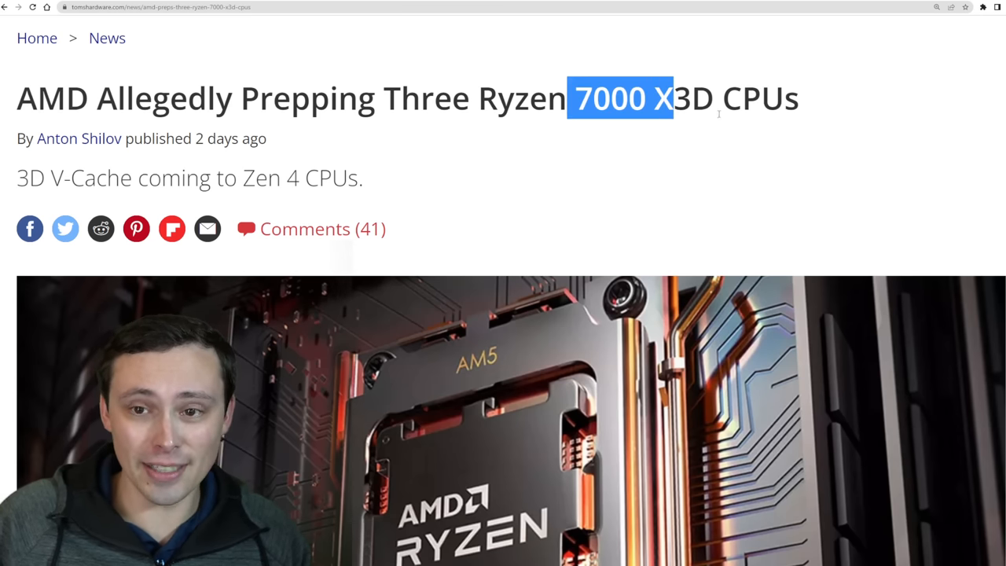
scroll("down", 3)
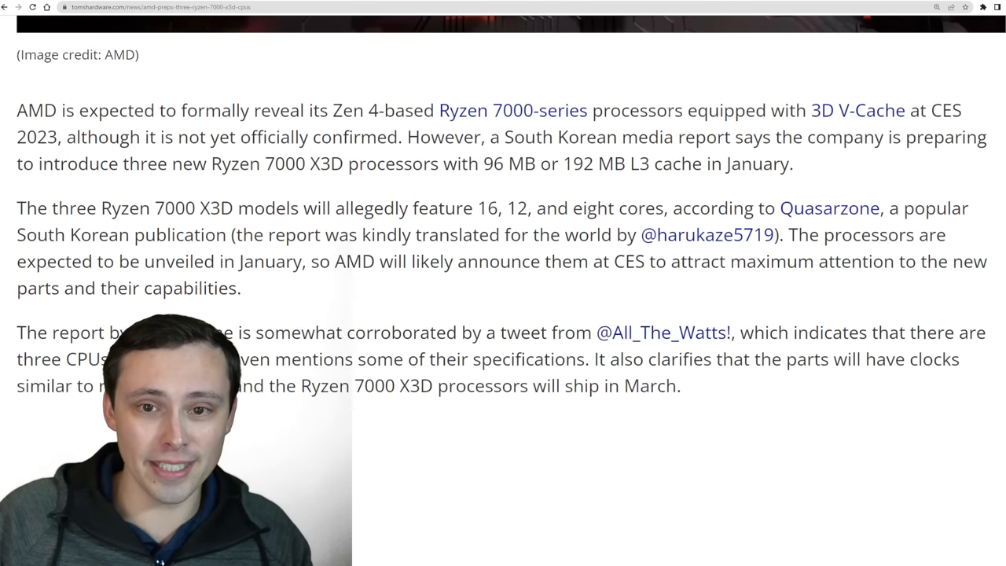
left_click_drag(196, 207, 252, 208)
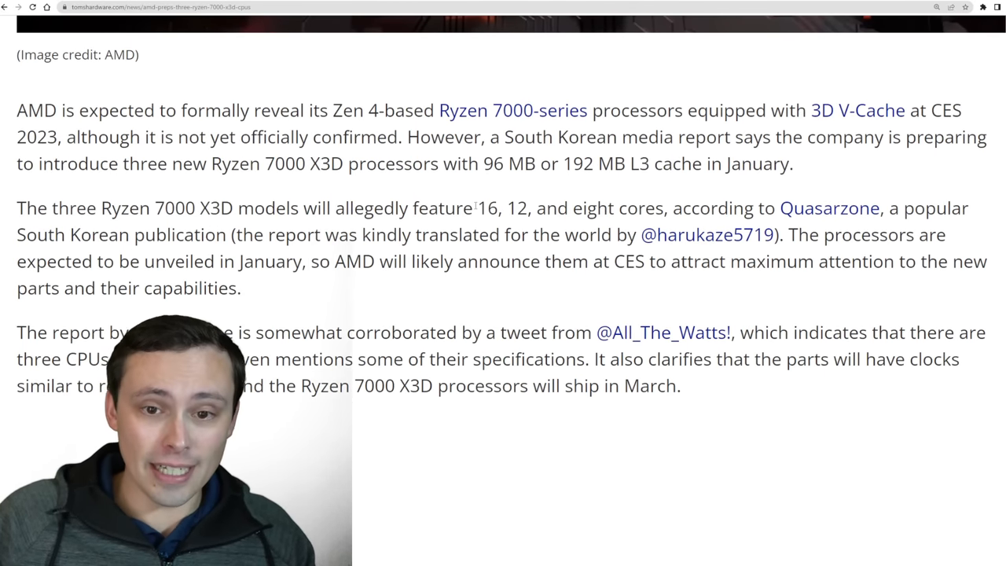
double_click(491, 208)
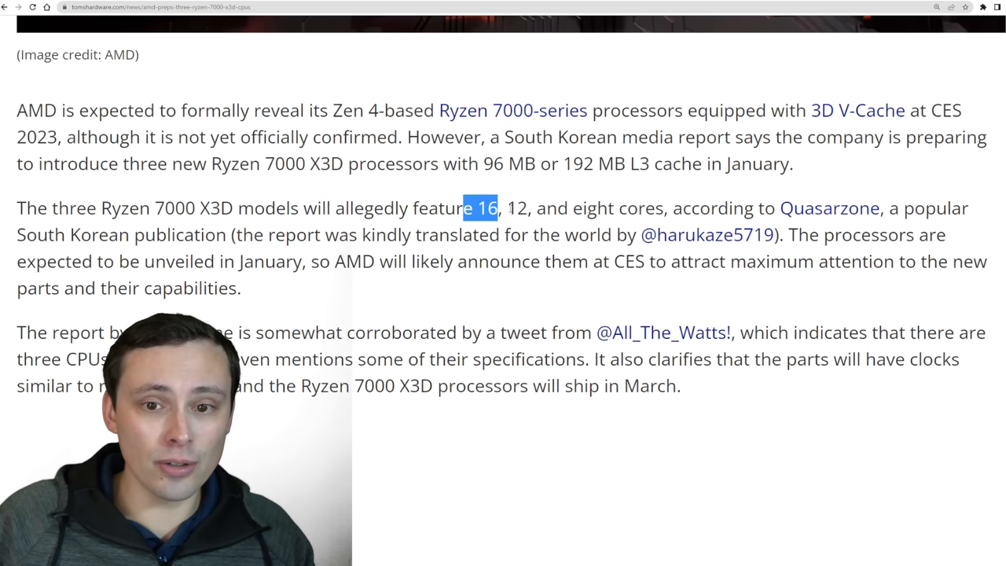
double_click(619, 207)
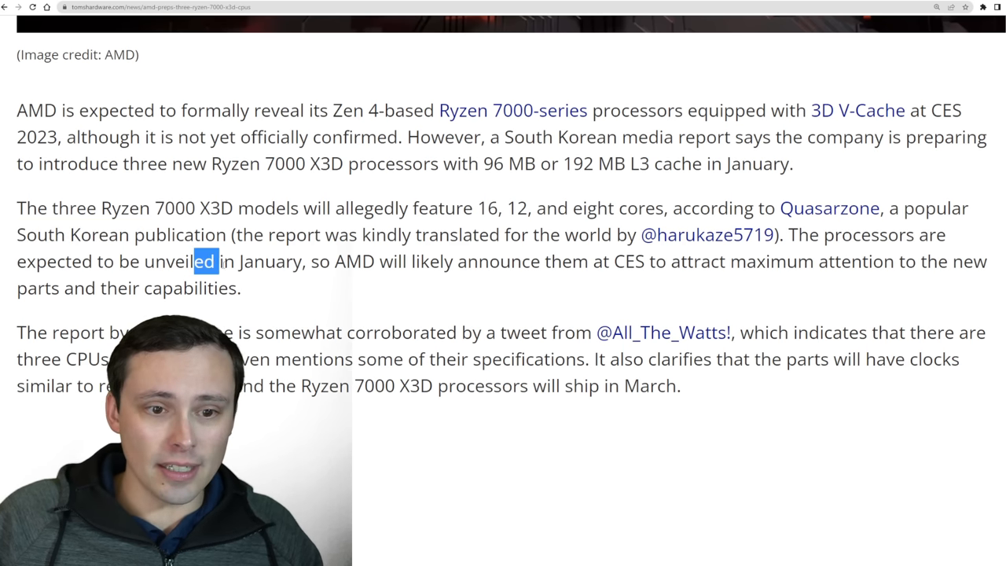
left_click_drag(204, 261, 343, 261)
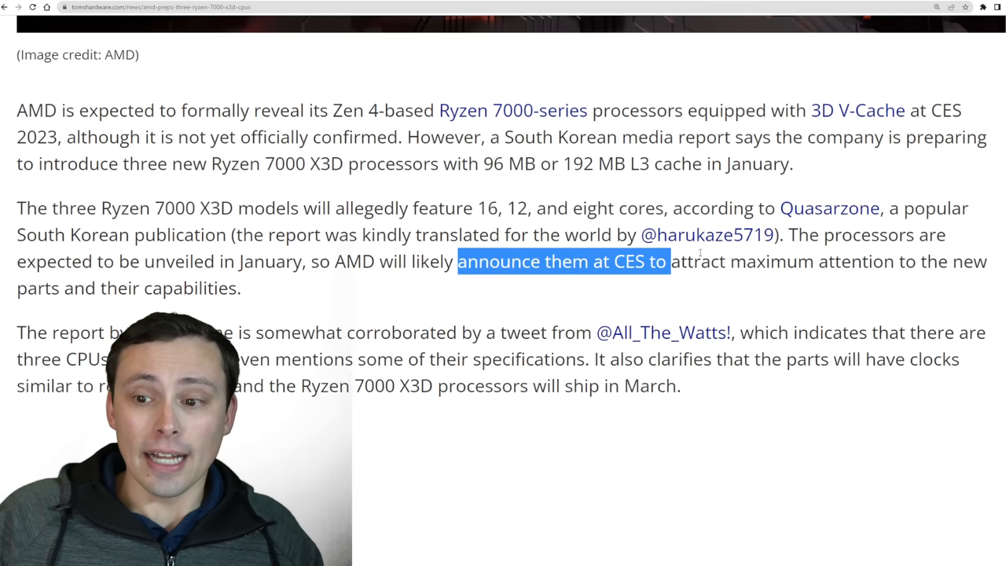
Step: Scroll down through the rumoured X3D spec list and back up to the top
scroll("up", 3)
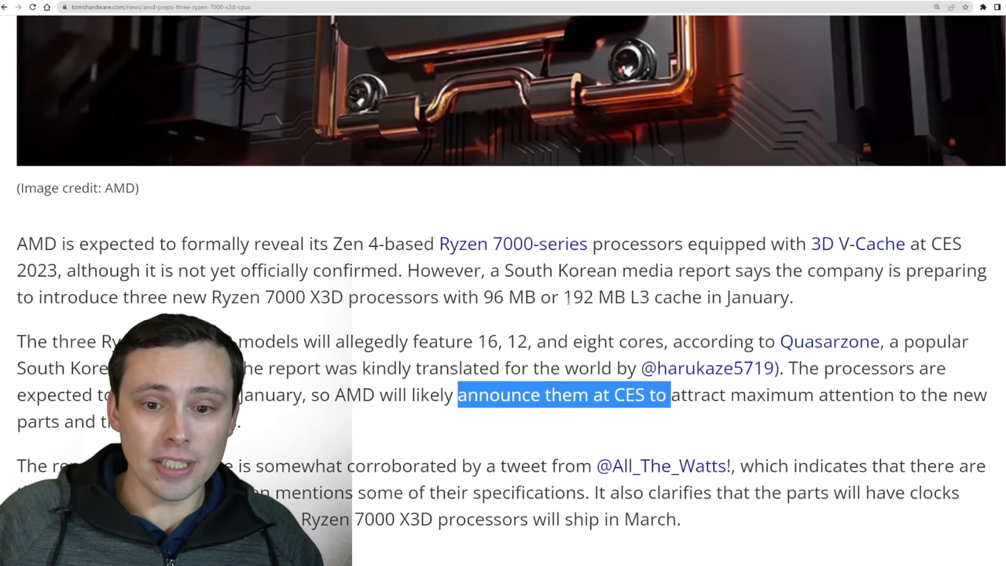
scroll("down", 3)
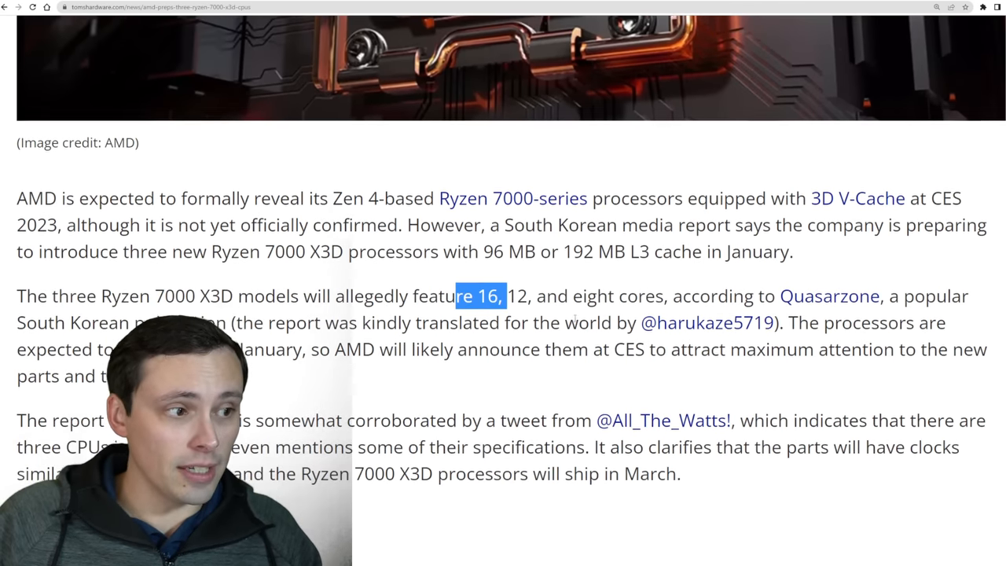
scroll("down", 3)
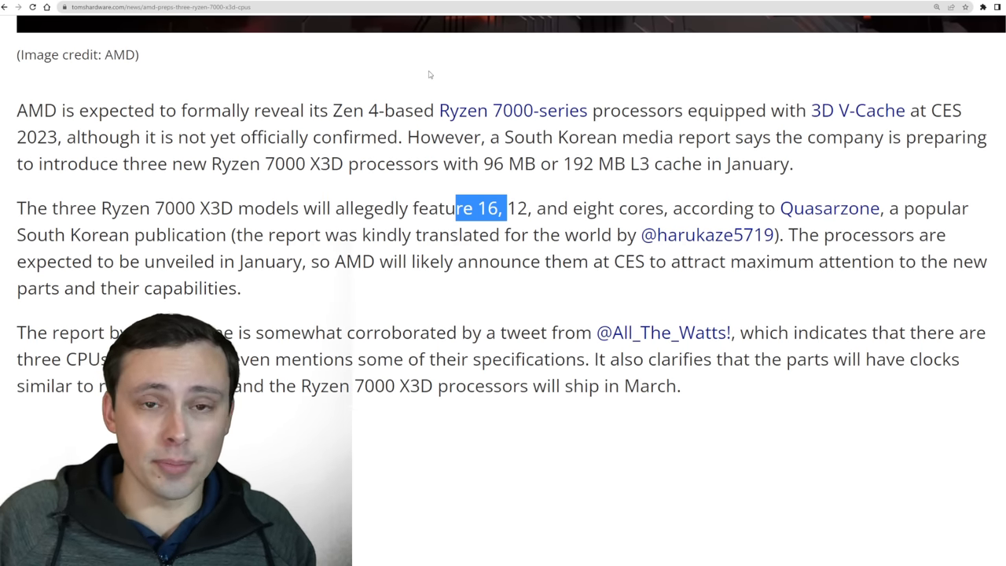
scroll("down", 3)
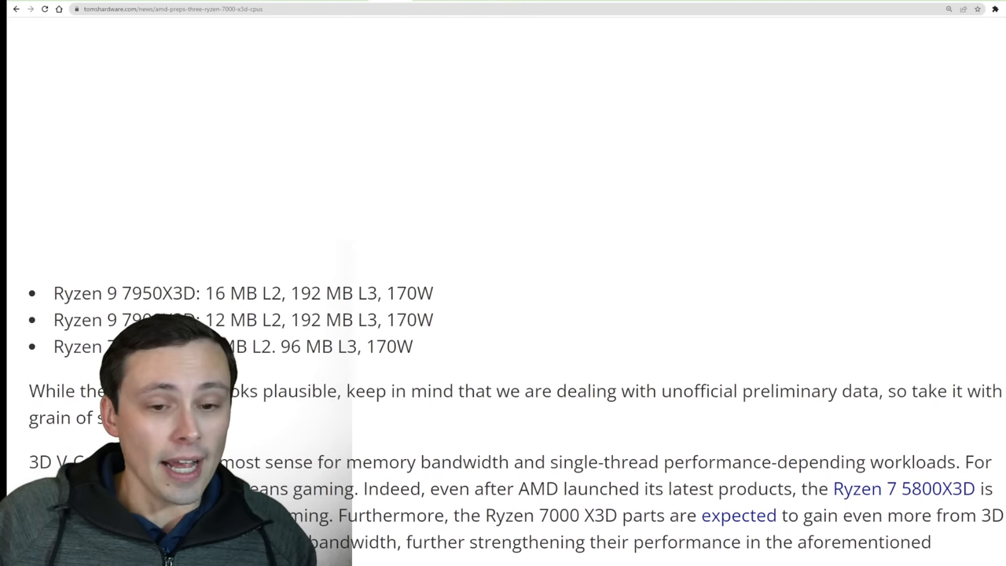
scroll("down", 3)
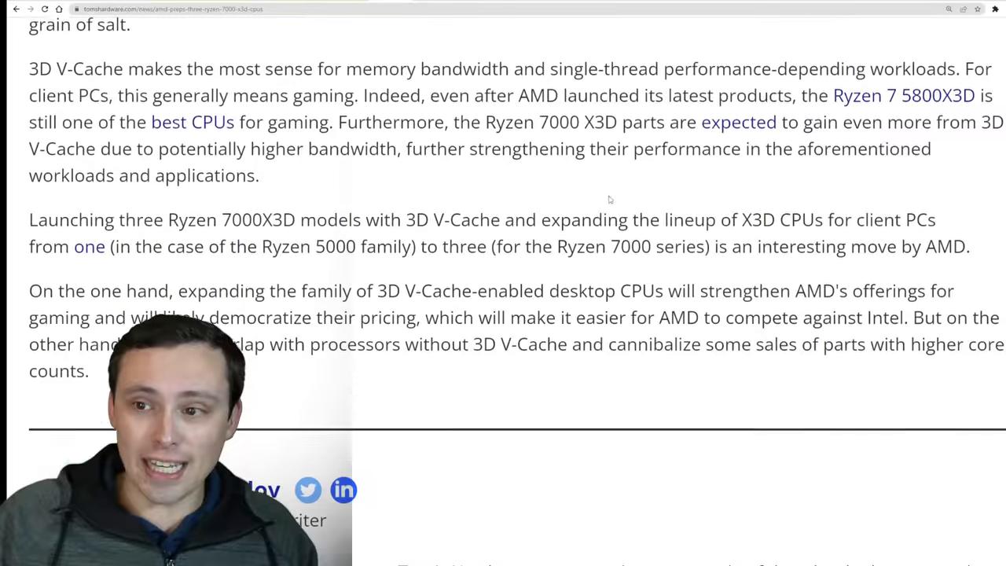
scroll("up", 3)
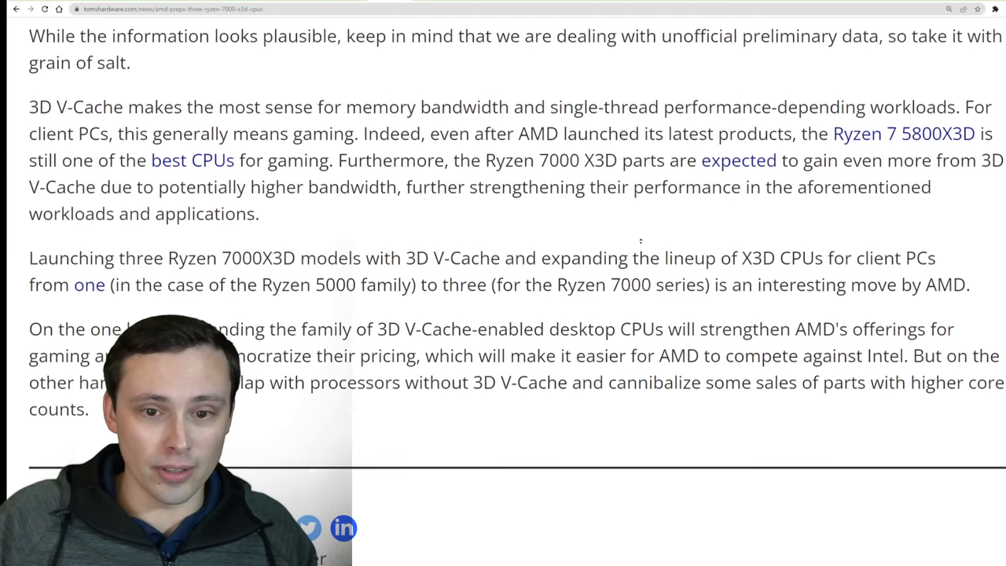
scroll("up", 3)
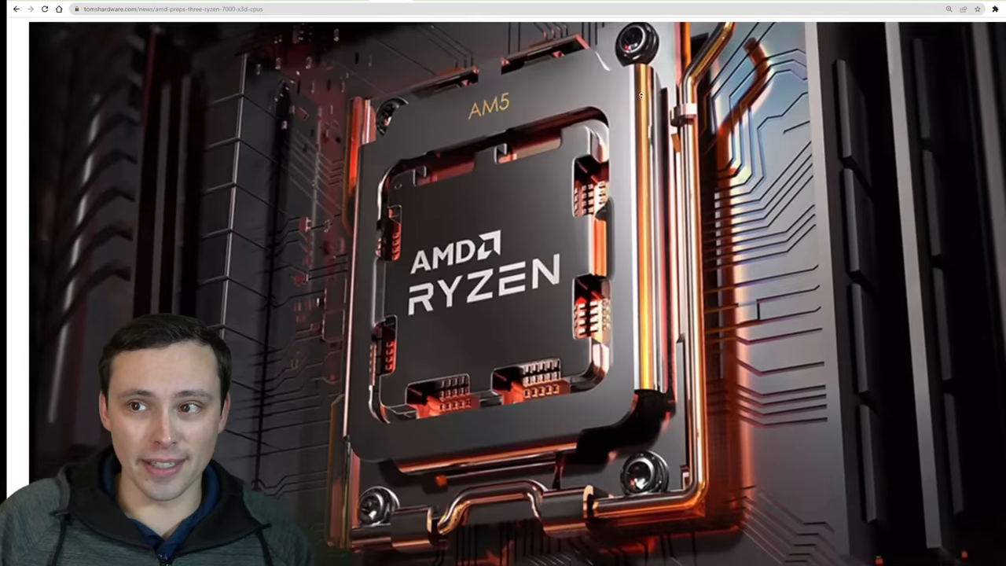
scroll("up", 3)
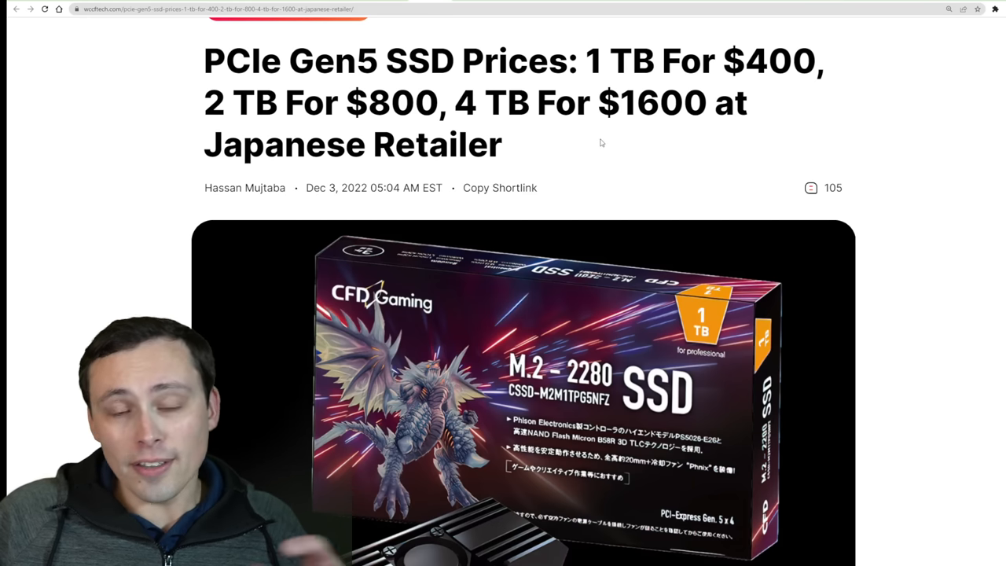
Step: Highlight 'PCIe Gen5 SSD' and $1600 in the headline, then retailer Kakaku and CFD Gaming's Gen5 SSDs in the intro
scroll("up", 3)
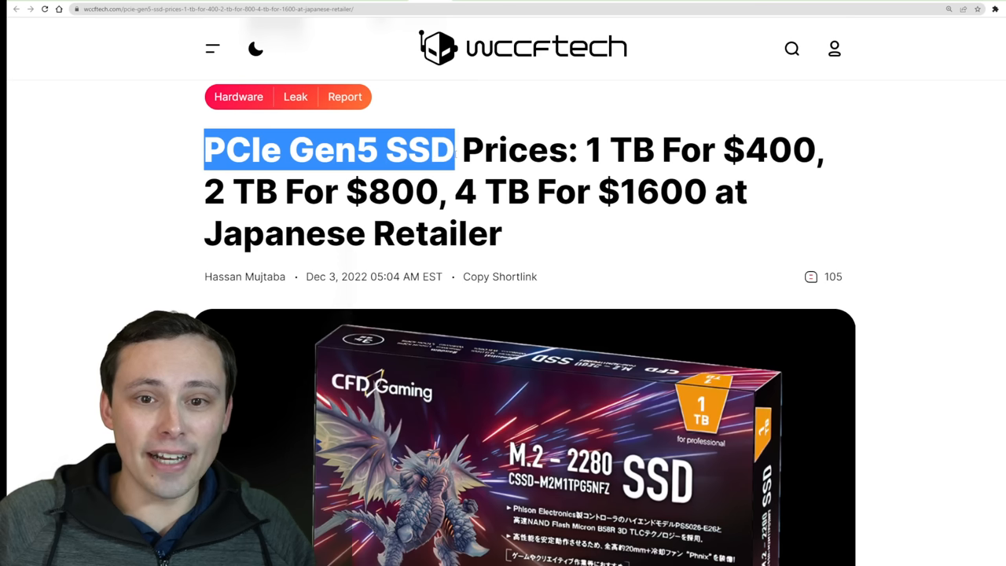
left_click_drag(452, 149, 565, 149)
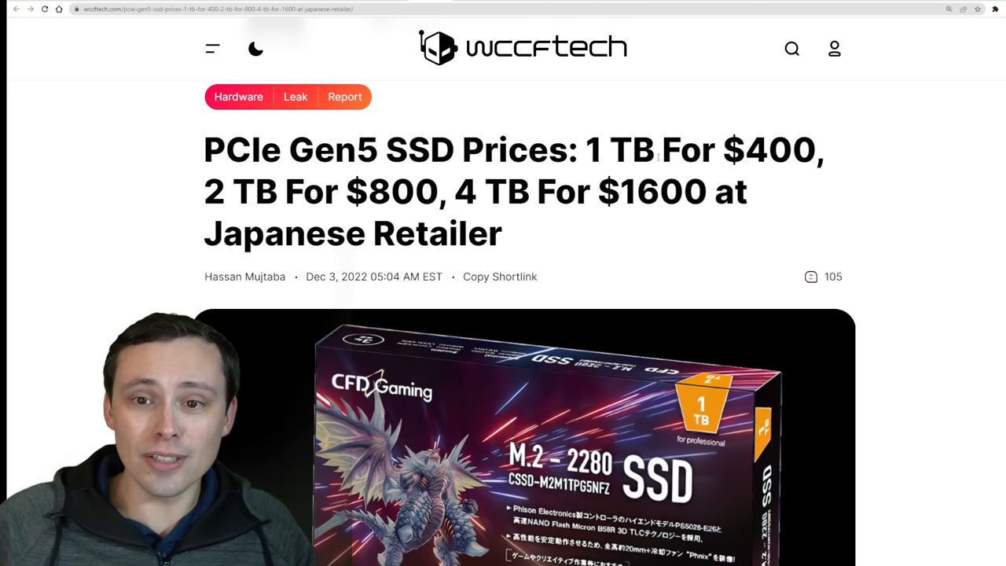
double_click(699, 149)
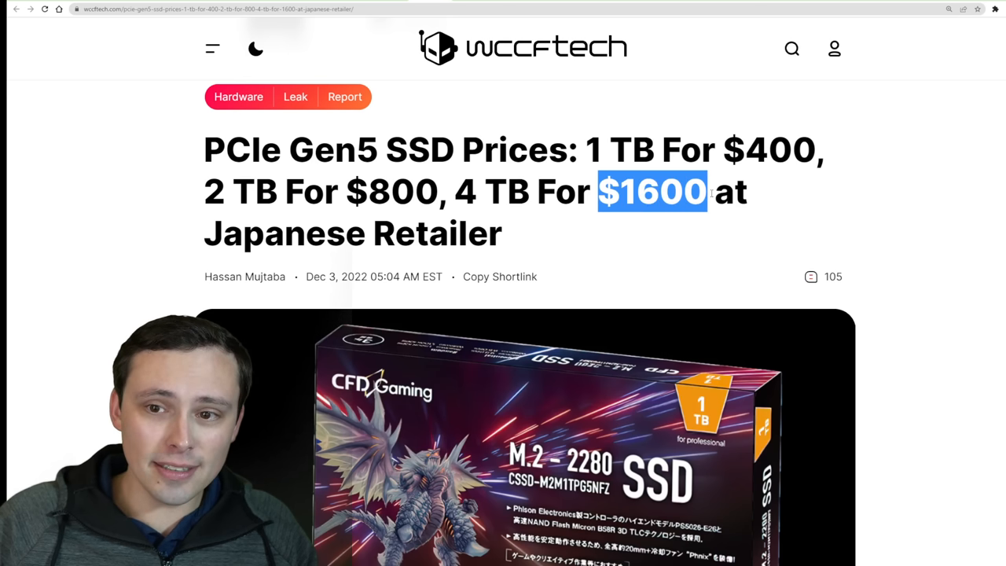
mouse_move(761, 248)
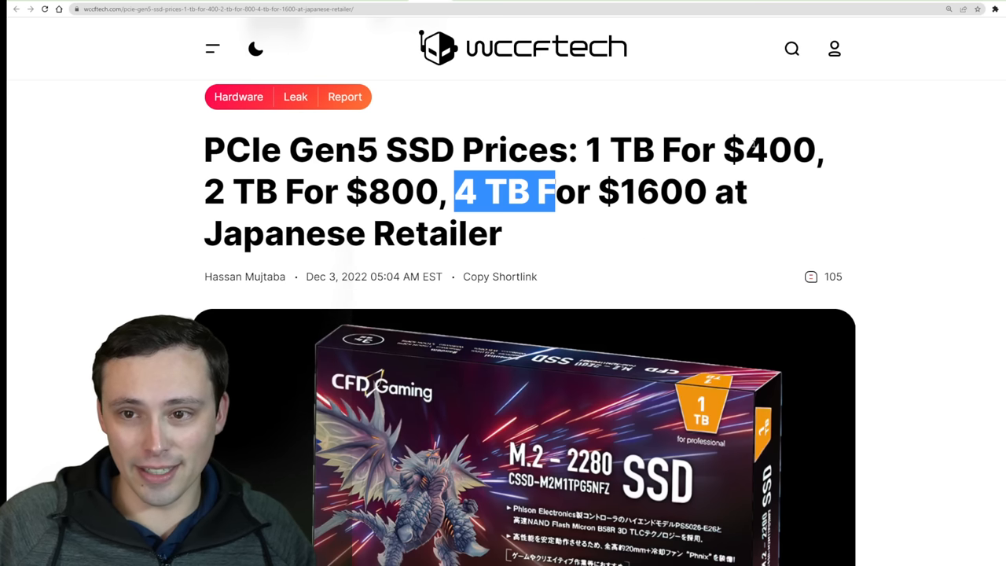
left_click(665, 220)
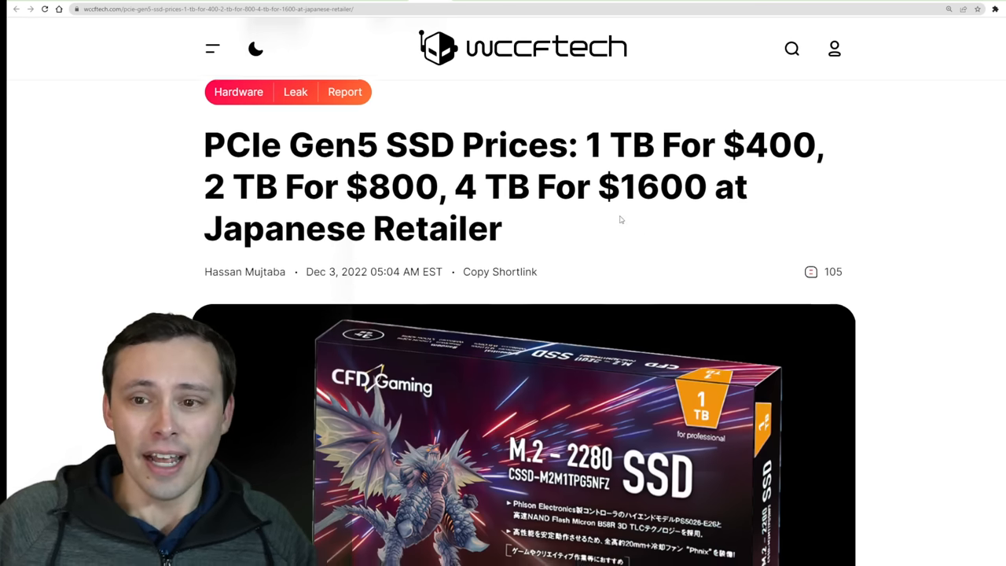
scroll("down", 3)
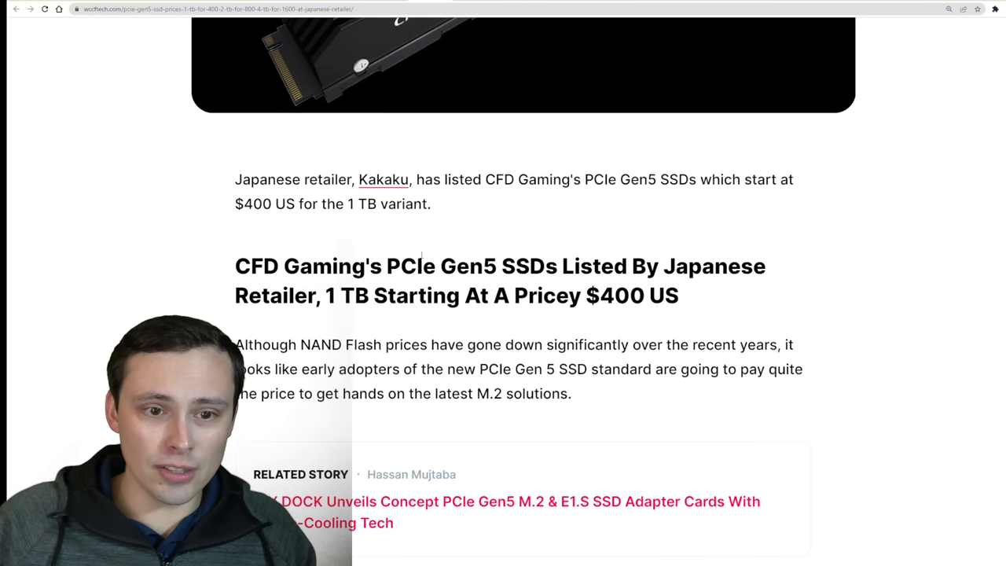
left_click_drag(338, 180, 472, 176)
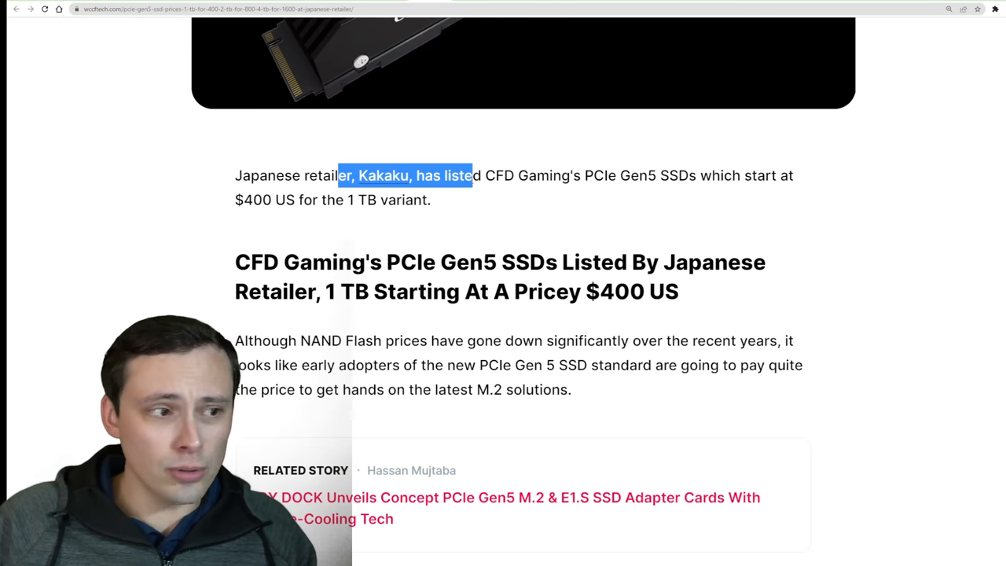
left_click(582, 185)
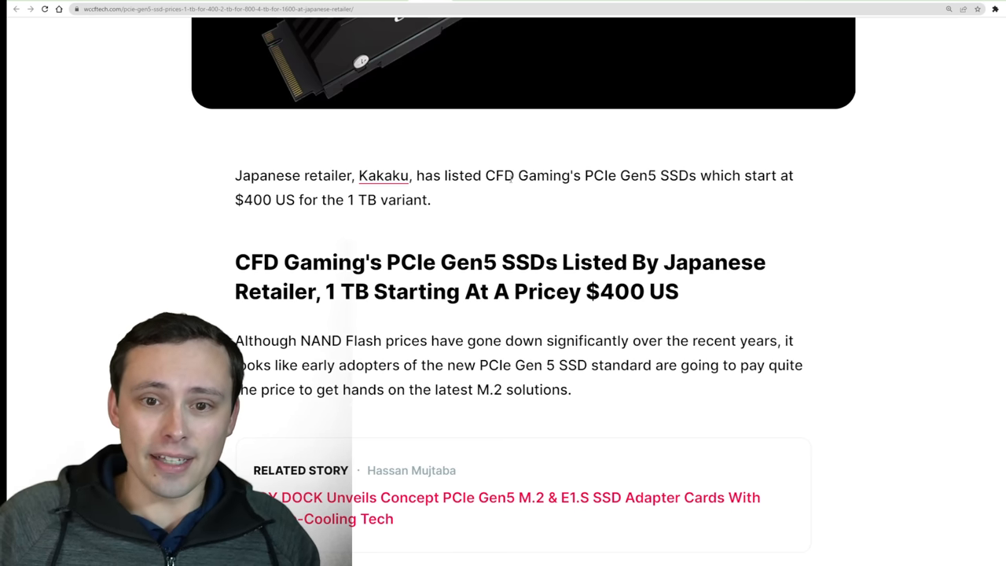
left_click_drag(484, 176, 678, 176)
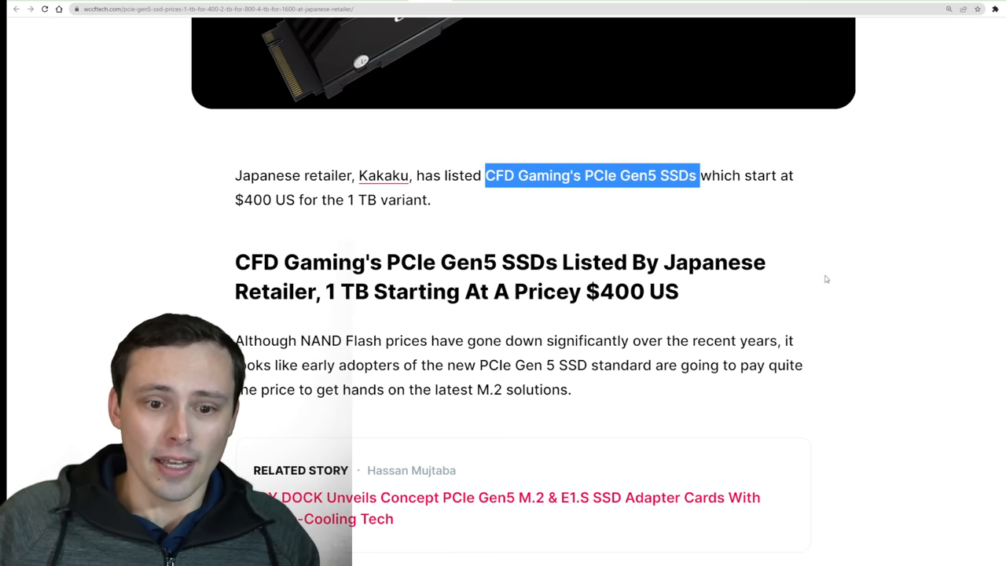
Step: Scroll down to the CFD Gaming price list and the Japanese retailer's listing images
scroll("down", 3)
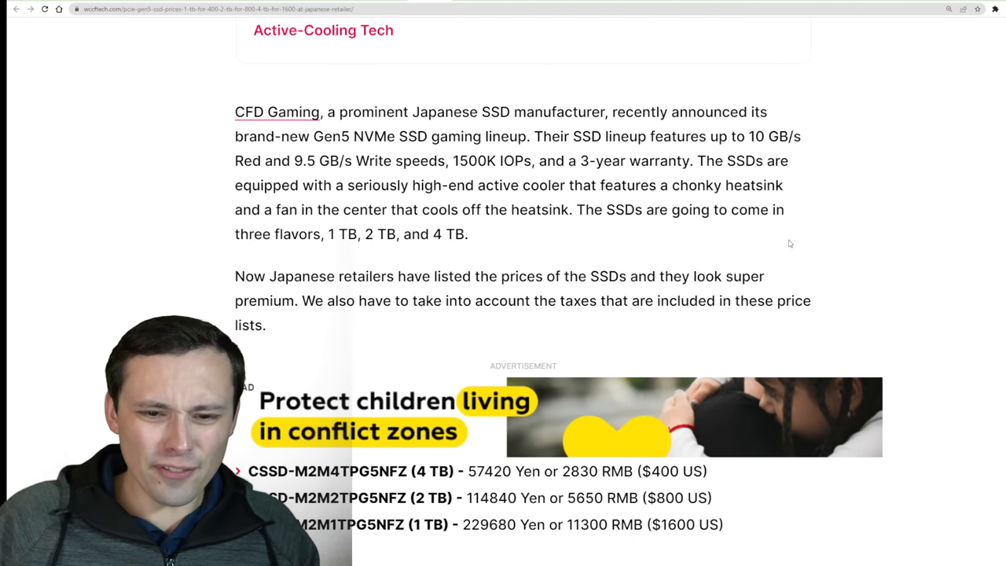
scroll("down", 3)
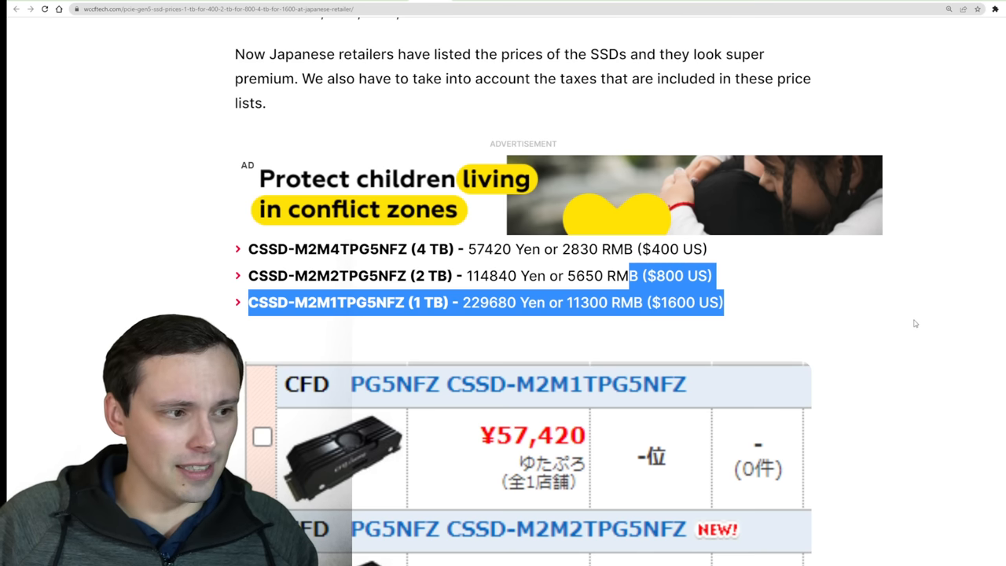
mouse_move(468, 33)
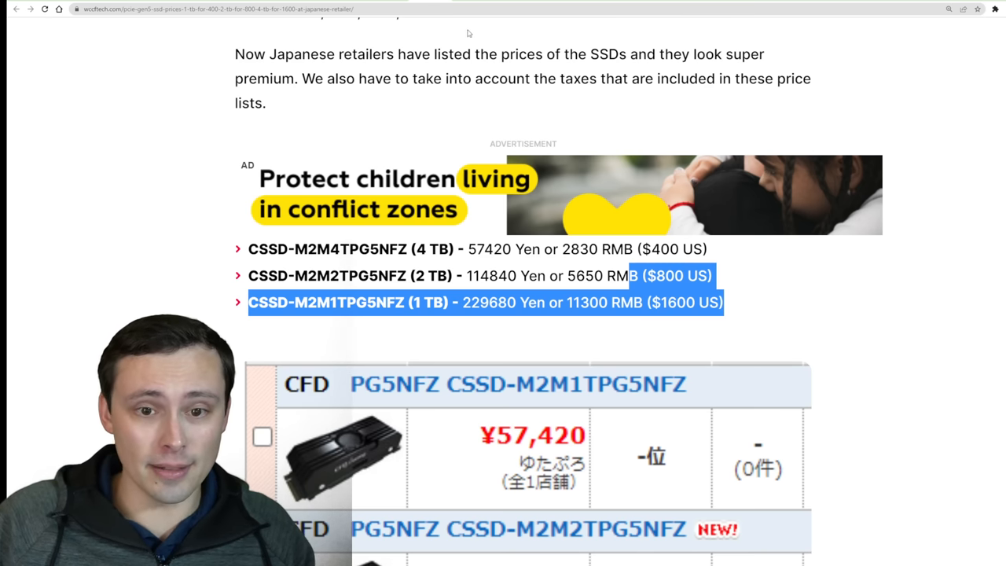
scroll("down", 3)
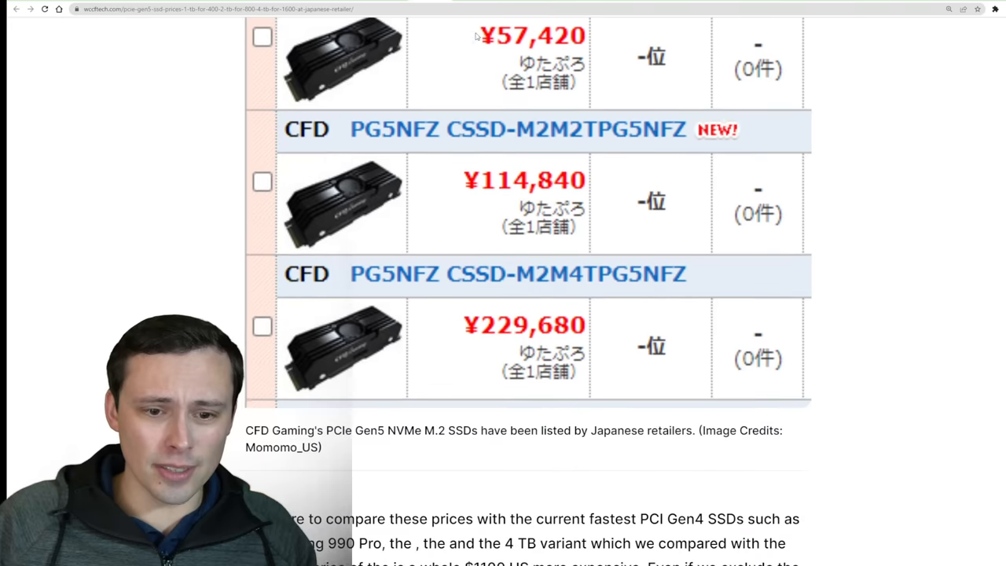
scroll("down", 3)
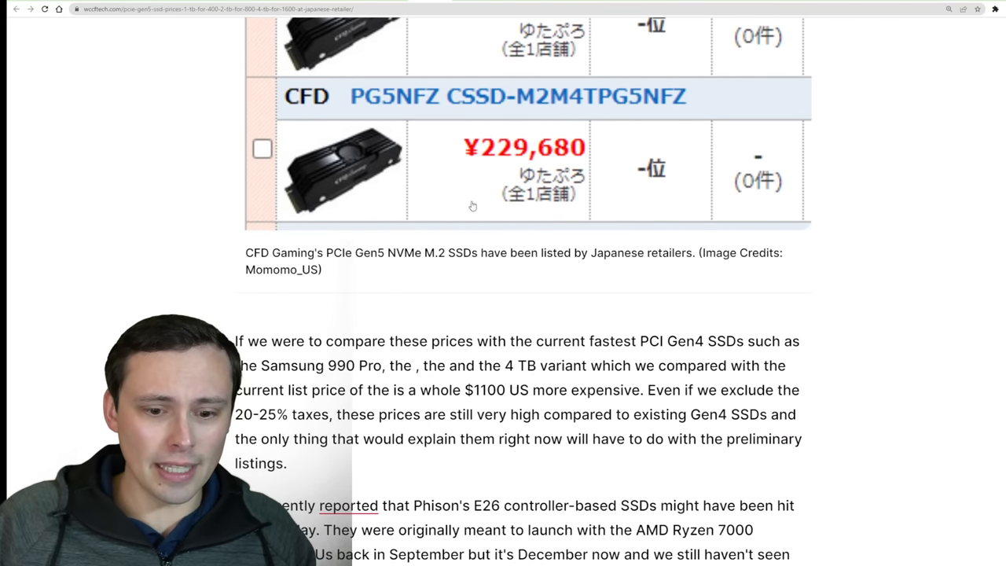
scroll("up", 3)
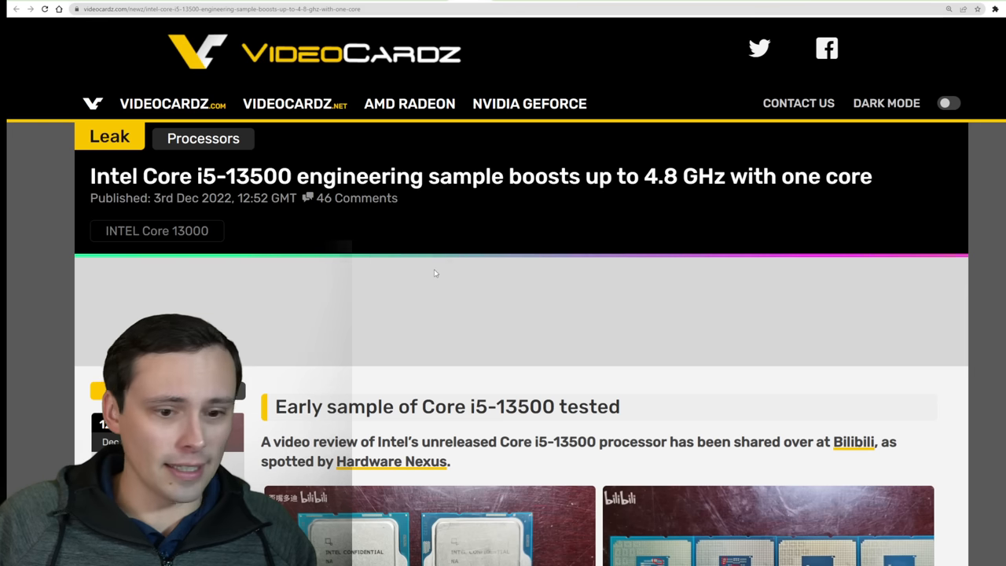
Step: Read the i5-13500 sample article down to the CPU-Z and Cinebench comparison against the 12500 and 13400
scroll("down", 3)
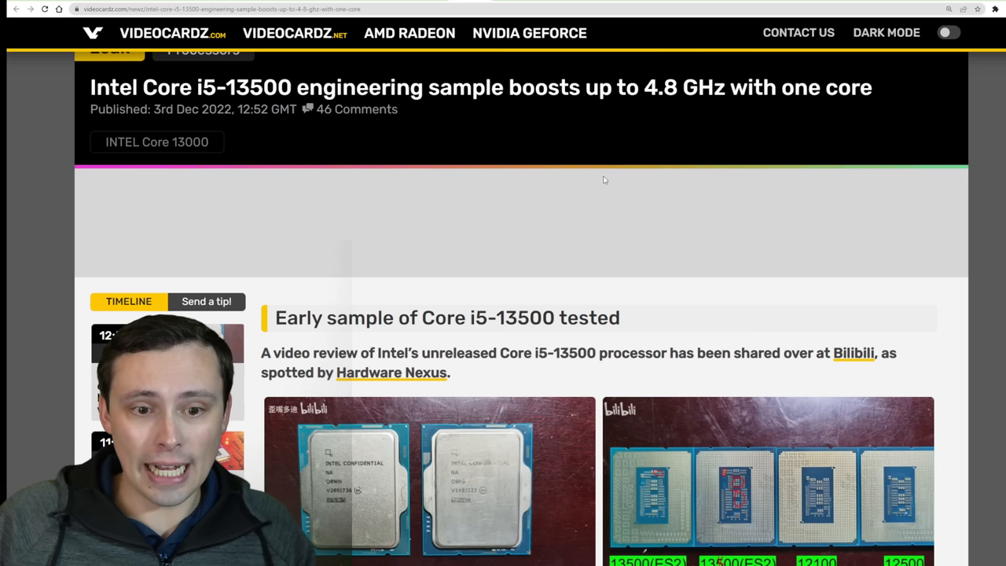
scroll("down", 3)
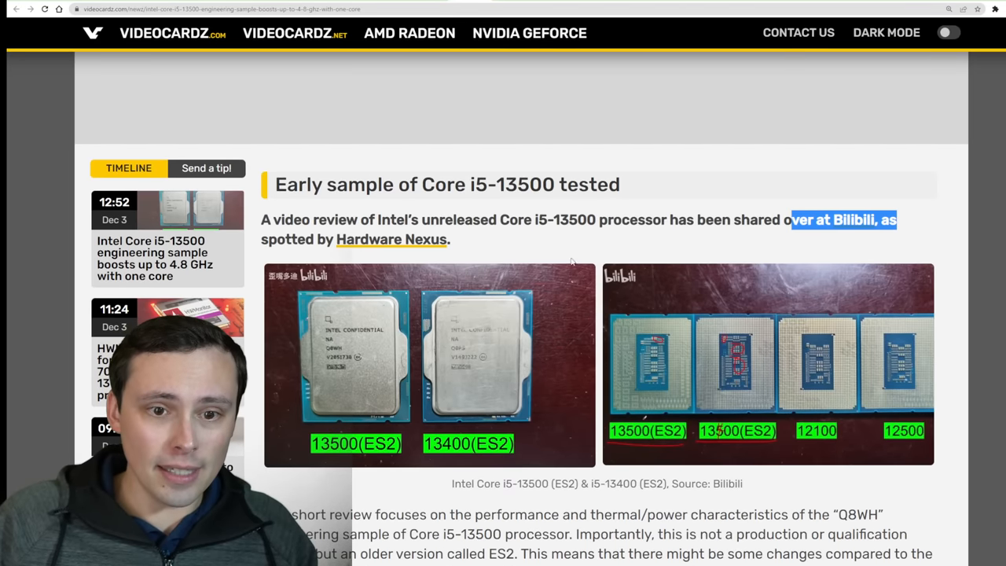
scroll("down", 3)
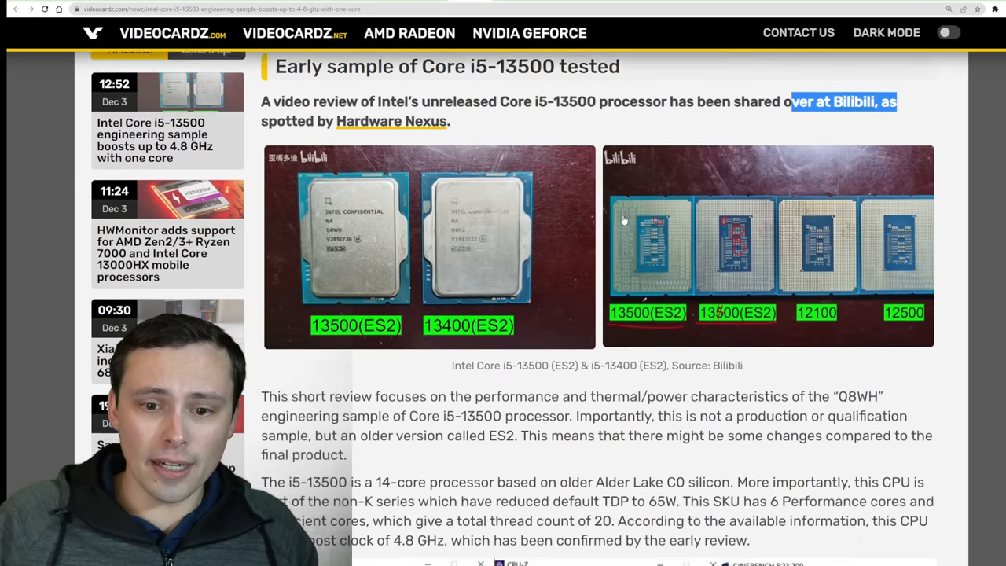
scroll("down", 3)
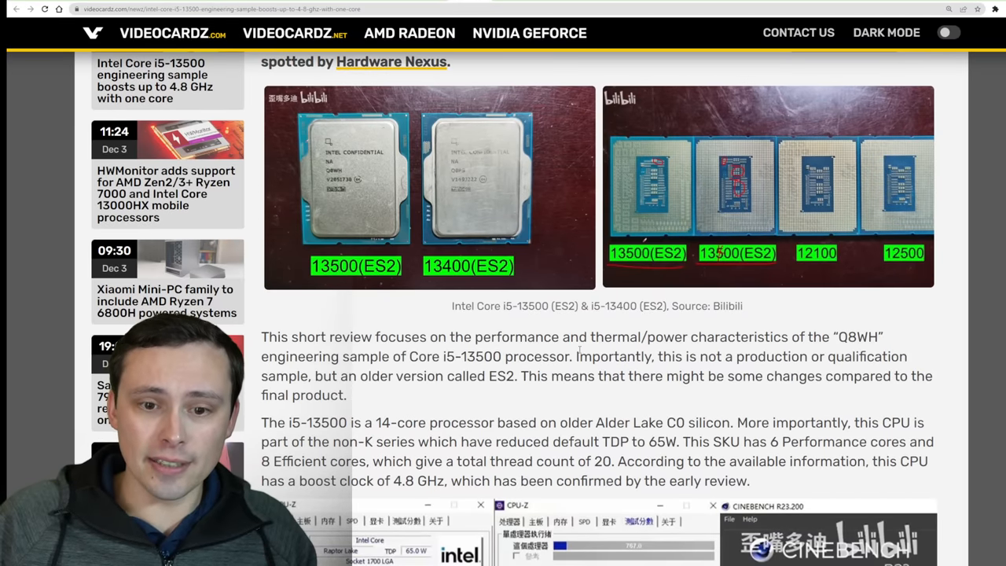
scroll("up", 3)
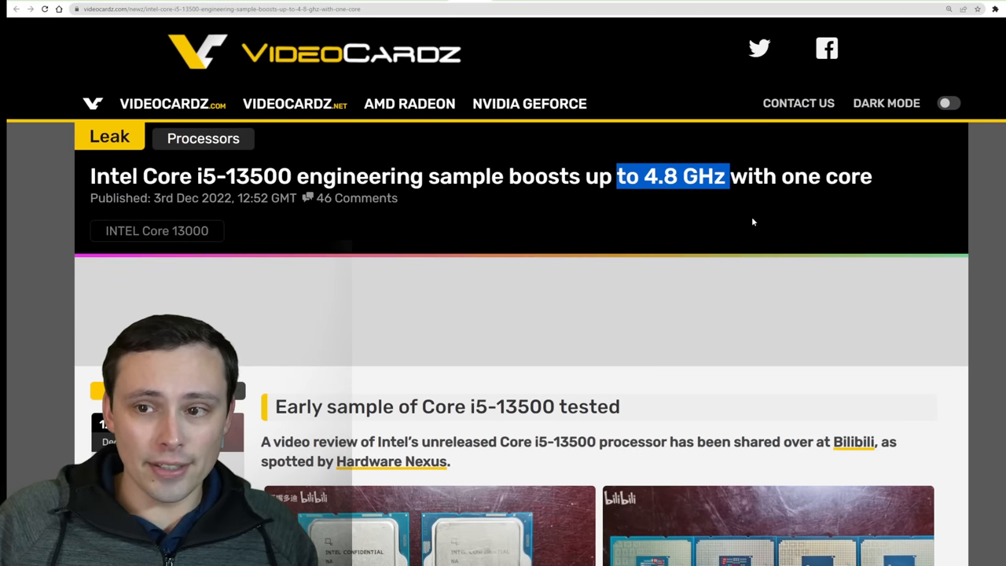
scroll("down", 3)
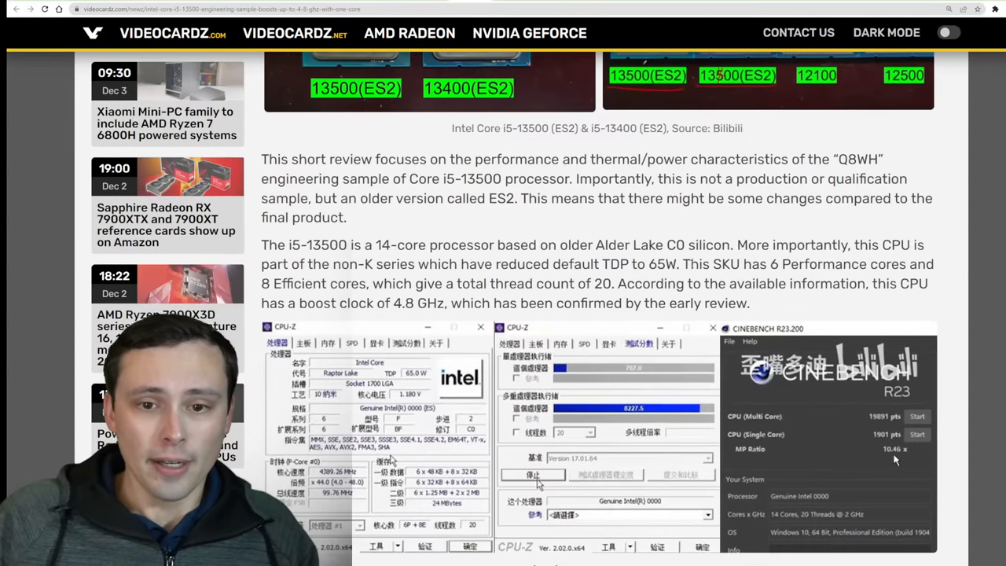
scroll("down", 3)
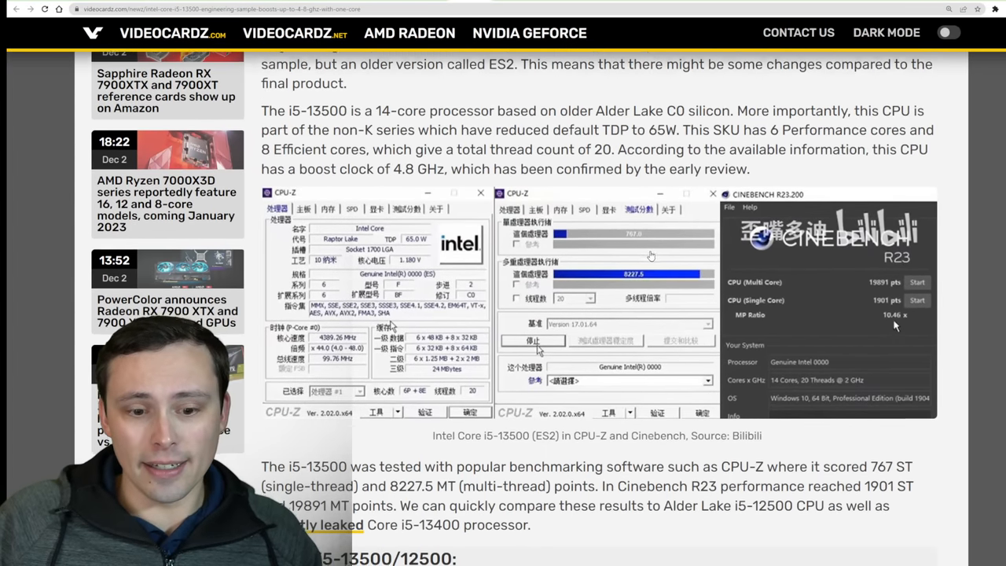
scroll("down", 3)
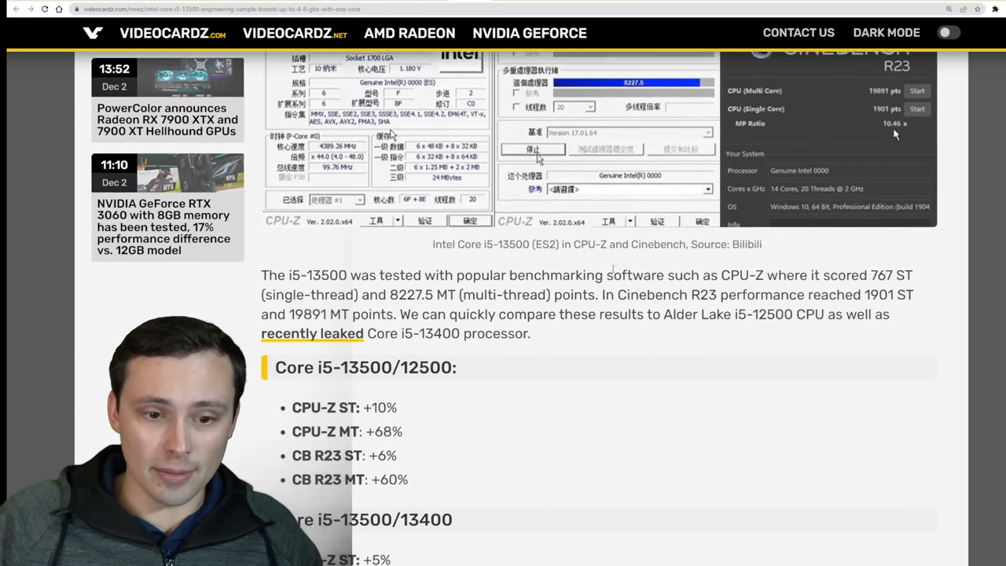
scroll("down", 3)
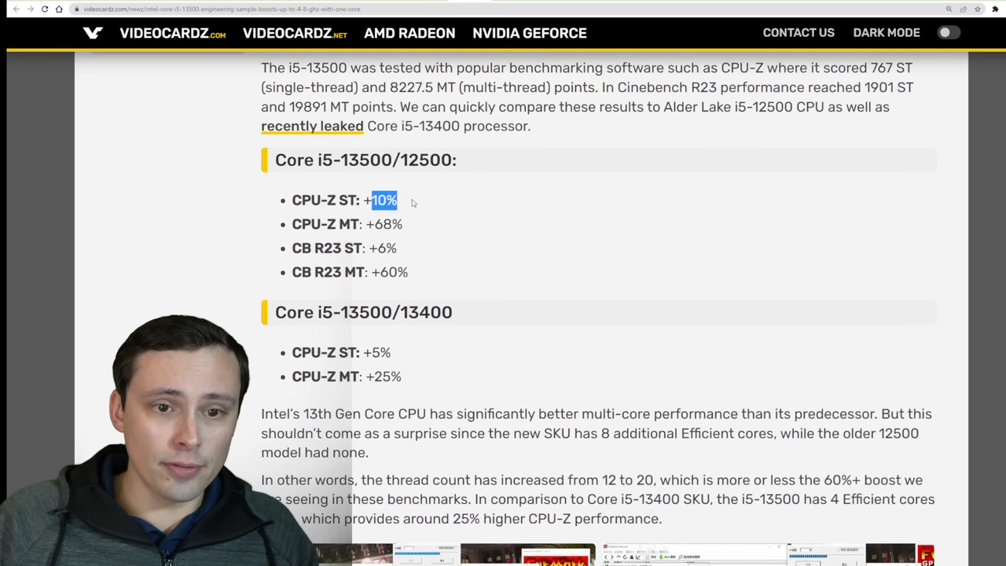
mouse_move(415, 223)
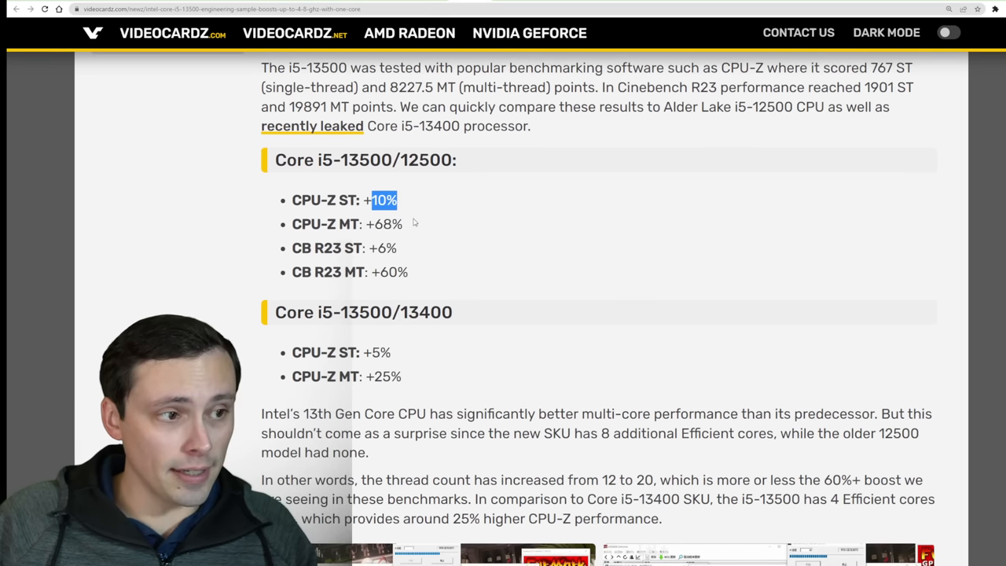
double_click(387, 223)
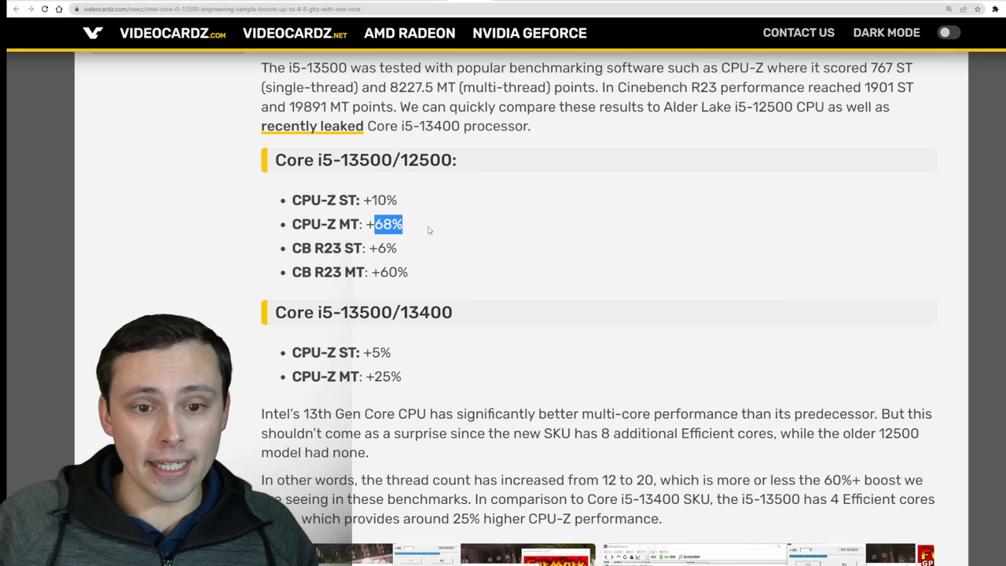
mouse_move(387, 265)
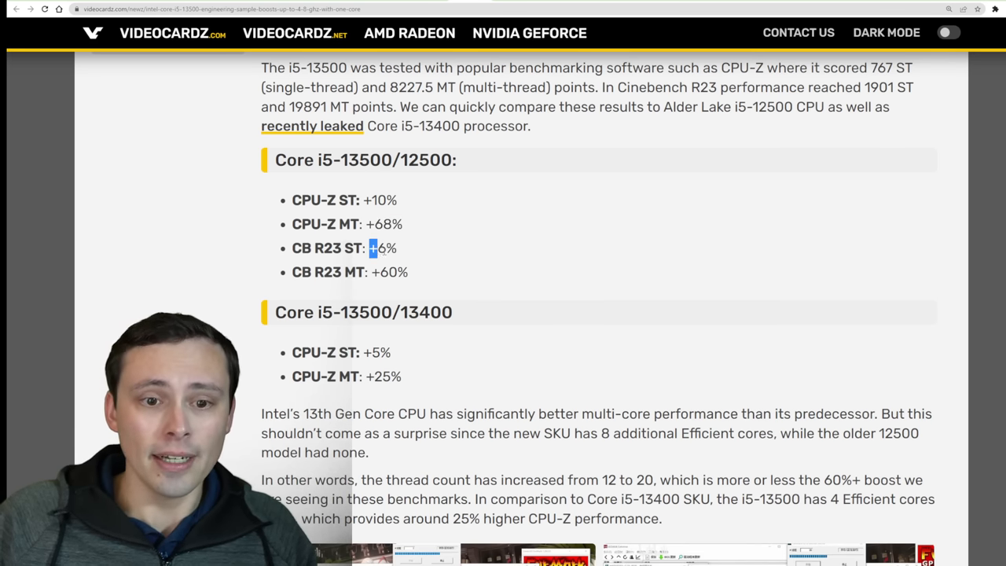
double_click(382, 249)
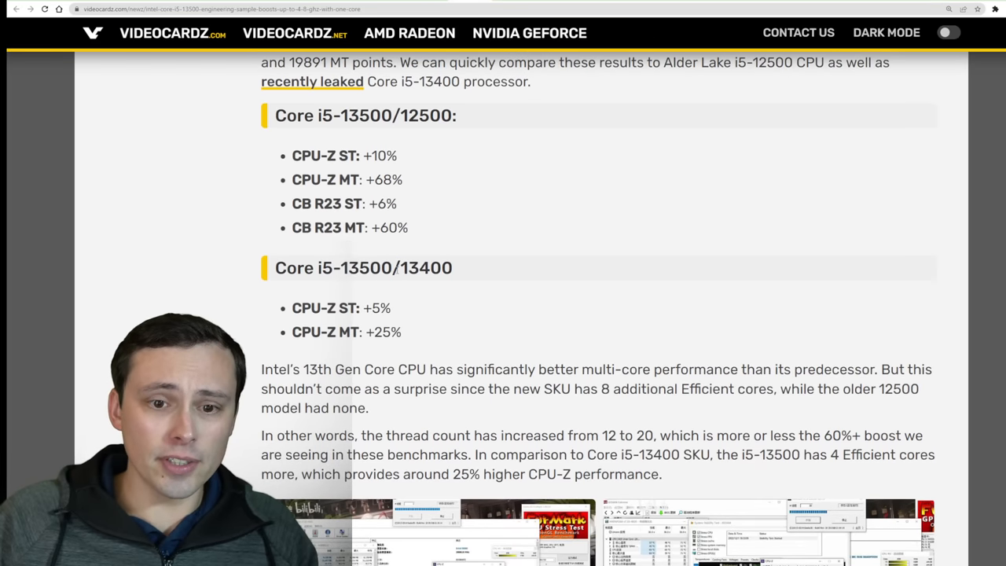
double_click(425, 267)
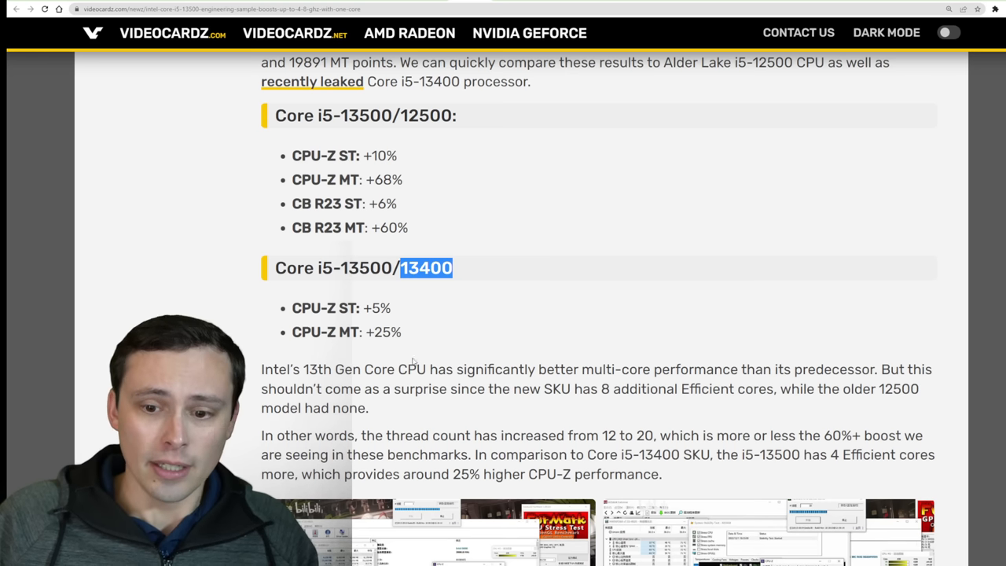
double_click(377, 306)
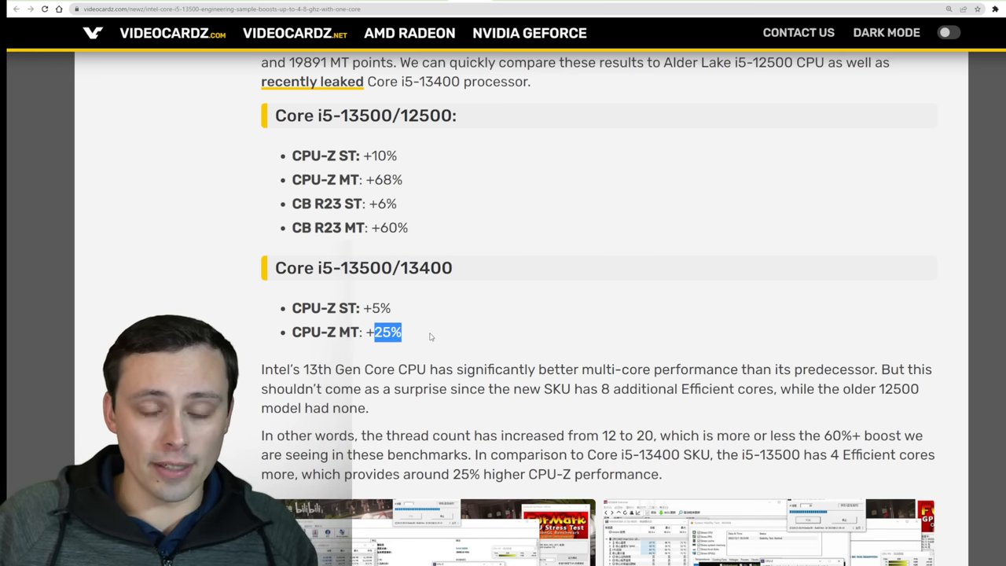
scroll("up", 3)
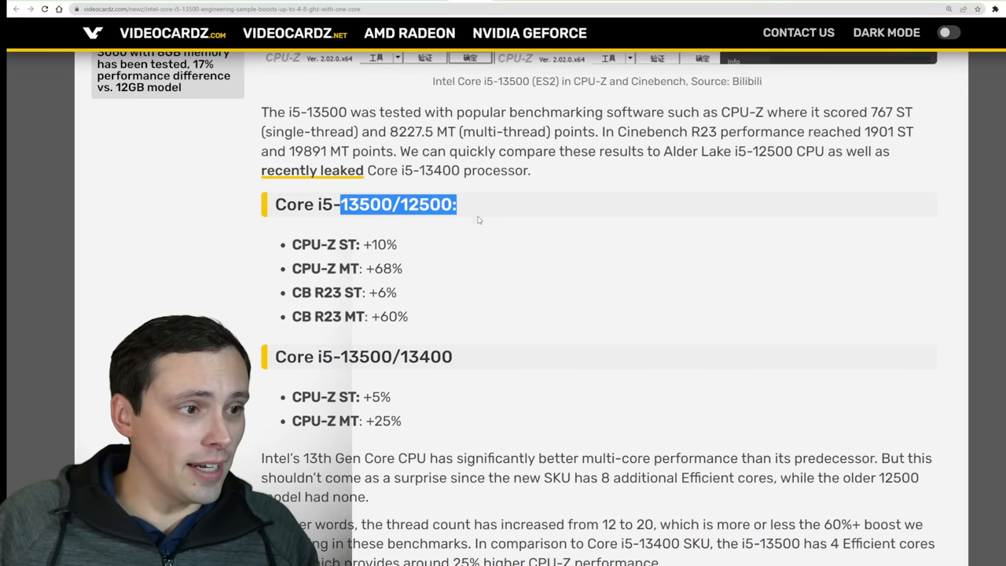
double_click(393, 316)
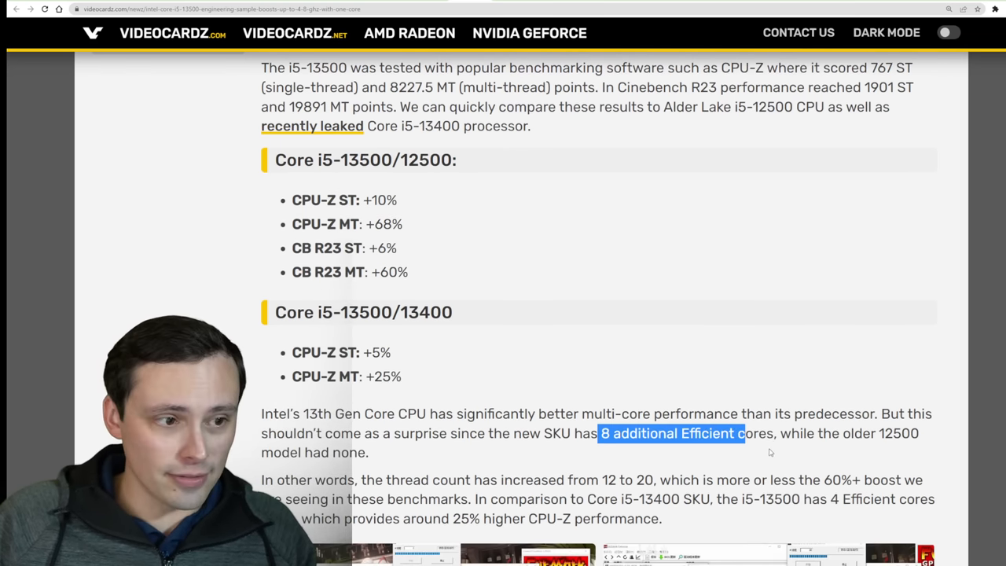
mouse_move(365, 173)
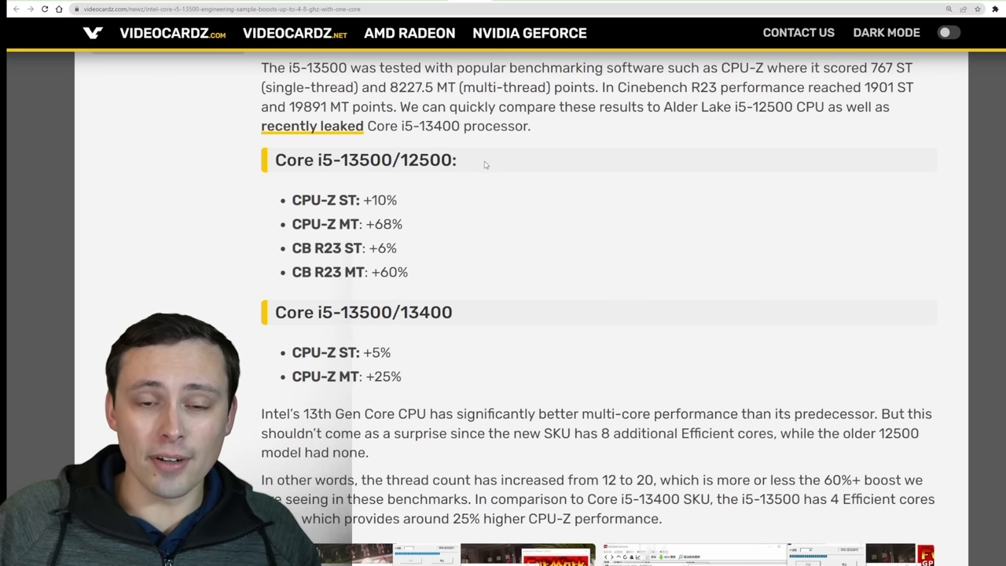
mouse_move(506, 154)
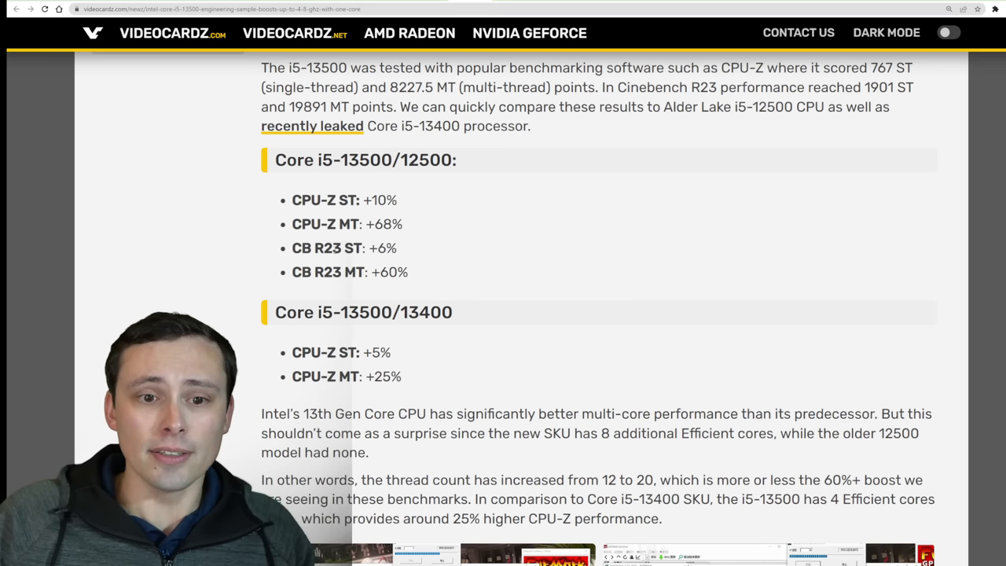
double_click(369, 224)
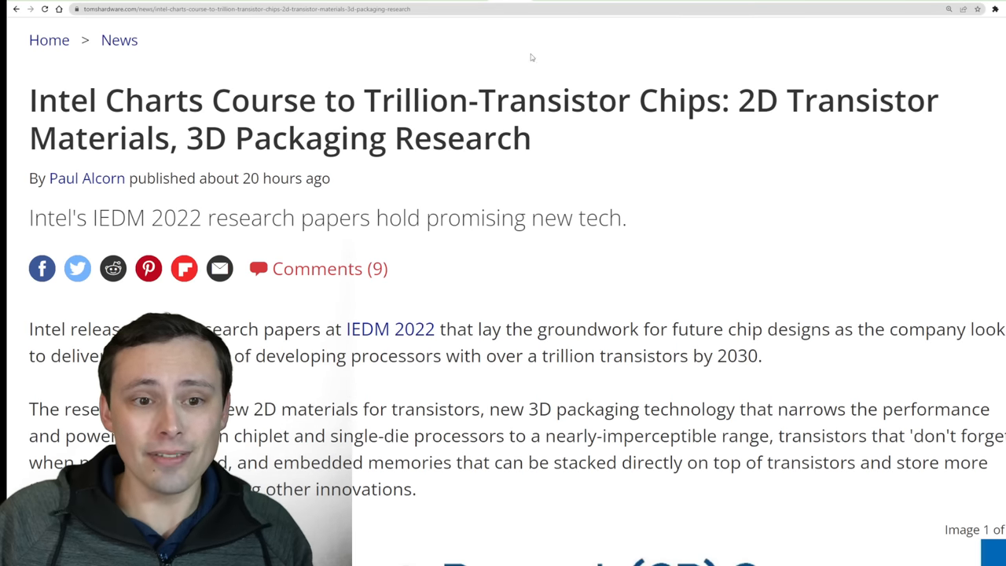
Step: Highlight the headline 'Intel Charts Course to Trillion-Transistor Chips' at the top of the article
scroll("down", 3)
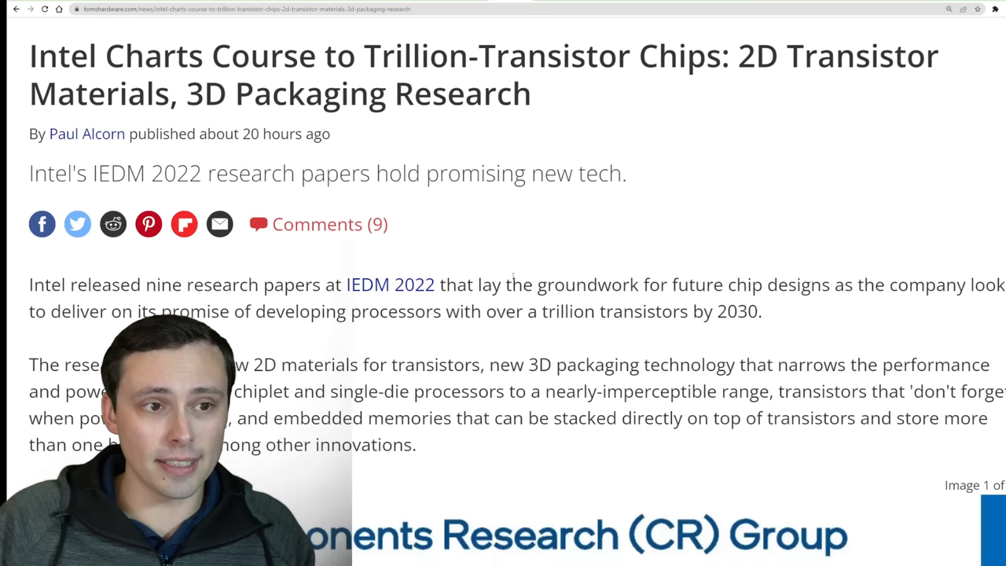
scroll("up", 3)
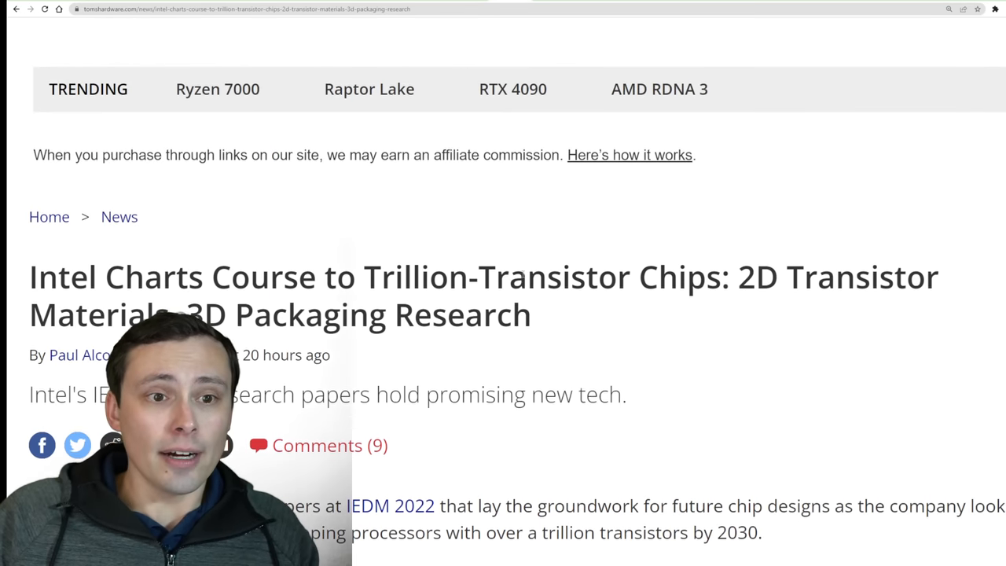
scroll("down", 3)
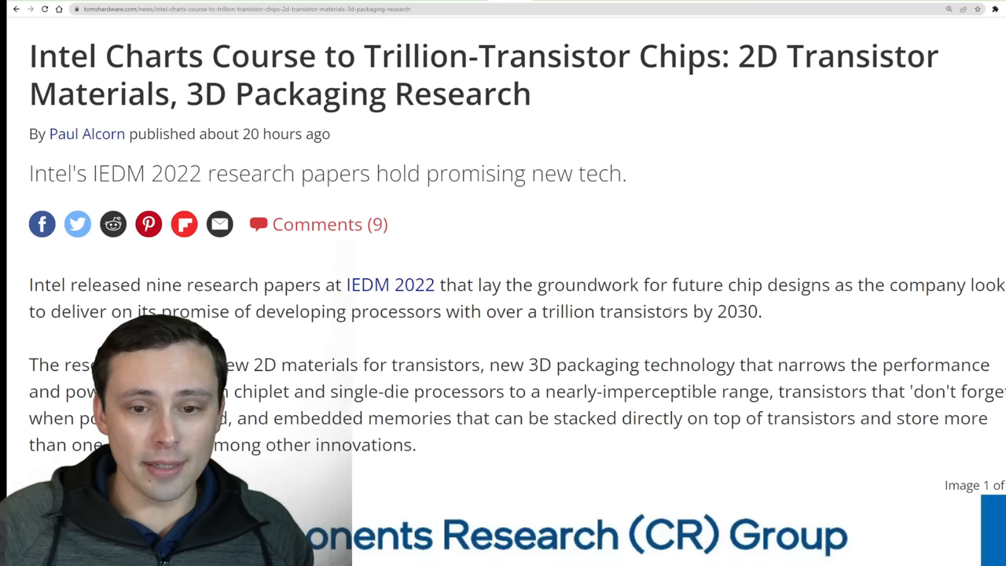
mouse_move(575, 215)
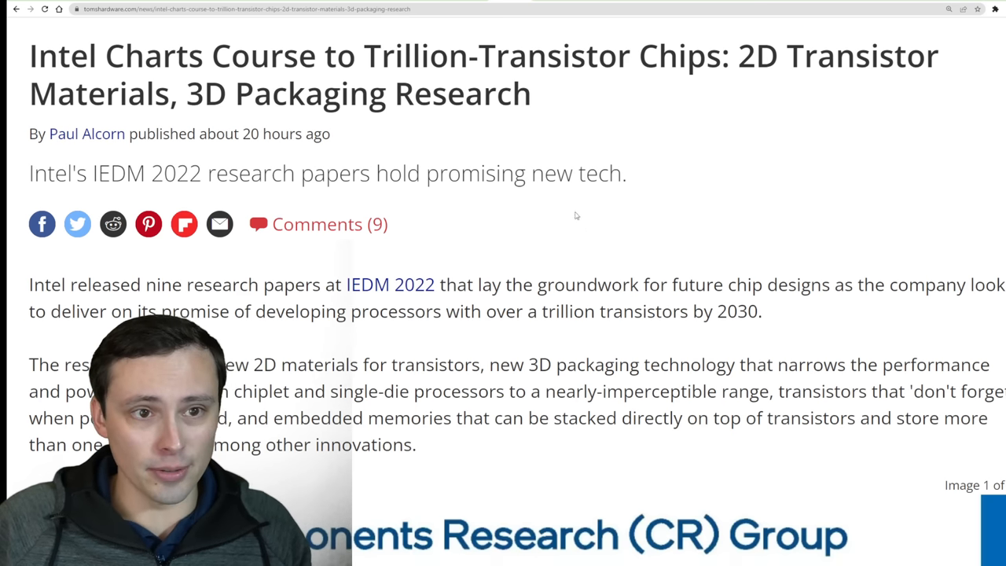
double_click(65, 55)
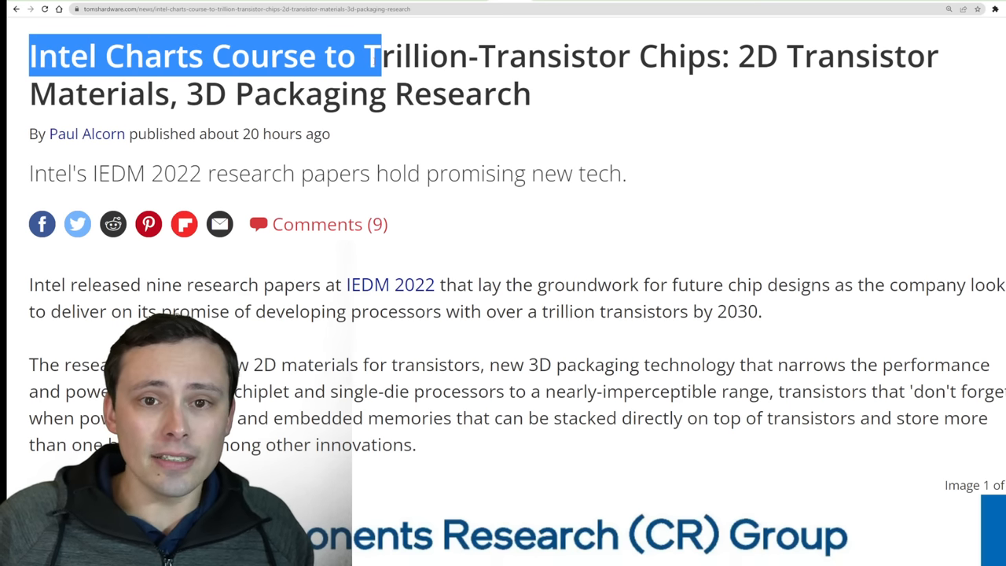
left_click_drag(381, 56, 636, 57)
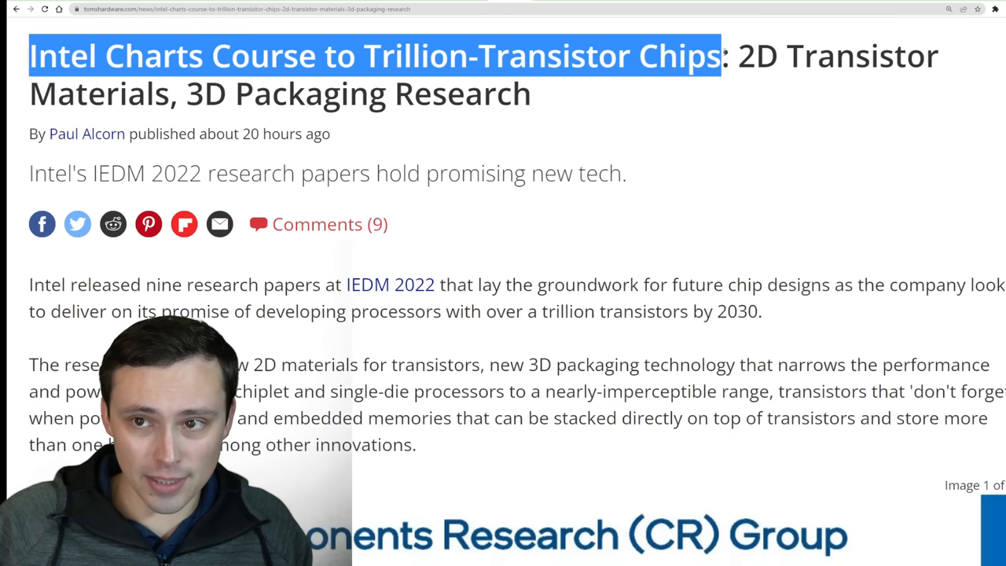
left_click_drag(737, 55, 187, 94)
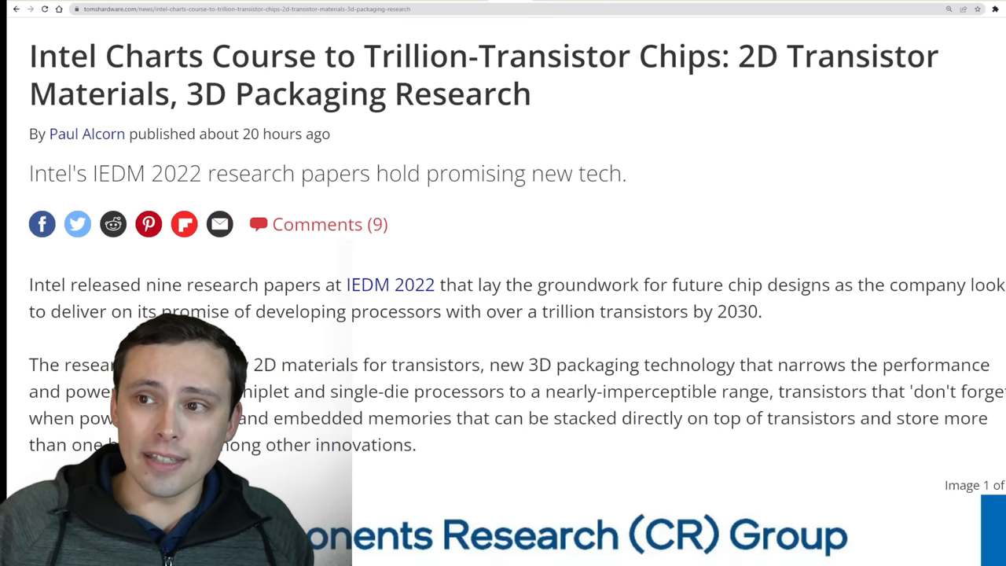
mouse_move(877, 157)
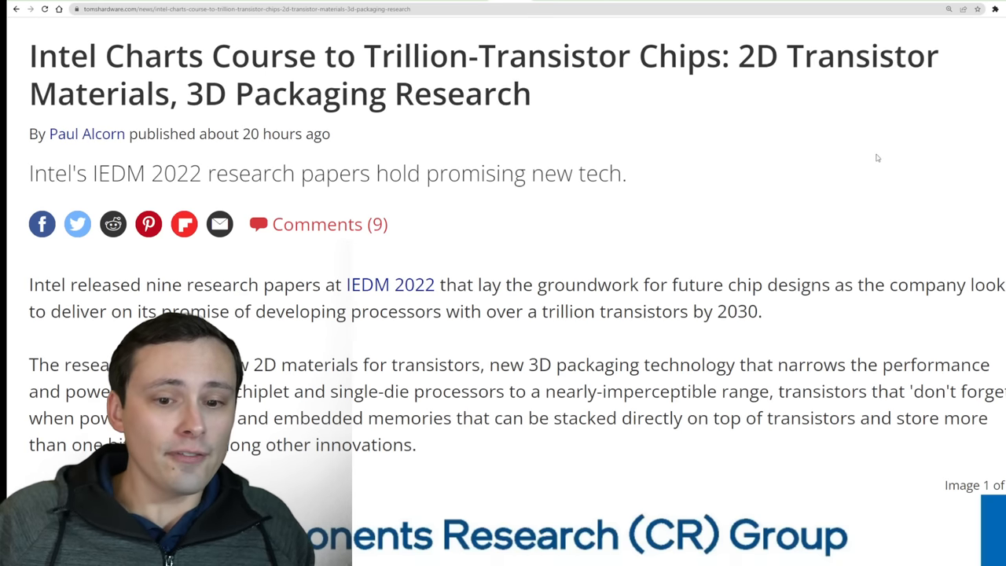
Step: Read down through the Intel IEDM research slides in the article
scroll("down", 3)
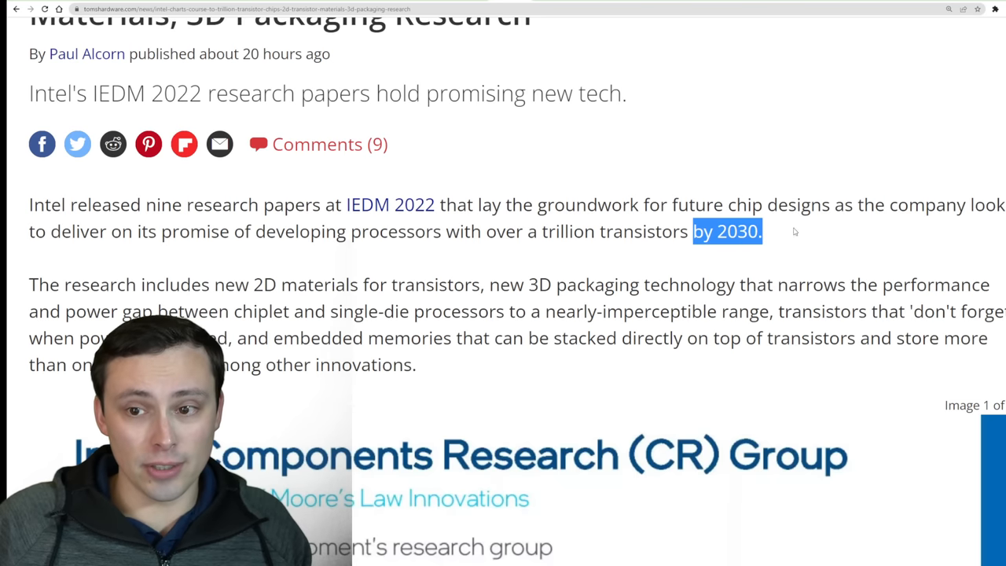
scroll("down", 3)
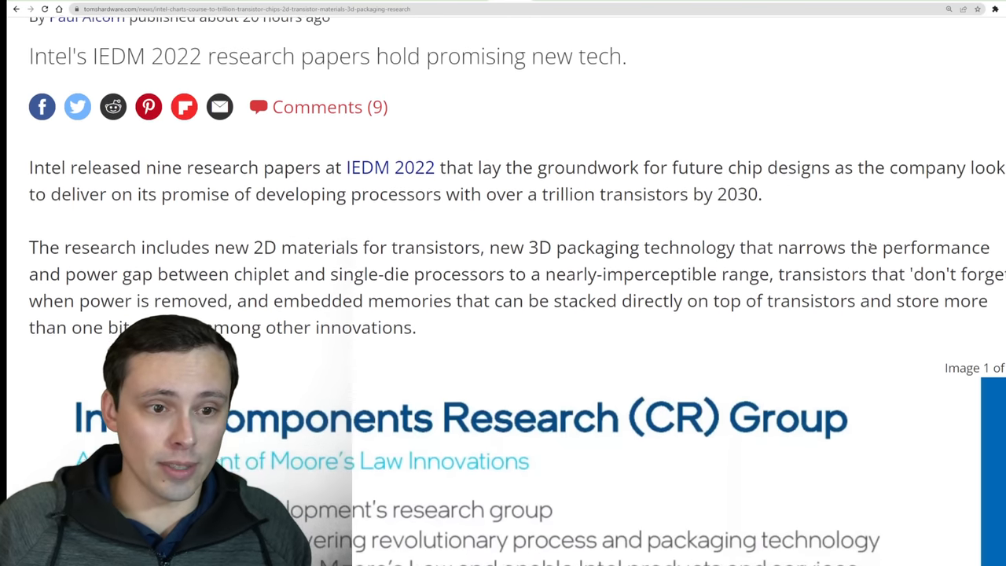
scroll("down", 3)
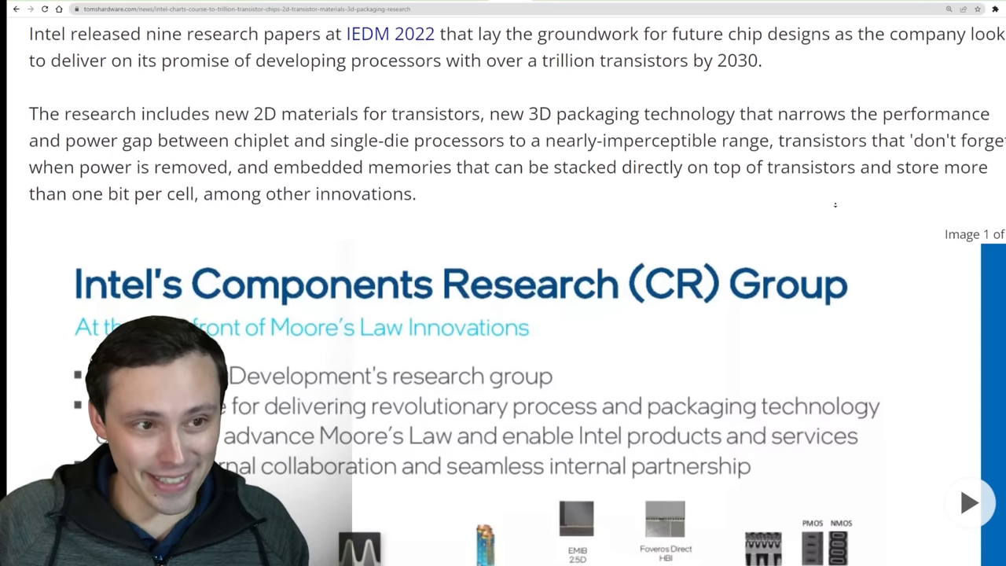
scroll("down", 3)
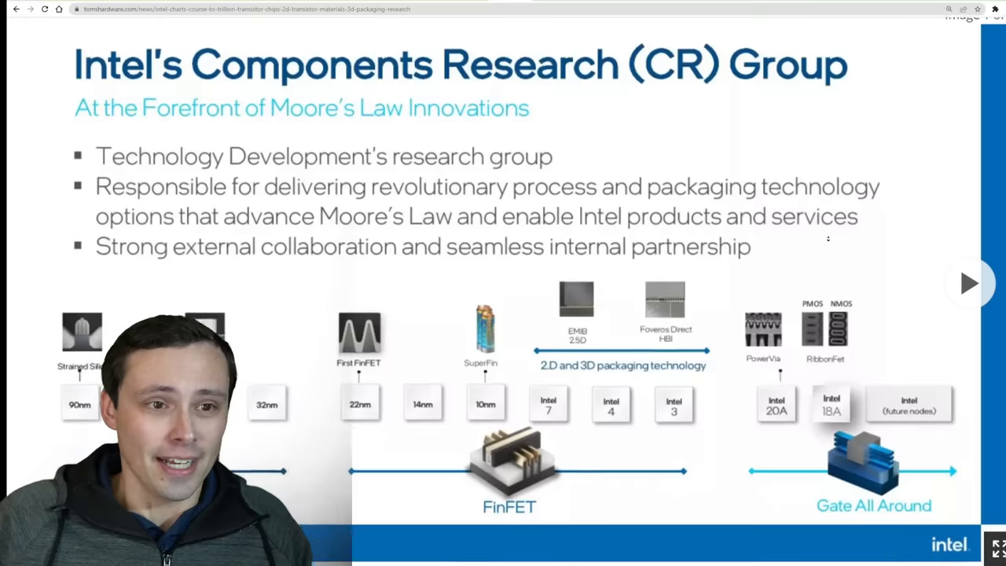
scroll("down", 3)
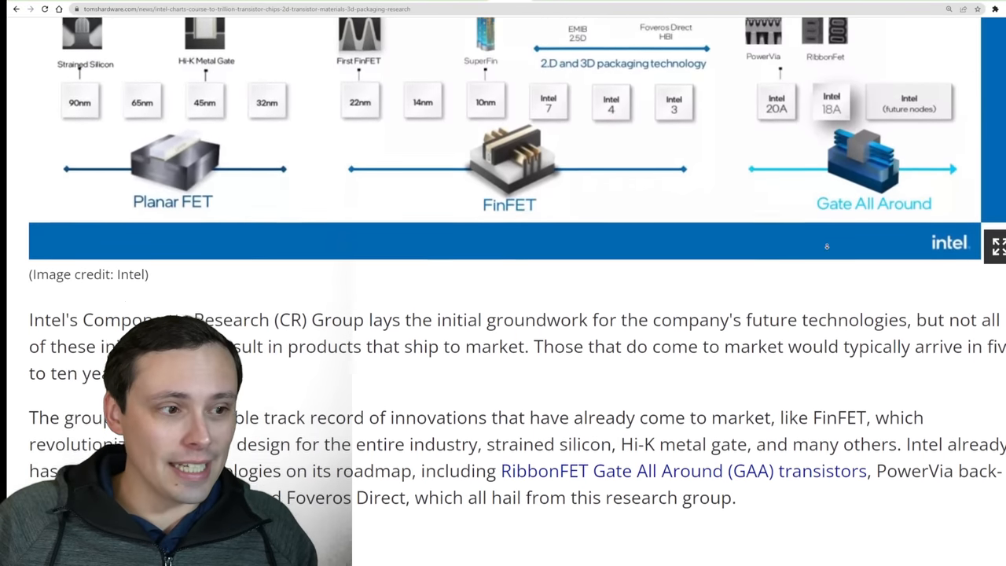
scroll("down", 3)
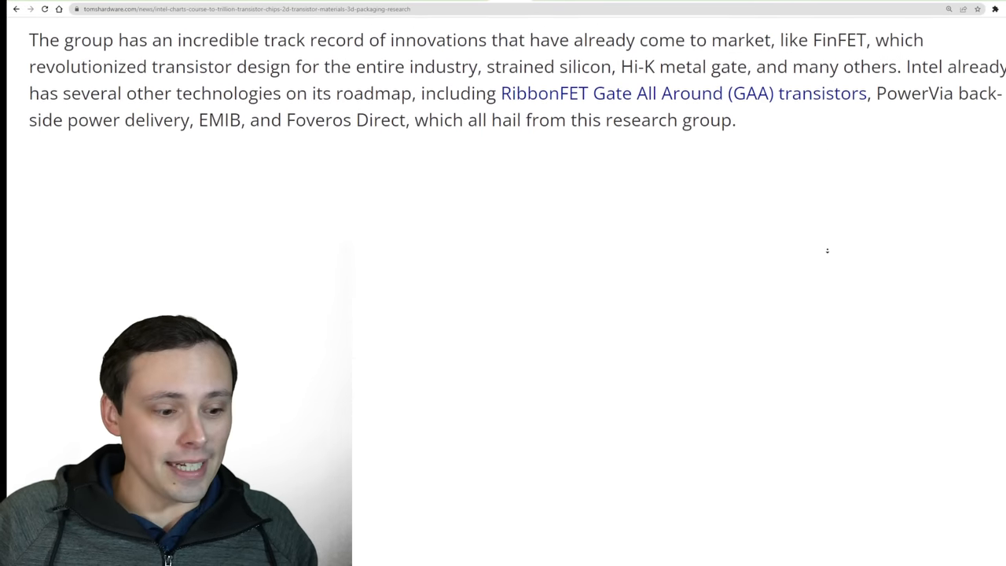
scroll("down", 3)
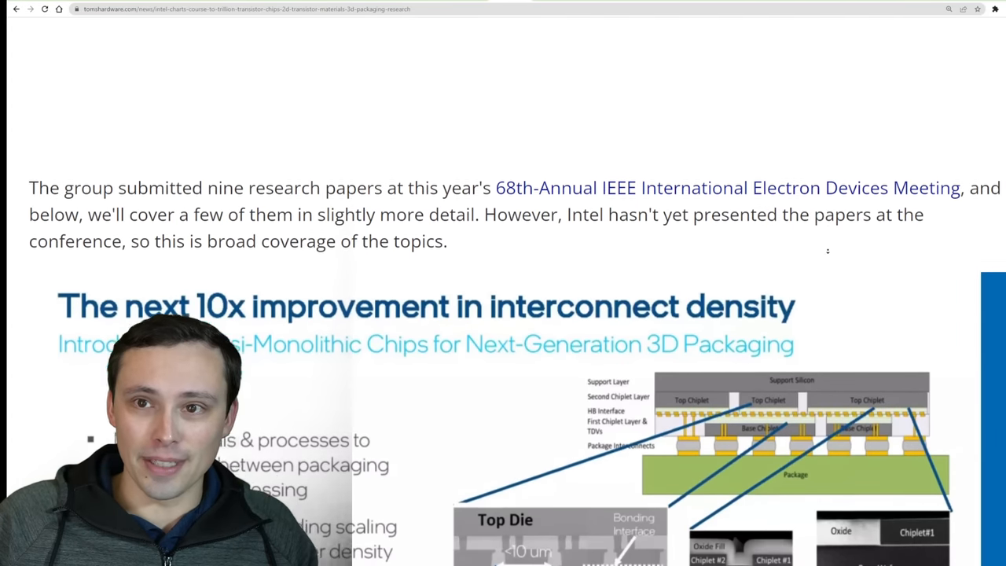
scroll("down", 3)
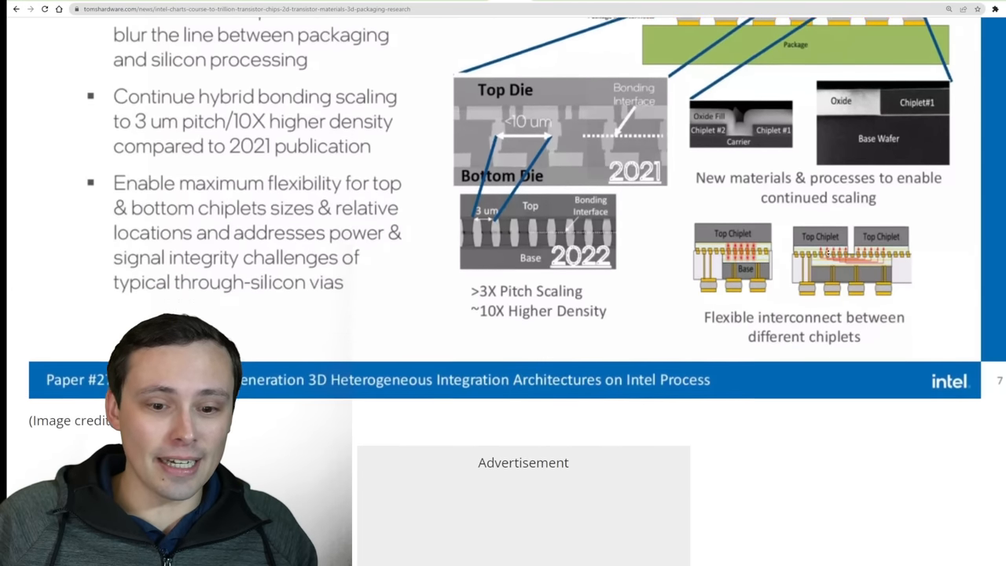
scroll("up", 3)
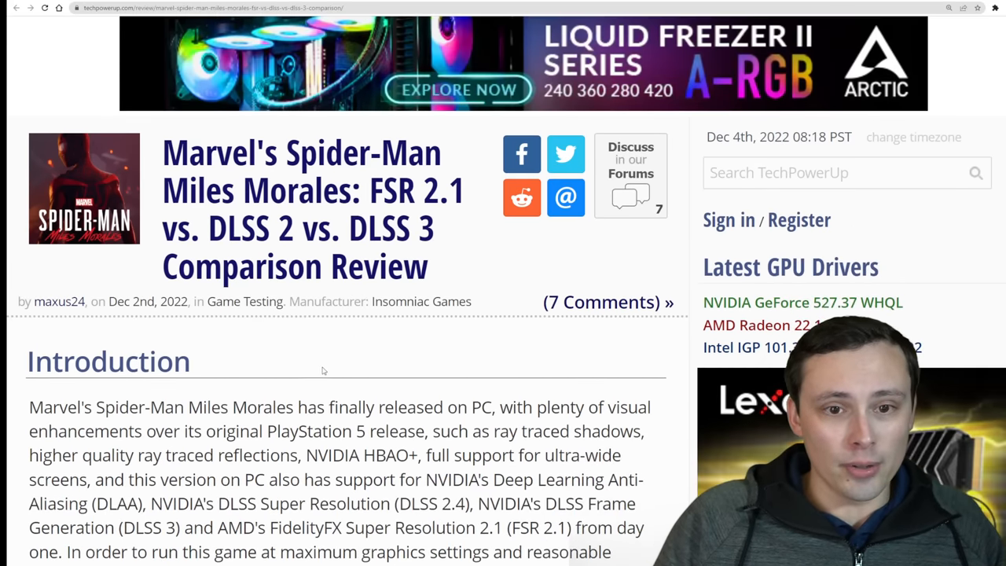
Step: Read the Spider-Man review introduction and the 4K DLSS vs FSR 2.1 screenshot comparisons
scroll("down", 3)
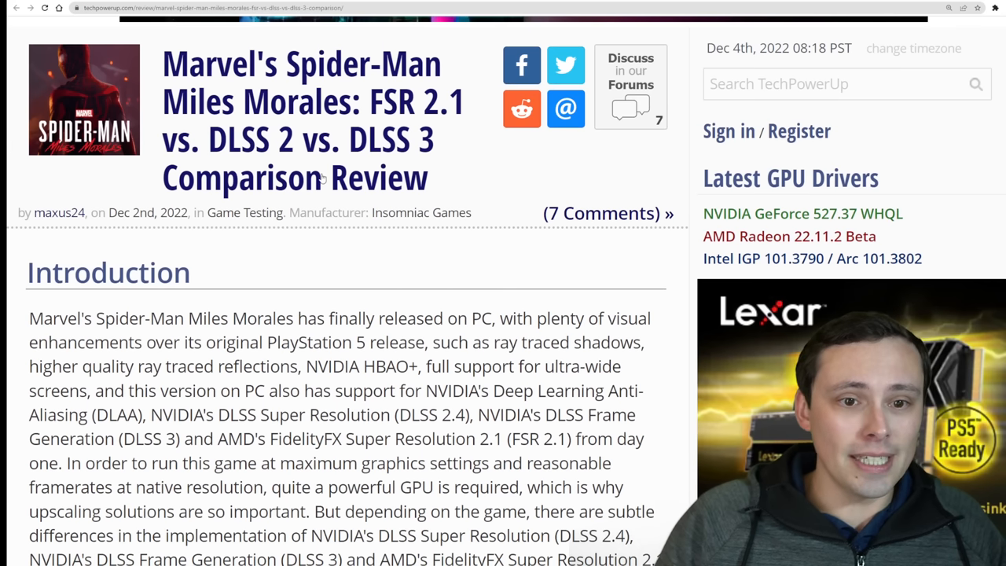
mouse_move(435, 116)
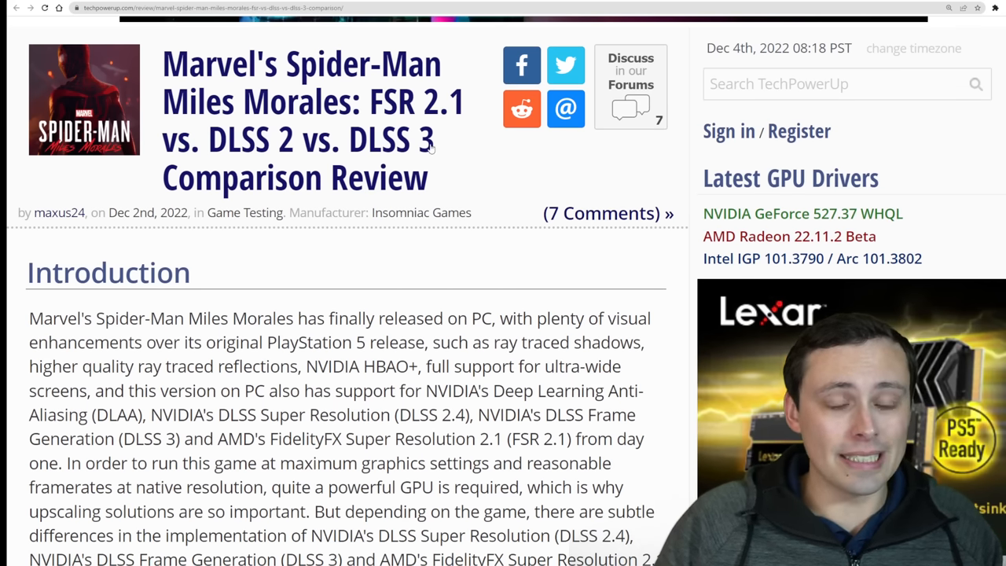
scroll("up", 3)
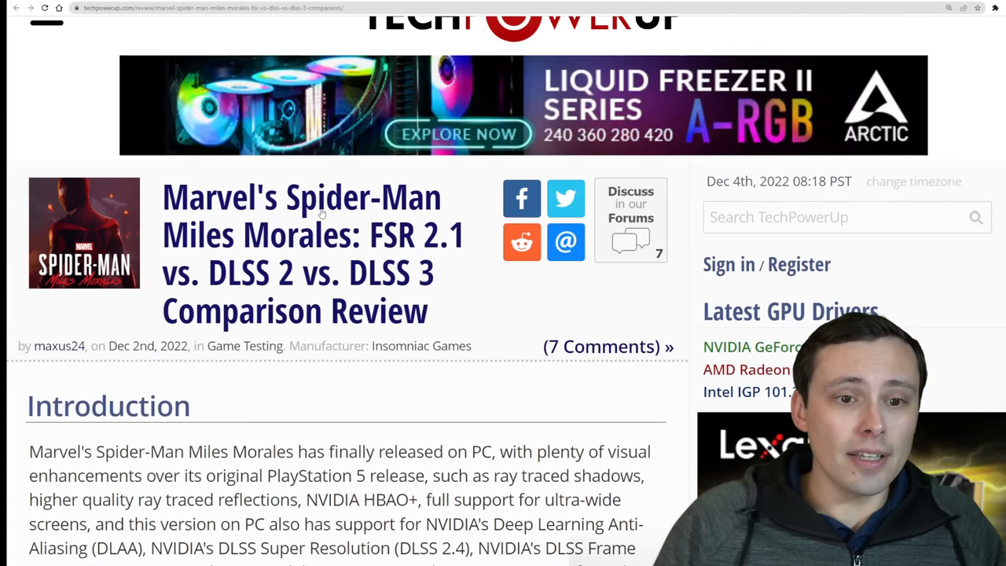
mouse_move(264, 235)
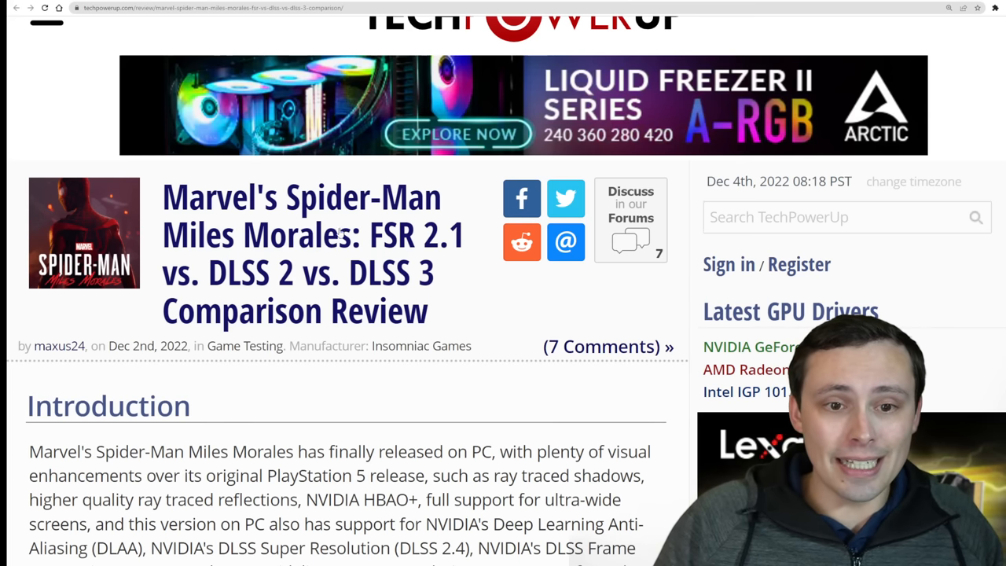
mouse_move(255, 243)
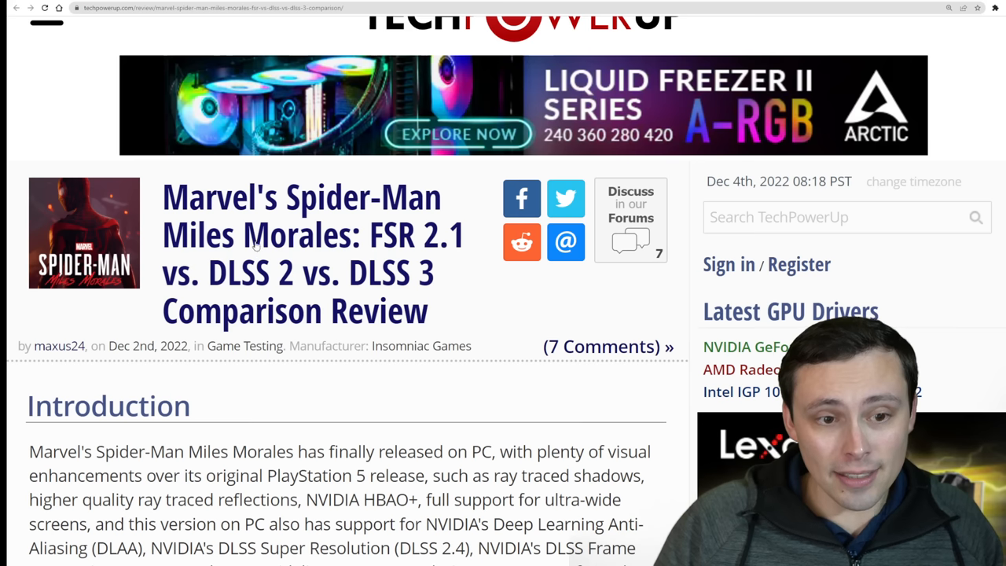
mouse_move(385, 245)
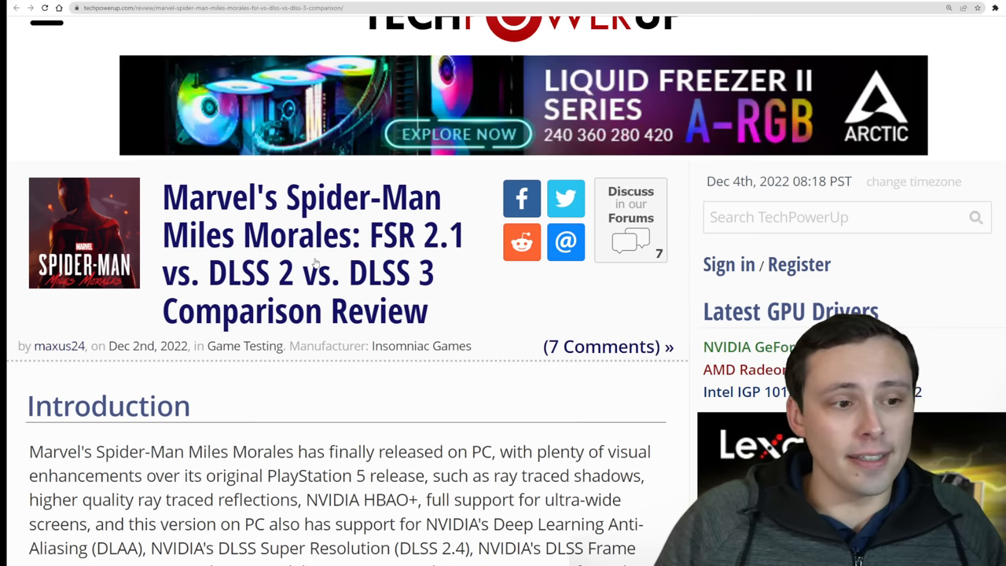
scroll("down", 3)
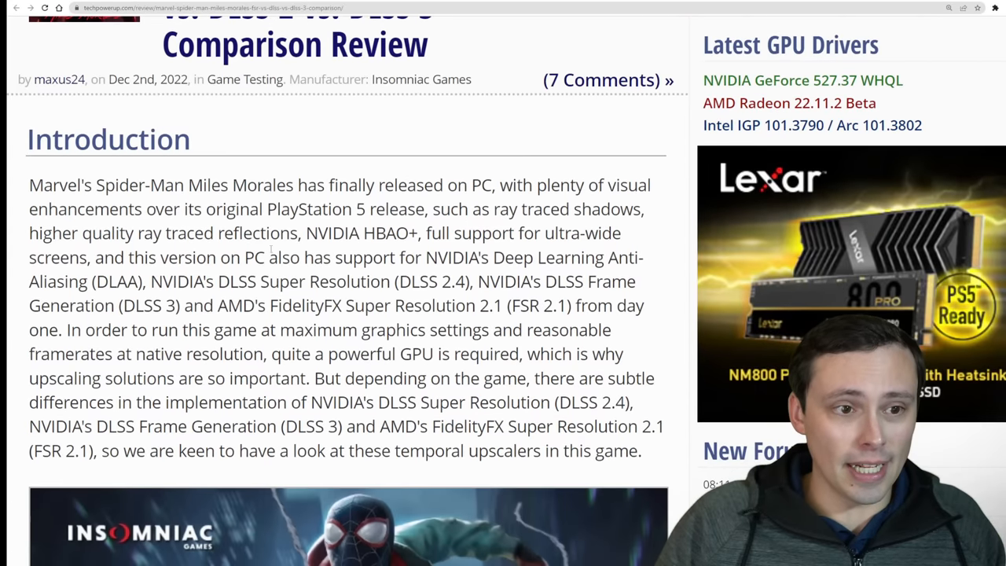
scroll("down", 3)
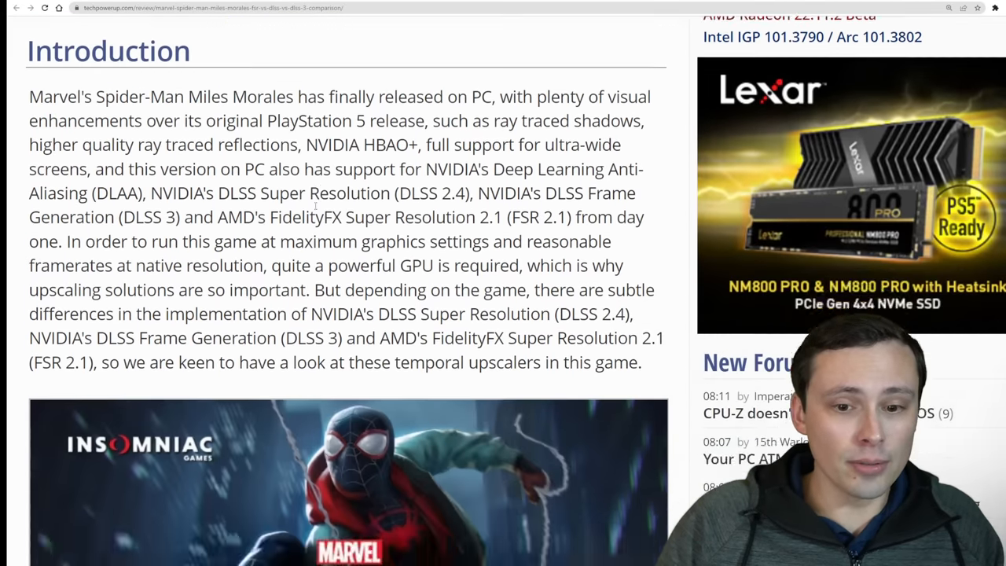
scroll("down", 3)
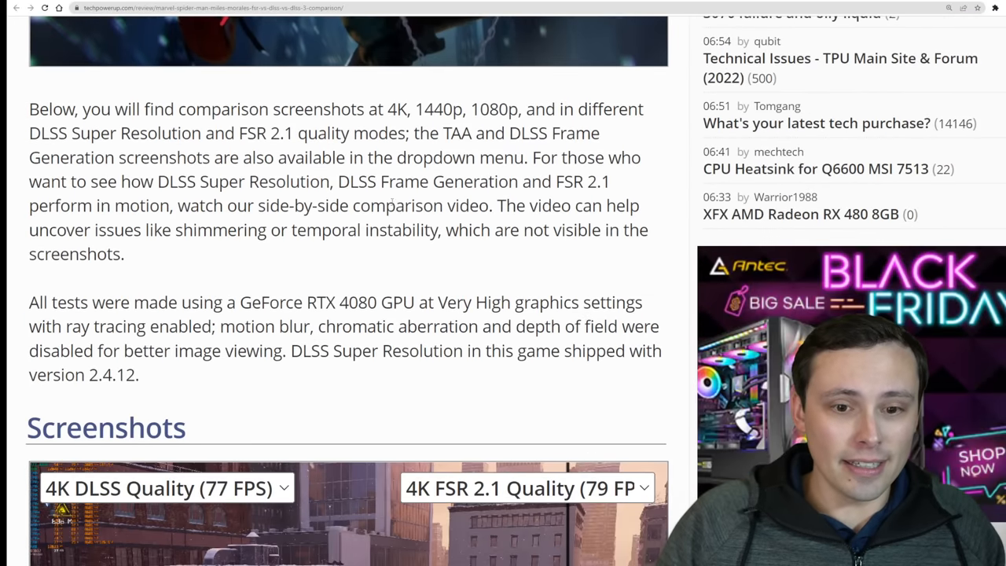
scroll("down", 3)
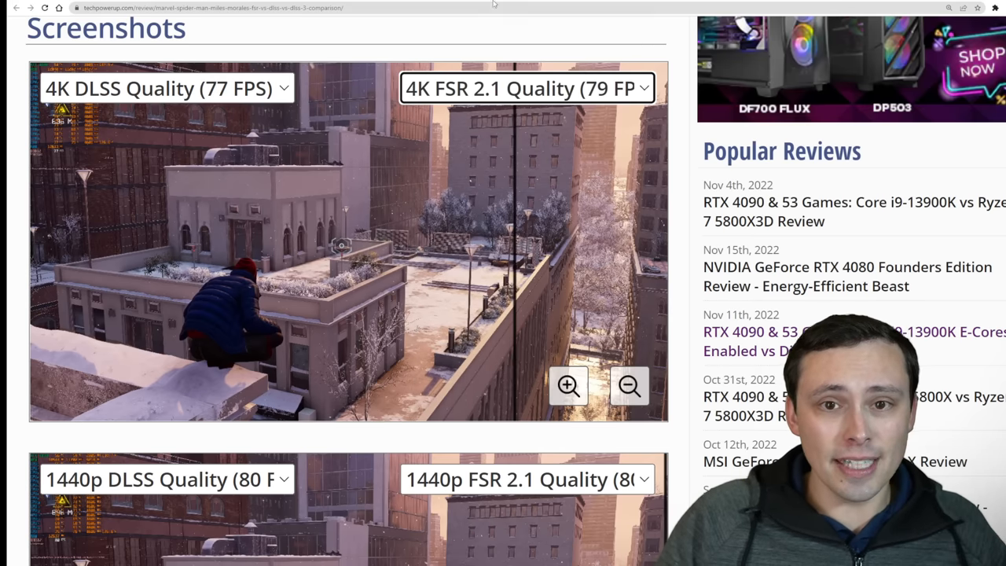
Step: Continue past the 1440p and 1080p comparison sliders to the Side-by-Side Comparison Video
scroll("down", 3)
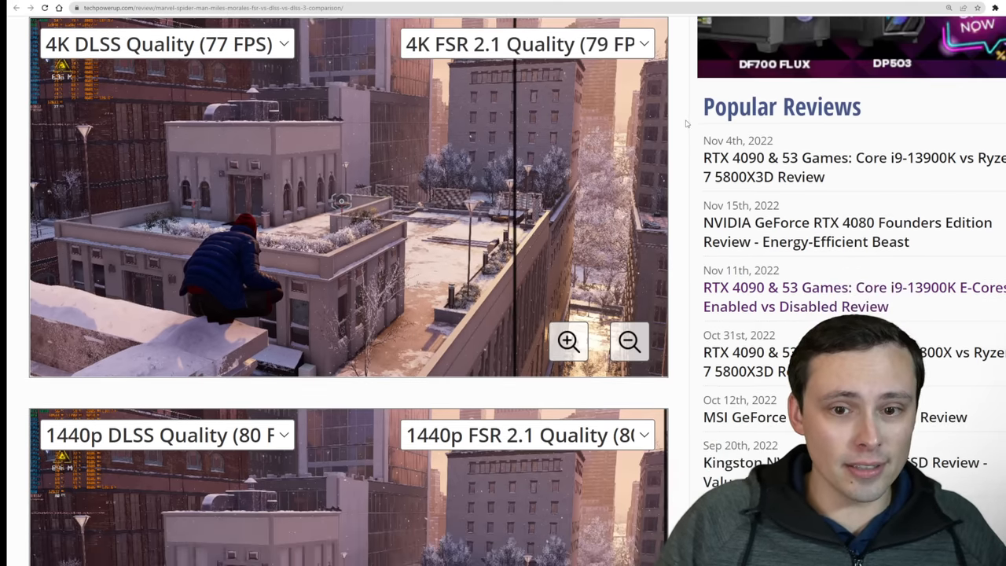
scroll("down", 3)
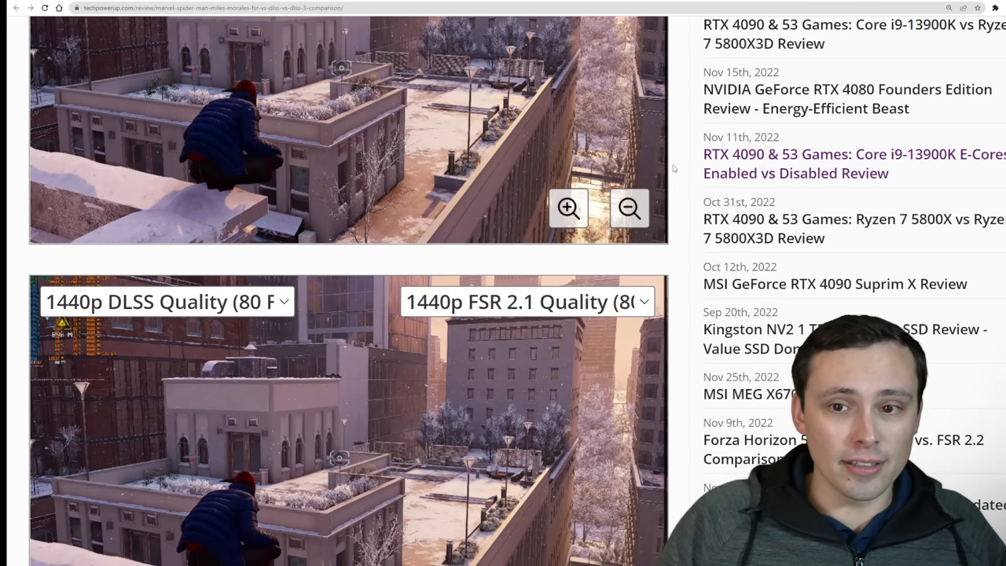
scroll("down", 3)
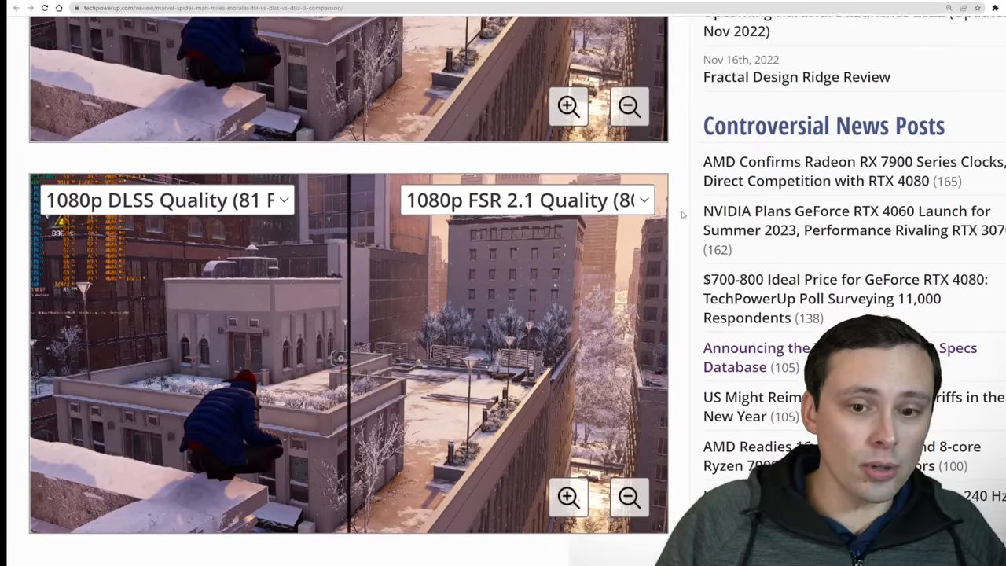
scroll("down", 3)
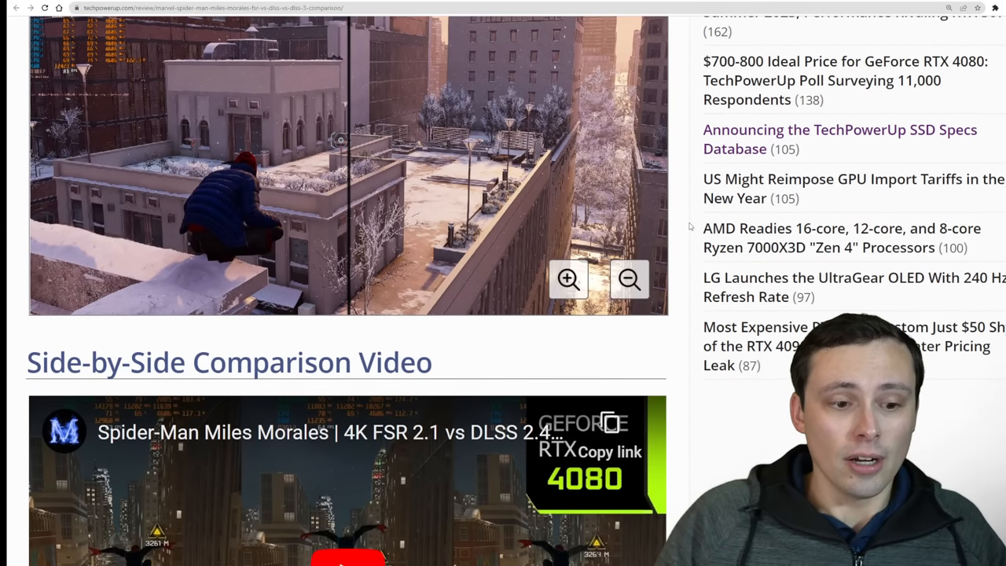
scroll("down", 3)
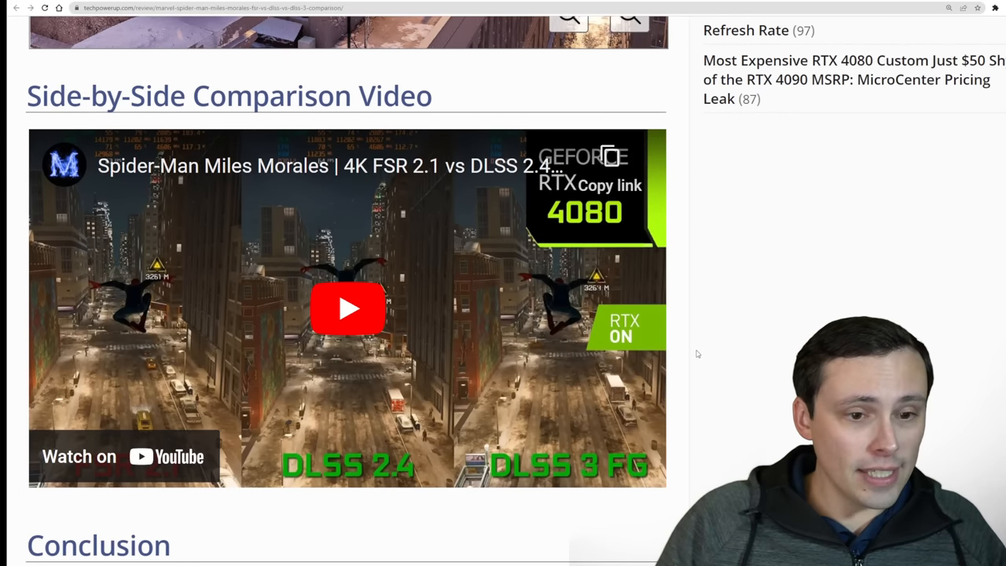
Step: Bring the review's Conclusion section into view
scroll("down", 3)
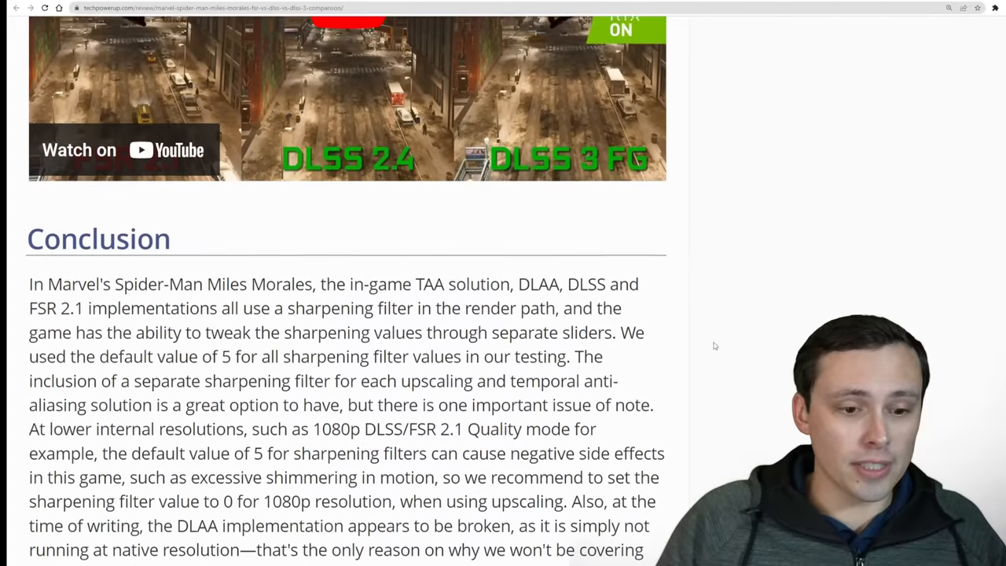
scroll("down", 3)
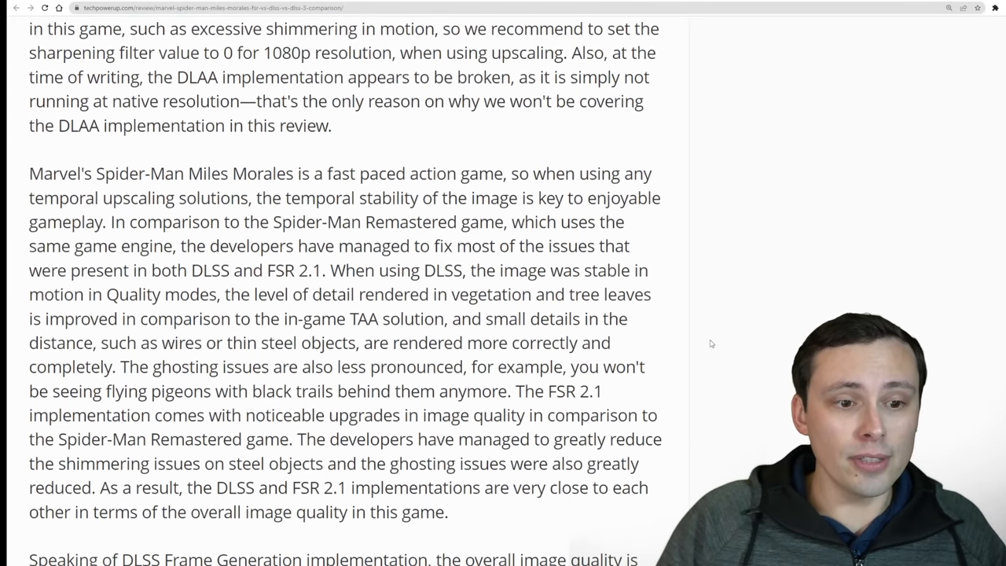
scroll("down", 3)
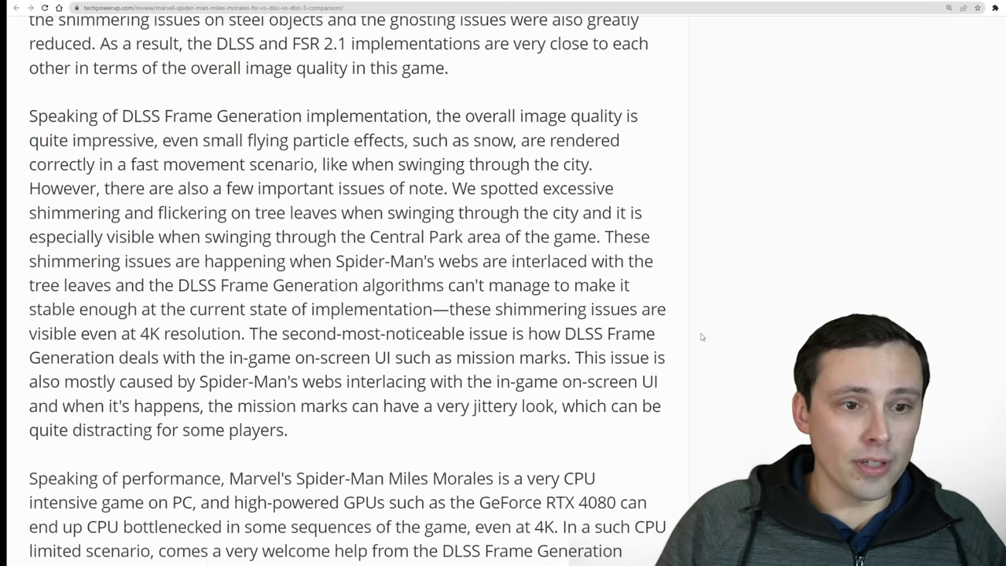
scroll("down", 3)
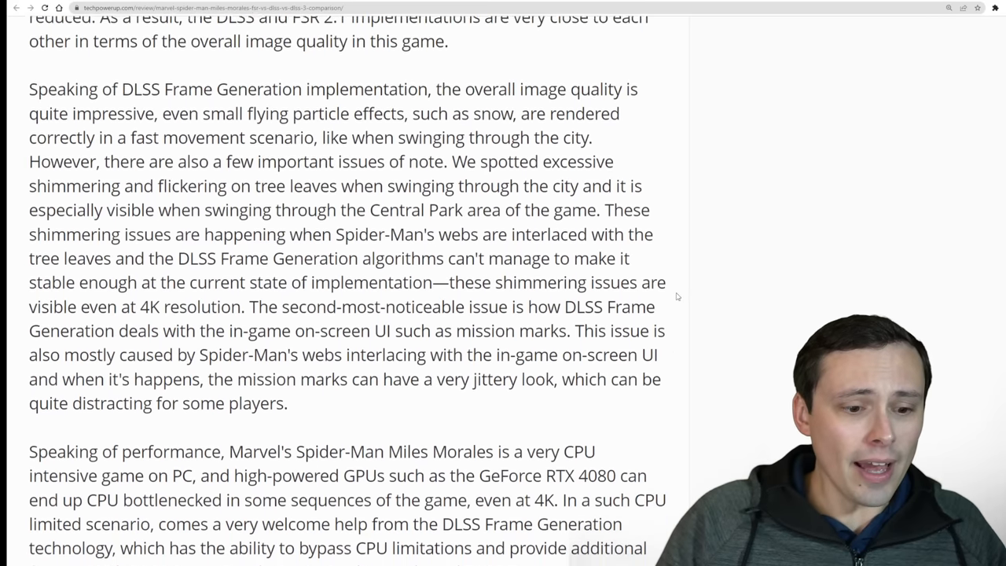
scroll("up", 3)
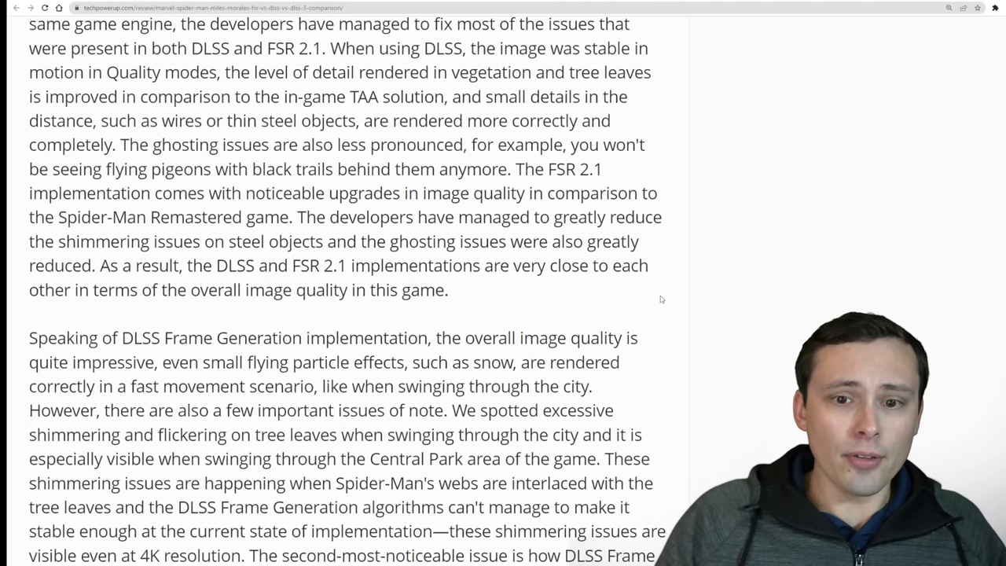
scroll("down", 3)
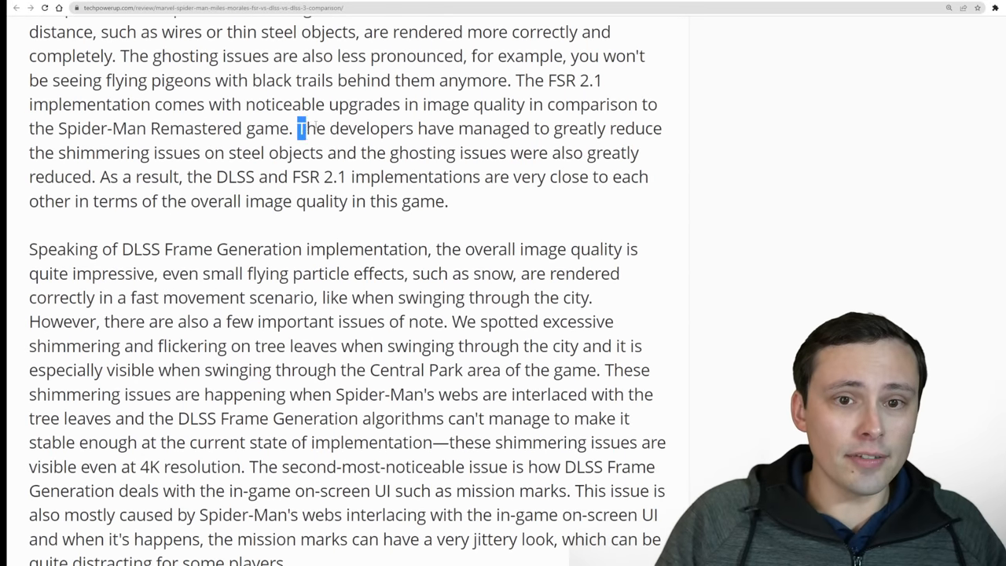
Step: Mark the sentences on greatly reduced shimmering and ghosting and near-equal DLSS and FSR 2.1 image quality
left_click_drag(298, 129, 264, 152)
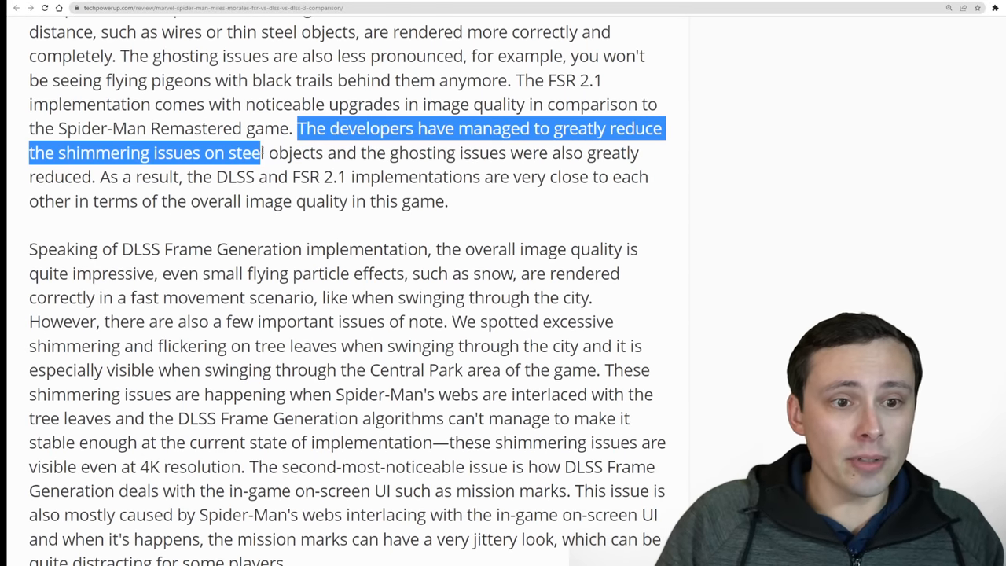
left_click_drag(264, 153, 550, 153)
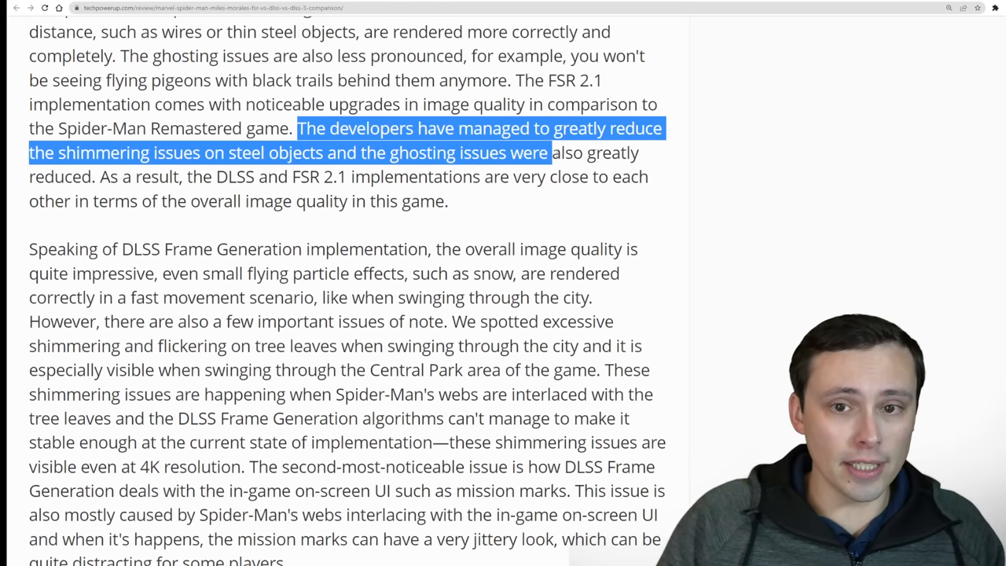
left_click_drag(551, 152, 95, 176)
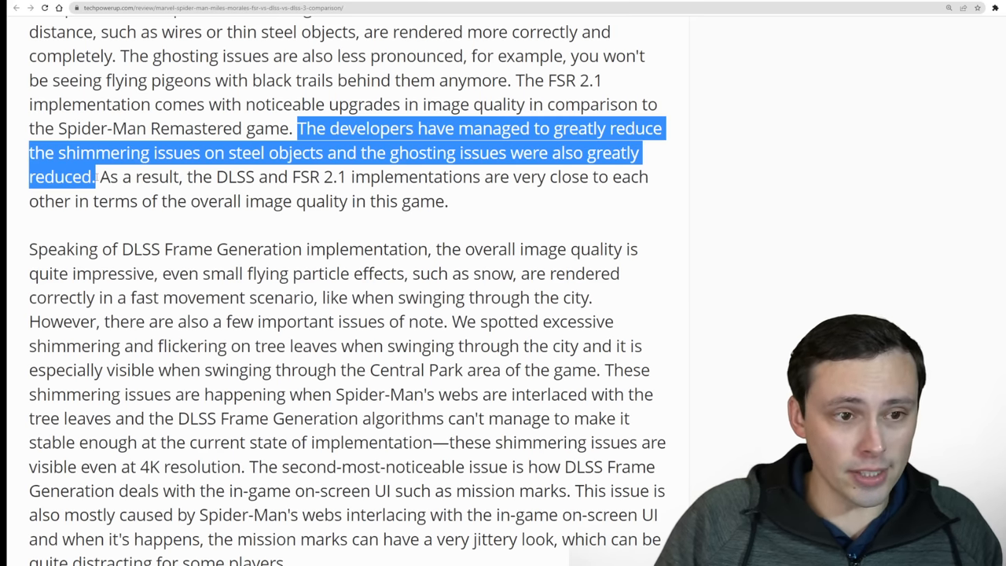
left_click_drag(98, 176, 320, 177)
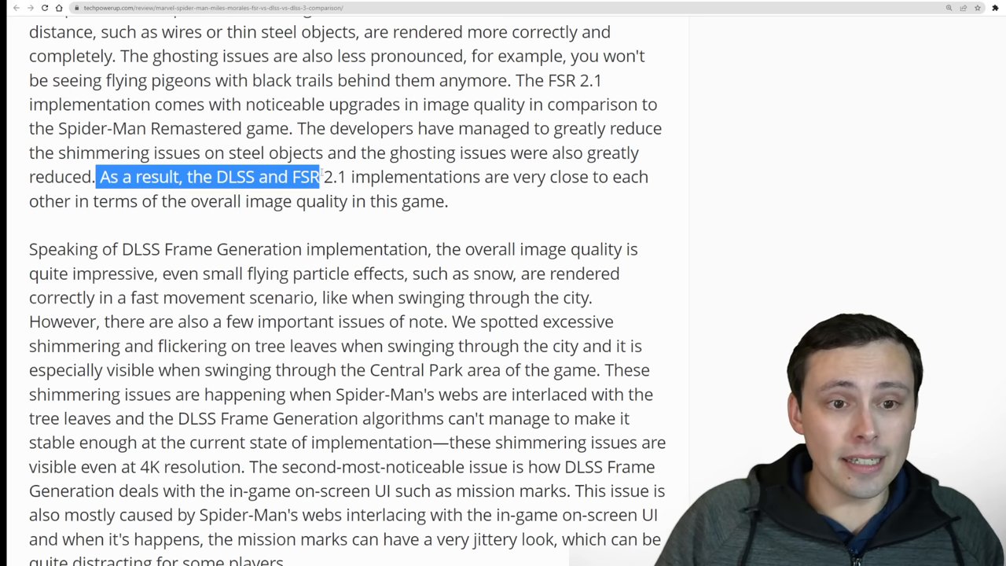
left_click_drag(318, 176, 509, 177)
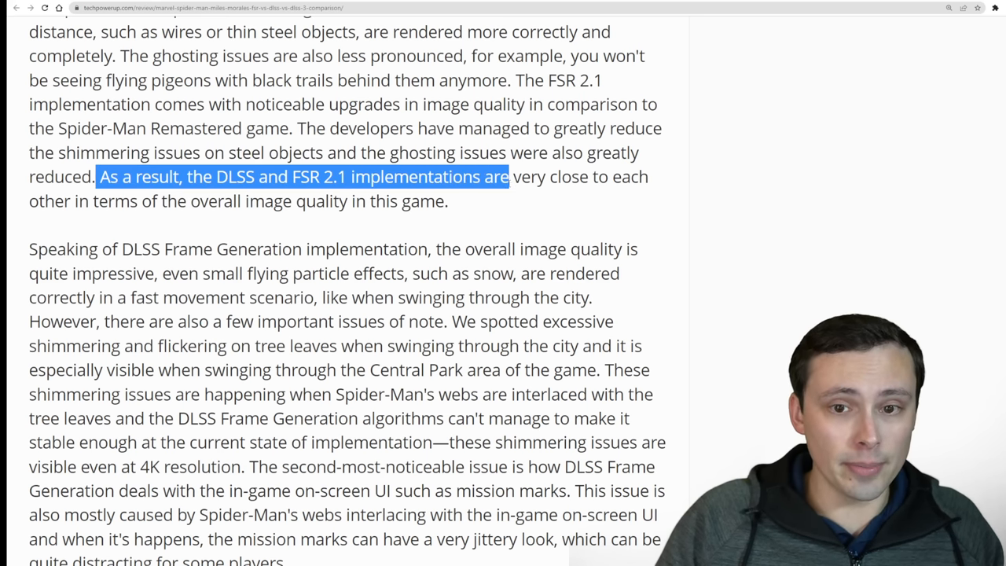
left_click_drag(509, 176, 449, 201)
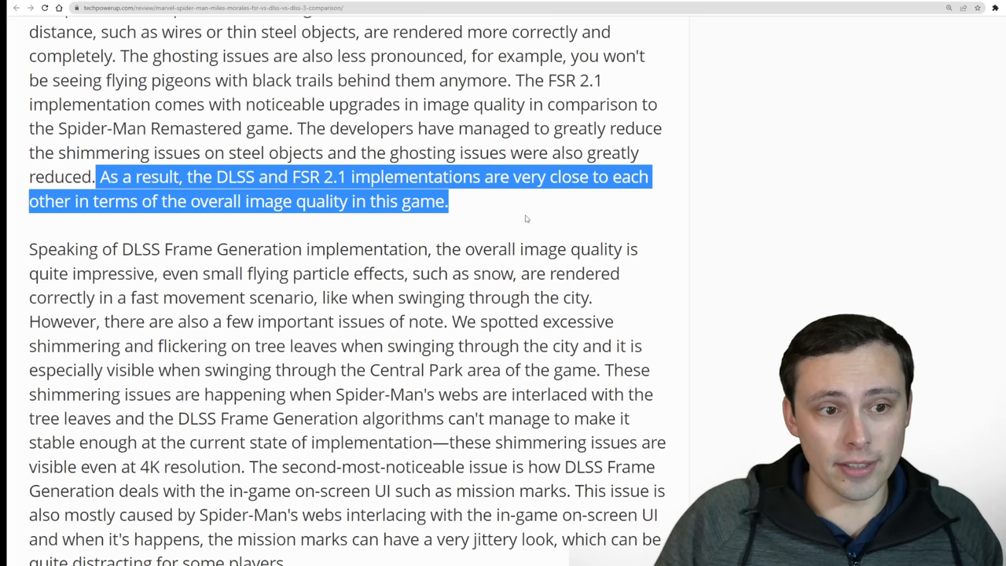
mouse_move(536, 214)
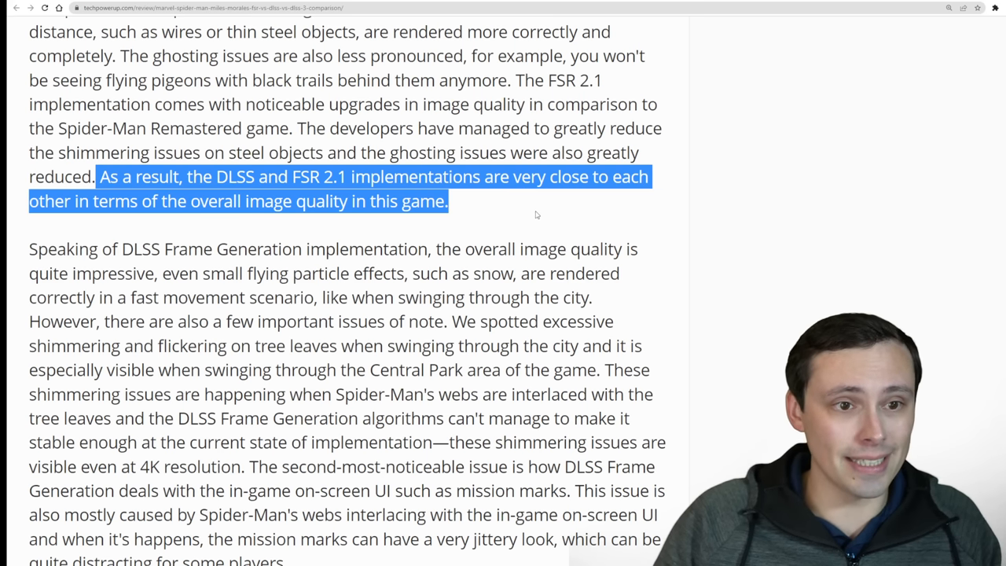
mouse_move(291, 239)
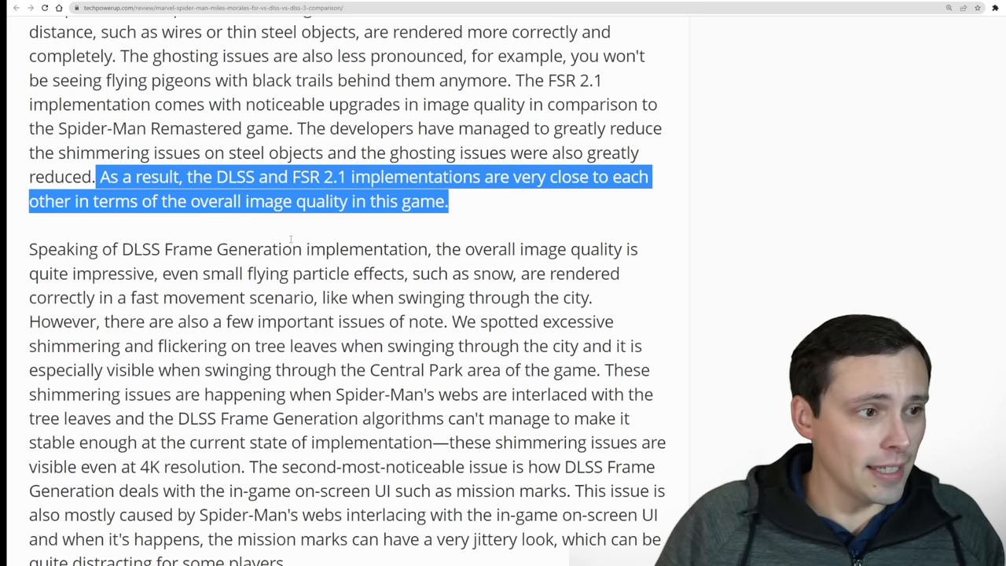
Step: Mark the phrase about the DLSS Frame Generation implementation, then return up the conclusion
scroll("down", 3)
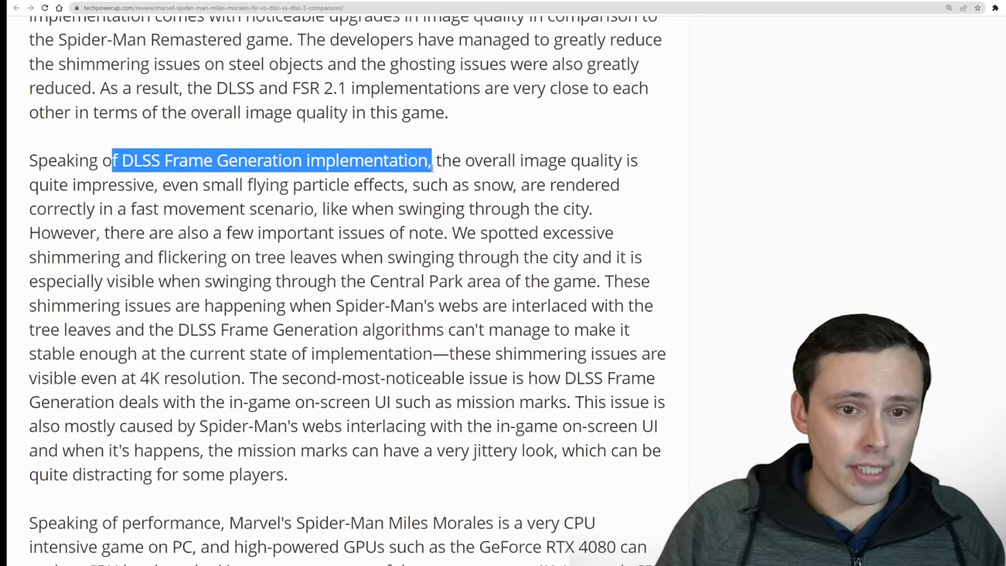
left_click_drag(434, 160, 443, 207)
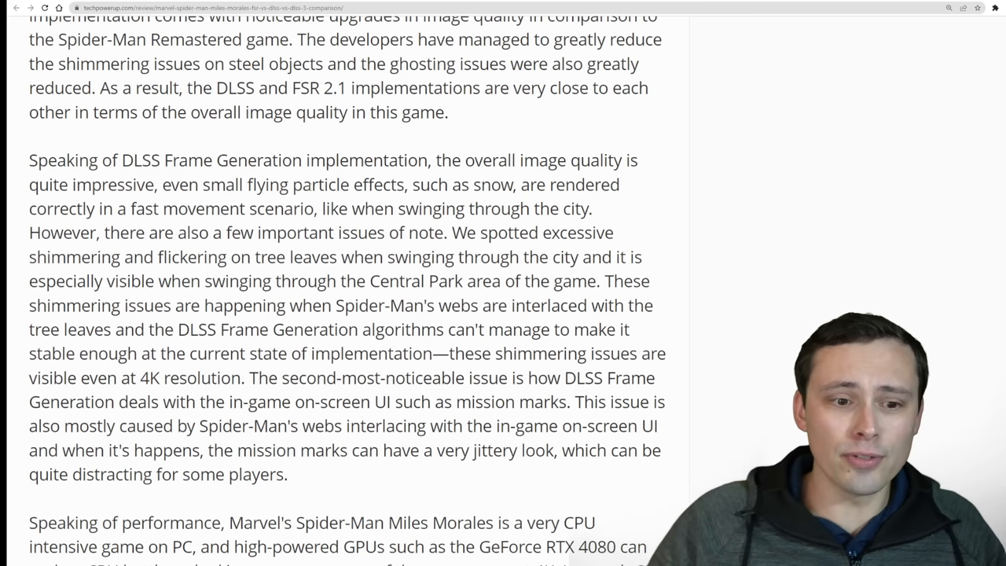
scroll("up", 3)
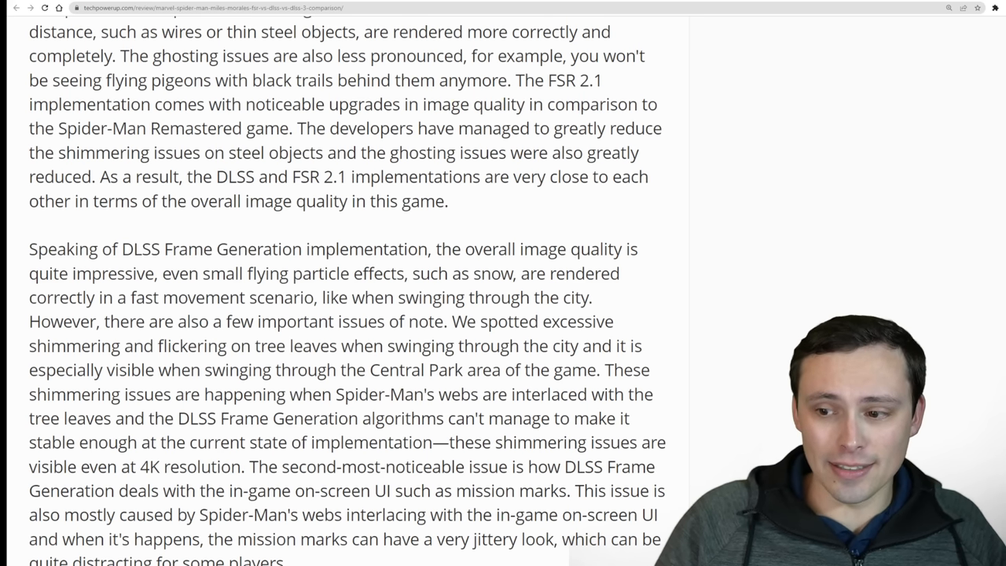
scroll("up", 3)
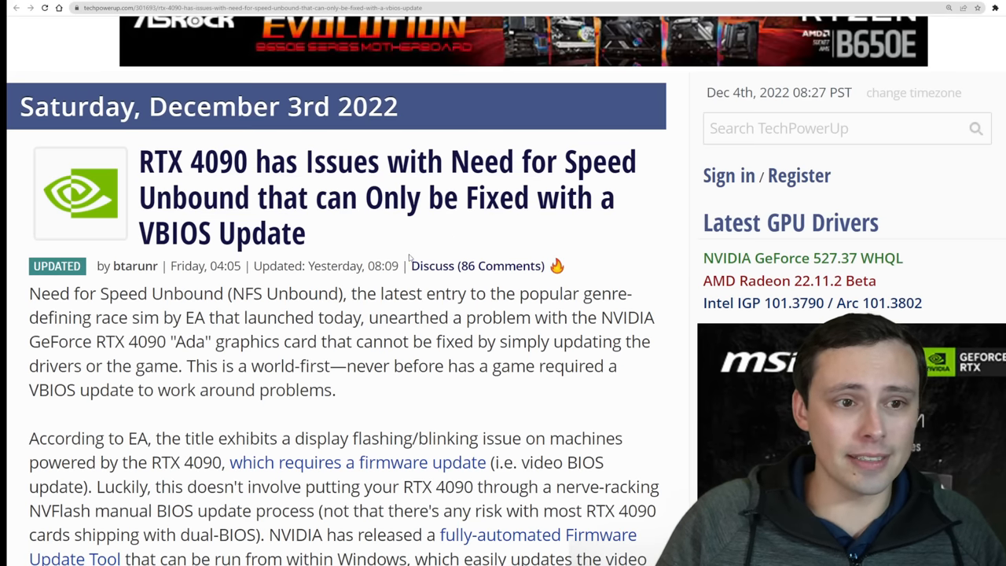
scroll("up", 3)
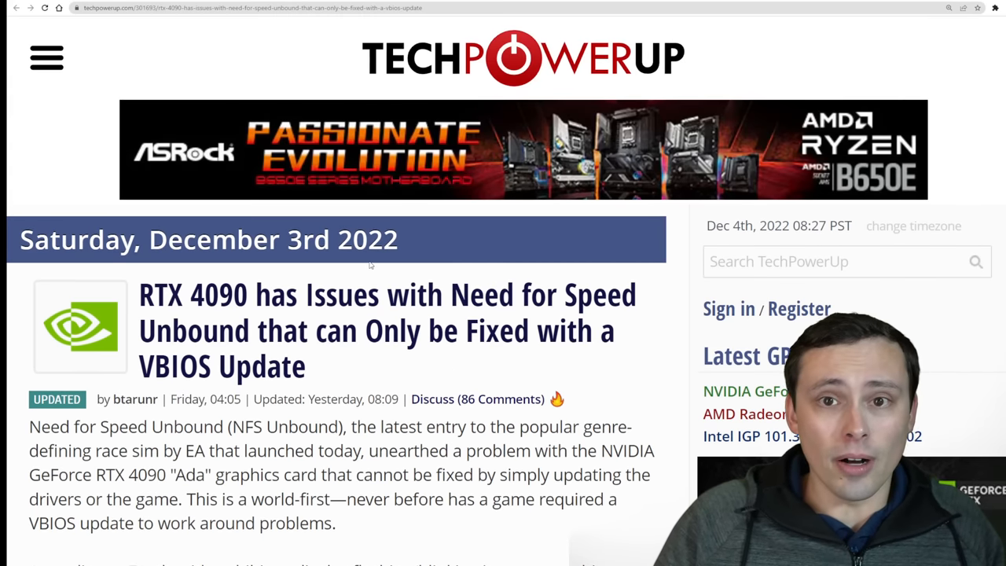
scroll("down", 3)
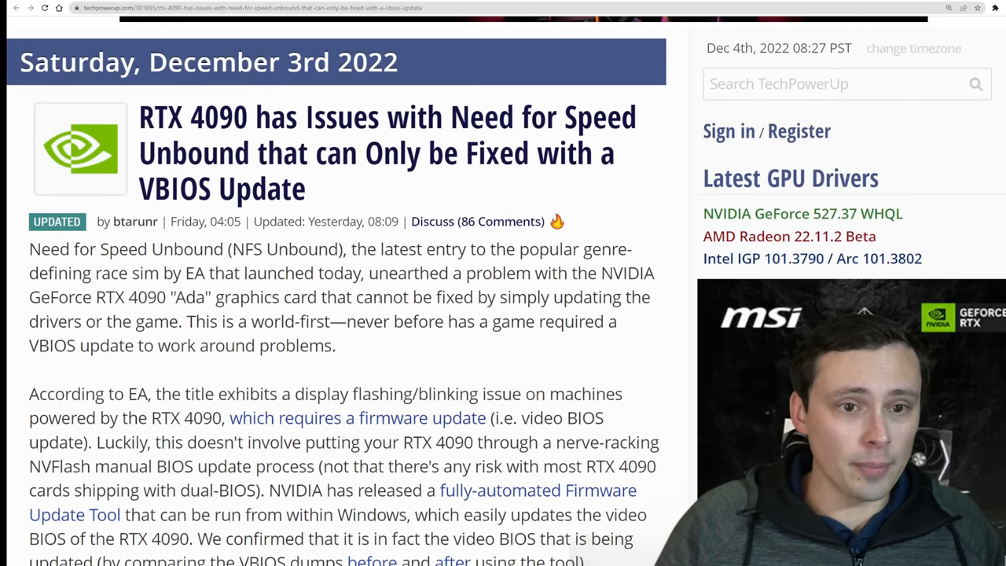
scroll("down", 3)
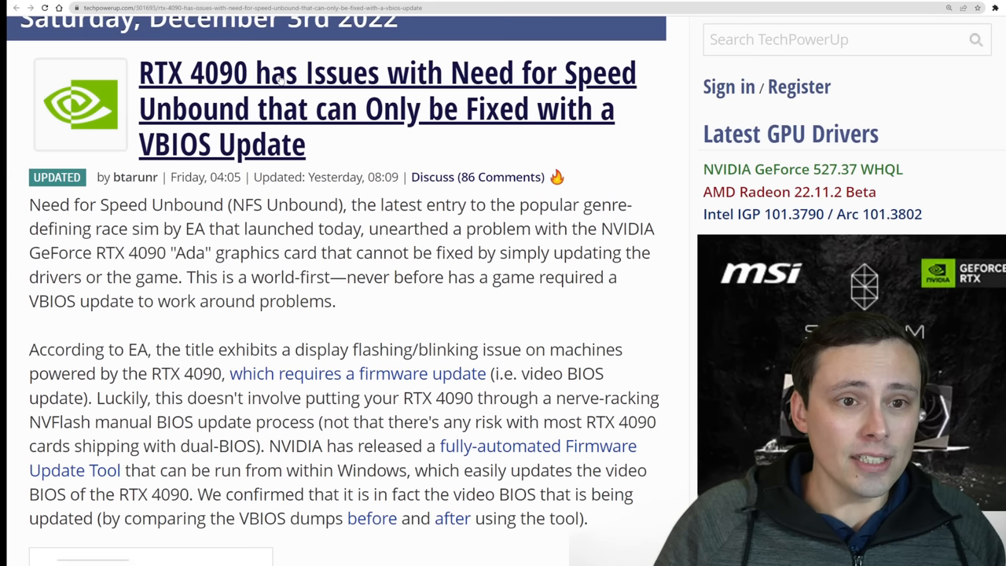
mouse_move(349, 114)
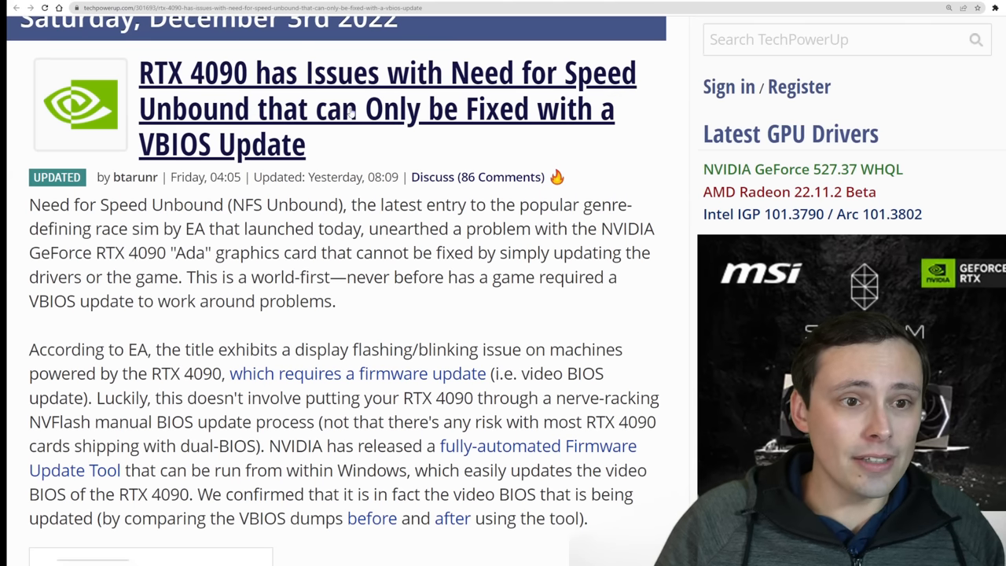
mouse_move(407, 133)
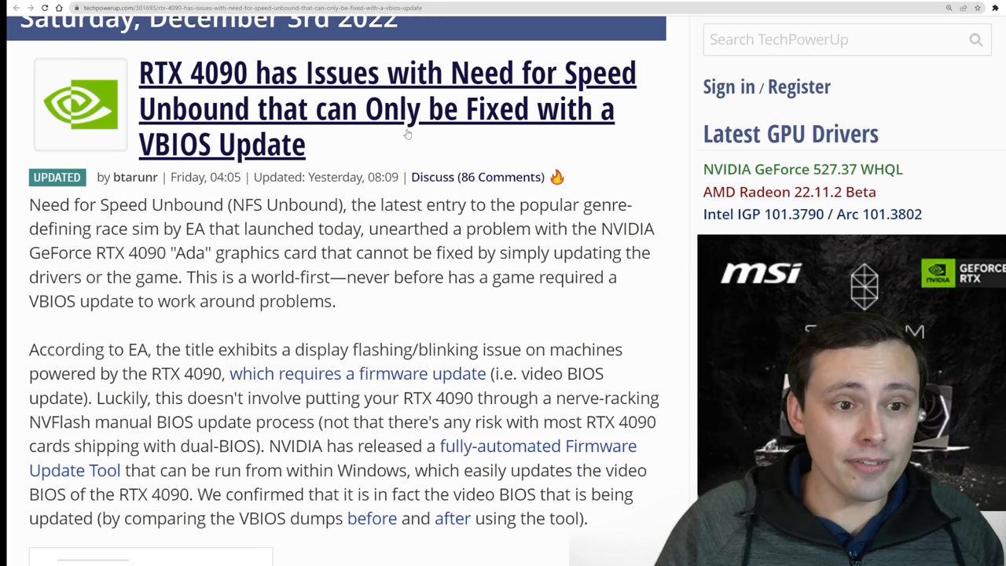
mouse_move(407, 133)
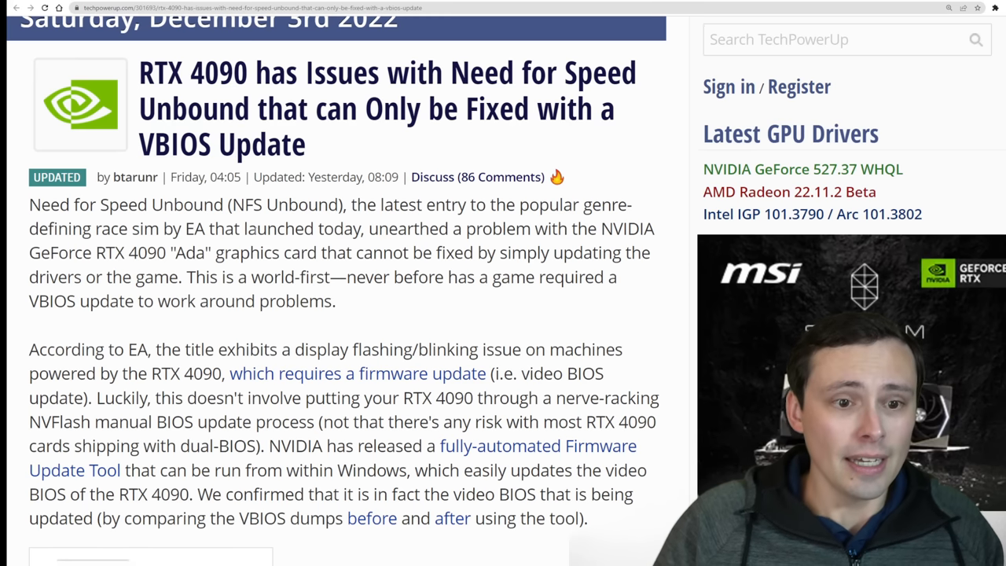
scroll("down", 3)
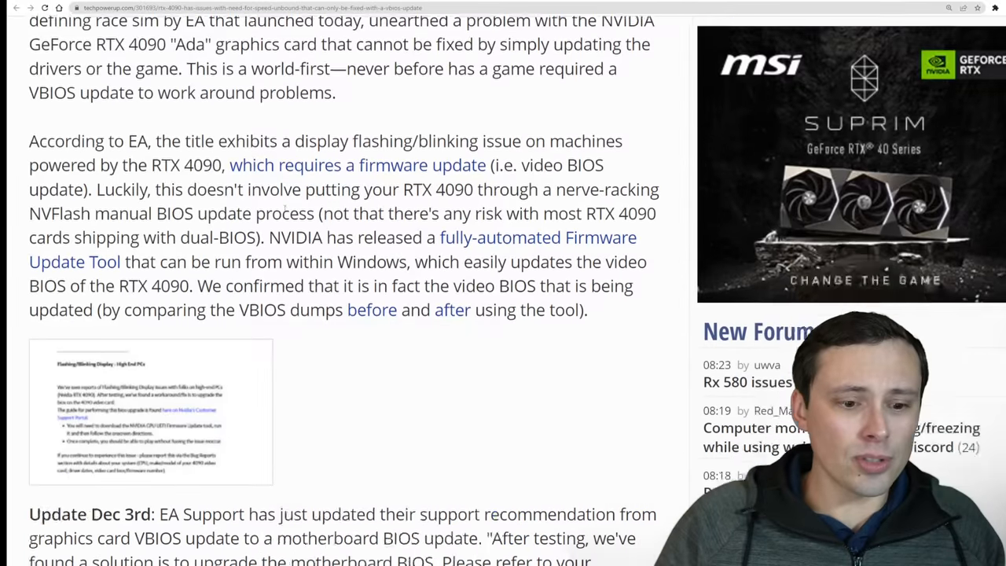
scroll("down", 3)
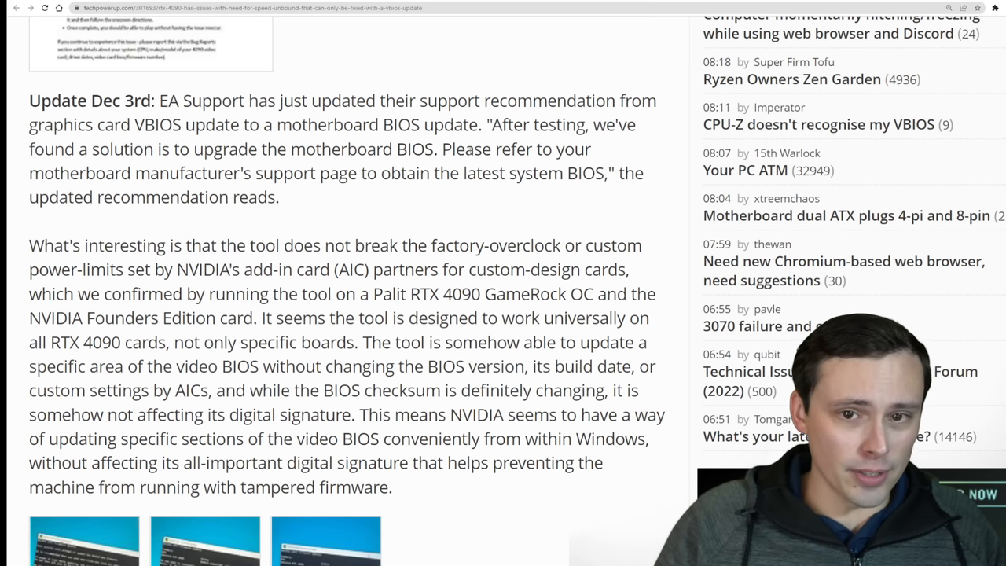
scroll("up", 3)
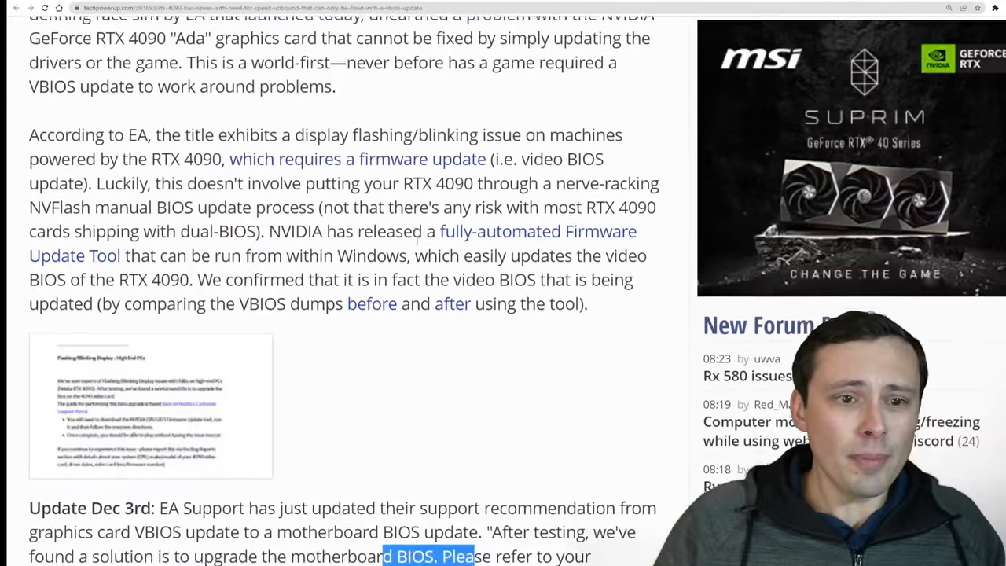
scroll("up", 3)
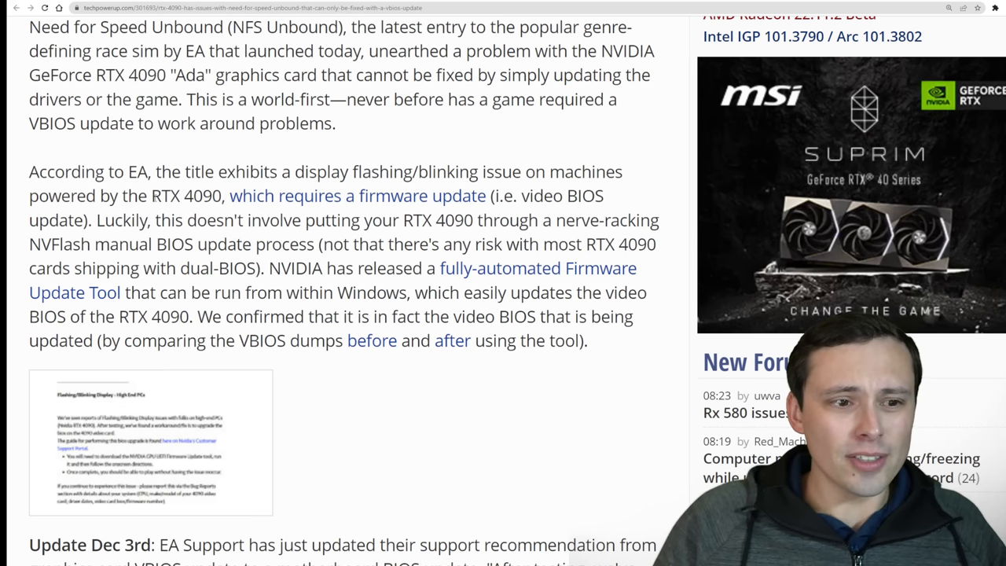
double_click(186, 195)
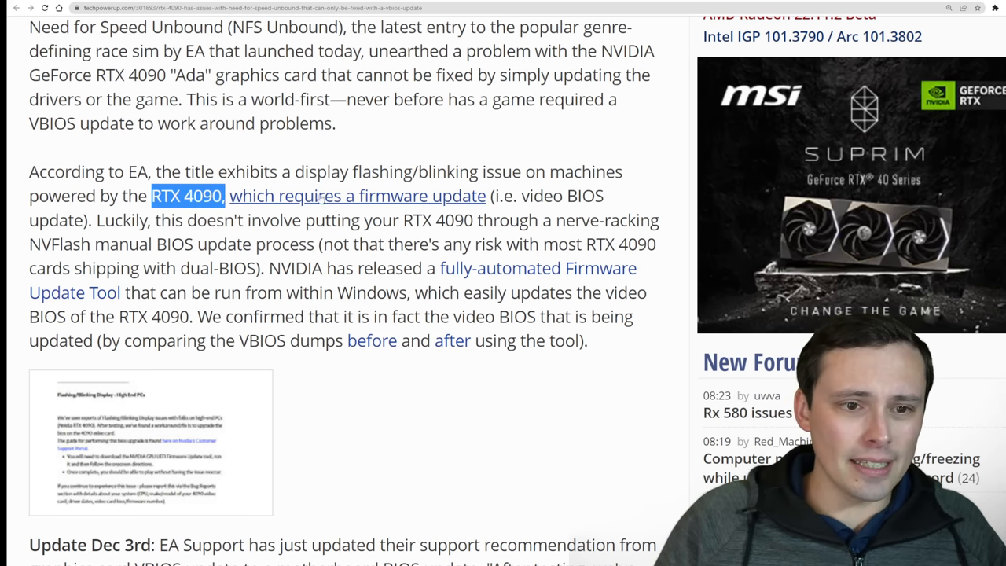
mouse_move(415, 206)
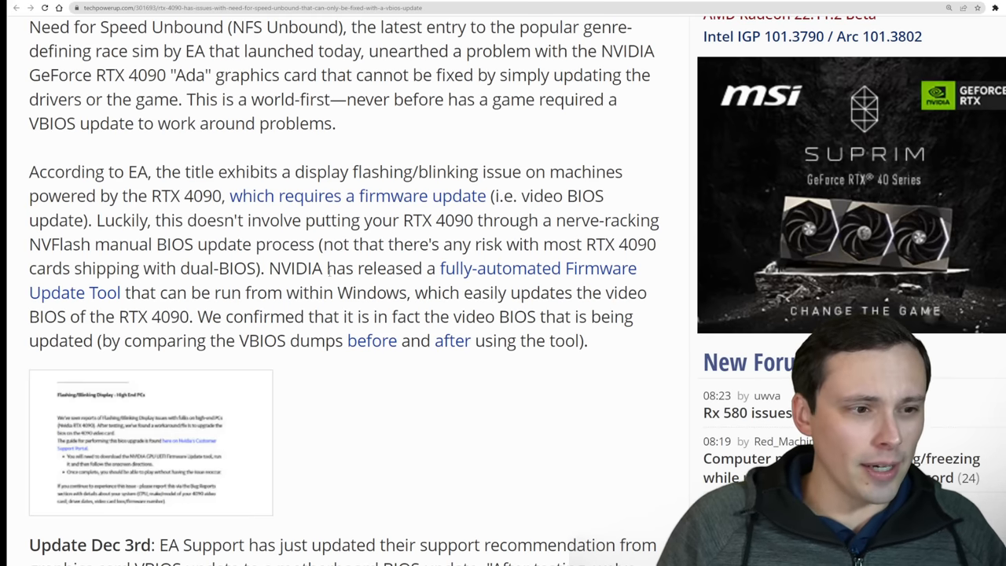
scroll("up", 3)
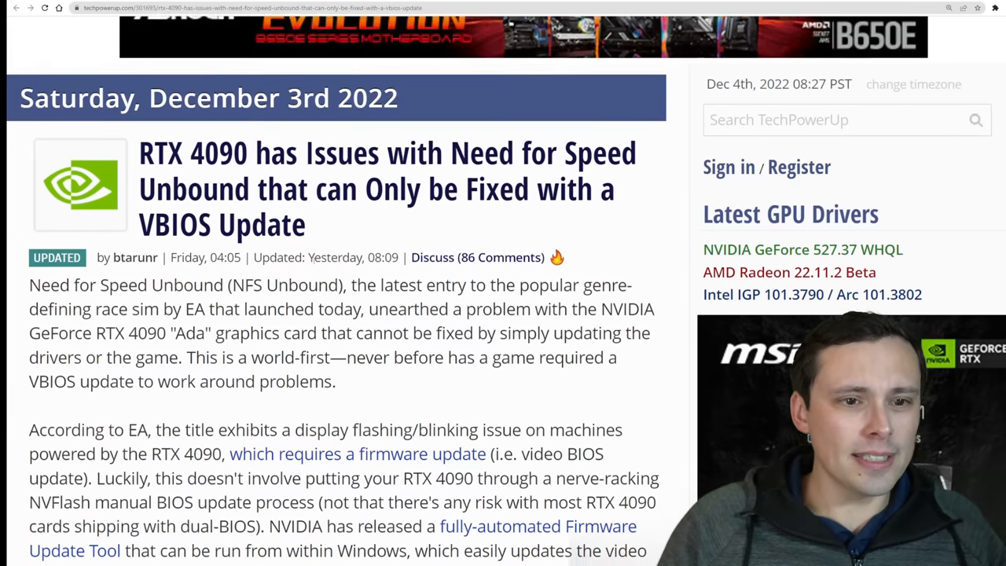
scroll("down", 3)
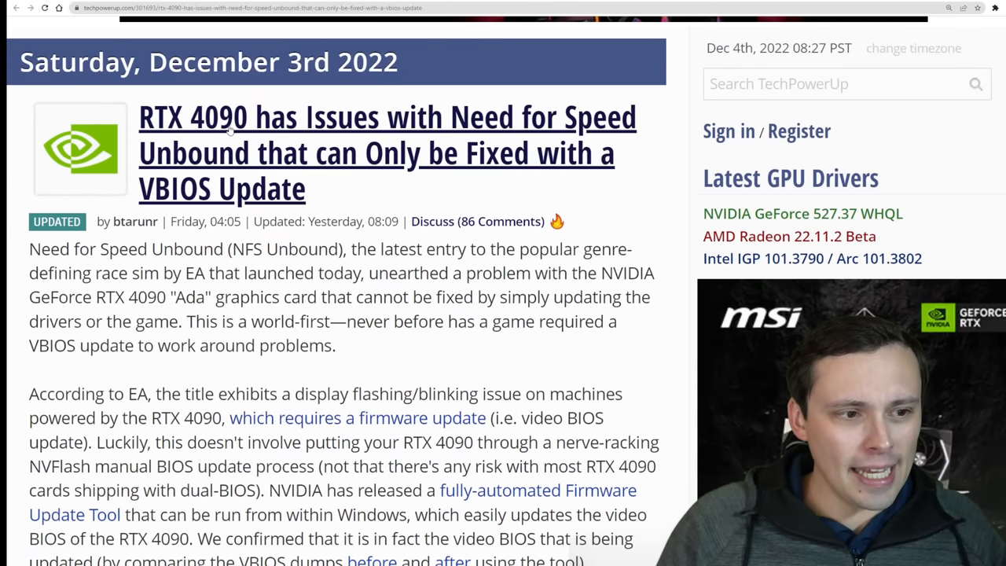
mouse_move(280, 149)
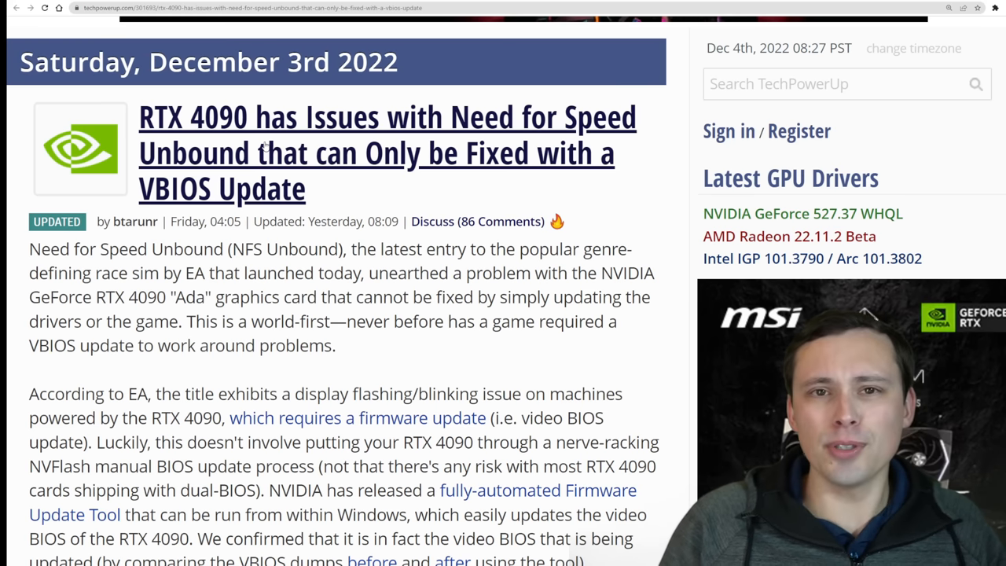
mouse_move(334, 168)
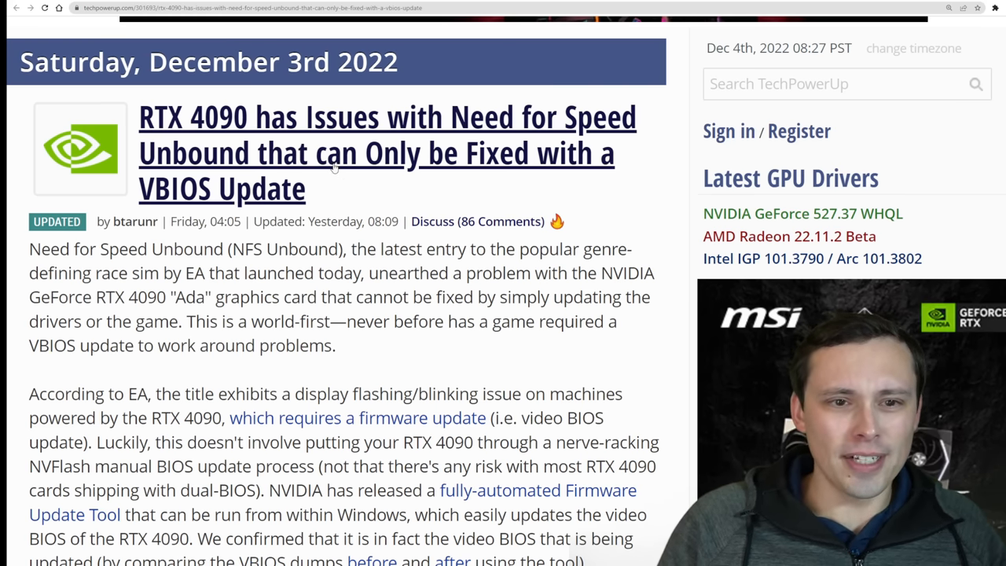
scroll("down", 3)
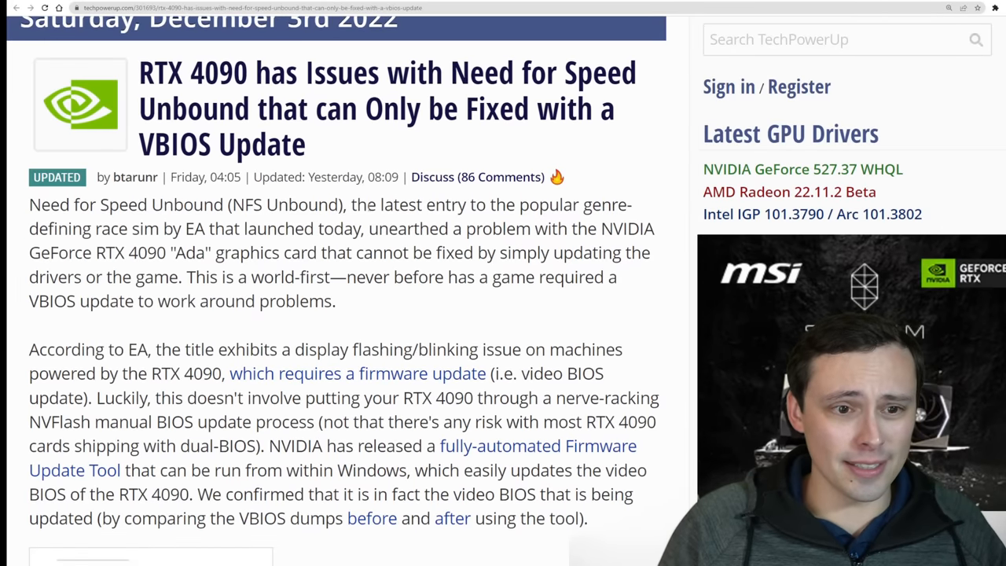
scroll("down", 3)
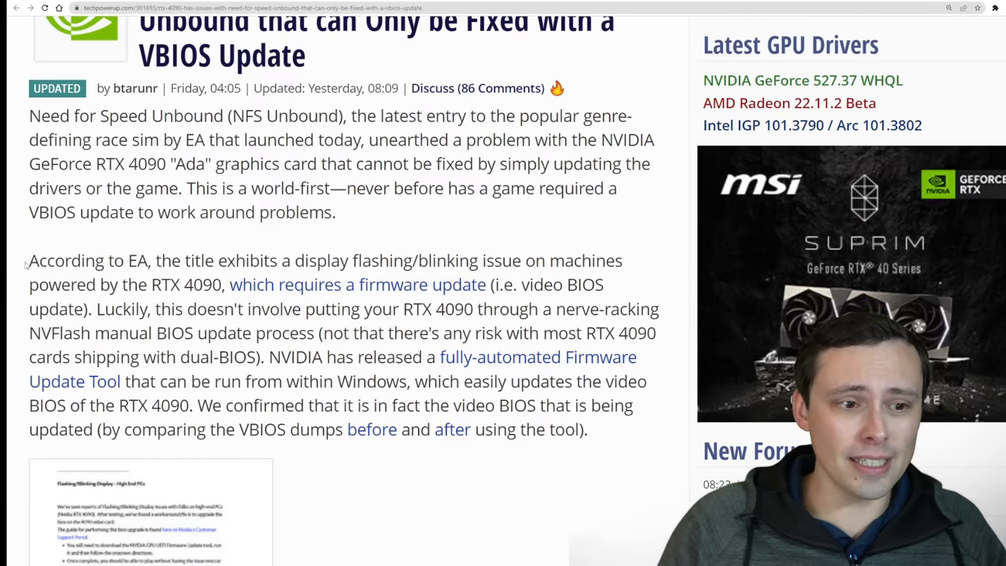
scroll("up", 3)
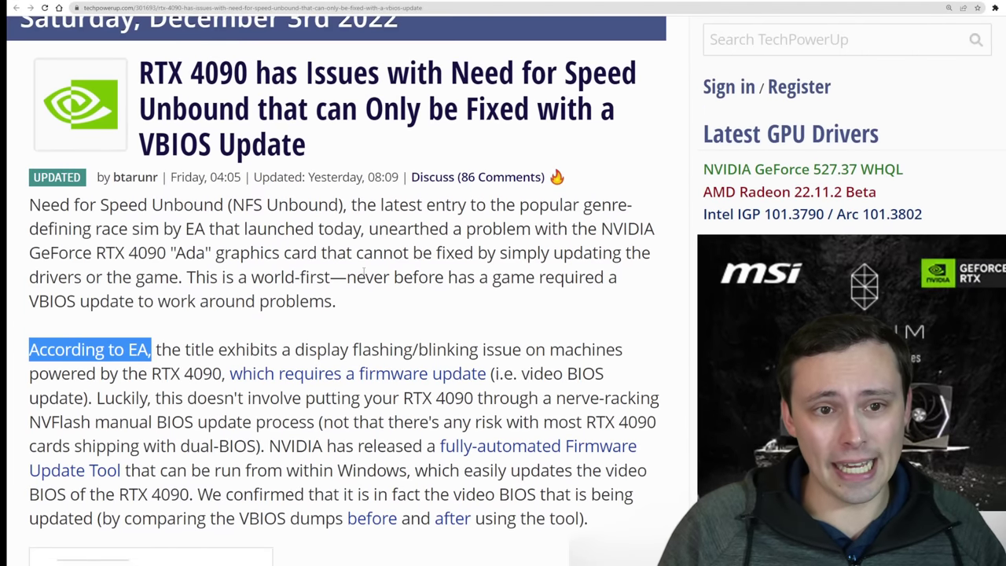
mouse_move(511, 128)
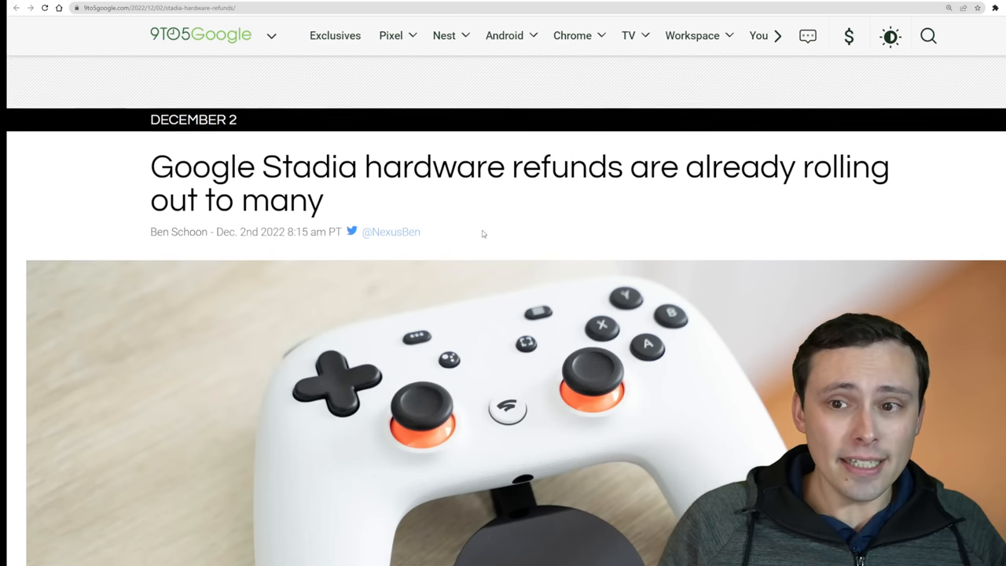
scroll("down", 3)
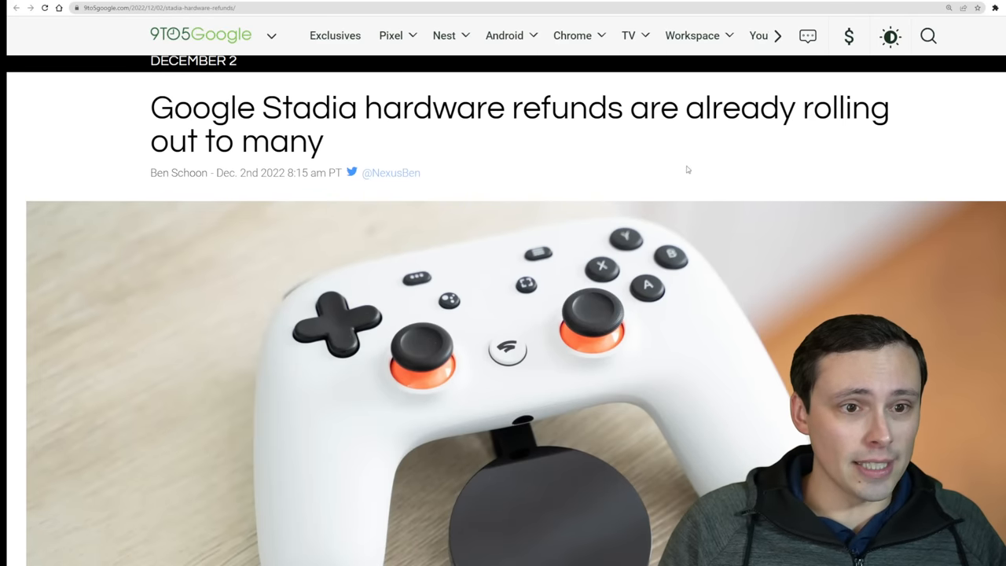
mouse_move(798, 171)
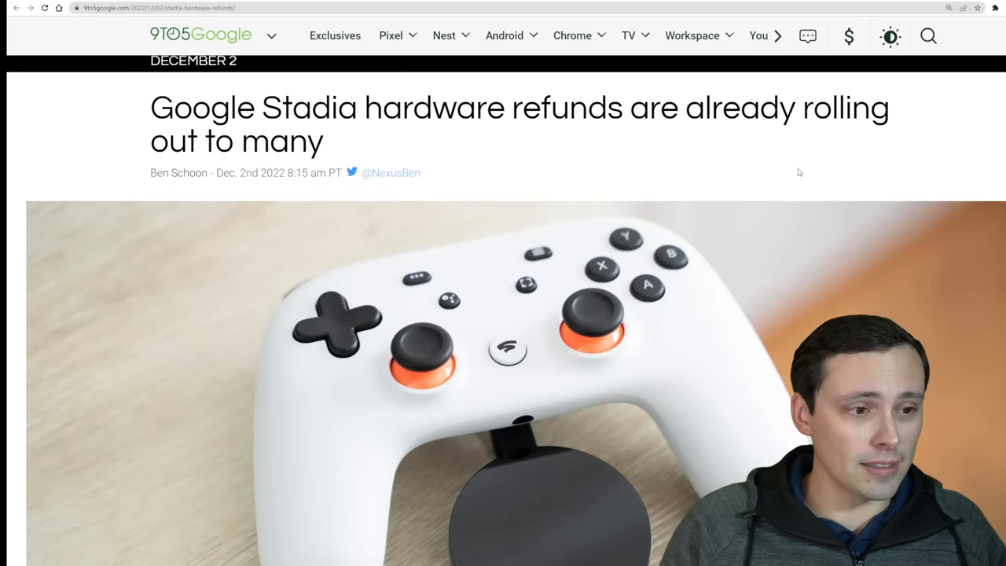
scroll("down", 3)
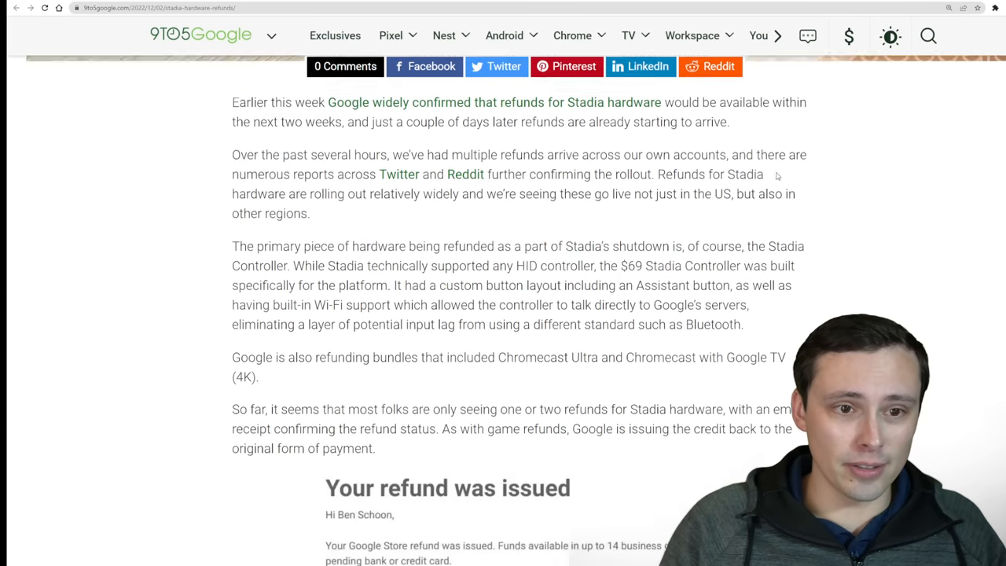
scroll("down", 3)
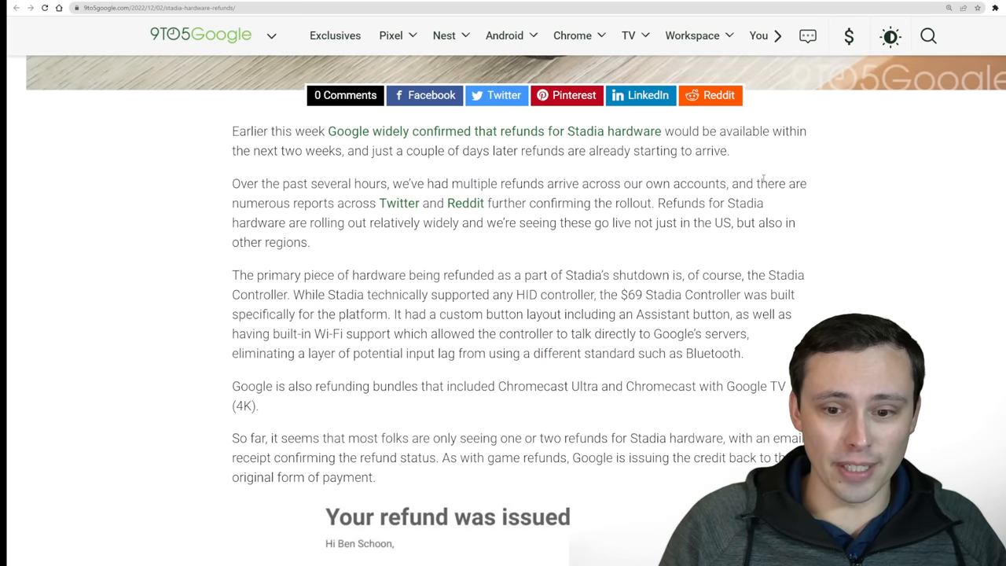
scroll("down", 3)
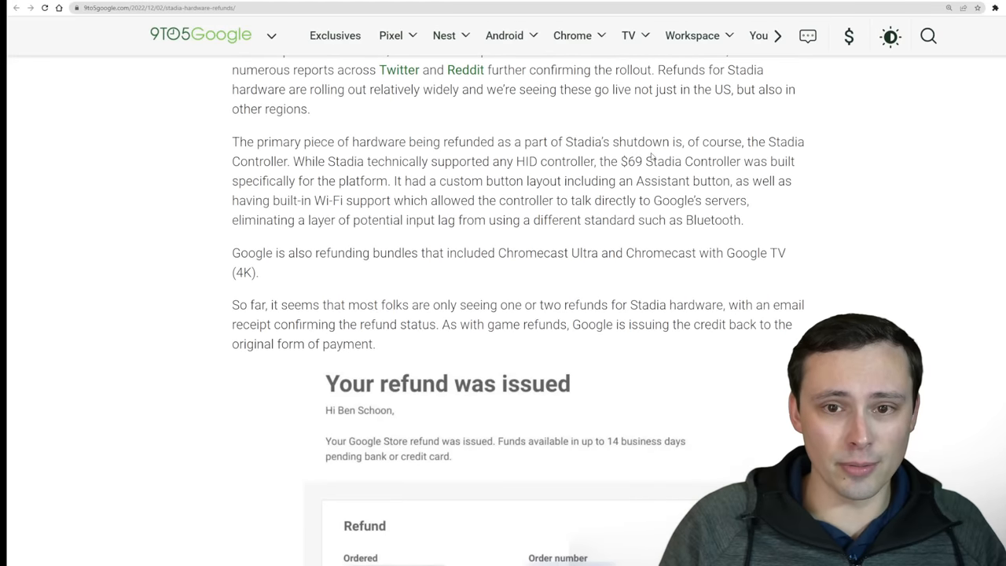
scroll("up", 3)
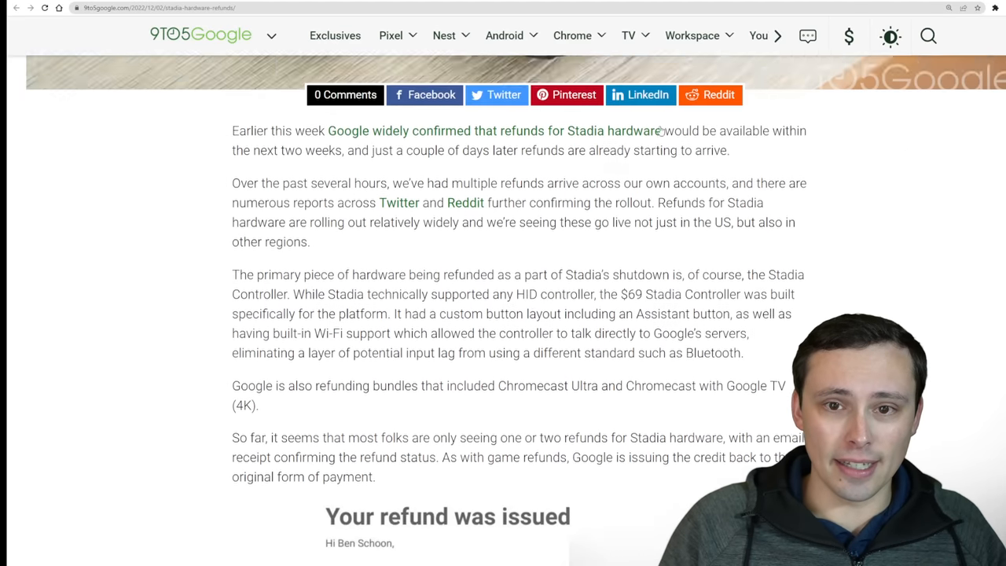
scroll("up", 3)
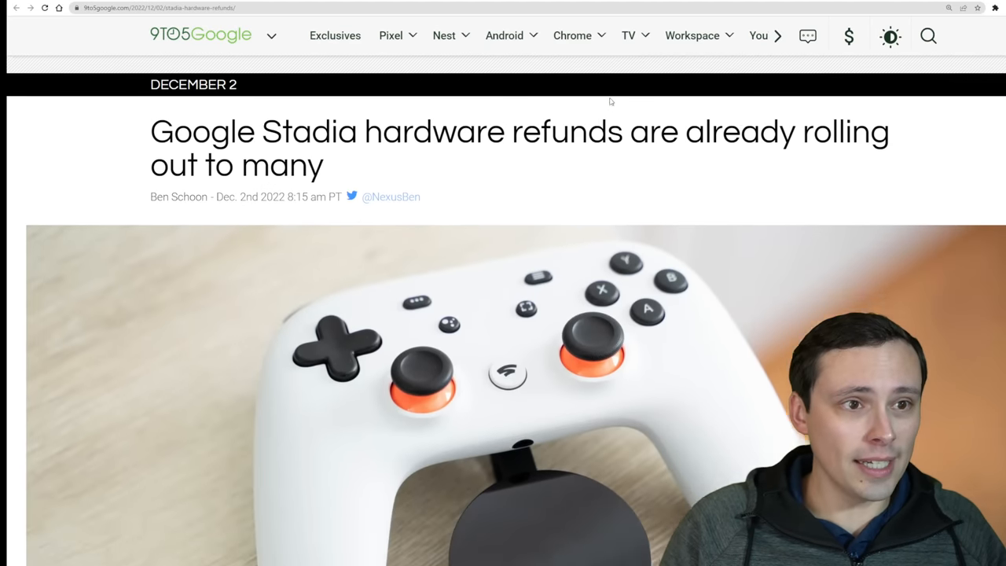
scroll("down", 3)
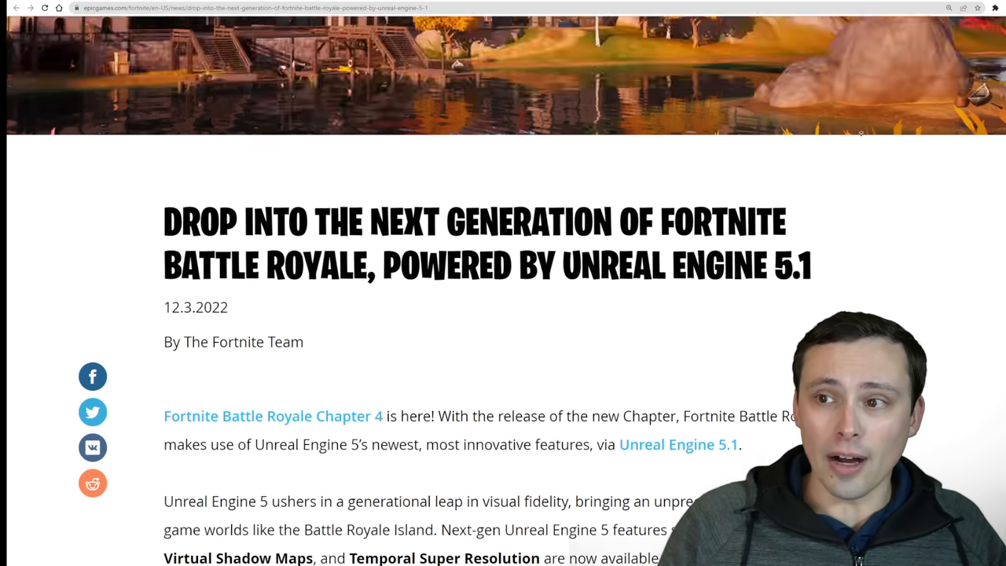
scroll("down", 3)
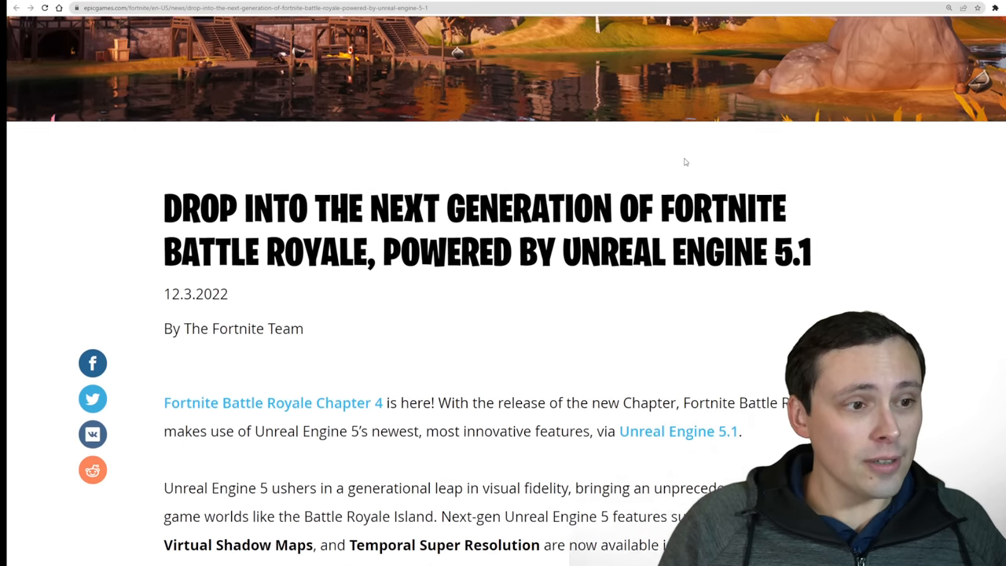
scroll("down", 3)
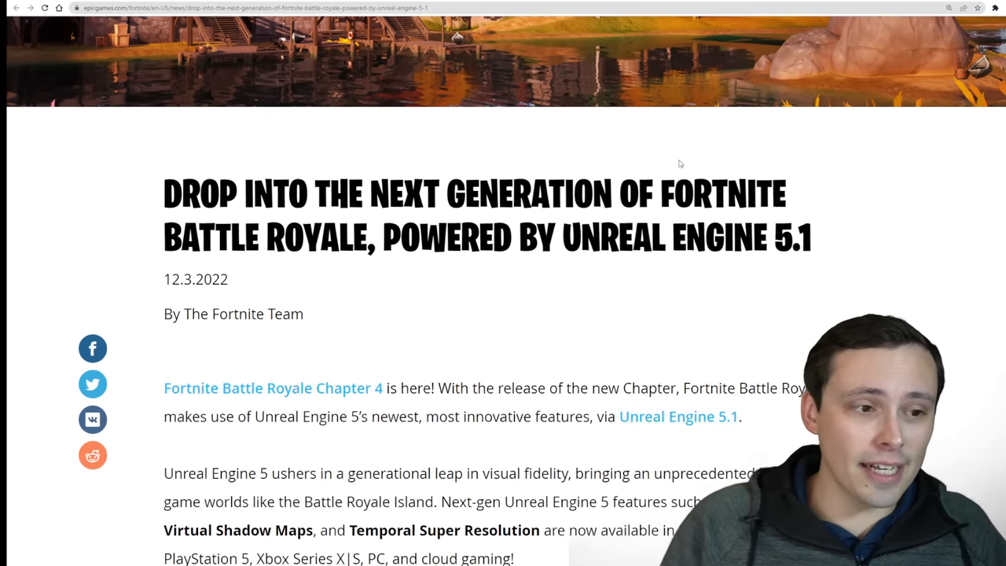
mouse_move(572, 163)
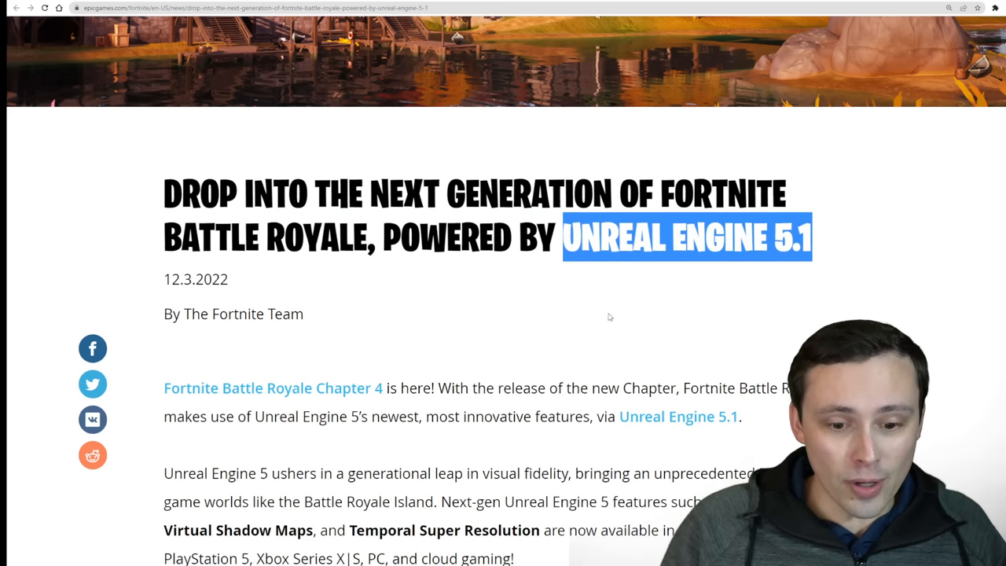
scroll("down", 3)
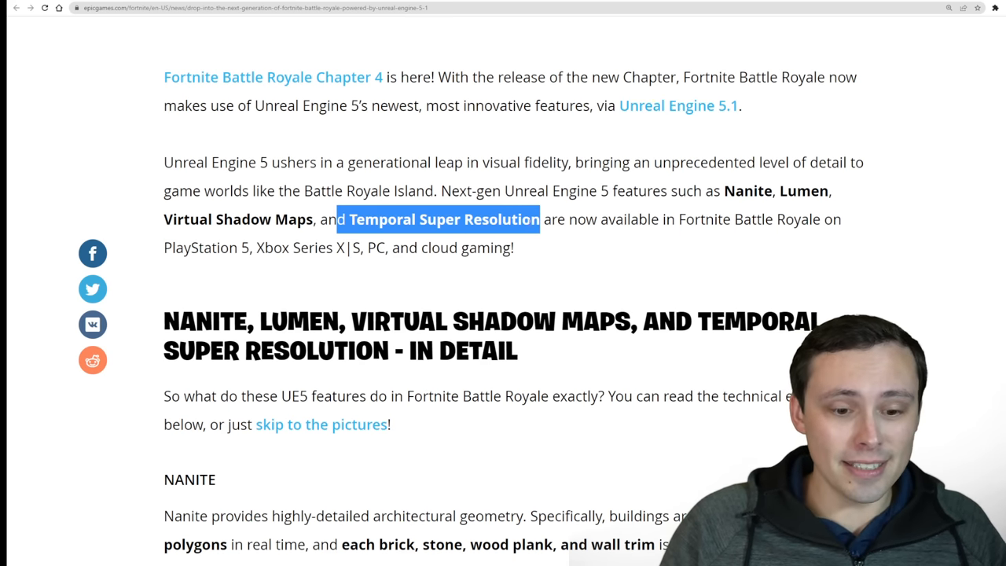
scroll("down", 3)
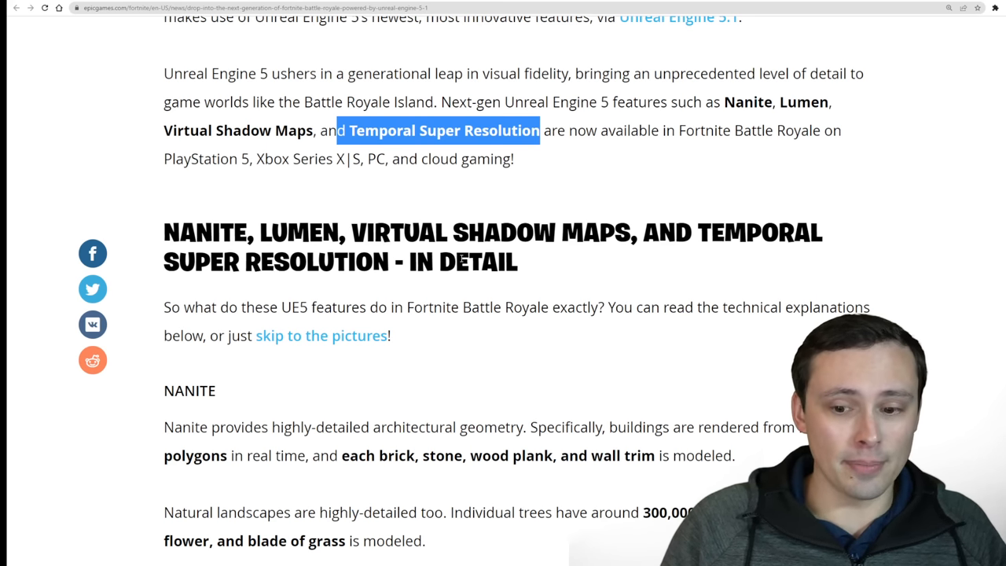
scroll("down", 3)
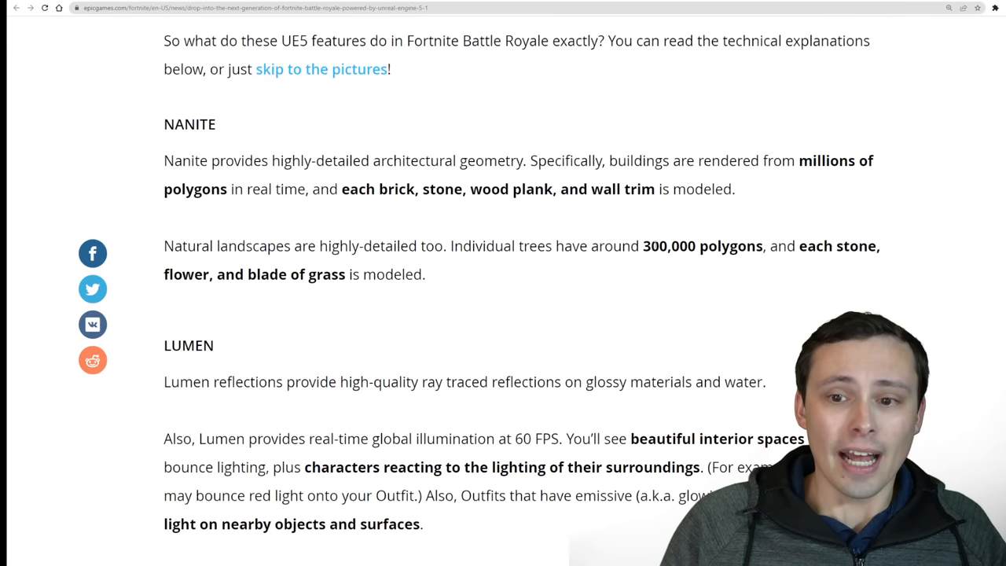
double_click(701, 245)
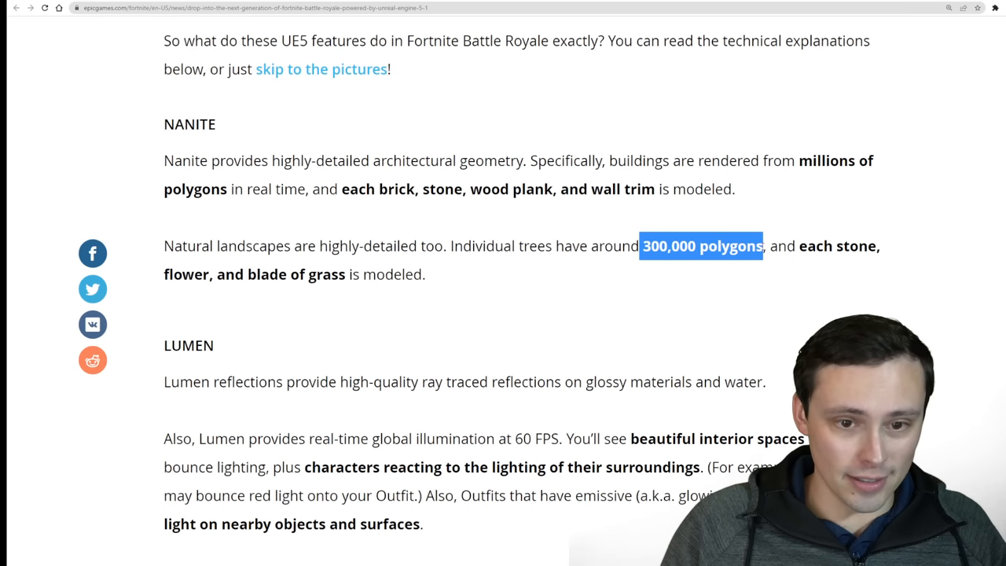
double_click(182, 124)
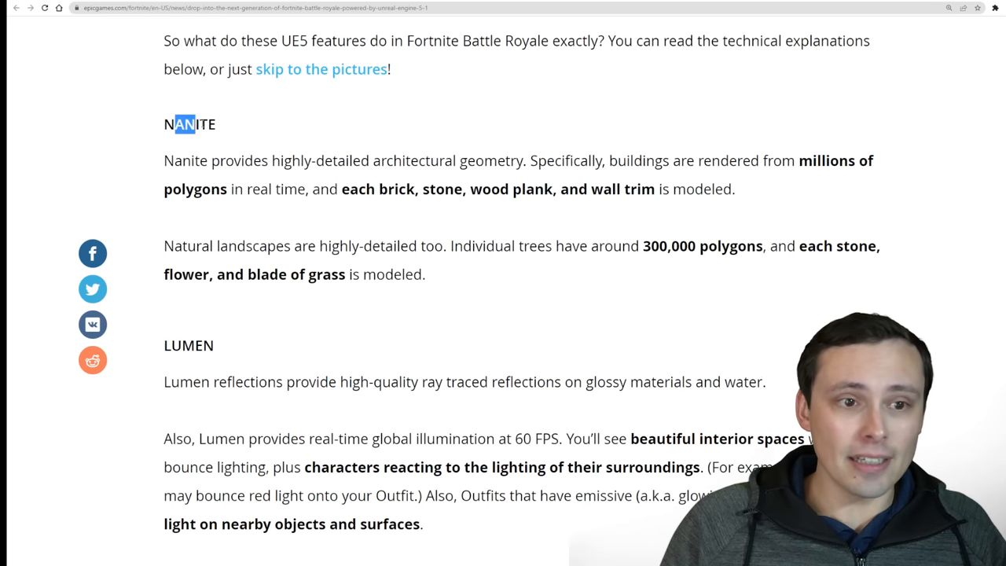
Step: Bring the Fortnite UE5 intro paragraph listing Nanite and Lumen into view below the header image
scroll("up", 3)
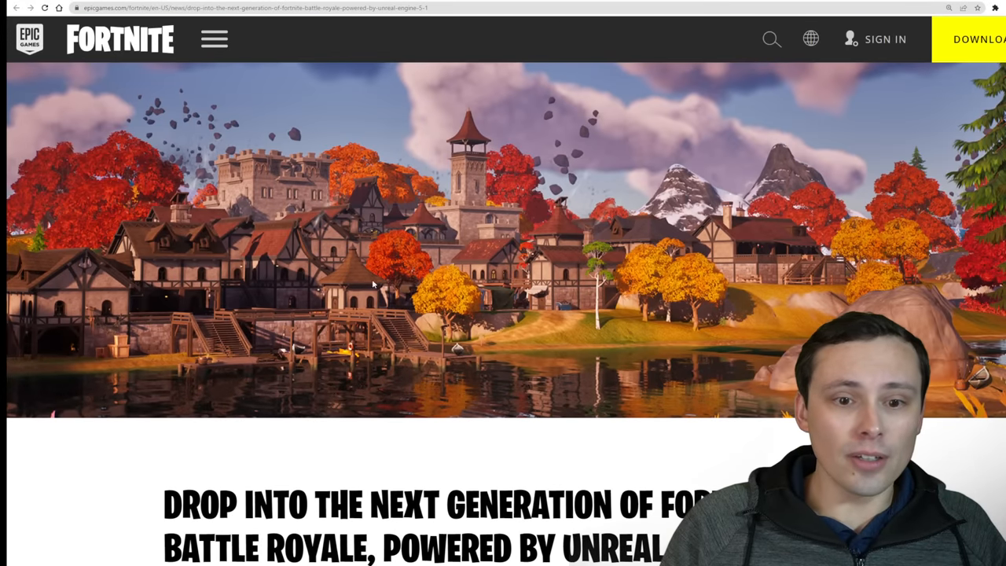
mouse_move(128, 192)
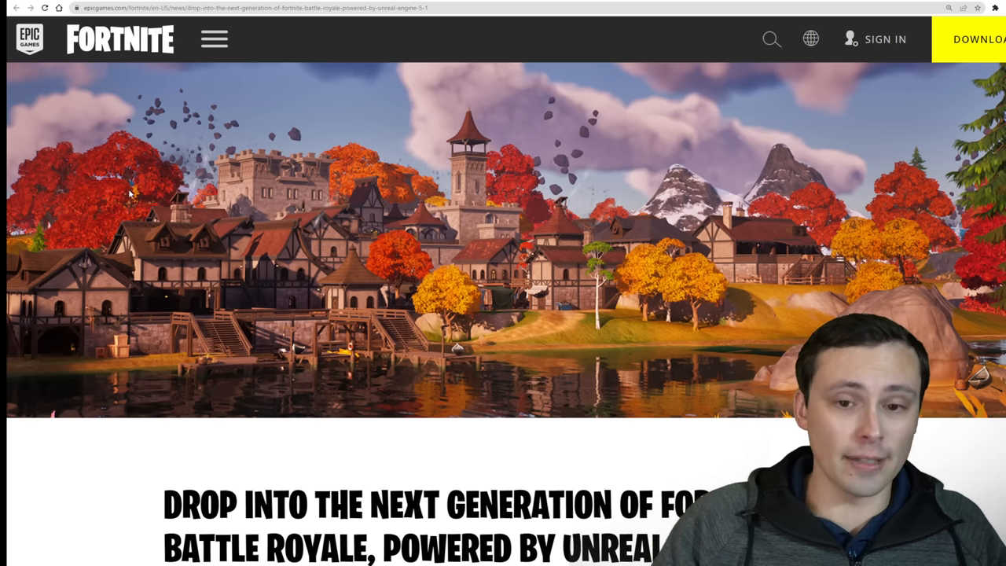
mouse_move(453, 206)
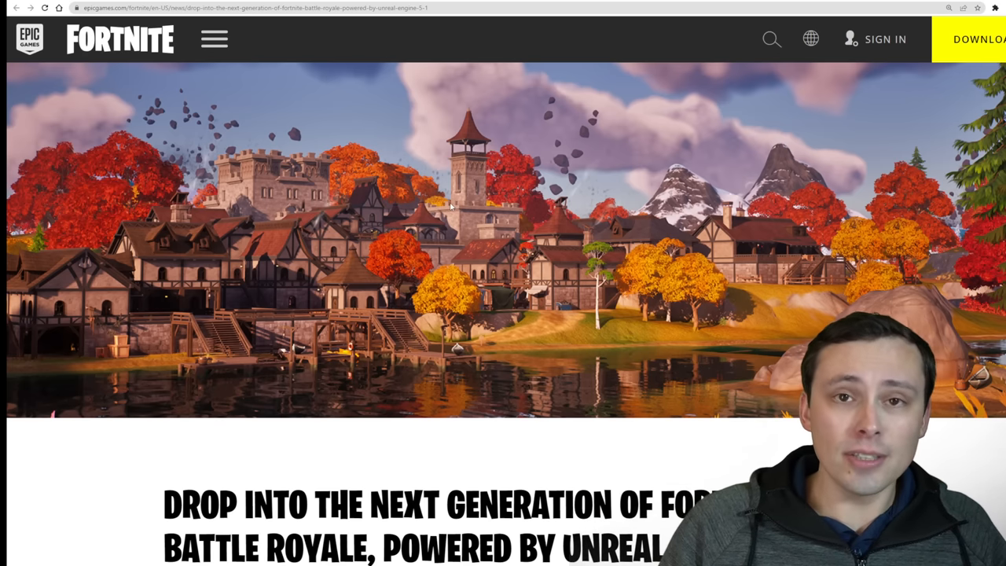
mouse_move(417, 222)
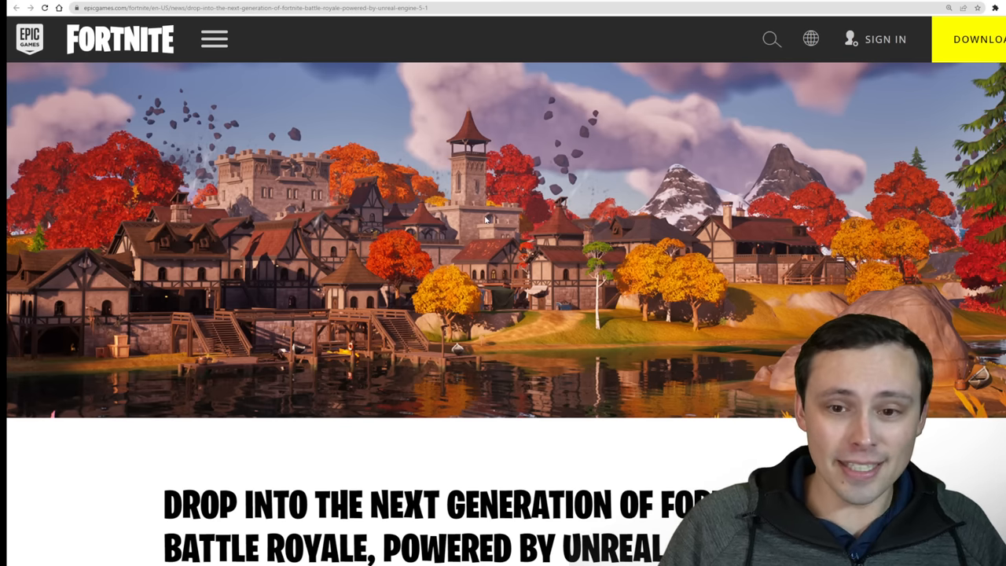
scroll("down", 3)
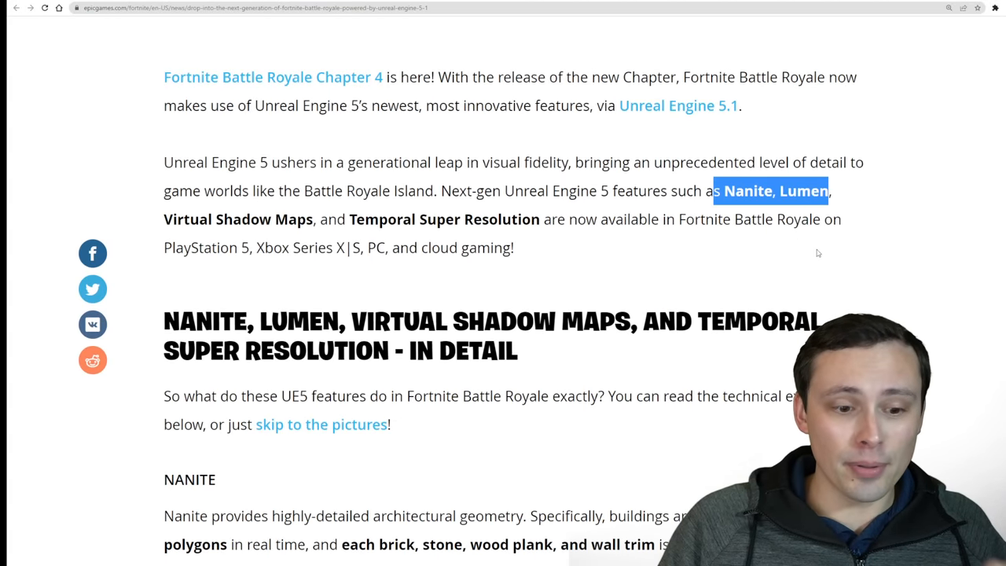
Step: Read the In Detail explanations of Nanite, Lumen, virtual shadow maps and TSR
scroll("down", 3)
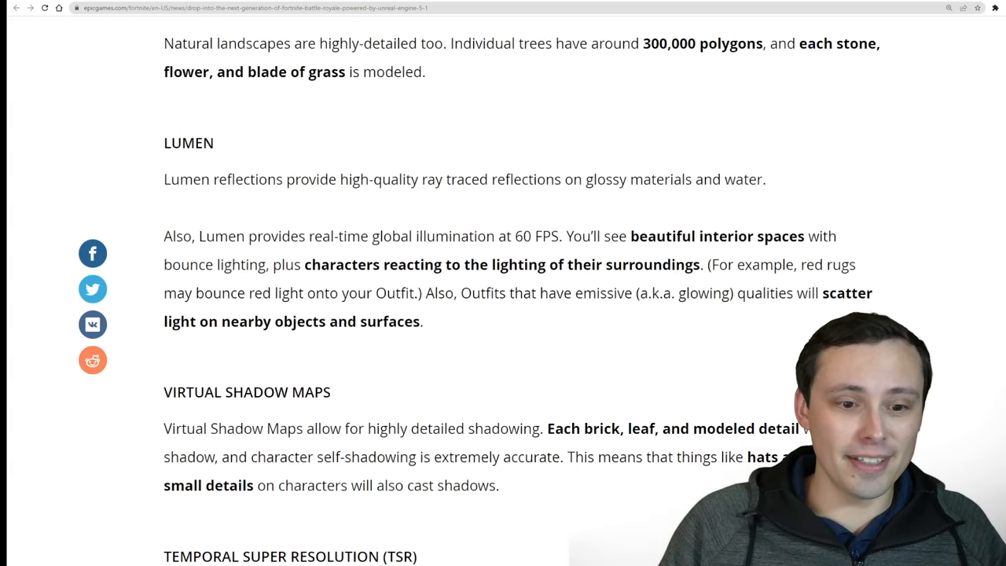
scroll("down", 3)
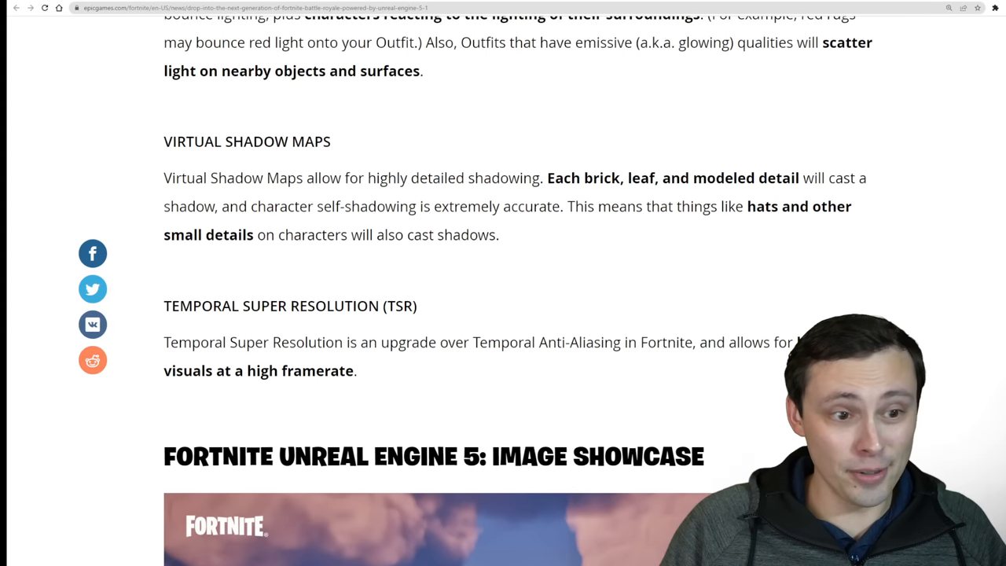
scroll("down", 3)
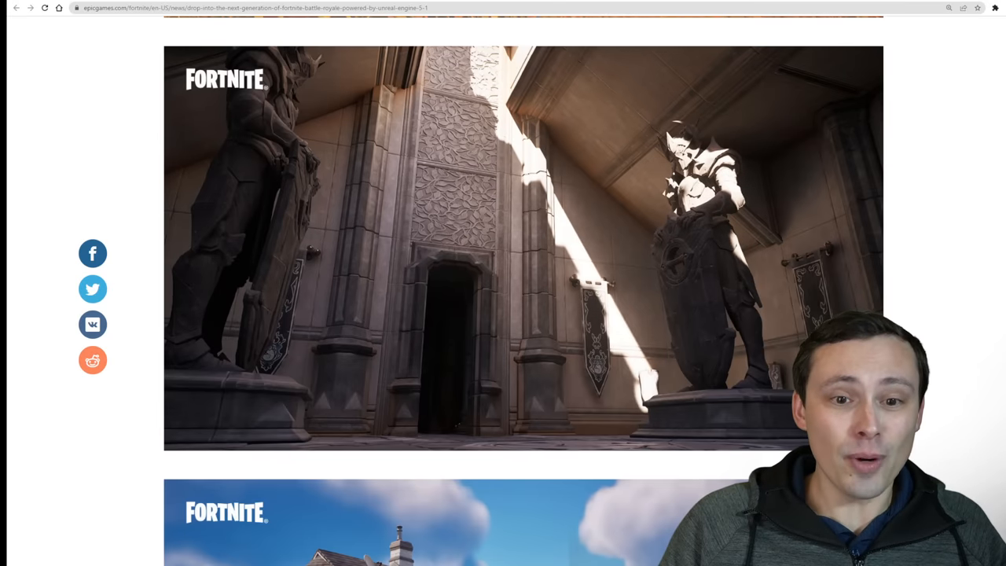
scroll("down", 3)
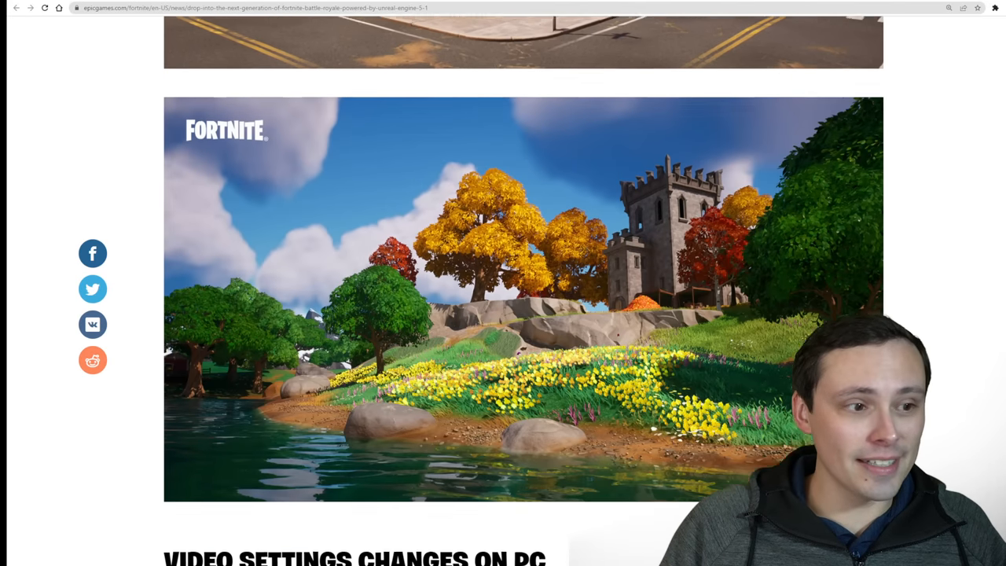
scroll("down", 3)
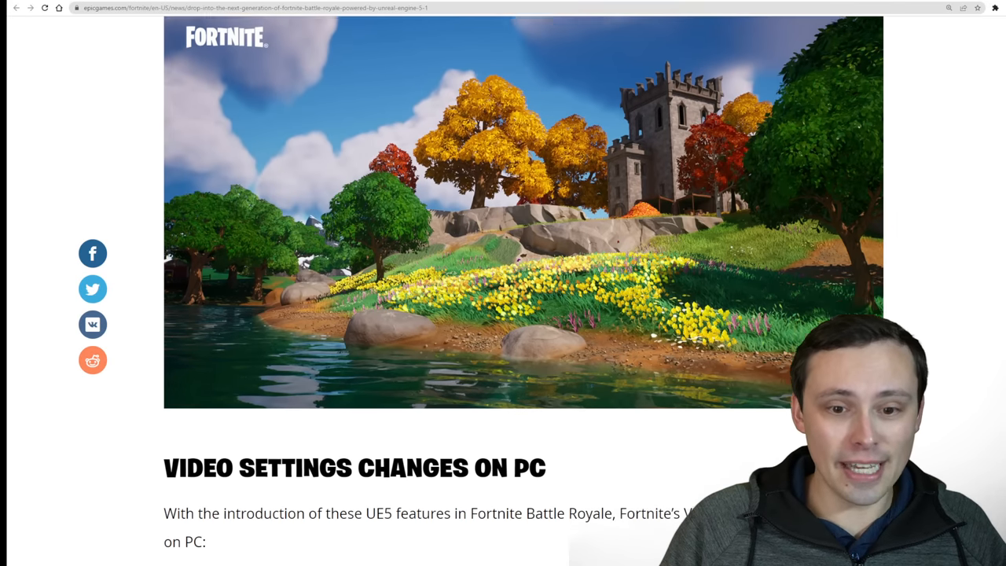
scroll("down", 3)
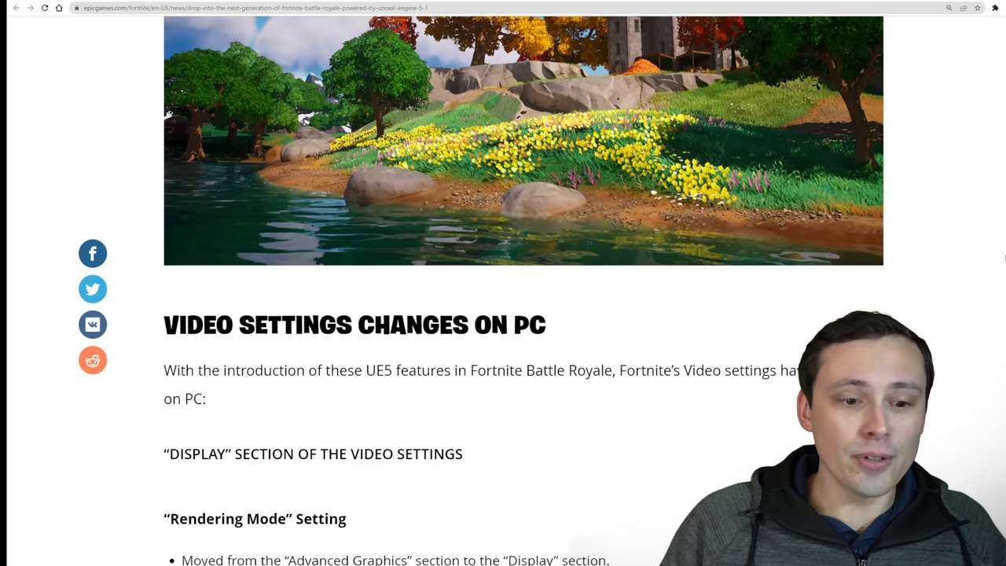
scroll("up", 3)
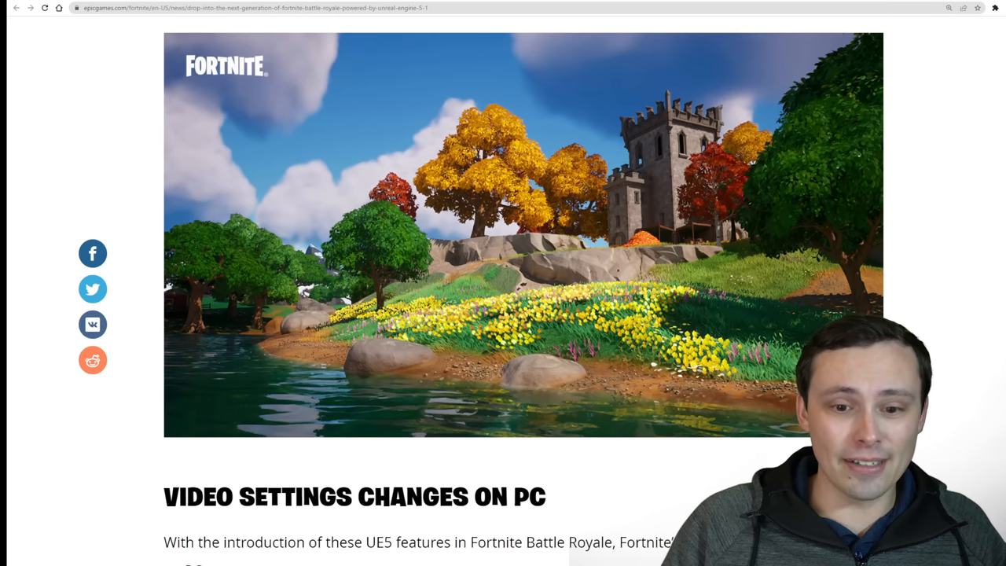
Step: Skim the image showcase and the Video Settings Changes on PC section
scroll("down", 3)
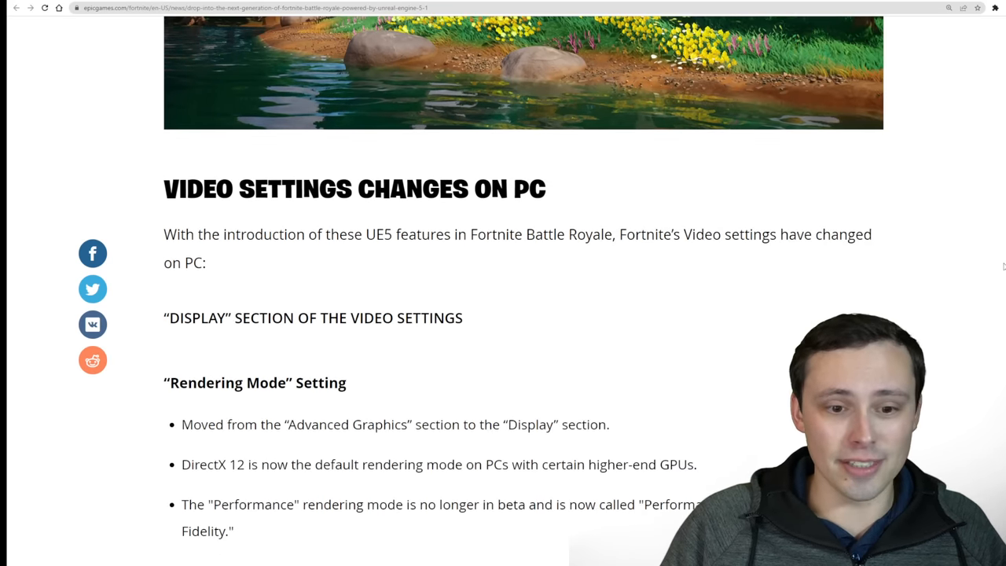
scroll("down", 3)
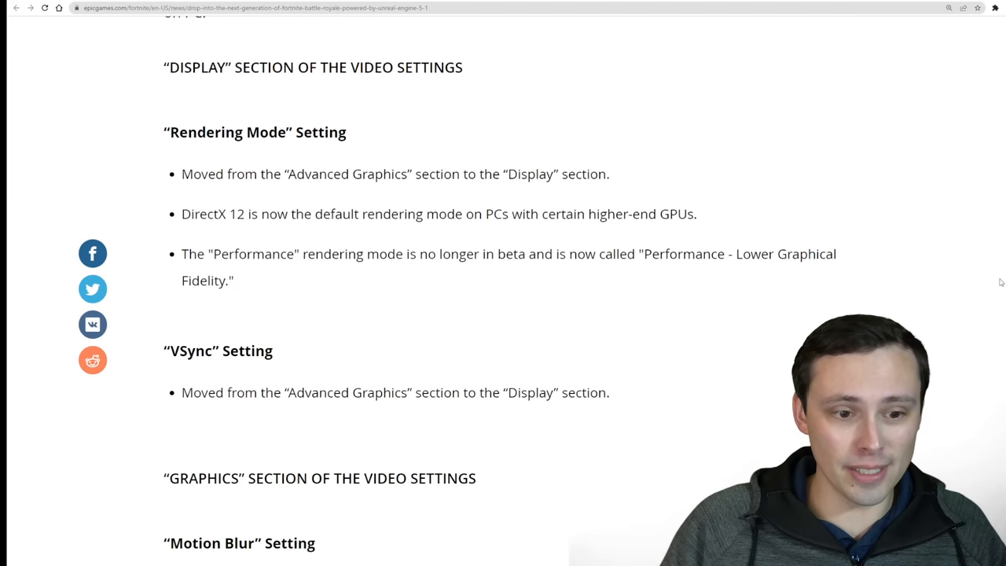
scroll("down", 3)
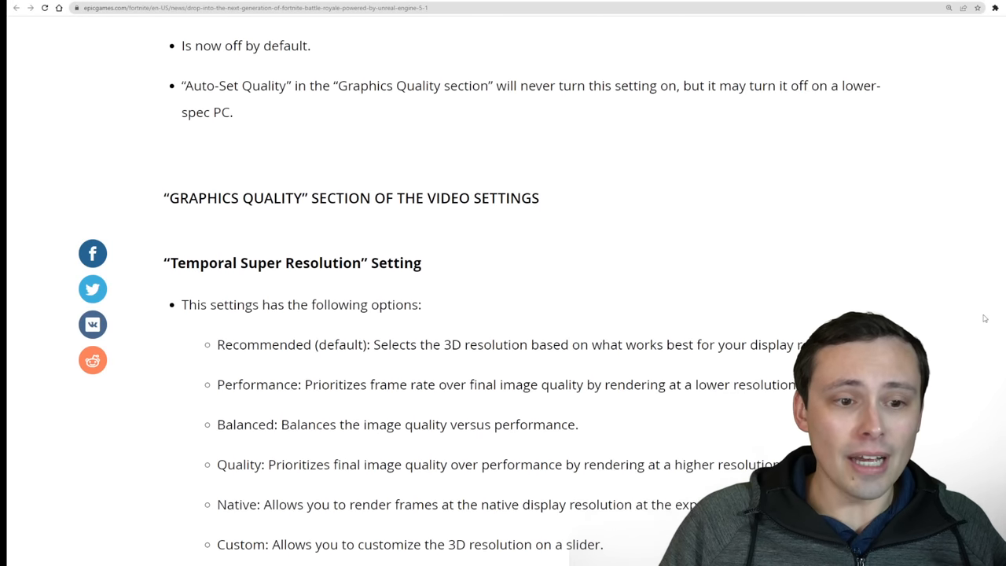
scroll("down", 3)
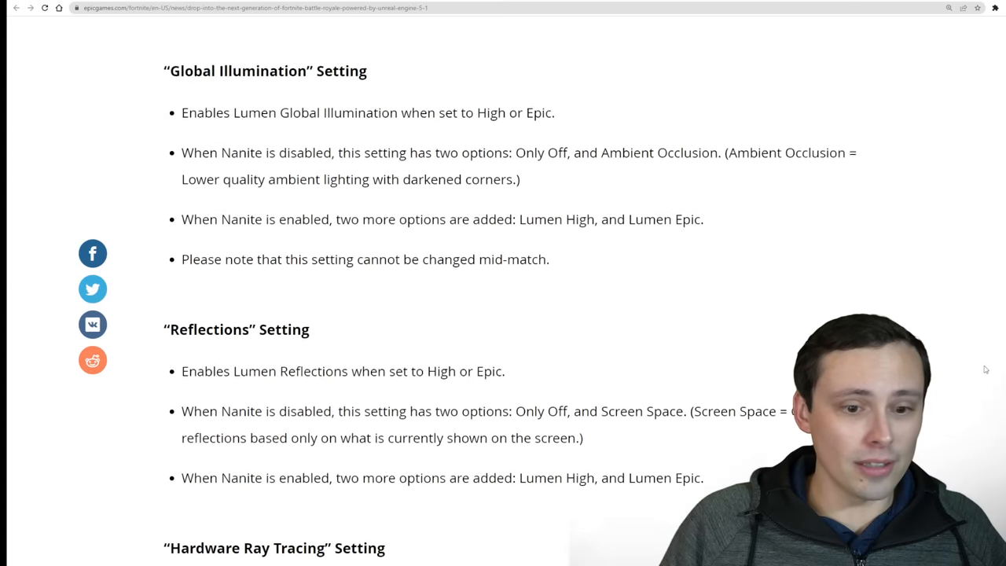
scroll("down", 3)
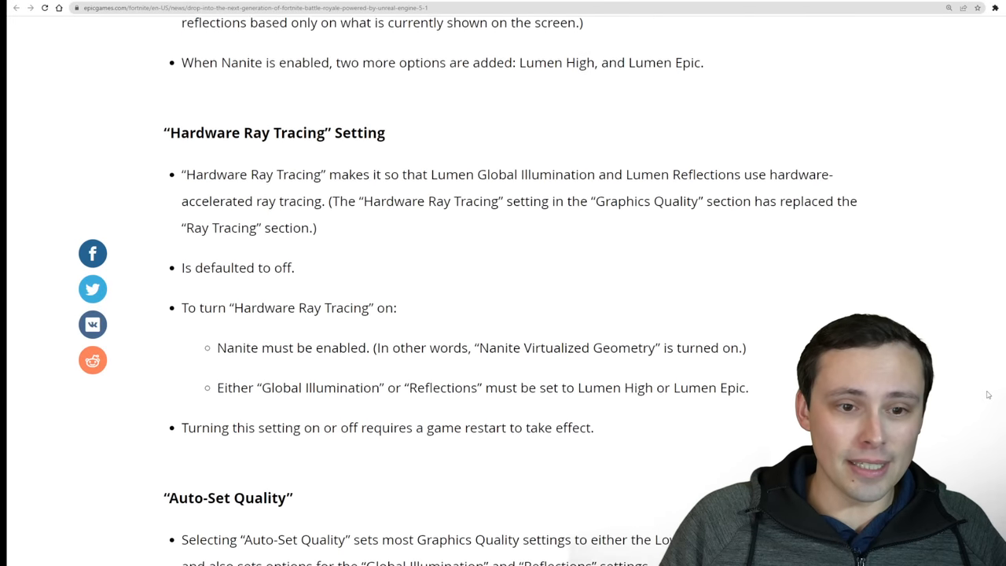
scroll("up", 3)
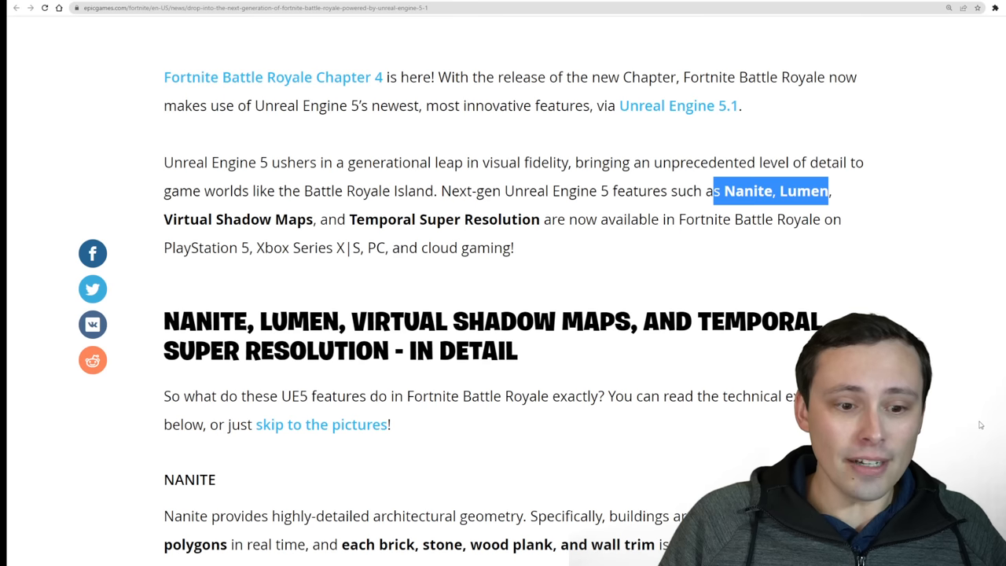
Step: Reach the recommended PC specifications for Nanite and briefly highlight the Radeon RX 5700 line
scroll("down", 3)
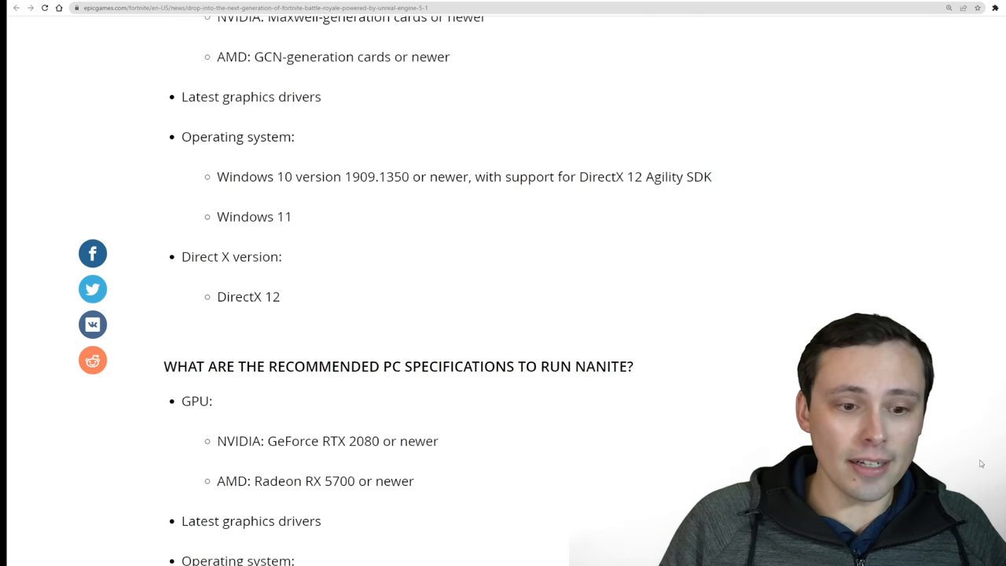
scroll("down", 3)
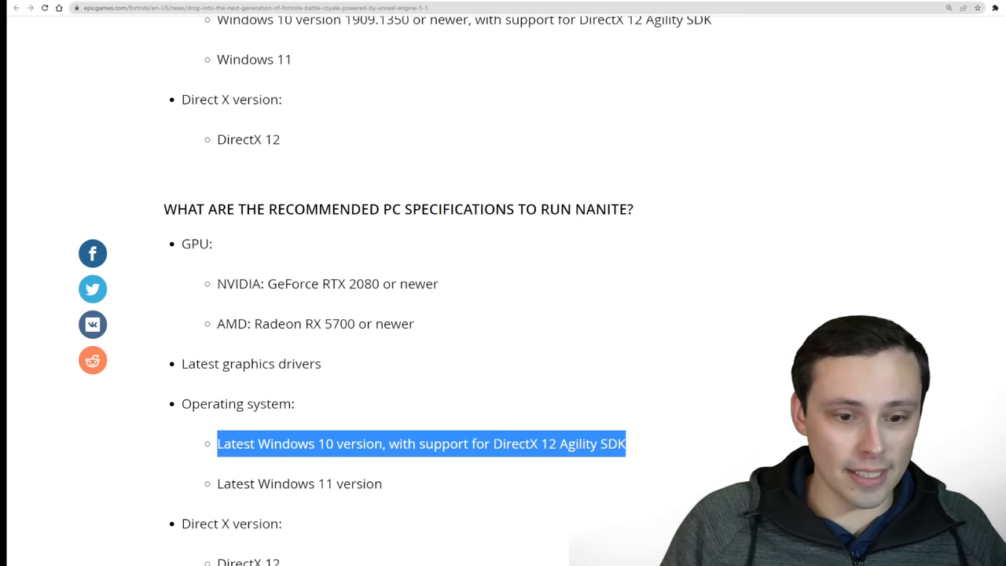
scroll("down", 3)
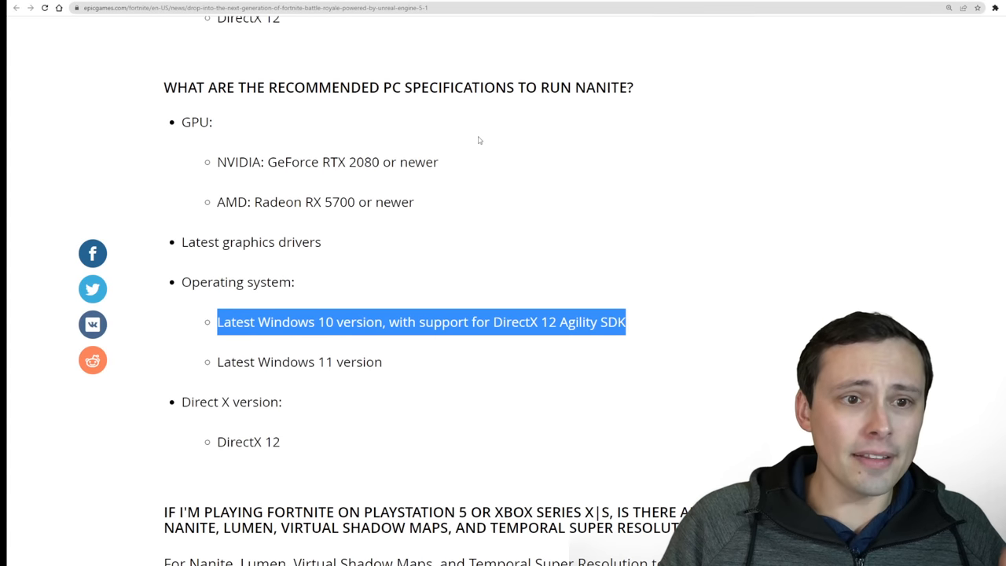
left_click(479, 140)
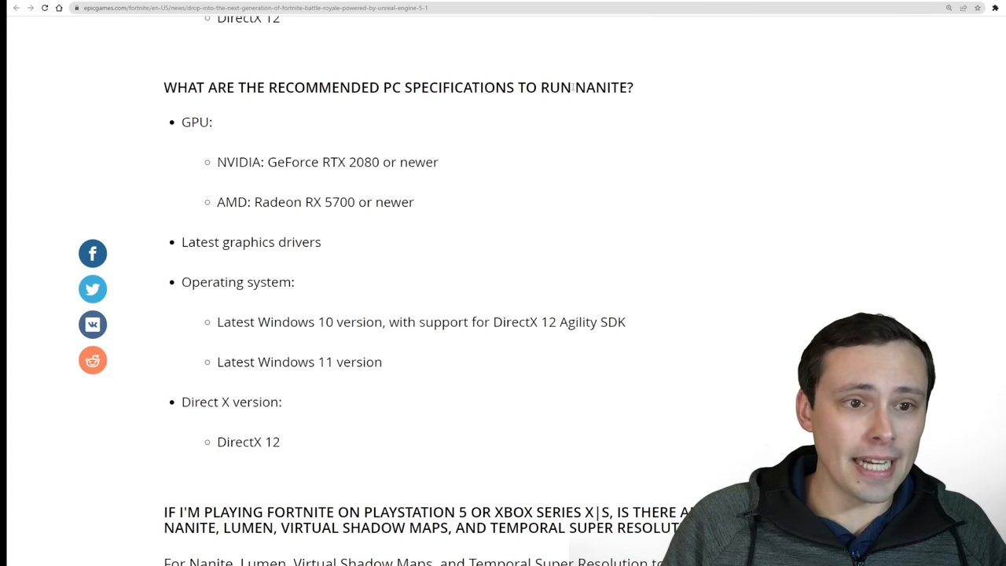
double_click(349, 162)
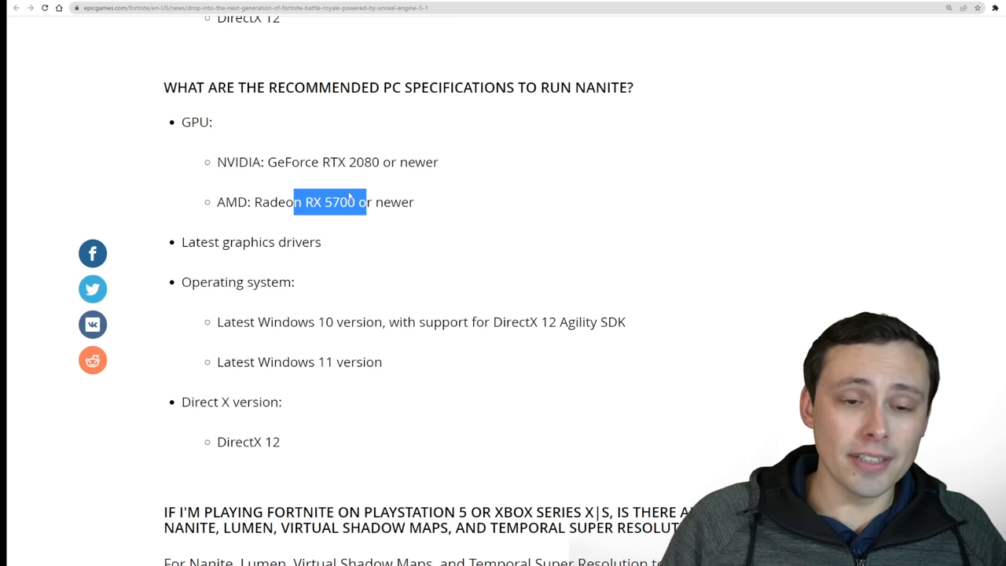
left_click(414, 189)
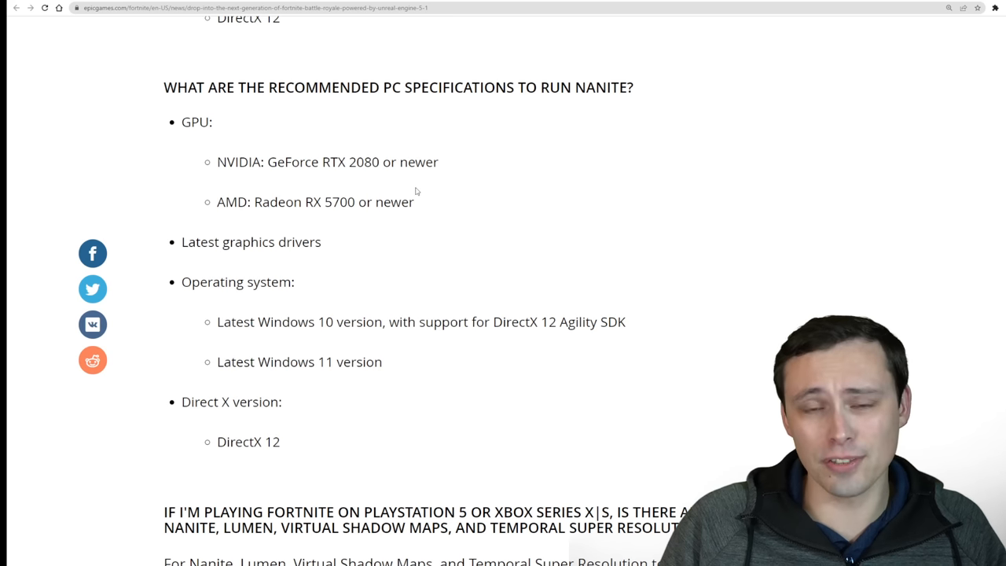
mouse_move(472, 162)
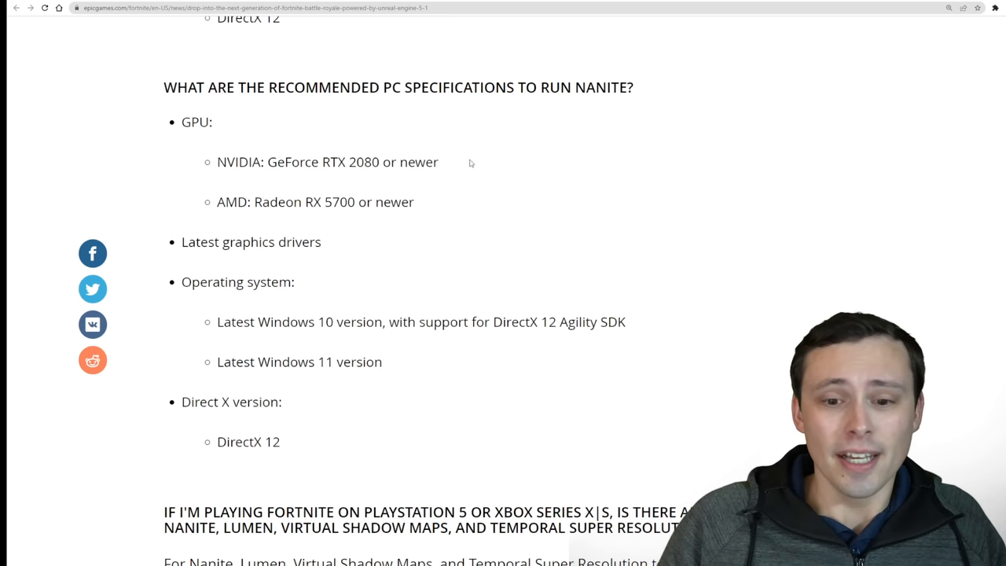
mouse_move(465, 159)
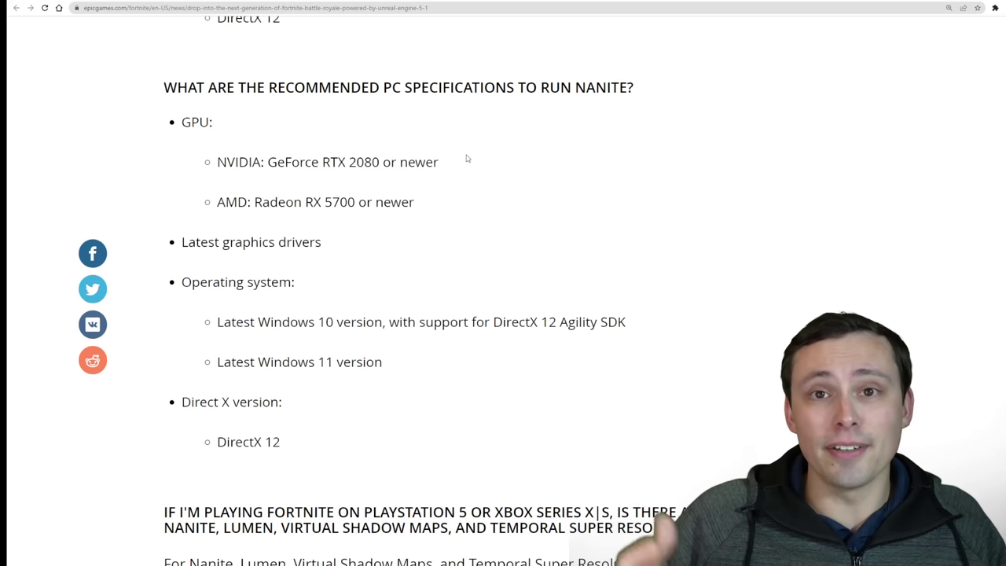
mouse_move(457, 176)
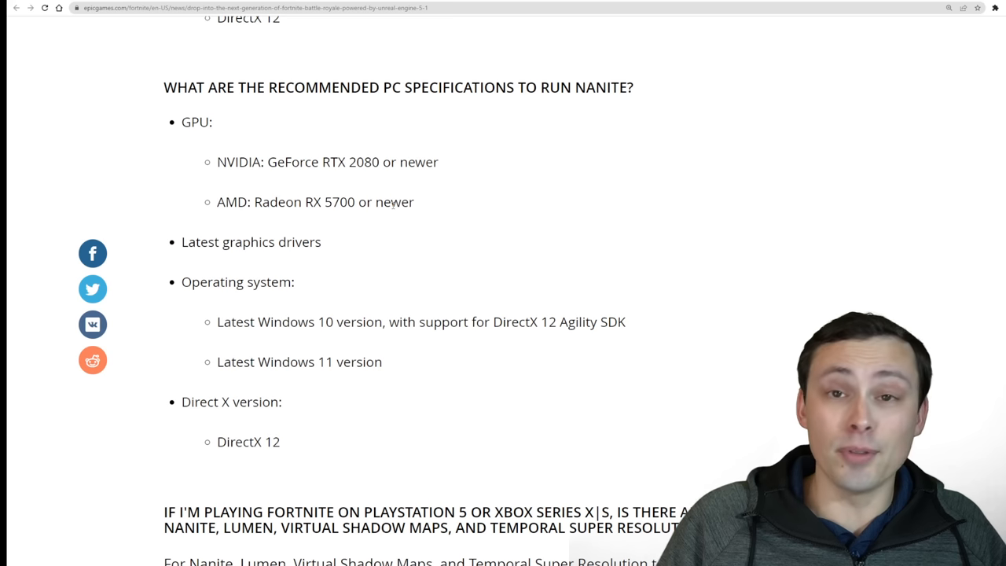
mouse_move(412, 196)
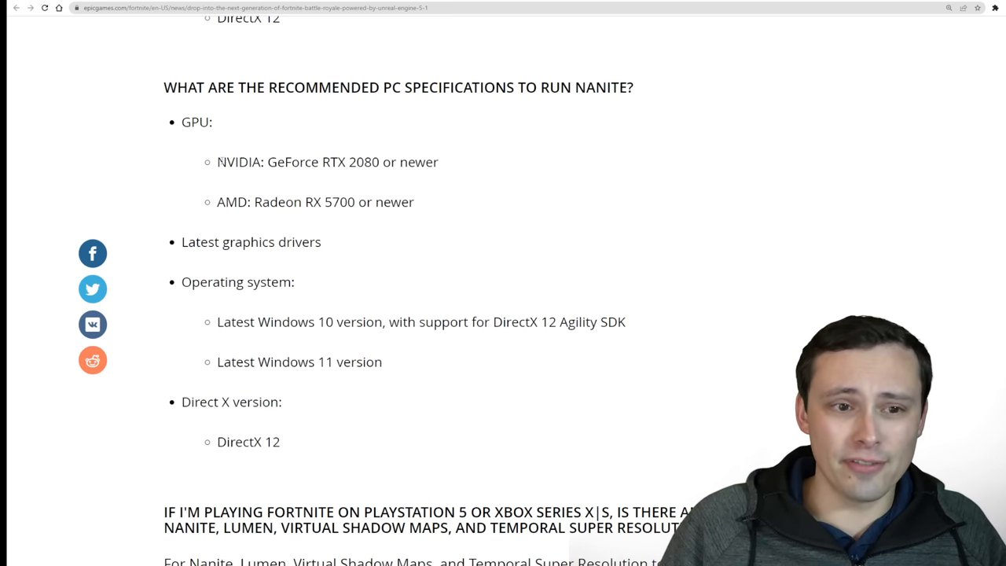
Step: Highlight both recommended GPU lines: GeForce RTX 2080 or newer and Radeon RX 5700 or newer
left_click_drag(217, 162, 429, 209)
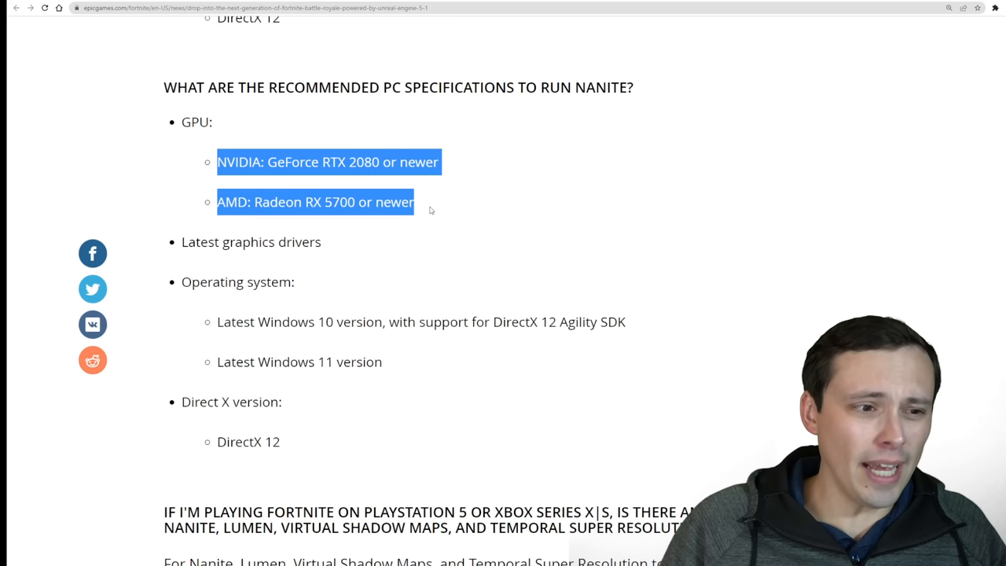
mouse_move(404, 225)
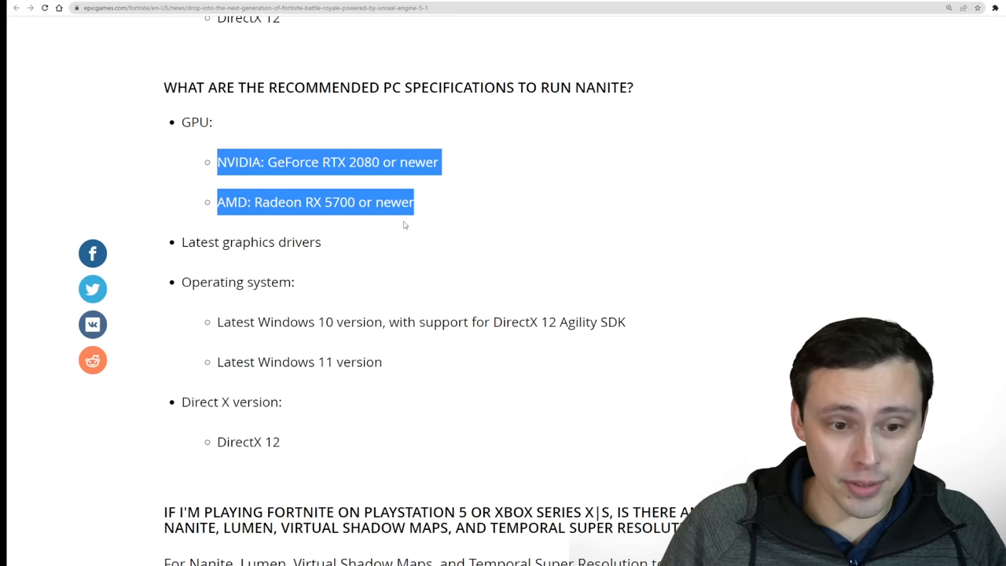
scroll("down", 3)
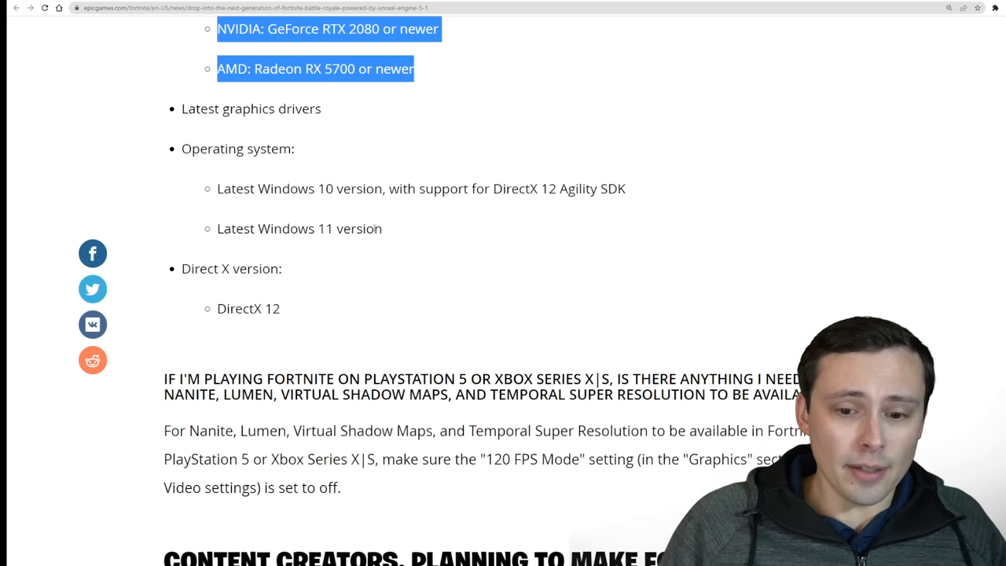
scroll("up", 3)
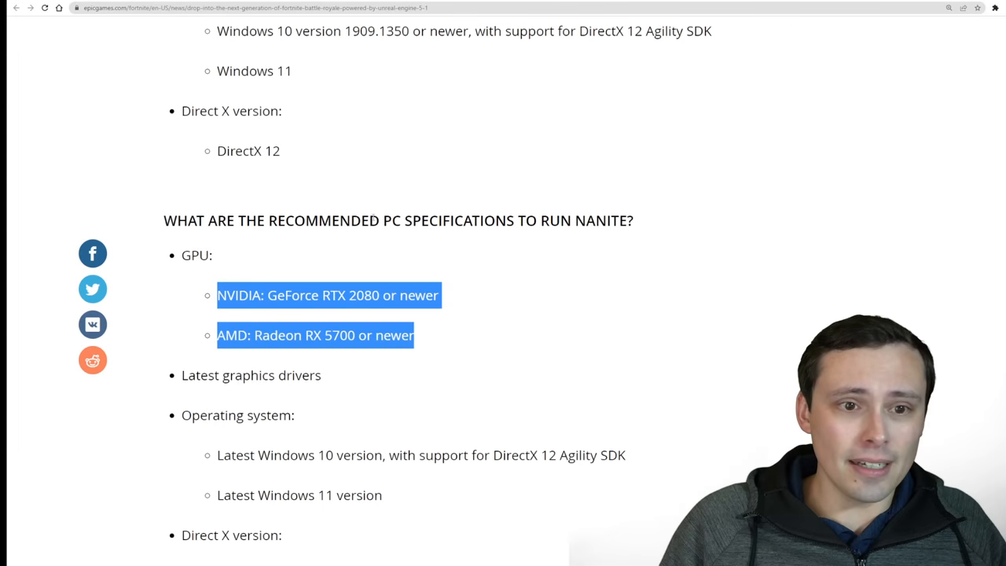
Step: Highlight the minimum spec line 'AMD: GCN-generation cards or newer' for Nanite
scroll("up", 3)
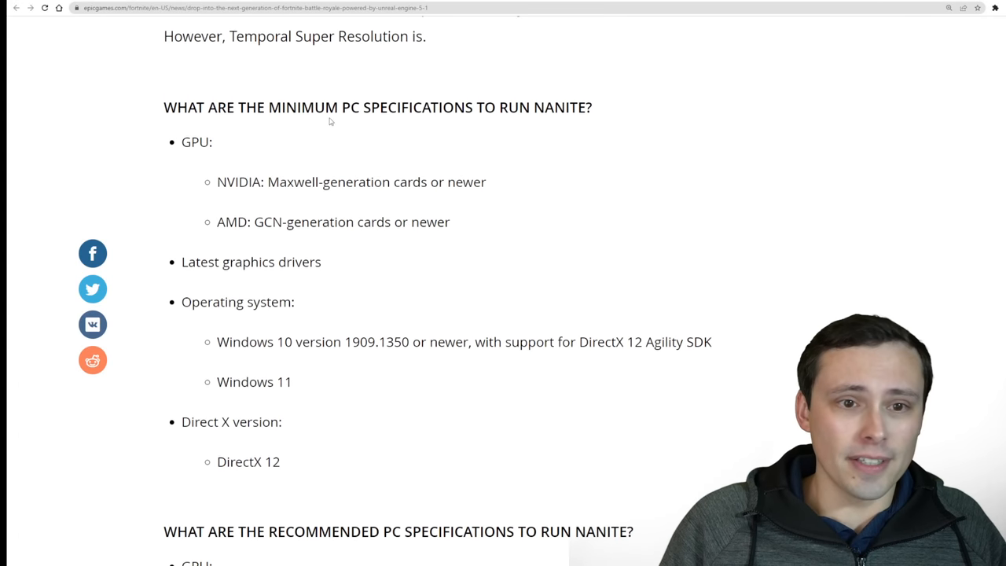
left_click_drag(236, 107, 590, 107)
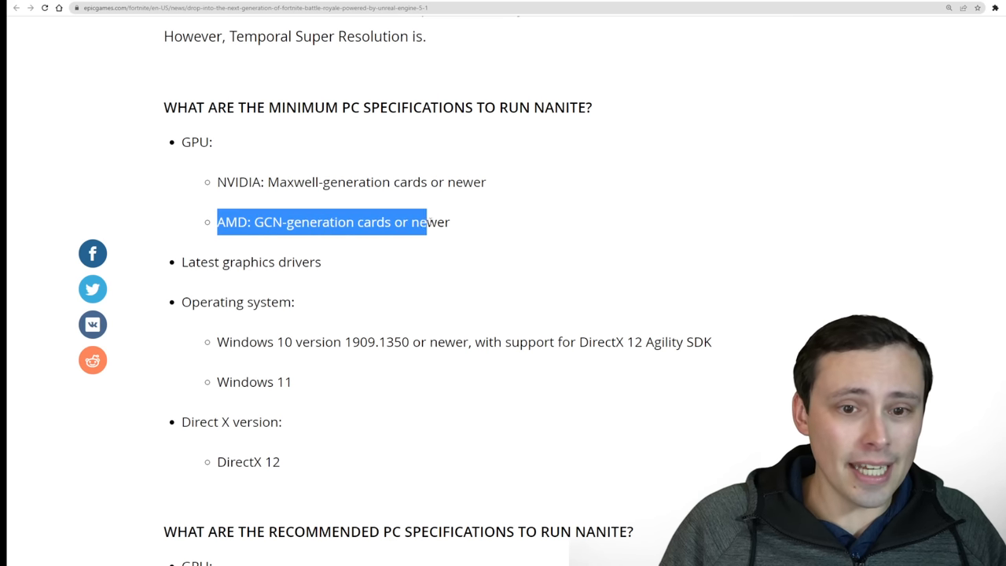
scroll("down", 3)
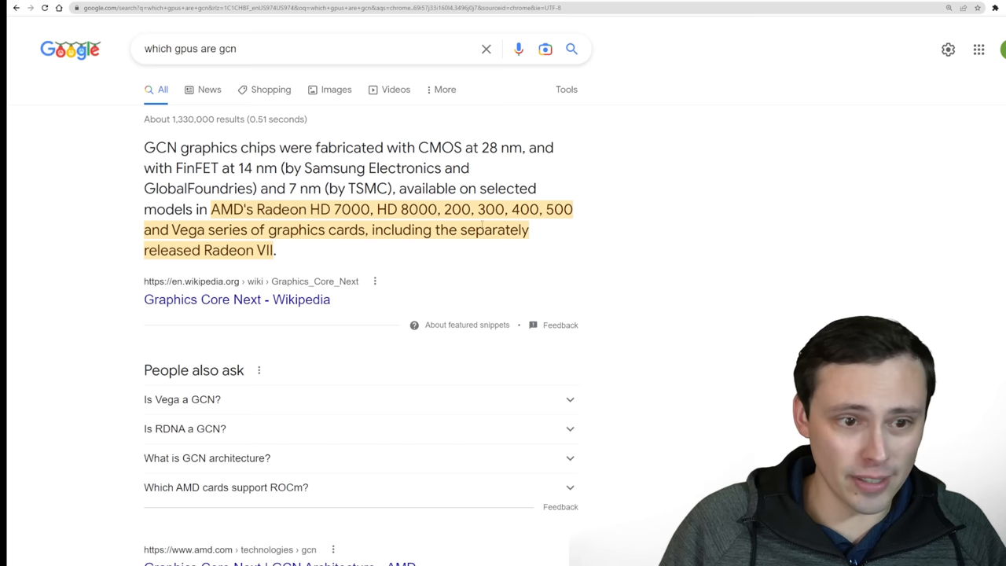
mouse_move(409, 246)
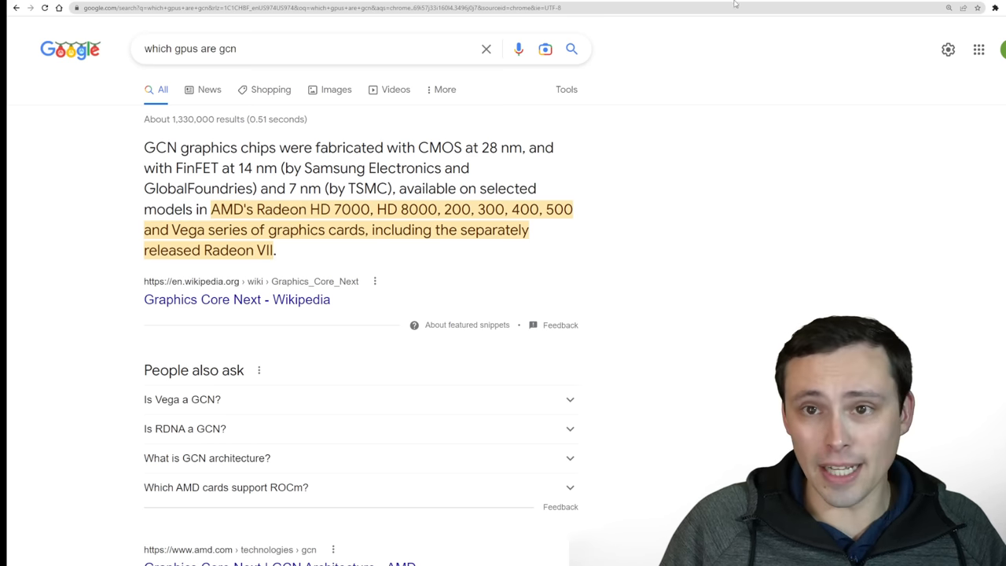
Step: Search Google for 'which gpu are maxwell' and select part of the featured snippet answer
type("which gpu are maxwell")
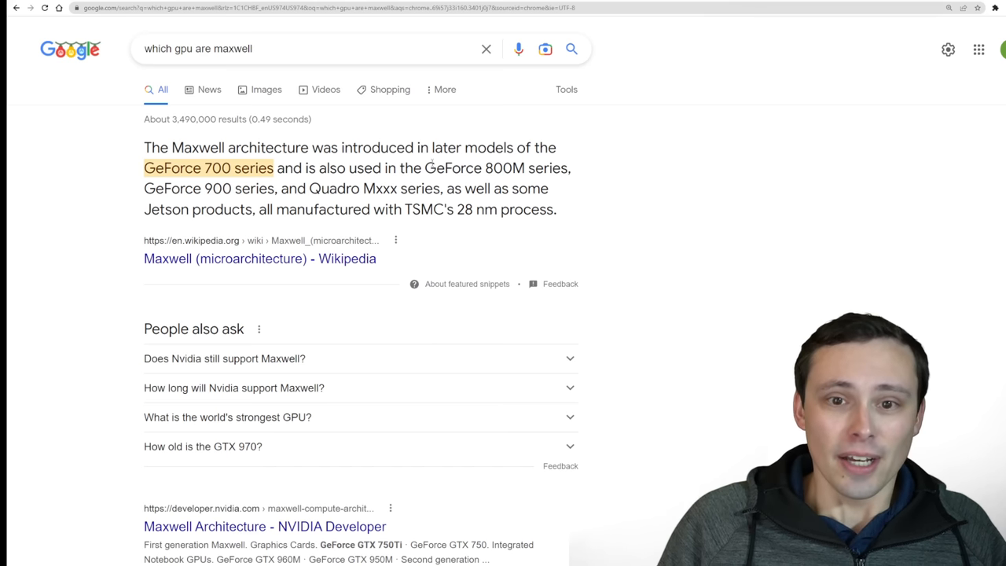
left_click_drag(431, 148, 274, 166)
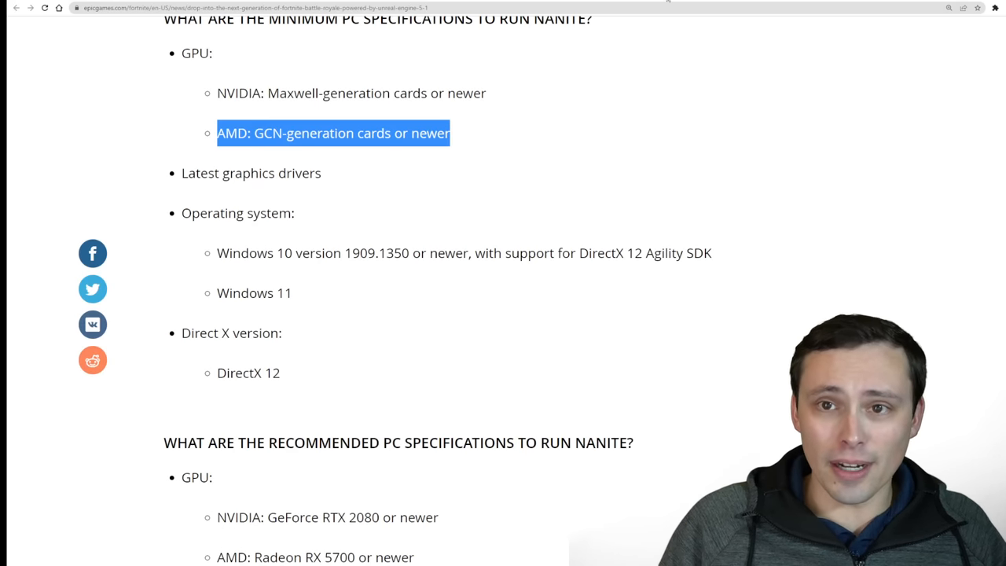
Step: Return up the Fortnite blog from the Maxwell minimum-spec line to the article title
scroll("up", 3)
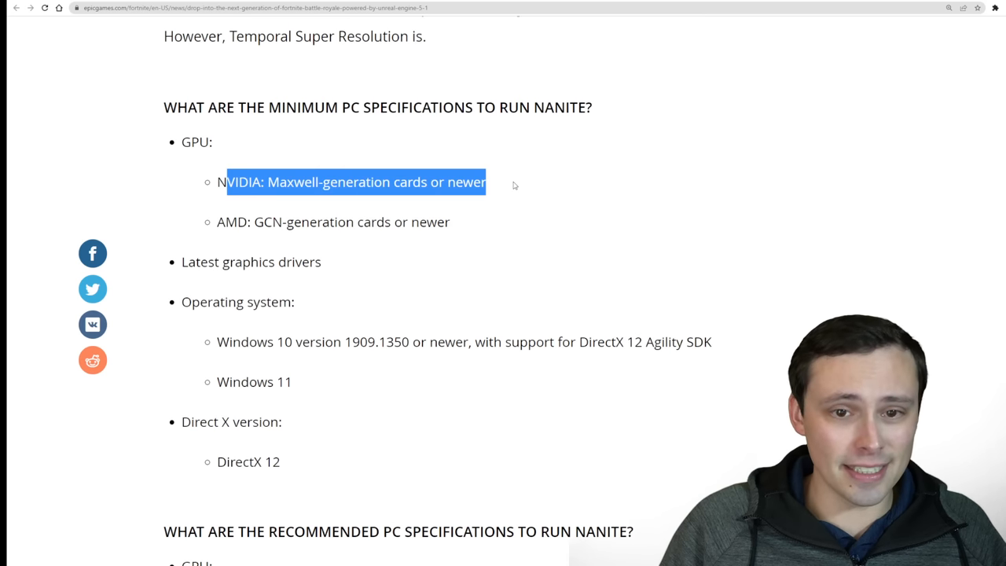
mouse_move(509, 174)
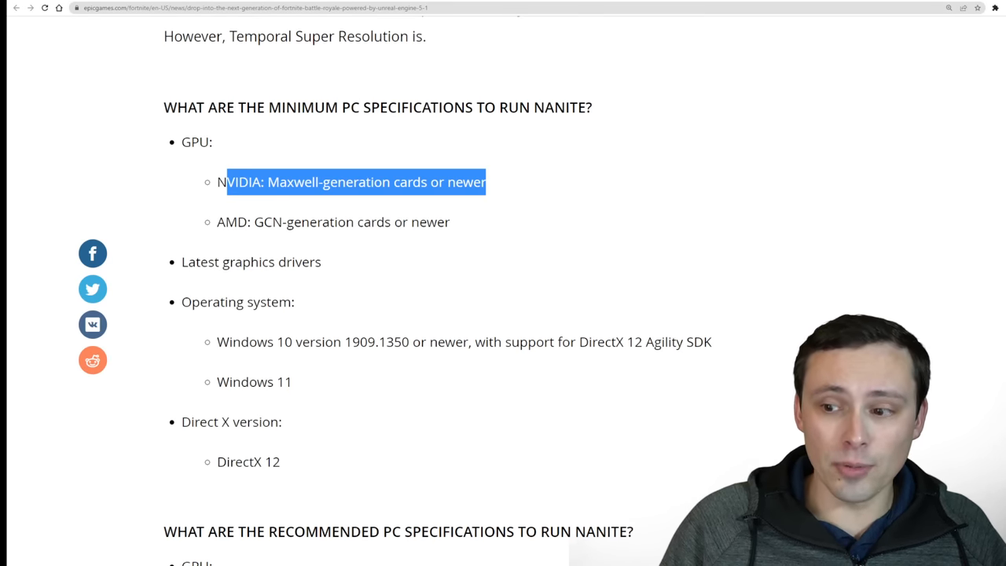
scroll("up", 3)
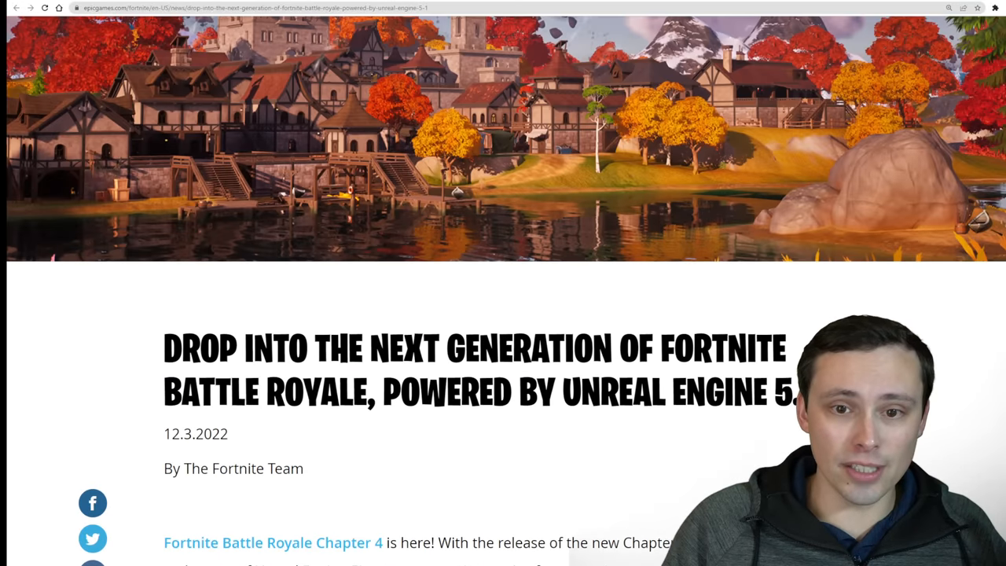
scroll("up", 3)
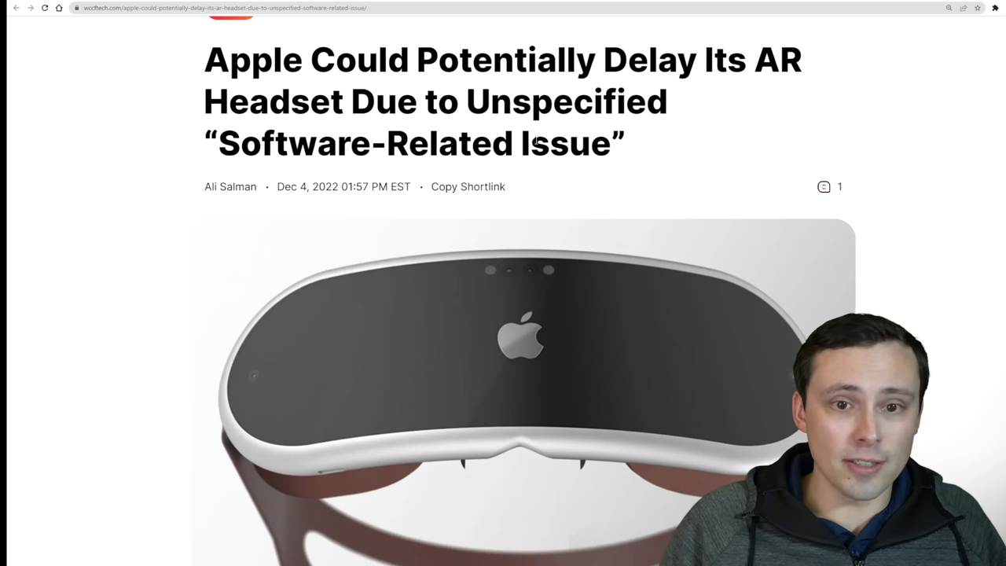
Step: Read Kuo's analyst section on second-half 2023 headset shipments and select a line near the top
scroll("down", 3)
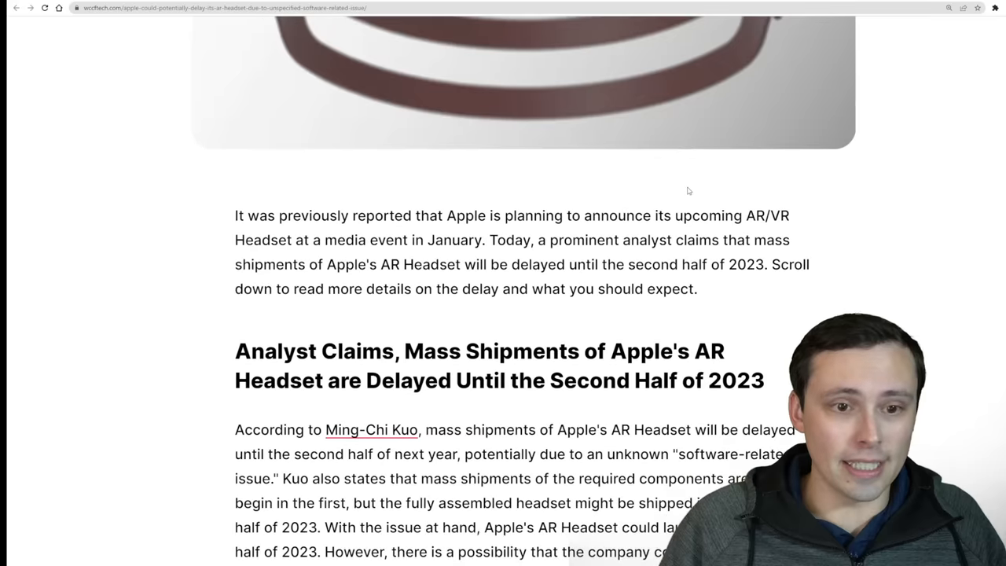
scroll("down", 3)
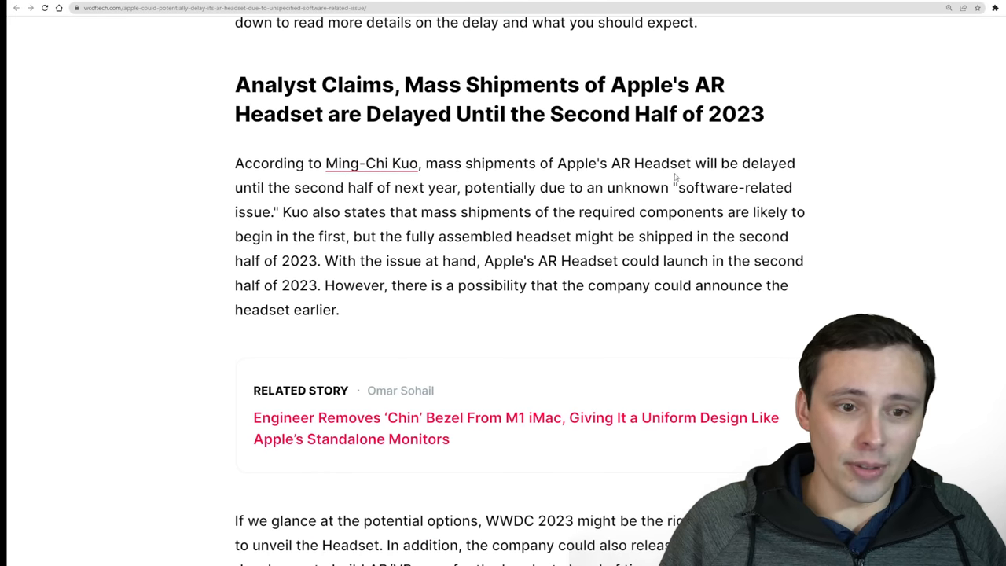
scroll("up", 3)
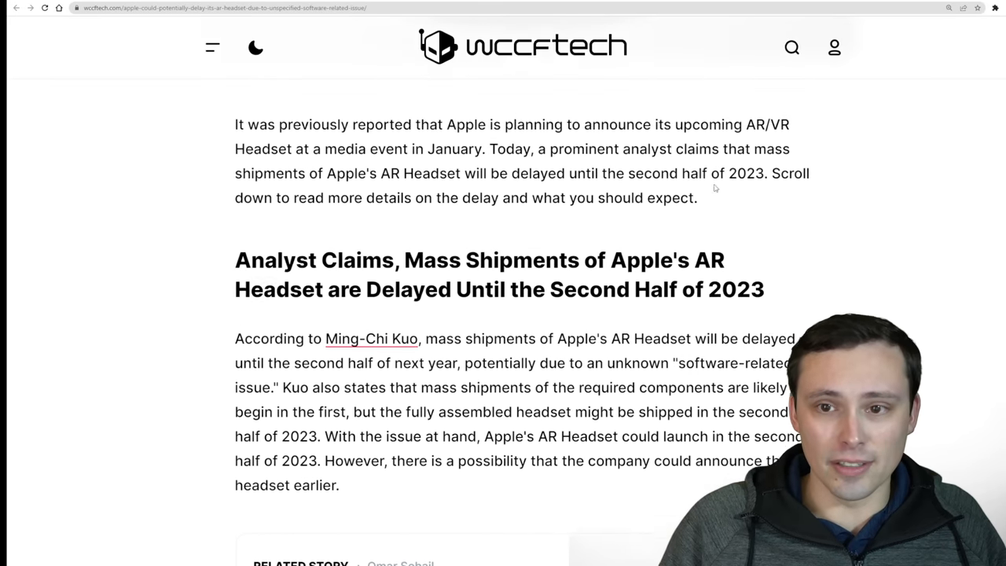
scroll("up", 3)
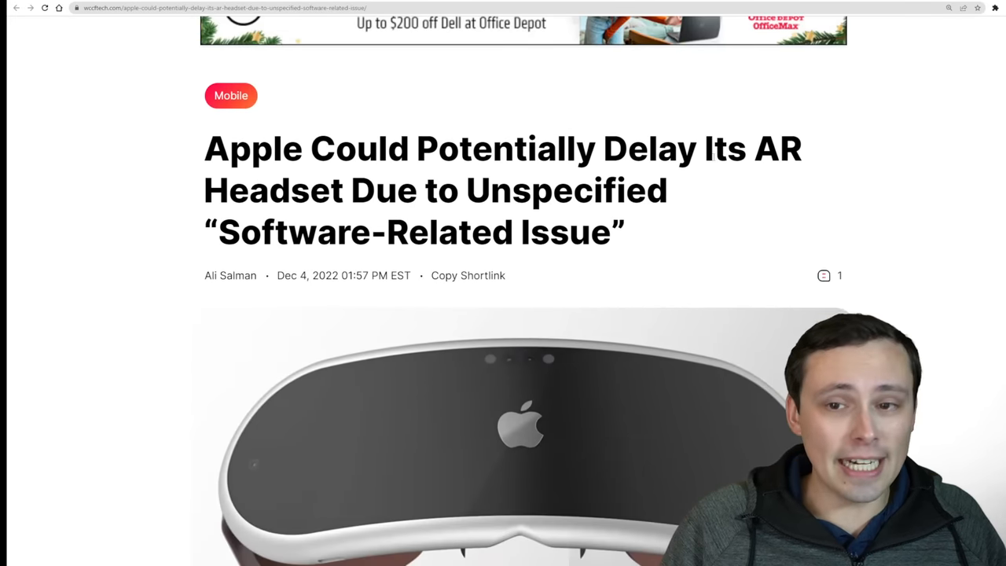
left_click_drag(578, 148, 801, 148)
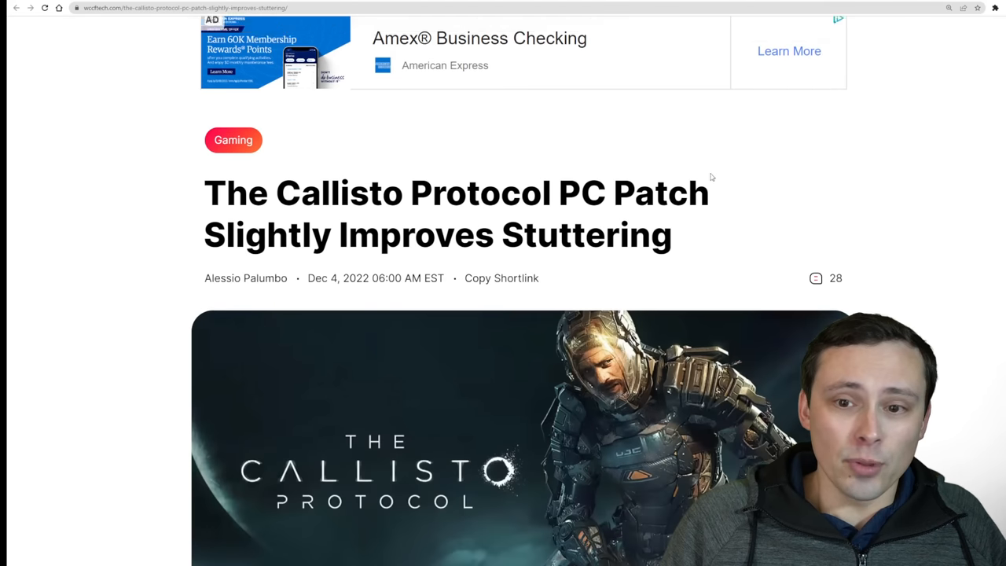
Step: Scroll through the opening paragraphs of the Callisto Protocol PC patch stuttering article
scroll("down", 3)
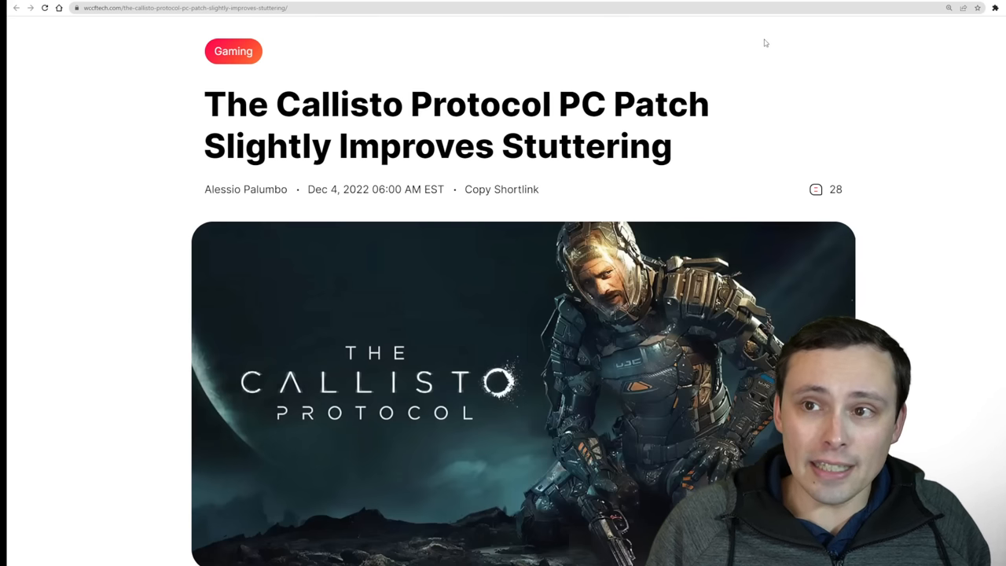
mouse_move(749, 106)
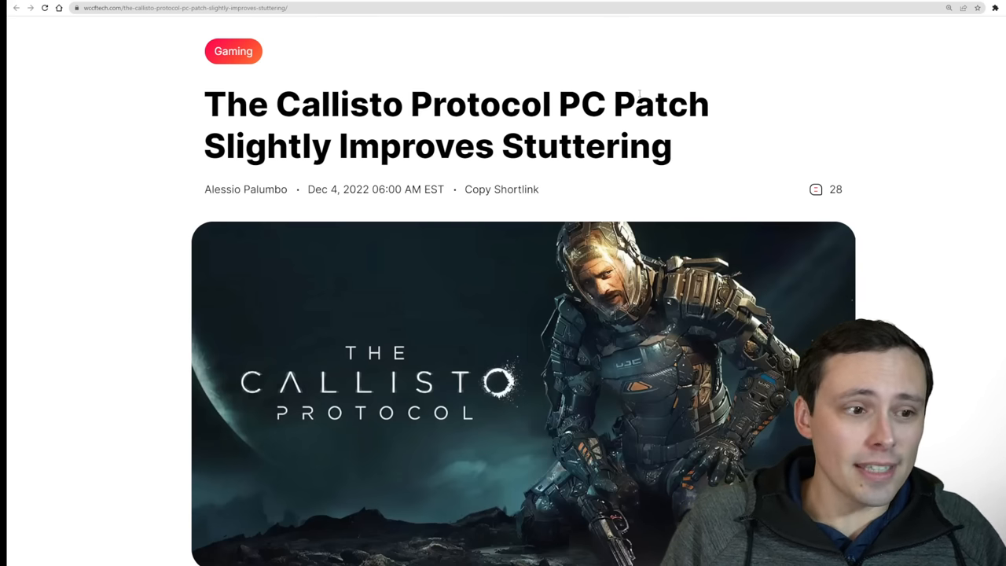
scroll("down", 3)
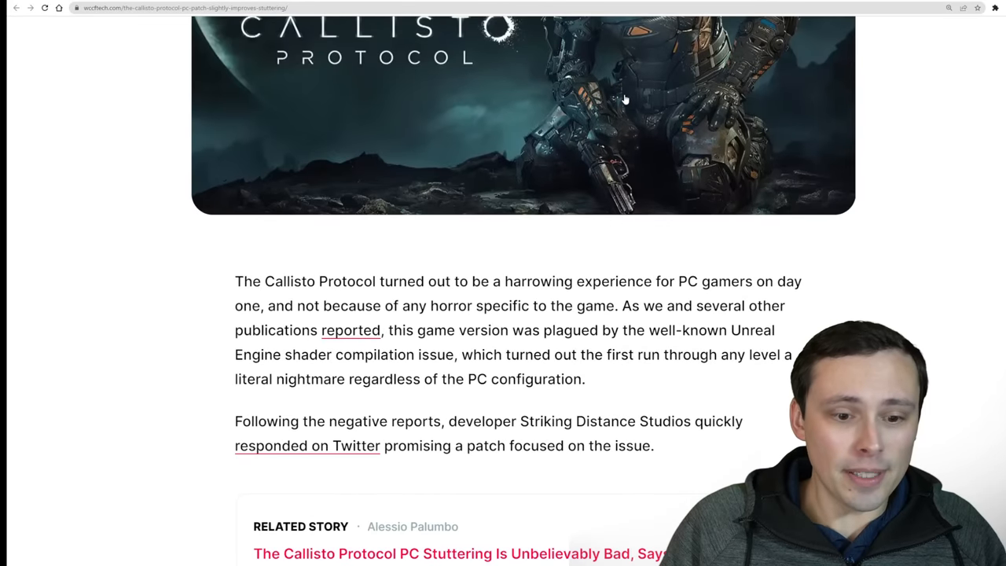
scroll("up", 3)
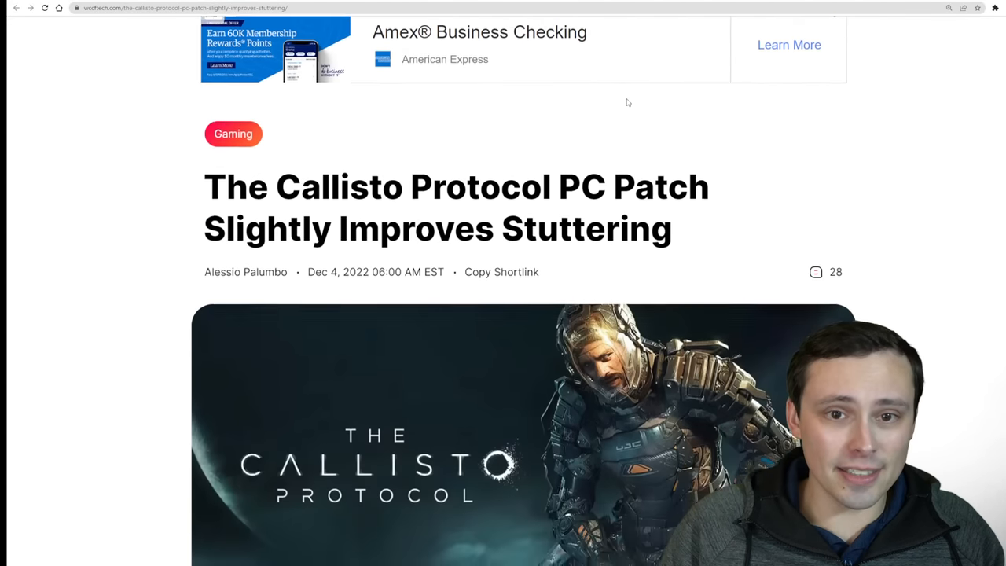
scroll("down", 3)
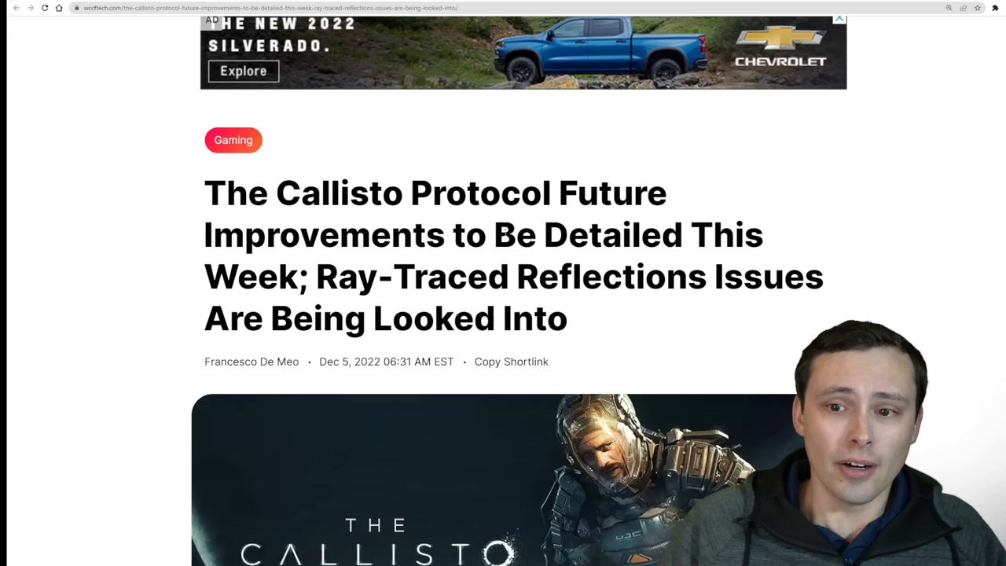
Step: Highlight the 'Ray-Traced Reflections Issues Are Being Looked Into' headline phrase and read further down
left_click_drag(314, 277, 621, 277)
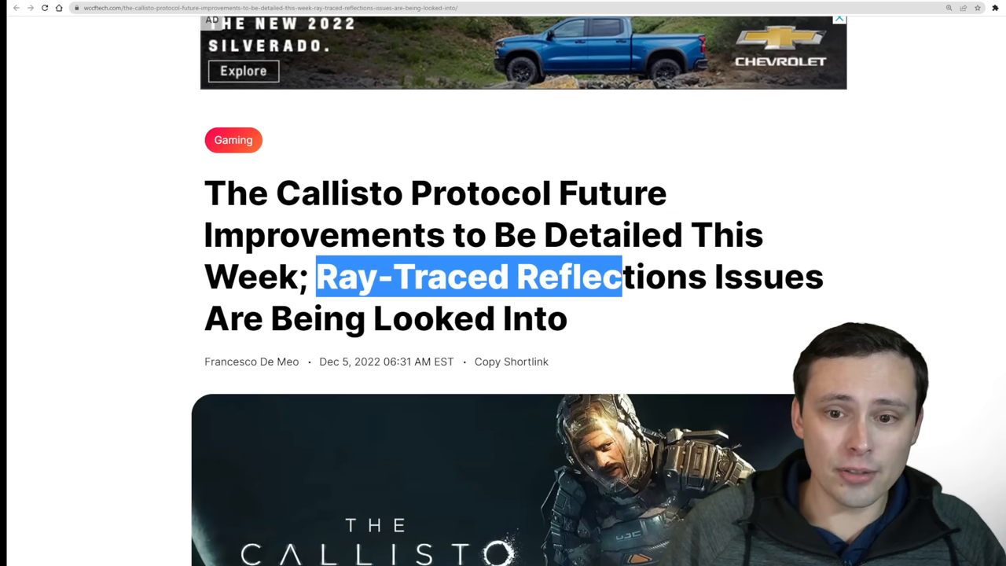
left_click_drag(620, 277, 565, 317)
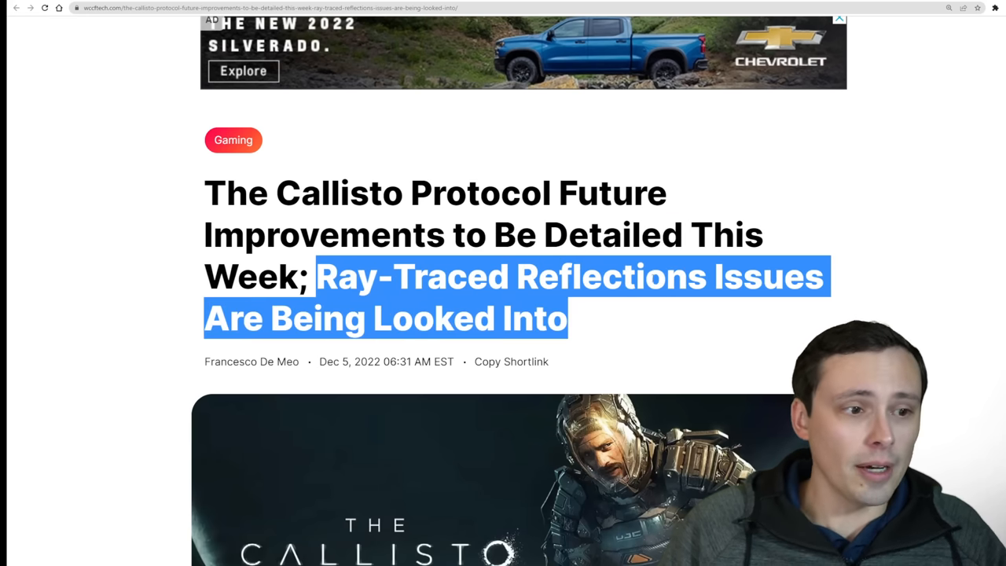
scroll("down", 3)
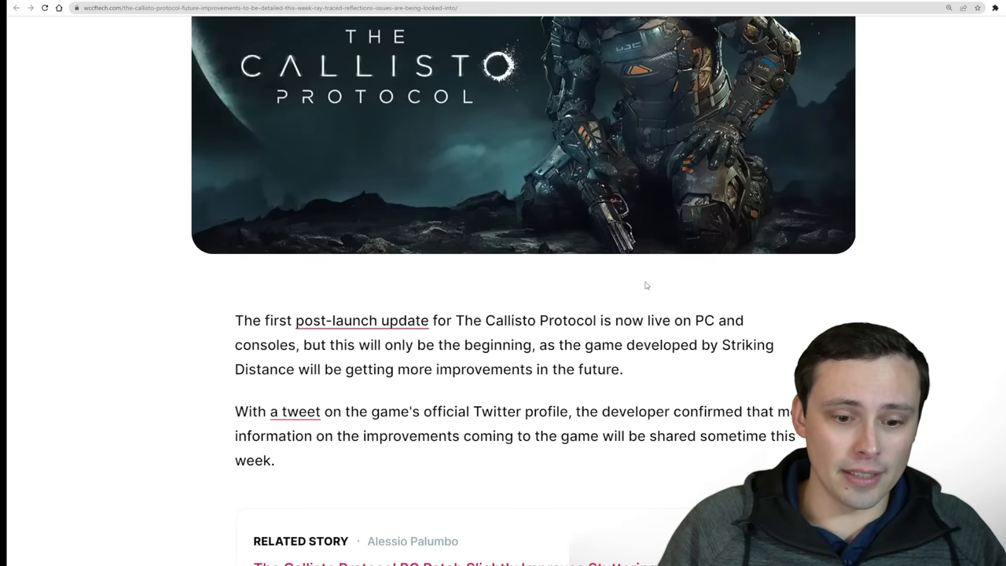
scroll("down", 3)
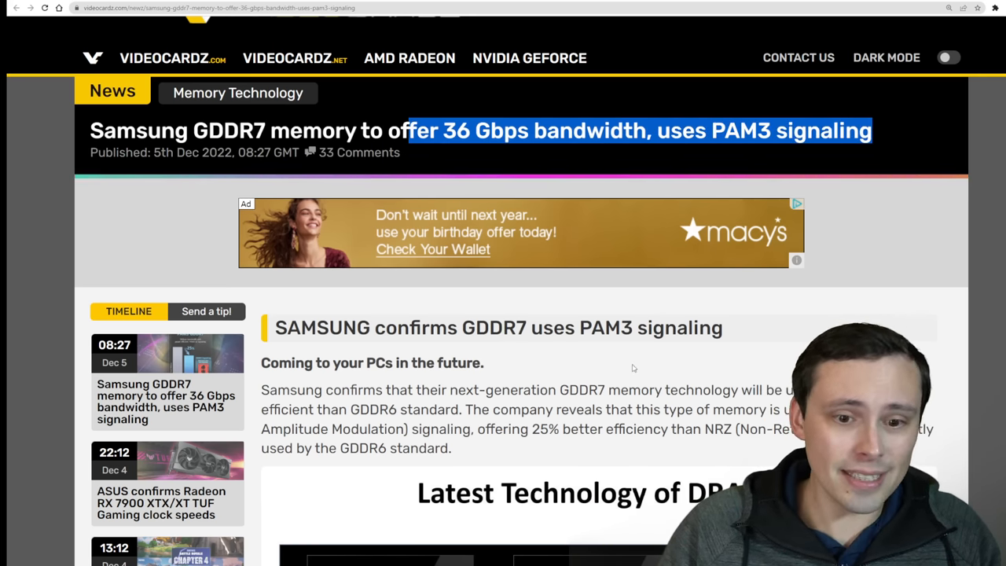
Step: Highlight the 25% power efficiency and 20 Gbps GDDR6 figures while reading the GDDR7 article
scroll("down", 3)
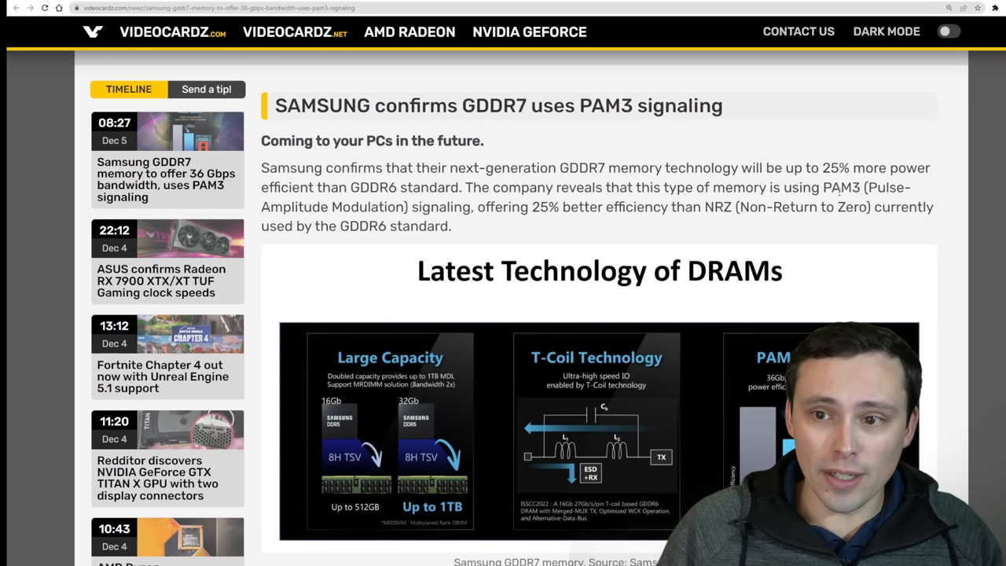
left_click_drag(873, 187, 385, 207)
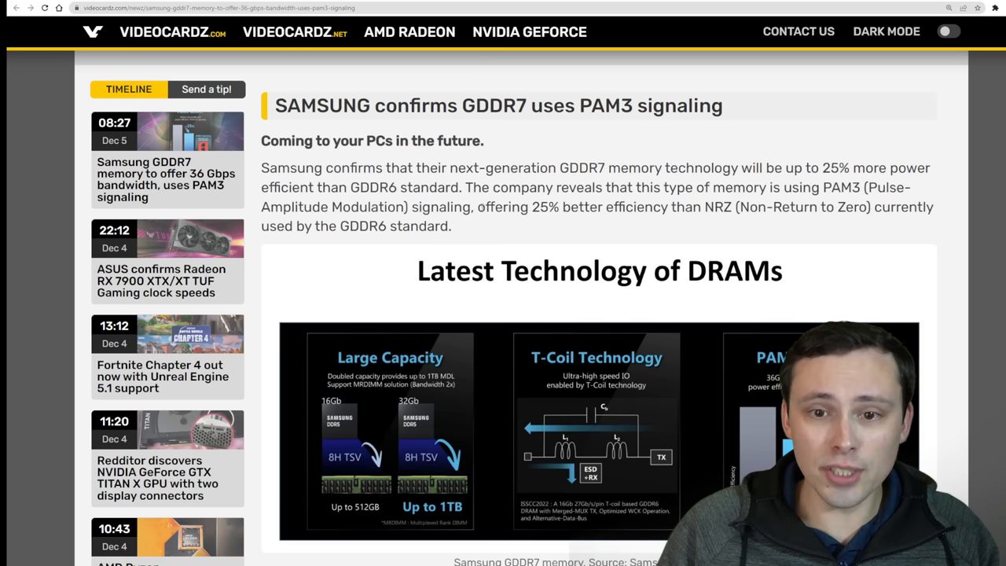
left_click_drag(484, 207, 704, 207)
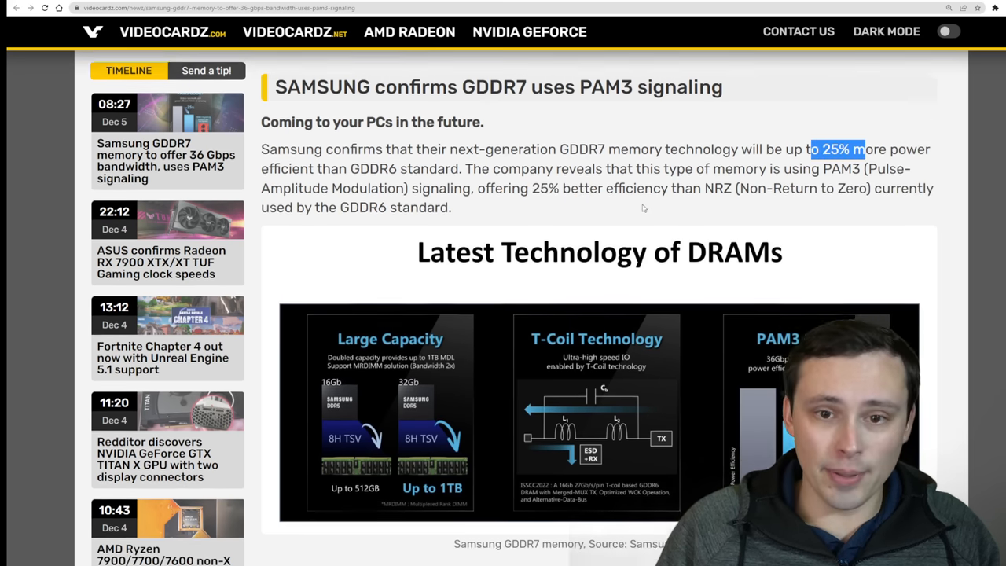
scroll("down", 3)
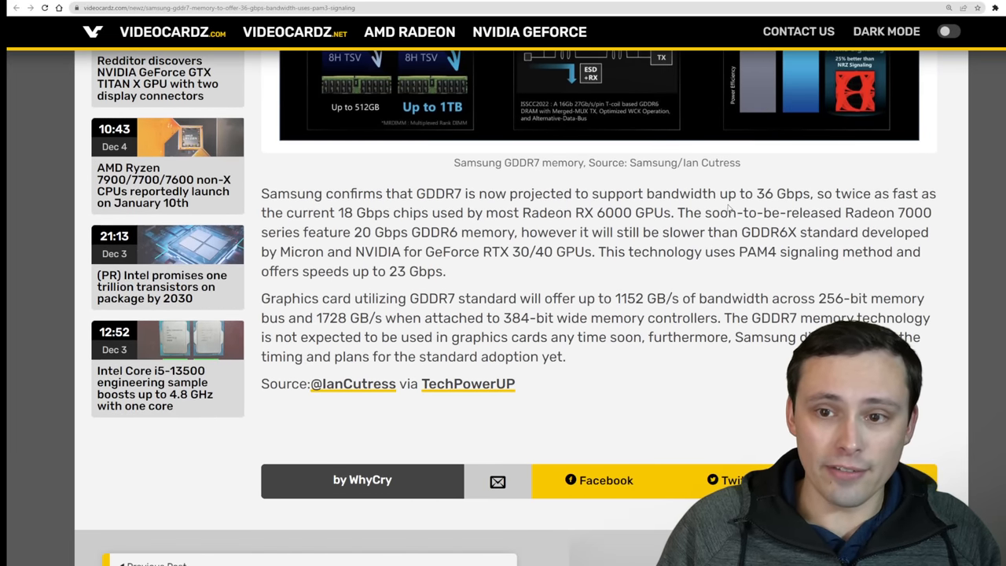
left_click_drag(707, 193, 811, 193)
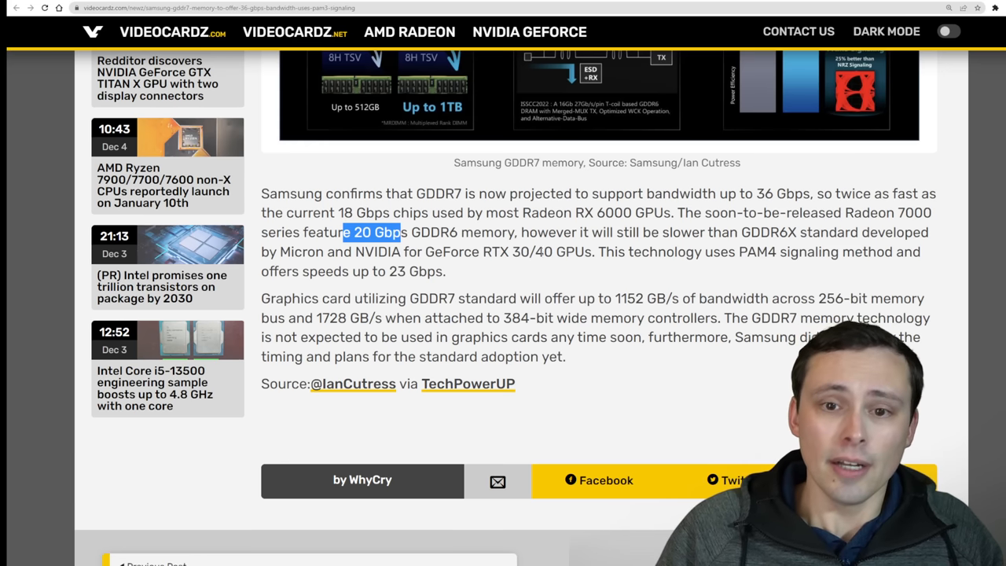
scroll("up", 3)
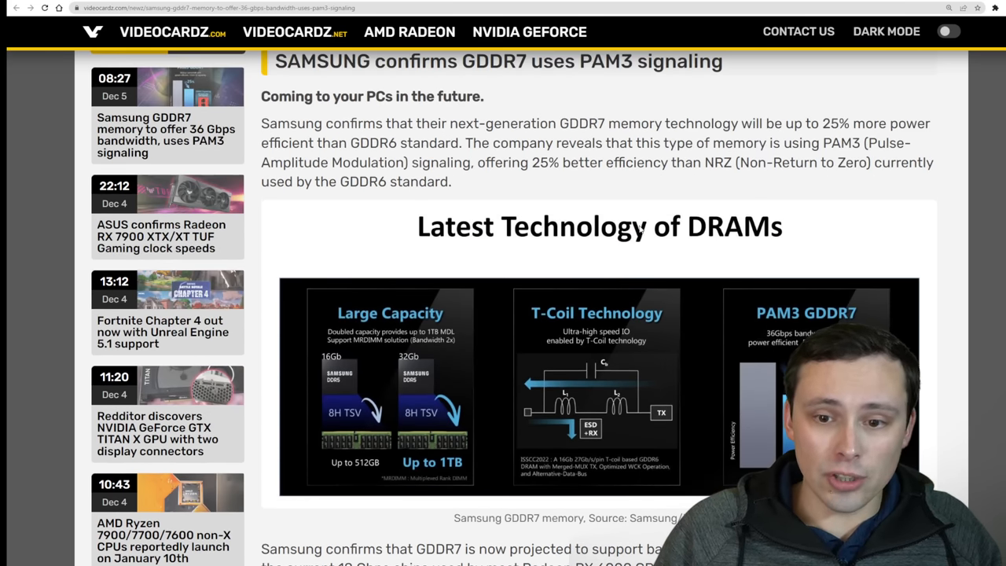
scroll("down", 3)
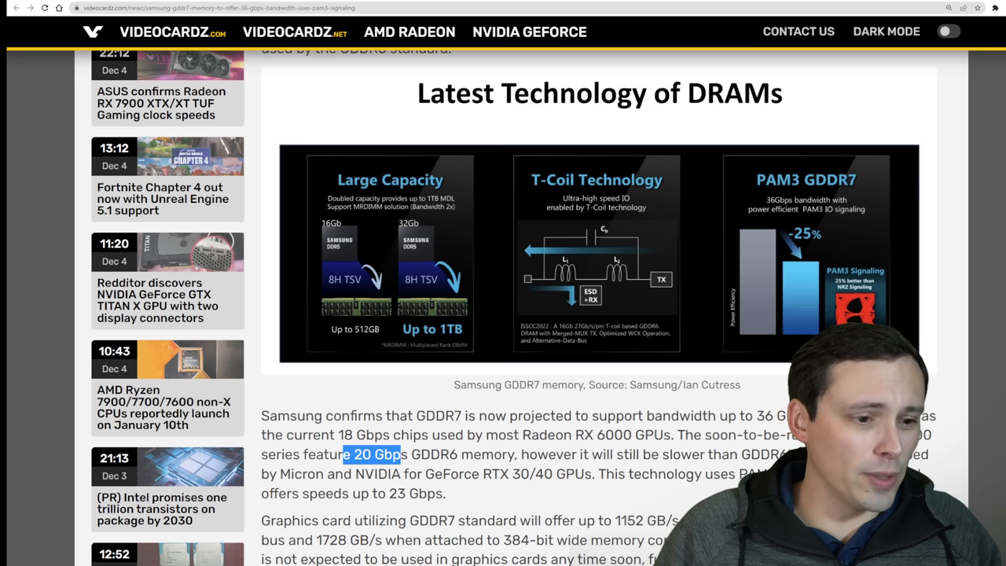